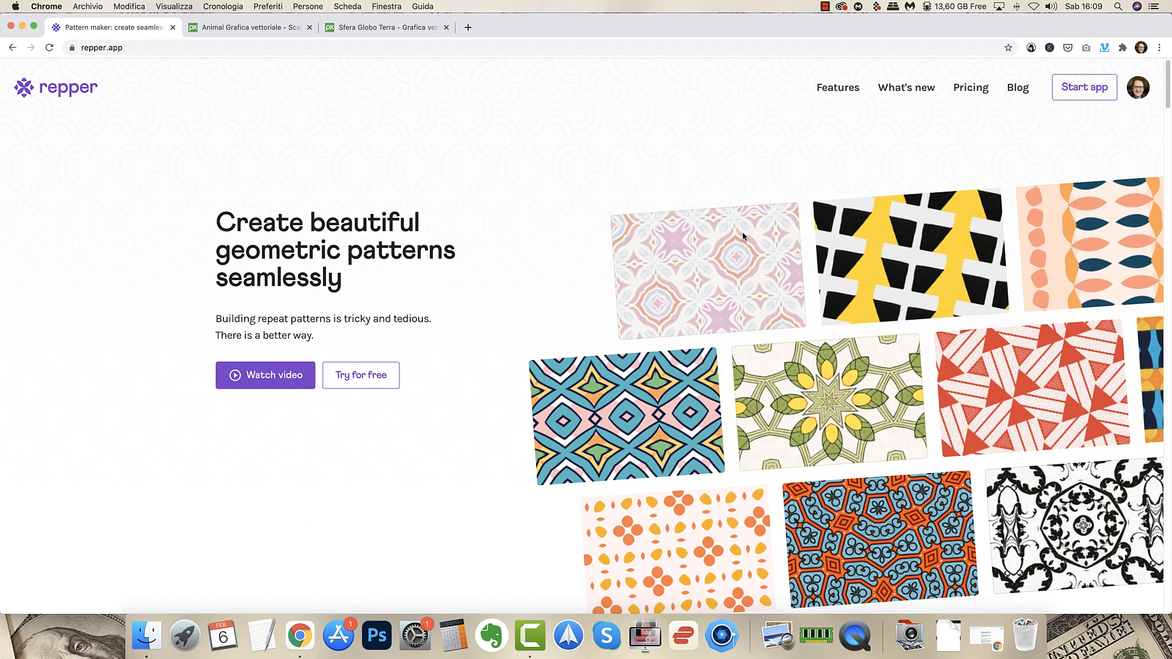
pyautogui.moveTo(1024, 636)
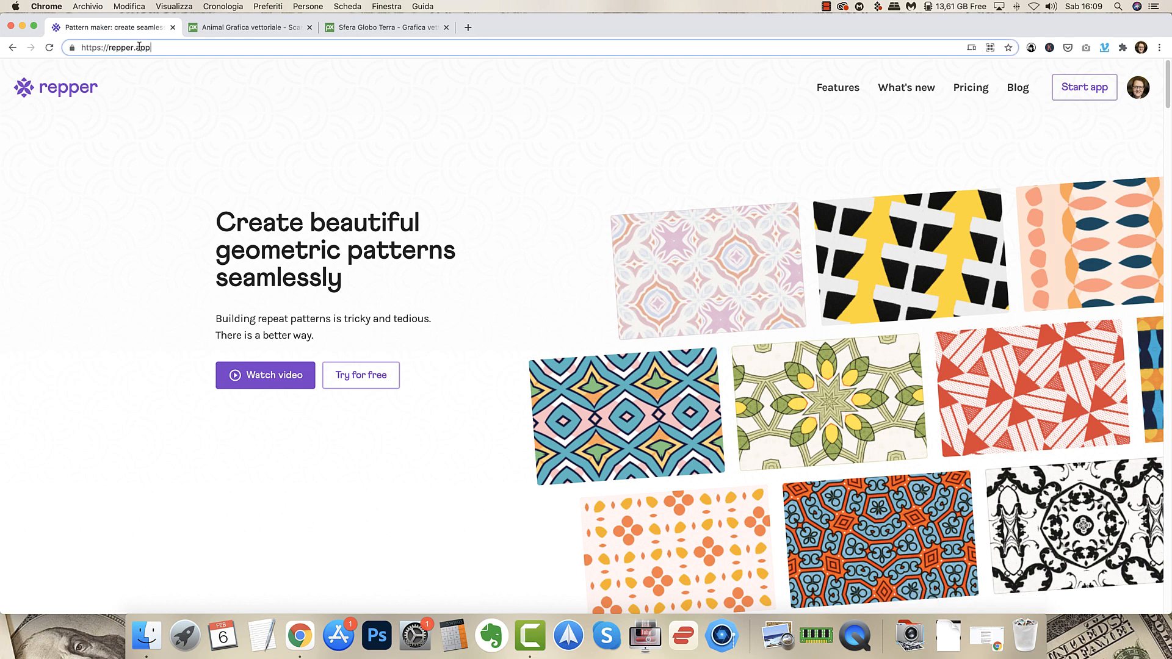
pyautogui.moveTo(542, 528)
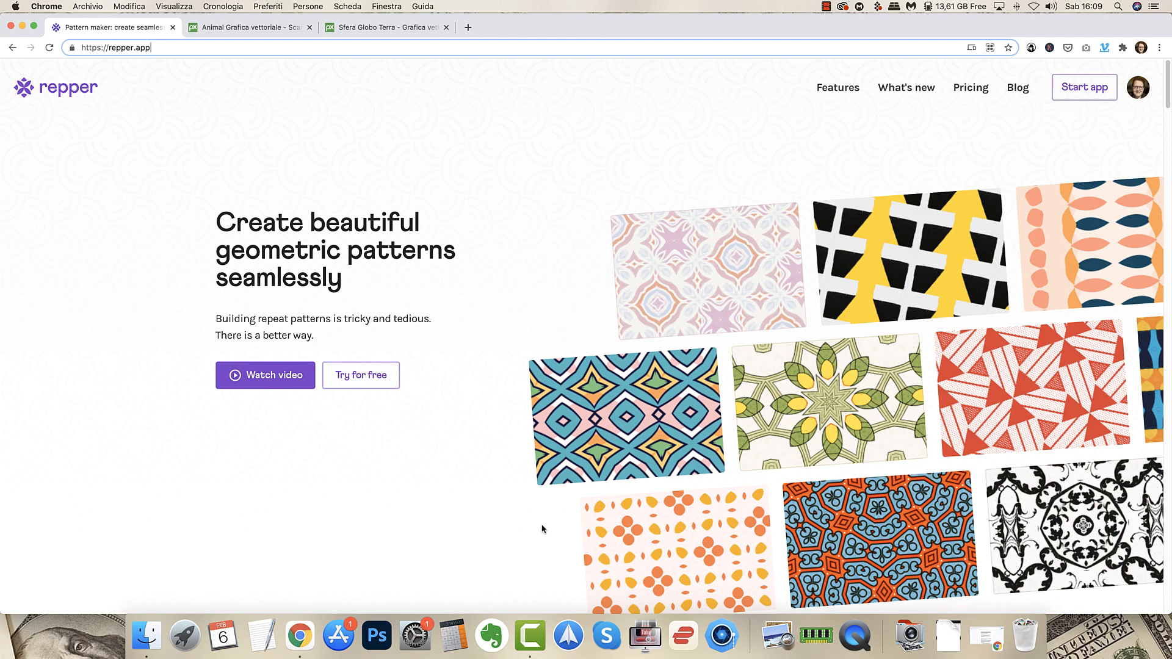
pyautogui.moveTo(971, 88)
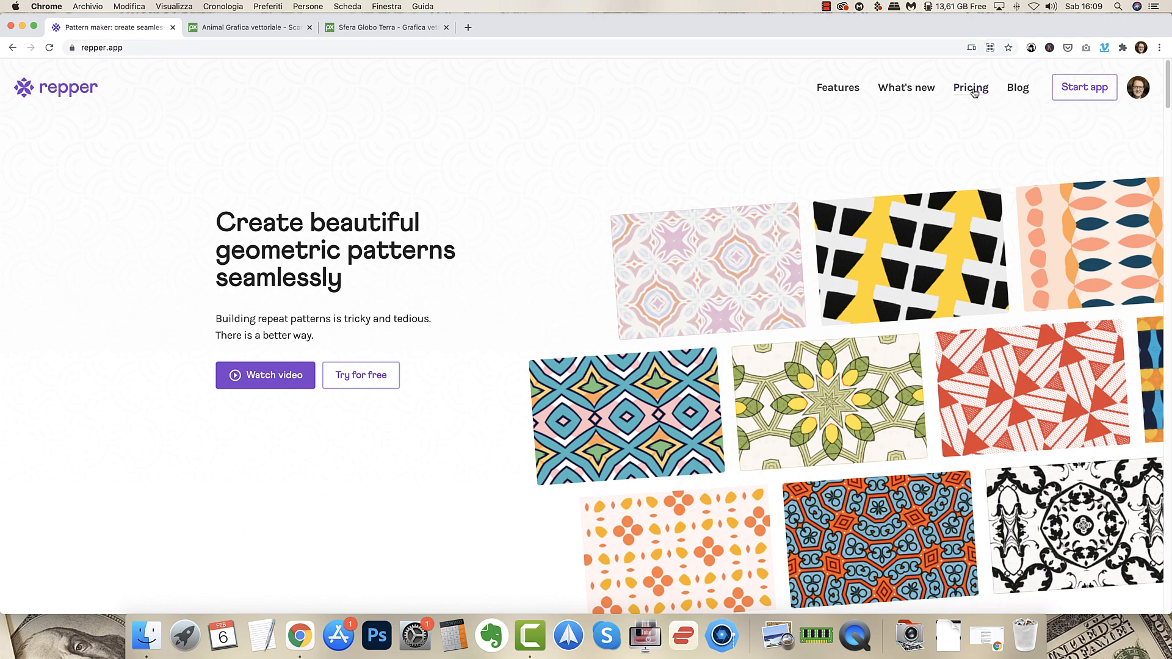
# Show the monthly pricing rates for the Pro and Hobby plans.
pyautogui.click(971, 88)
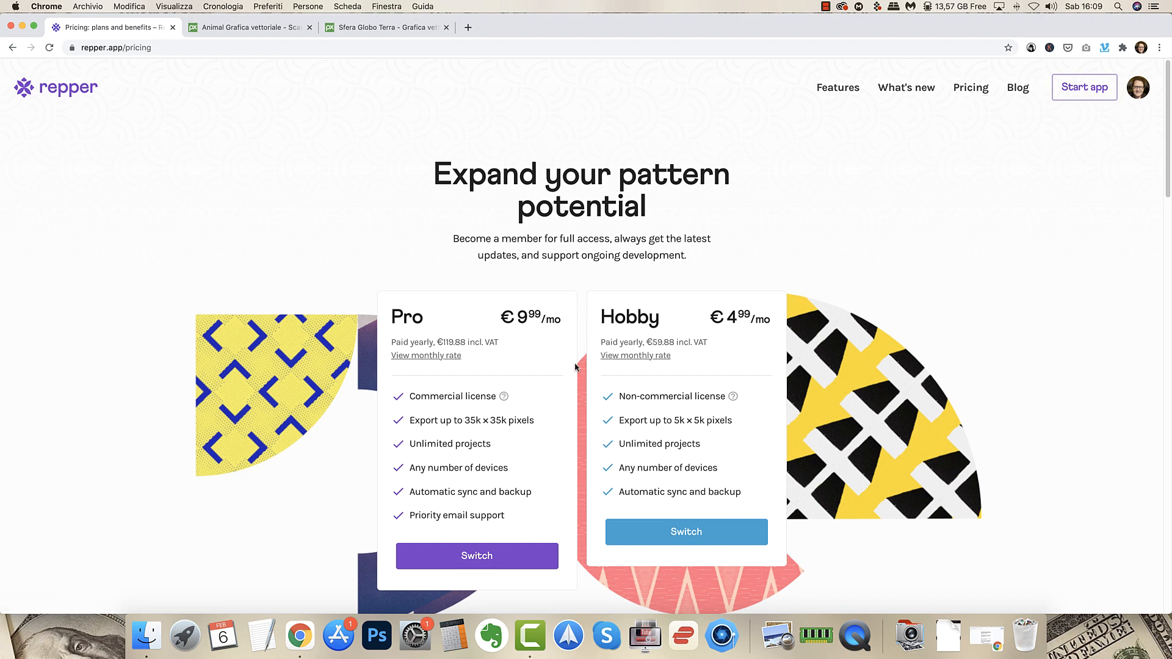
pyautogui.moveTo(571, 332)
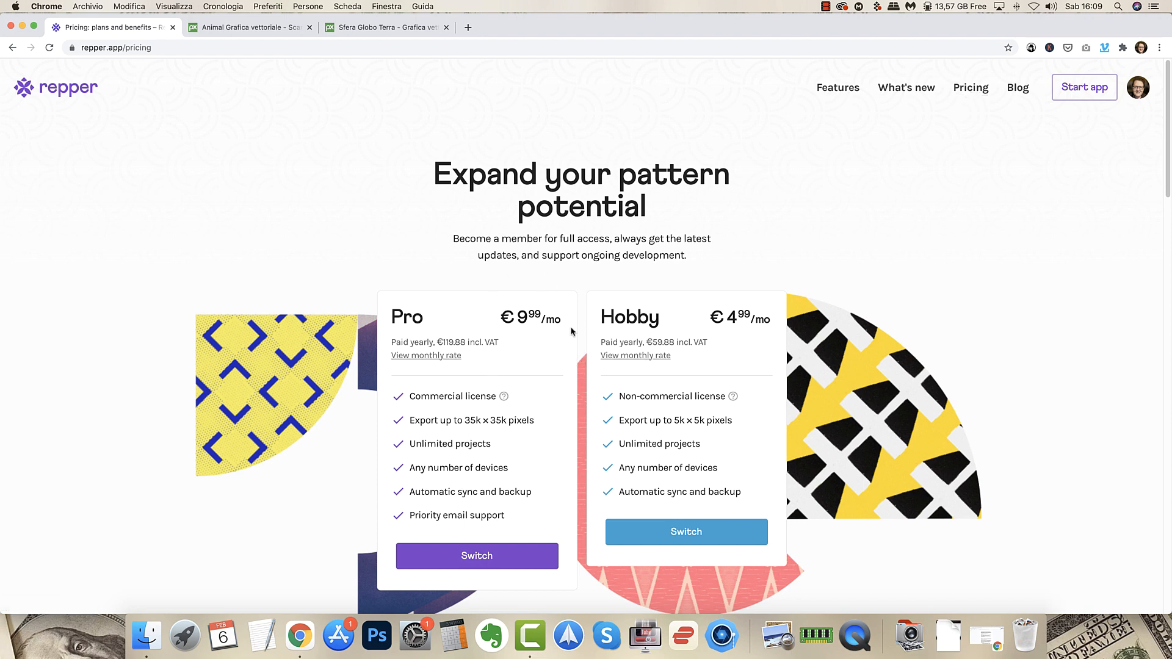
pyautogui.moveTo(474, 321)
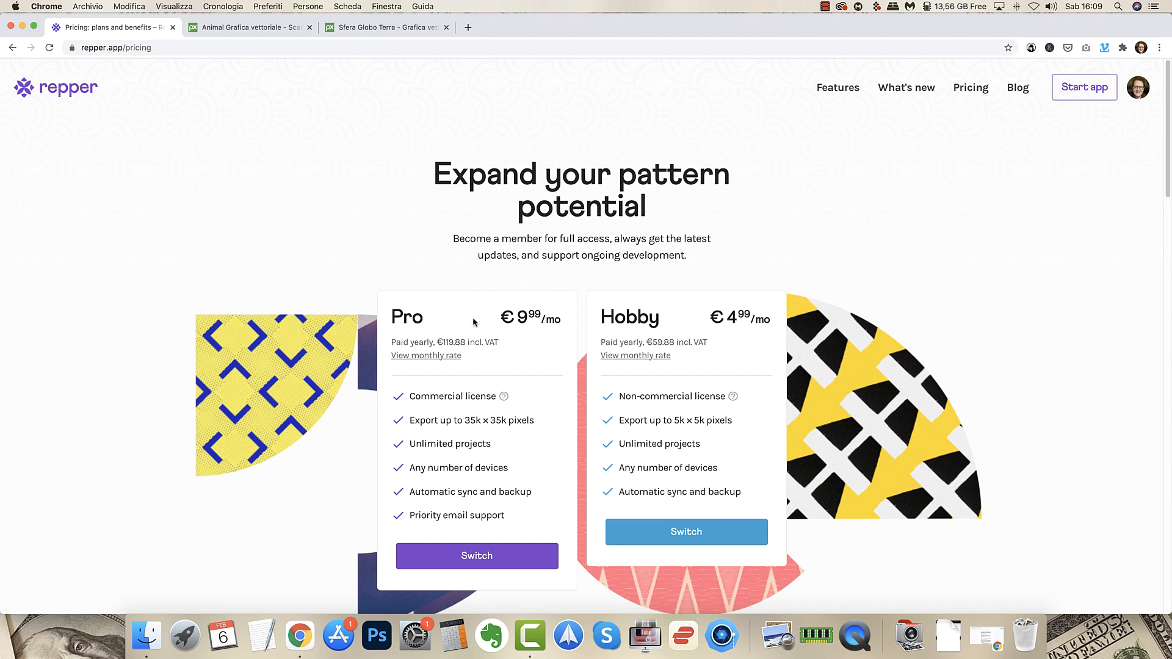
pyautogui.moveTo(737, 245)
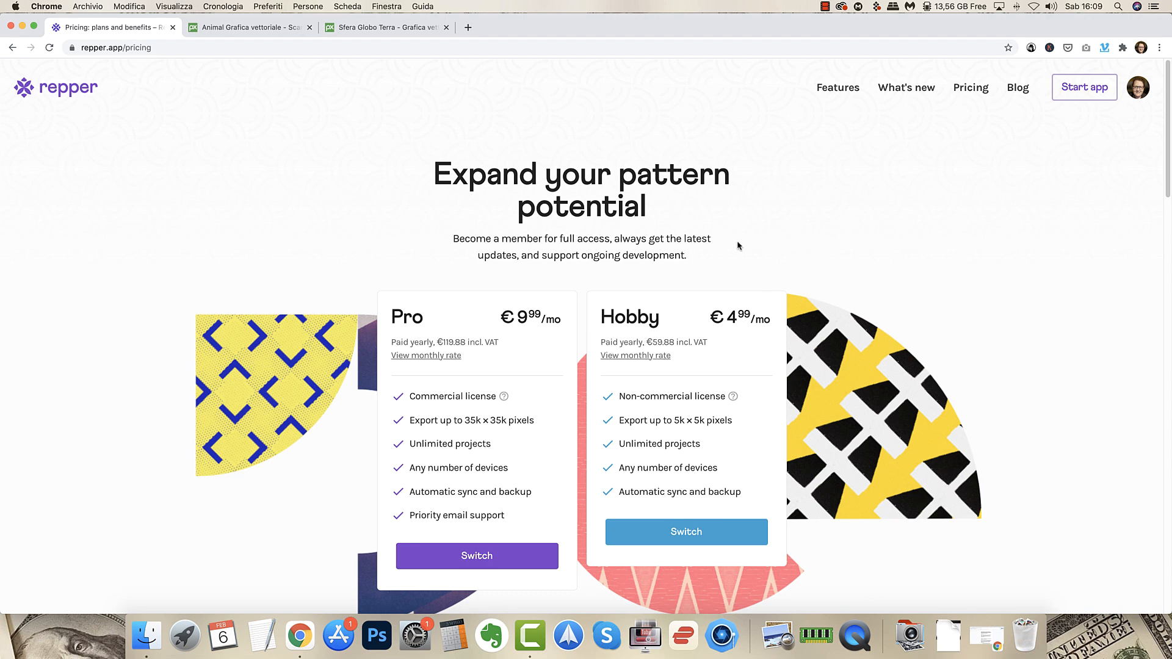
pyautogui.moveTo(669, 396)
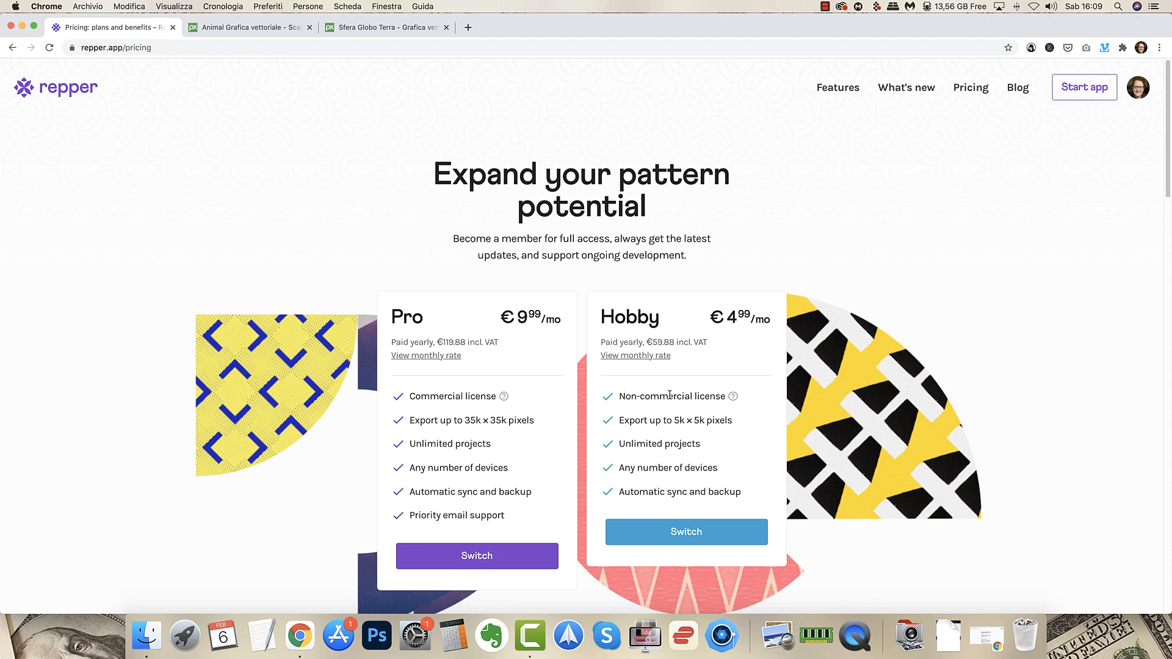
pyautogui.moveTo(364, 452)
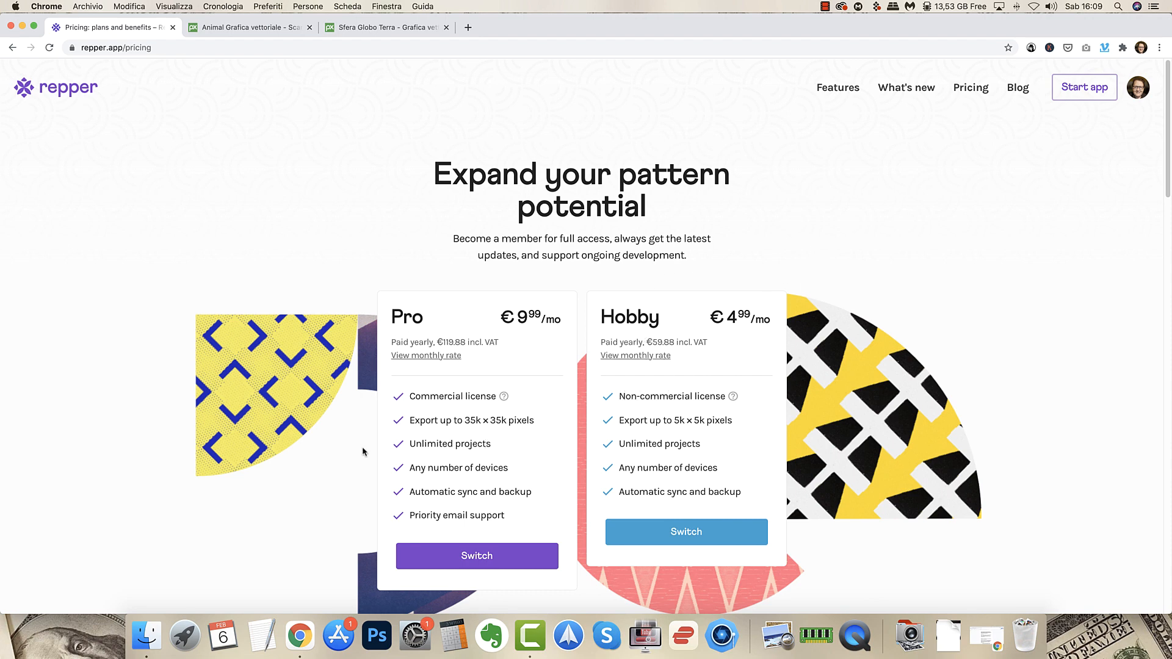
pyautogui.moveTo(520, 410)
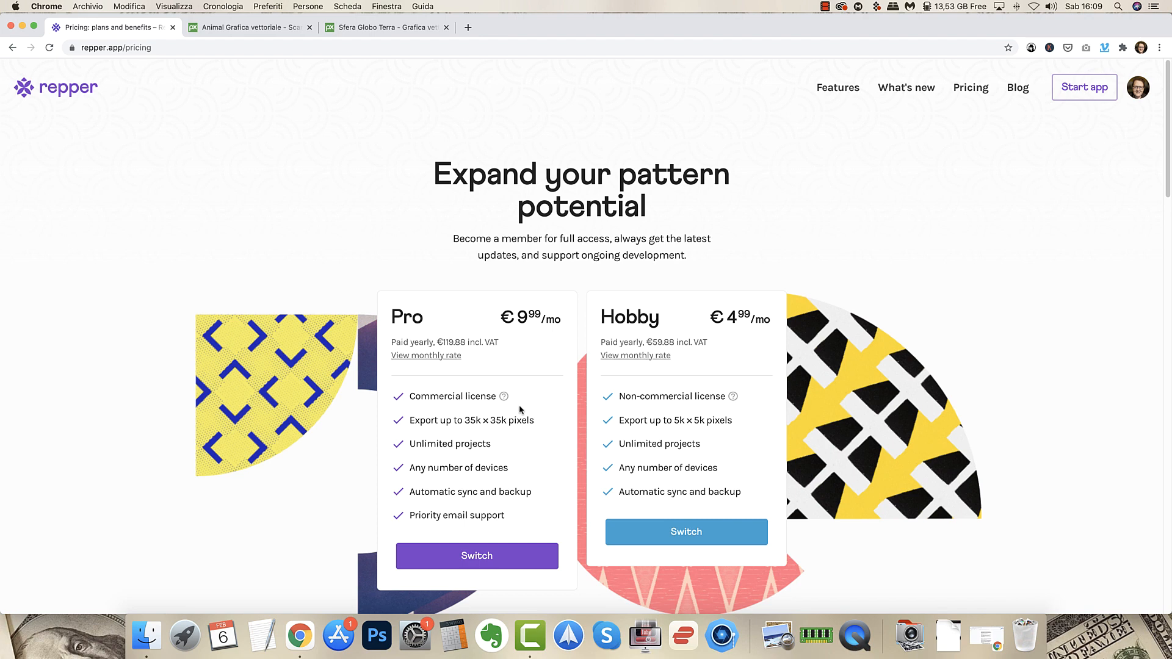
pyautogui.moveTo(506, 325)
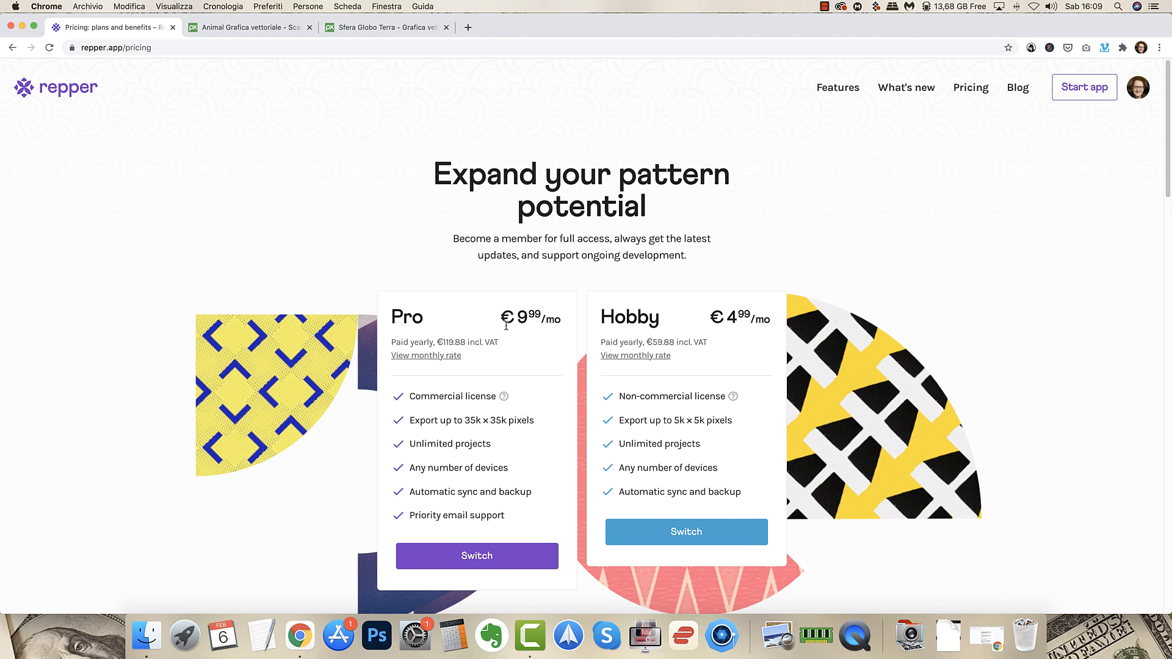
pyautogui.moveTo(398, 367)
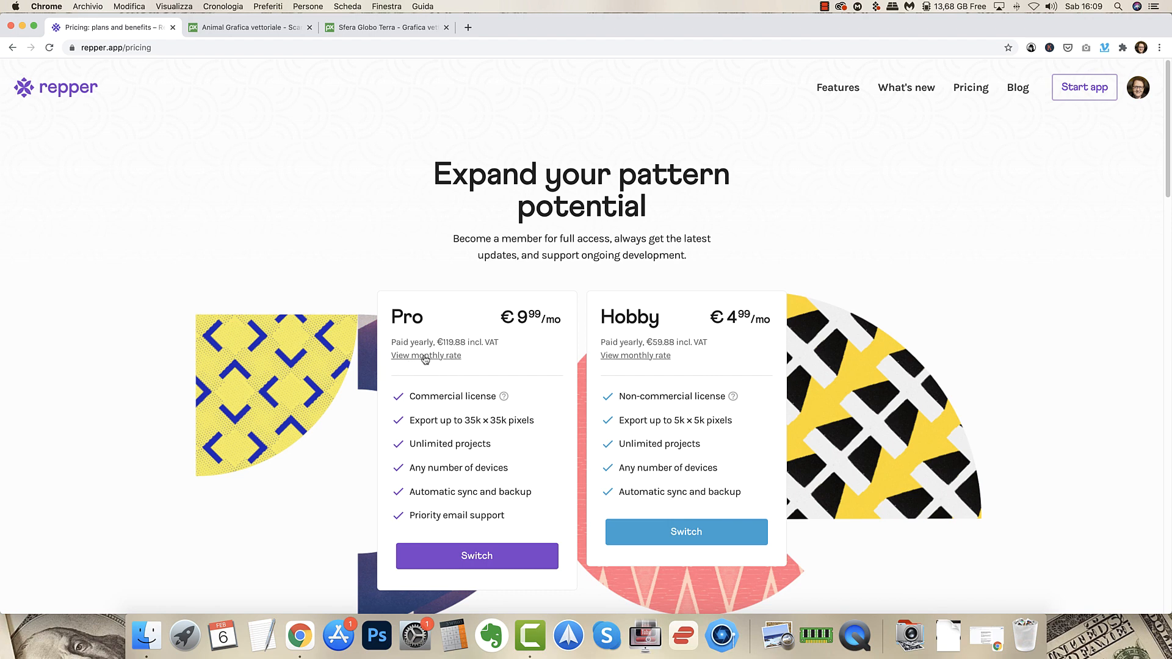
pyautogui.click(426, 355)
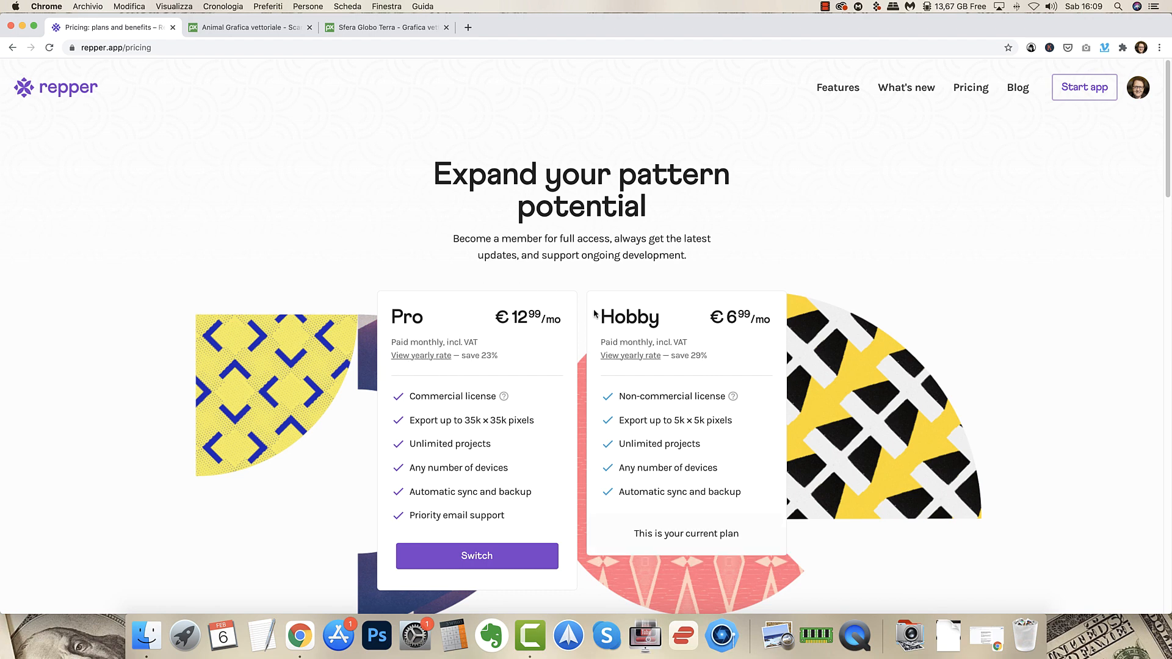
pyautogui.moveTo(499, 341)
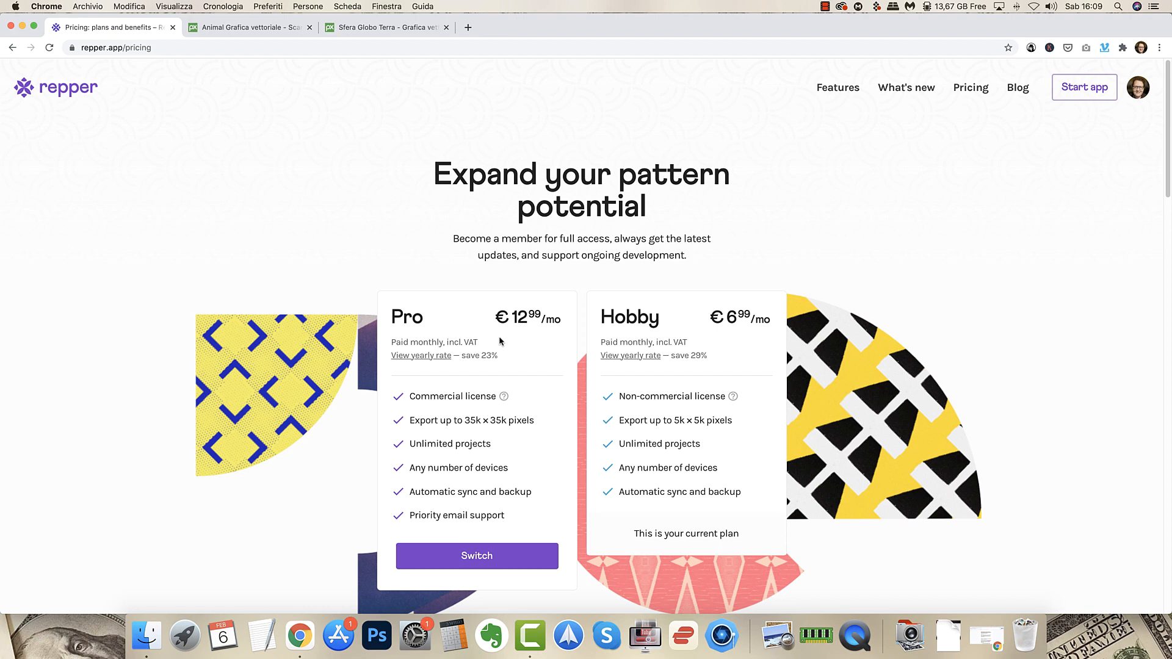
pyautogui.moveTo(513, 4)
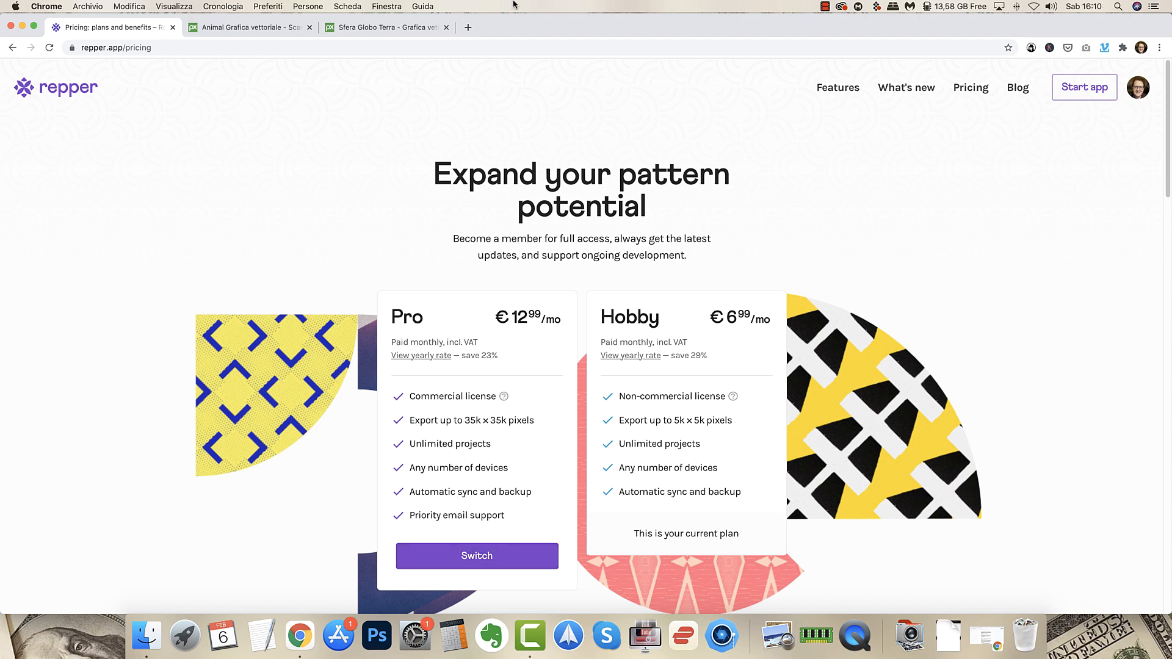
pyautogui.moveTo(1084, 87)
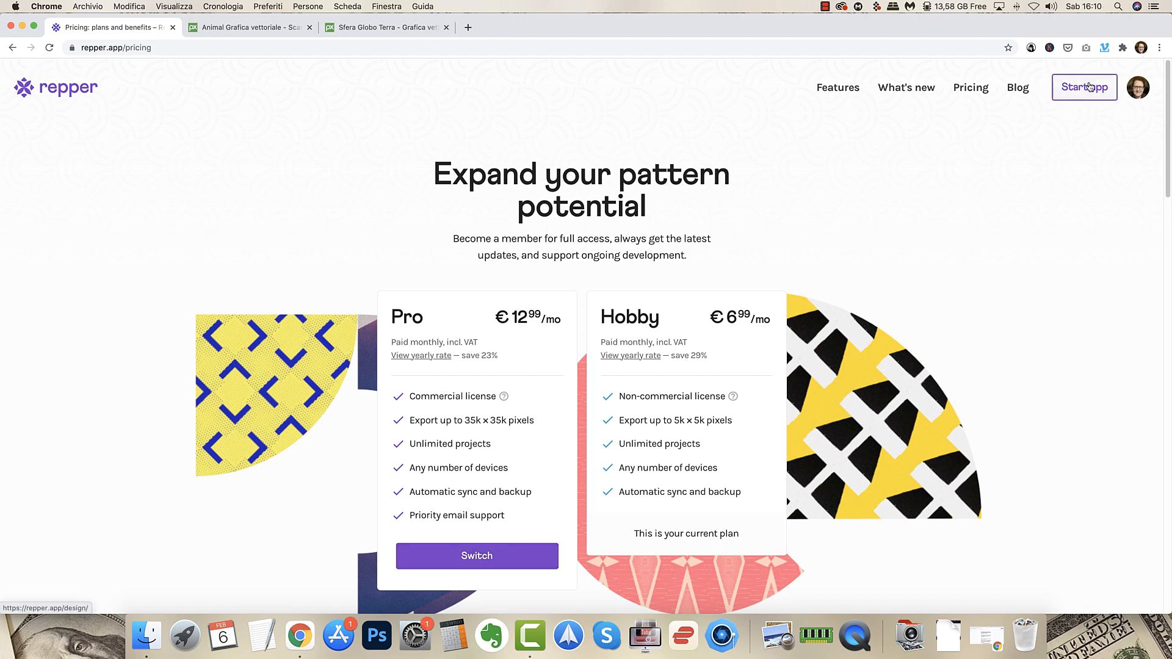
pyautogui.moveTo(1047, 118)
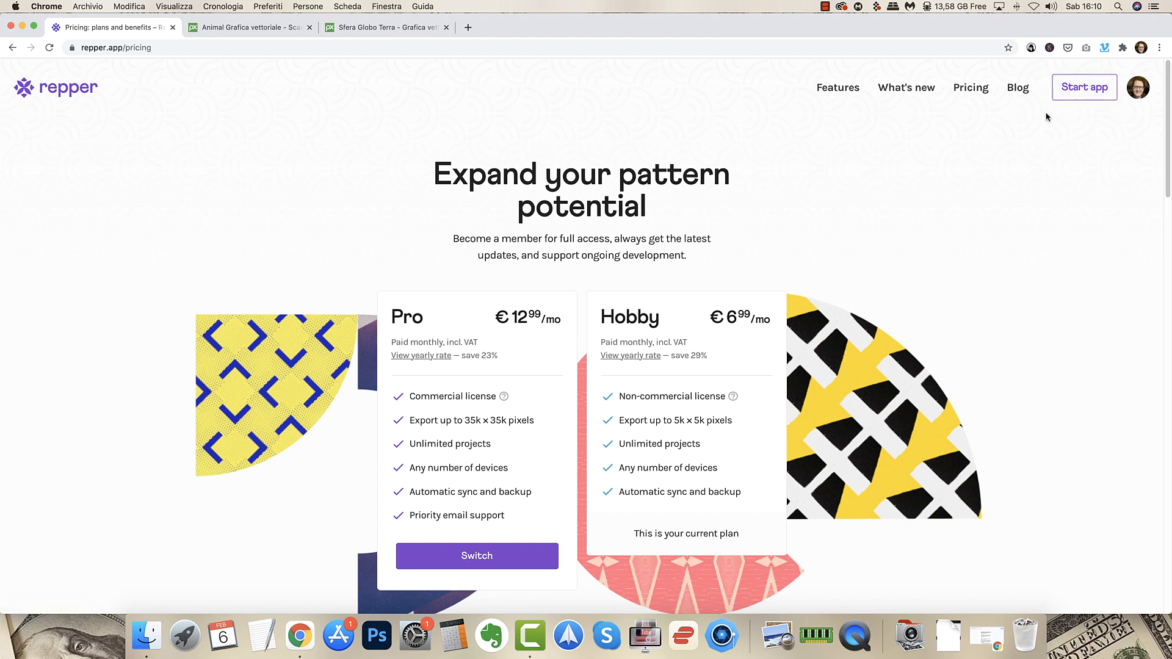
# Launch the app and create a new project titled 'Sheep'.
pyautogui.click(1083, 87)
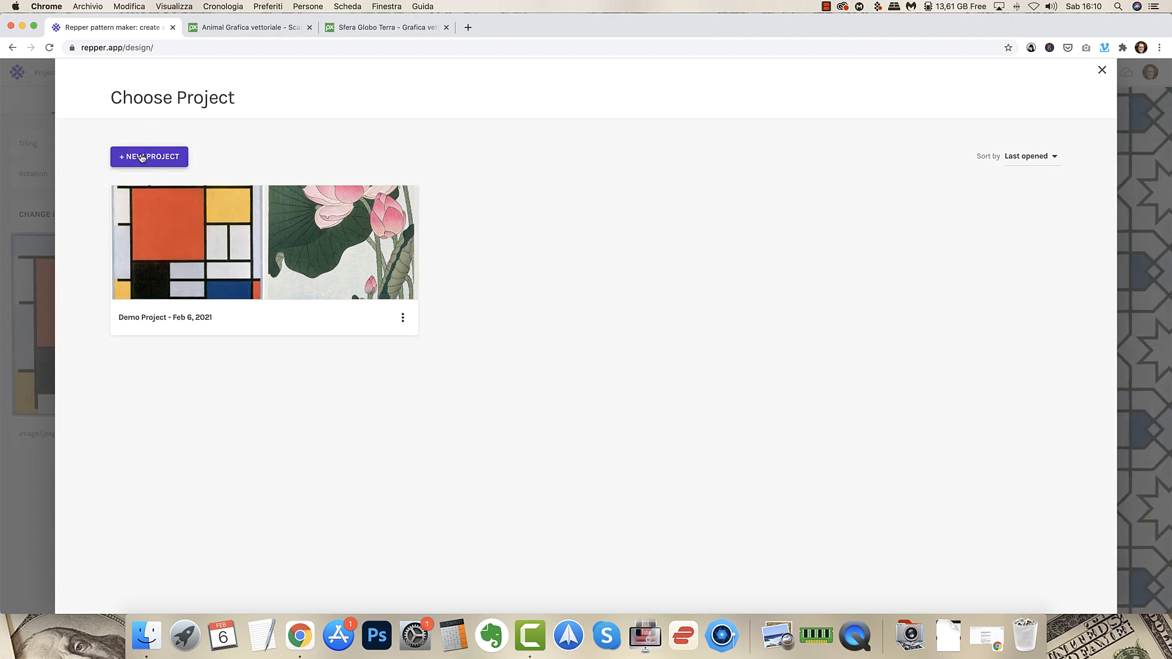
pyautogui.click(149, 156)
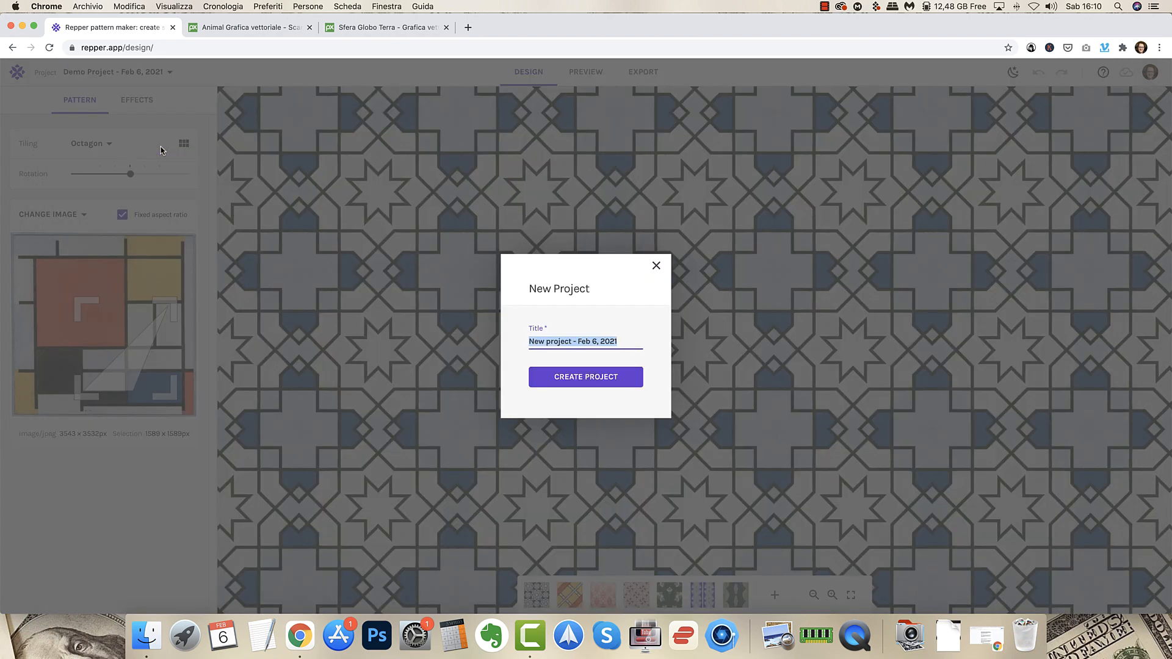
pyautogui.moveTo(742, 199)
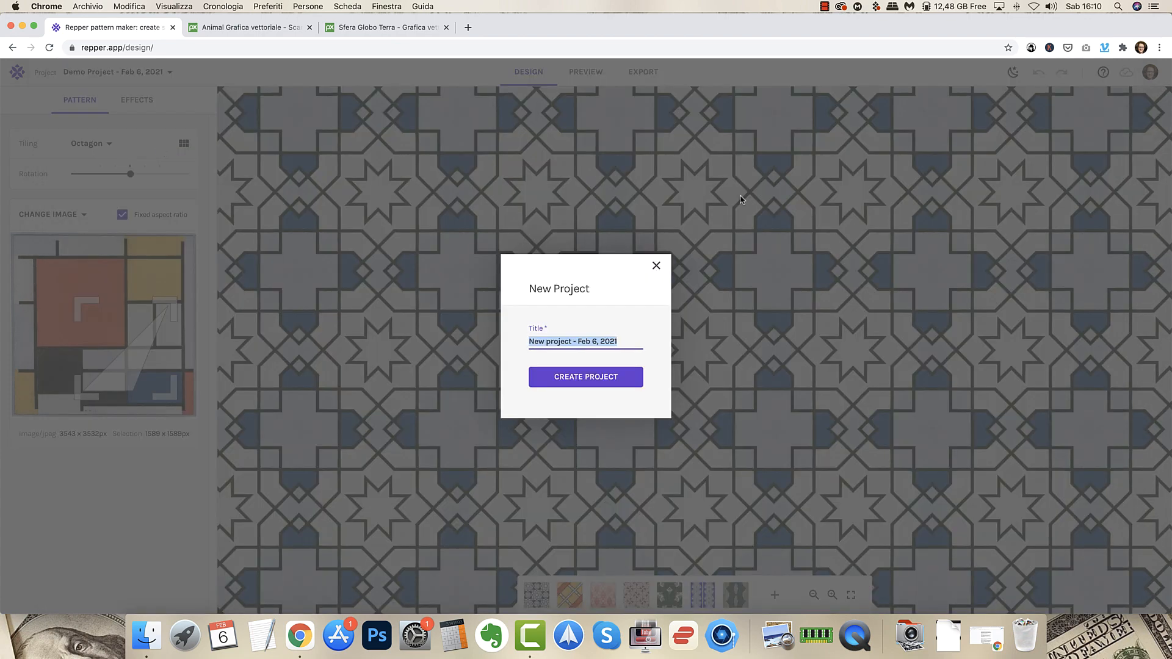
pyautogui.write('Shee')
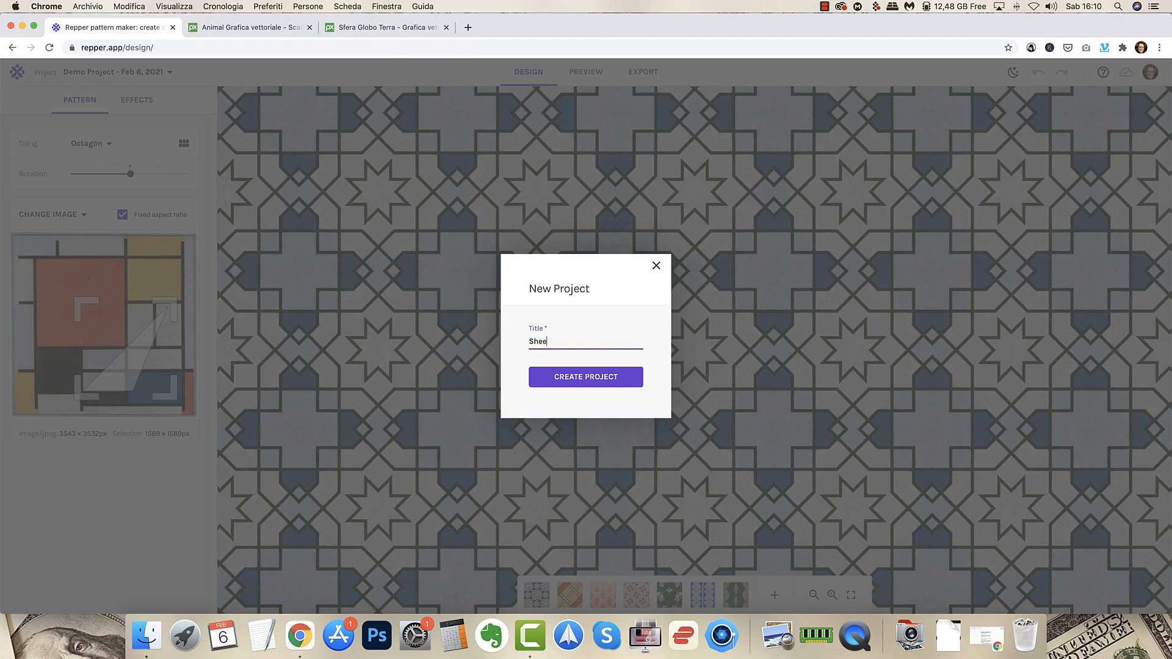
pyautogui.write('p')
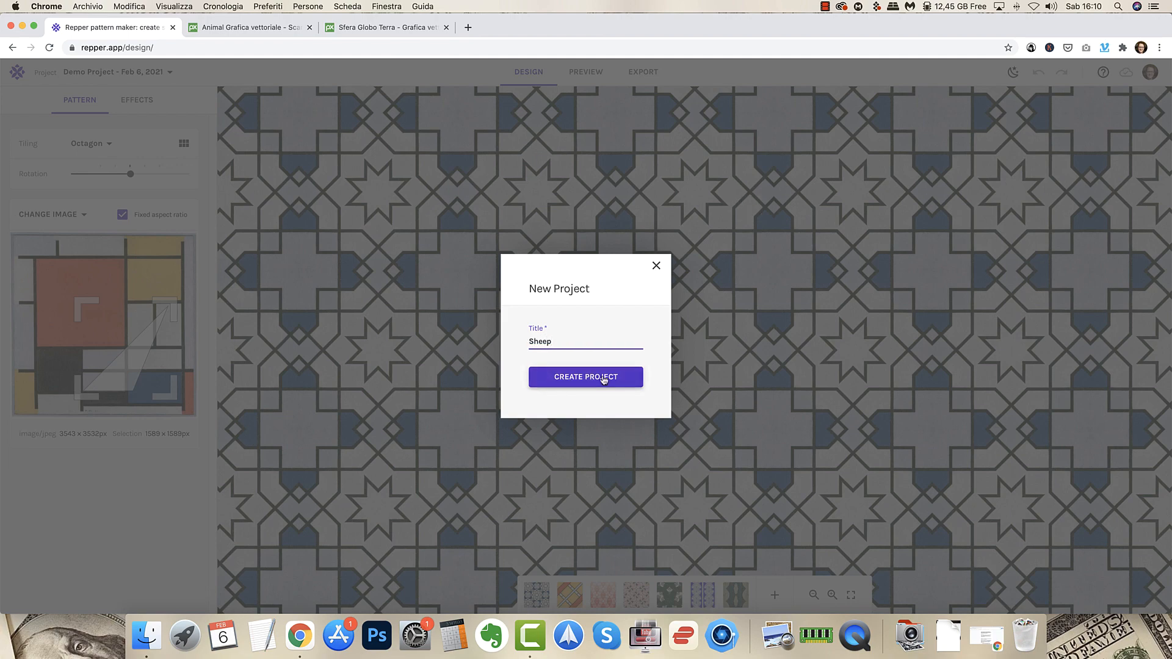
pyautogui.click(585, 377)
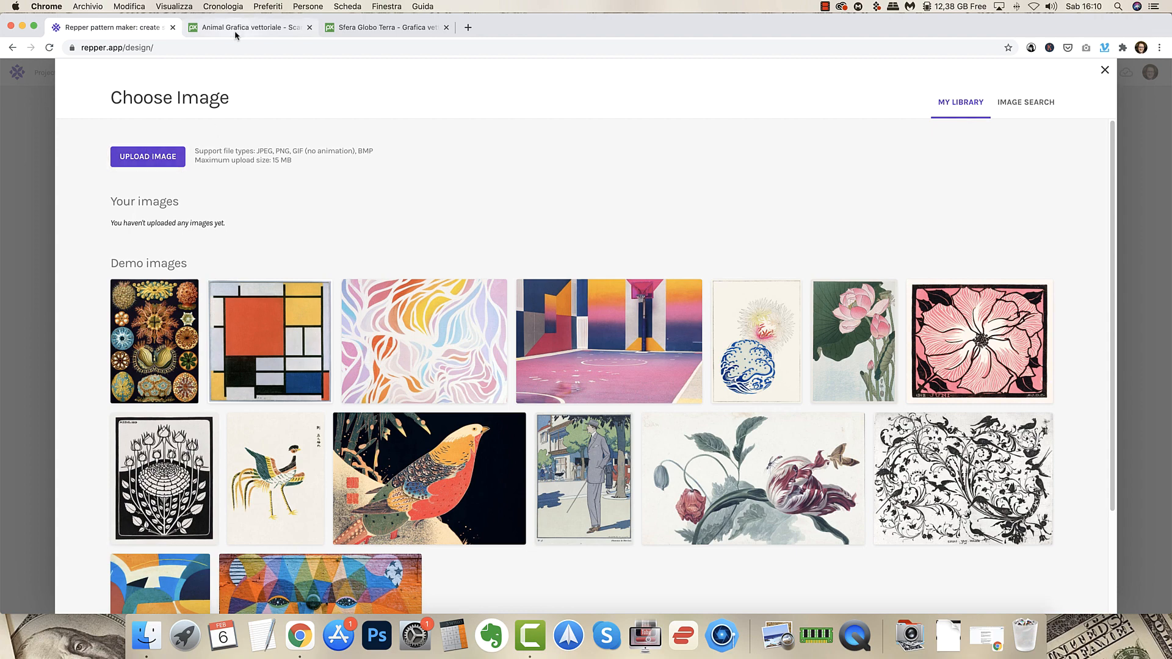
# Browse the Pixabay grayscale animal vector results down to the cartoon sheep drawing.
pyautogui.click(246, 27)
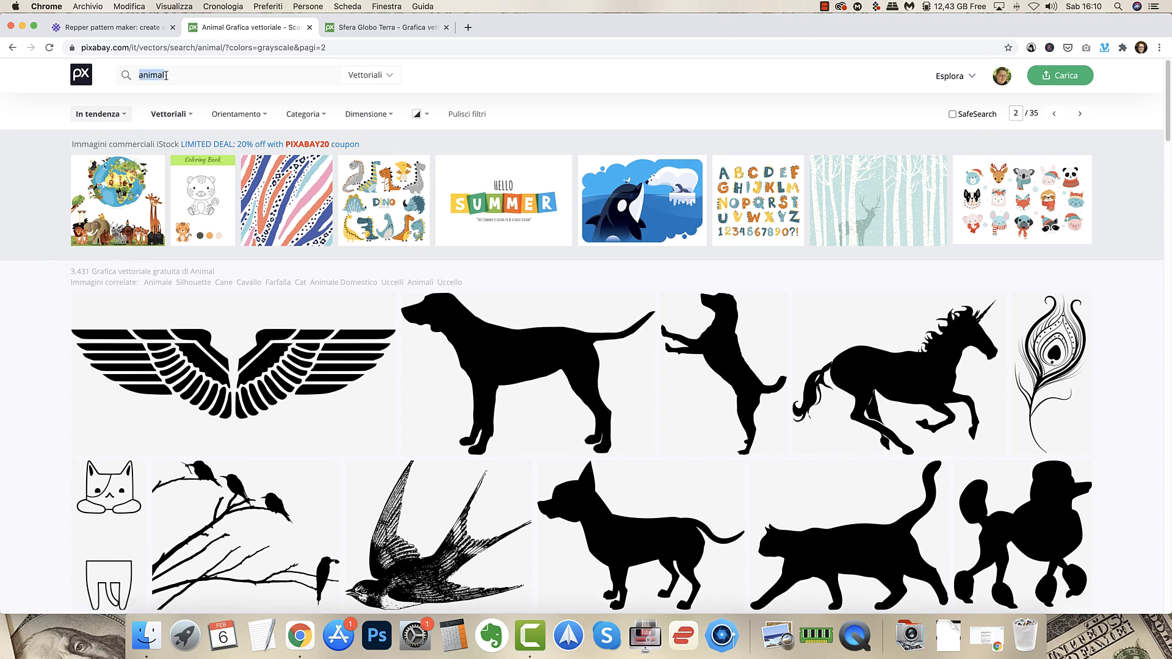
pyautogui.click(367, 74)
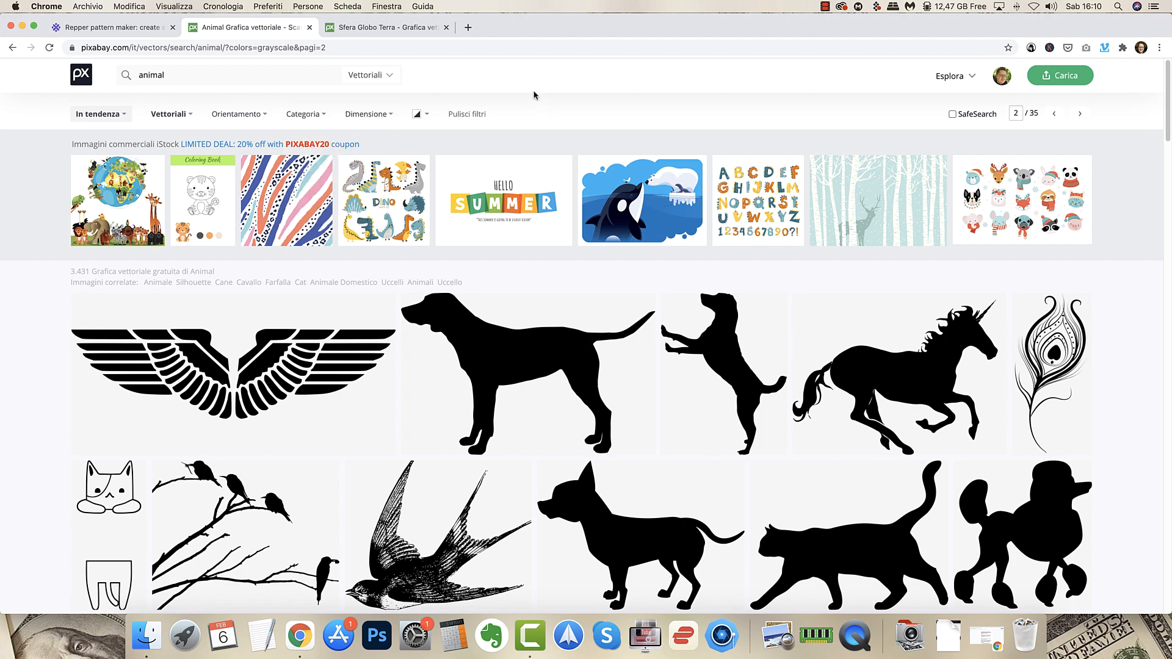
pyautogui.scroll(-3)
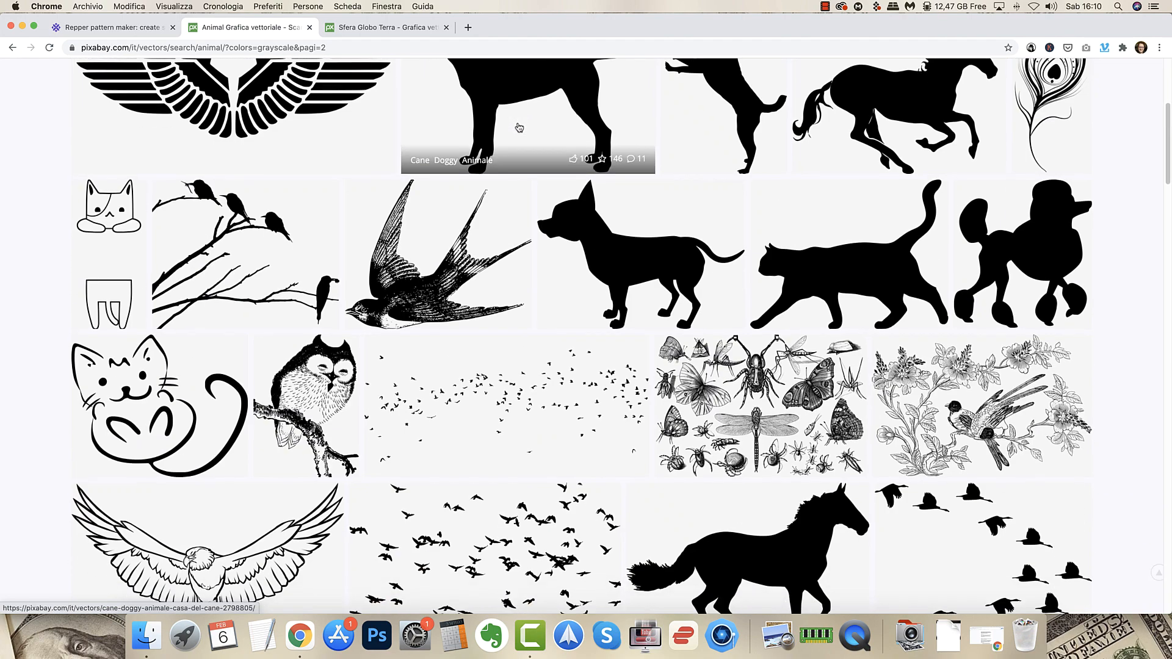
pyautogui.scroll(-3)
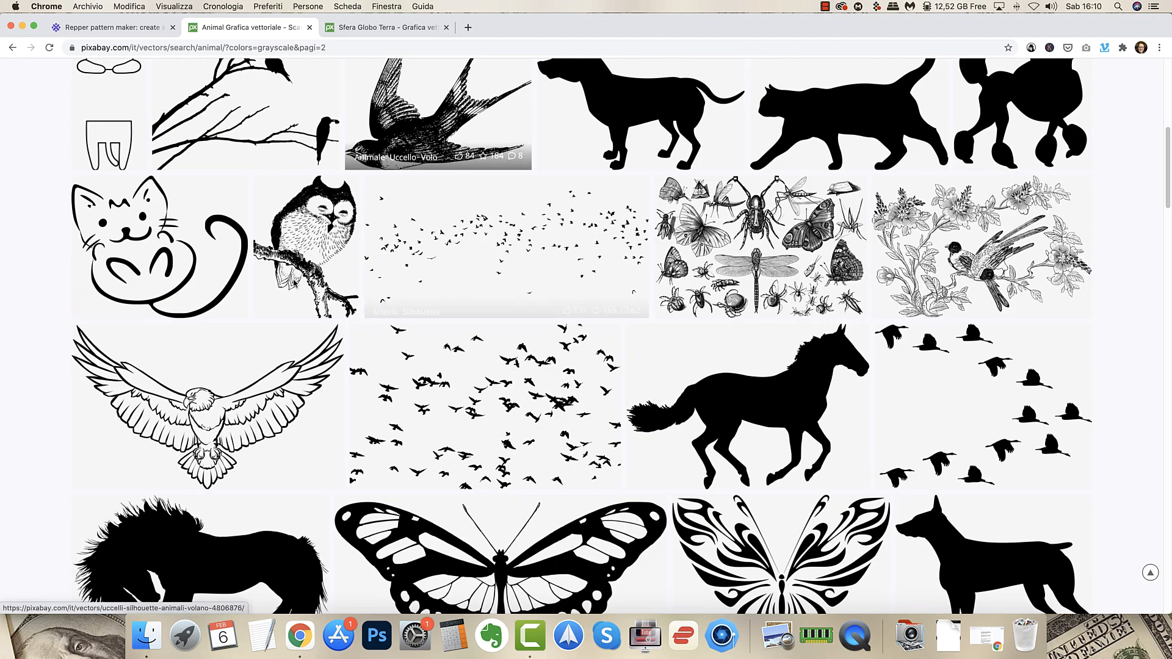
pyautogui.moveTo(205, 404)
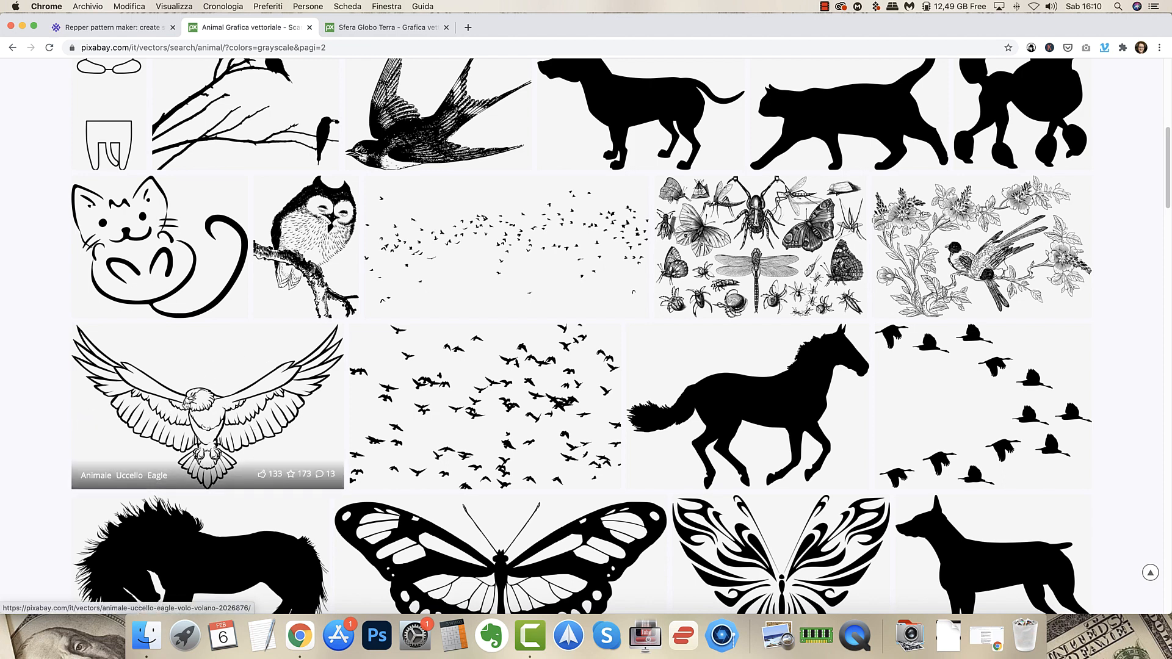
pyautogui.scroll(-3)
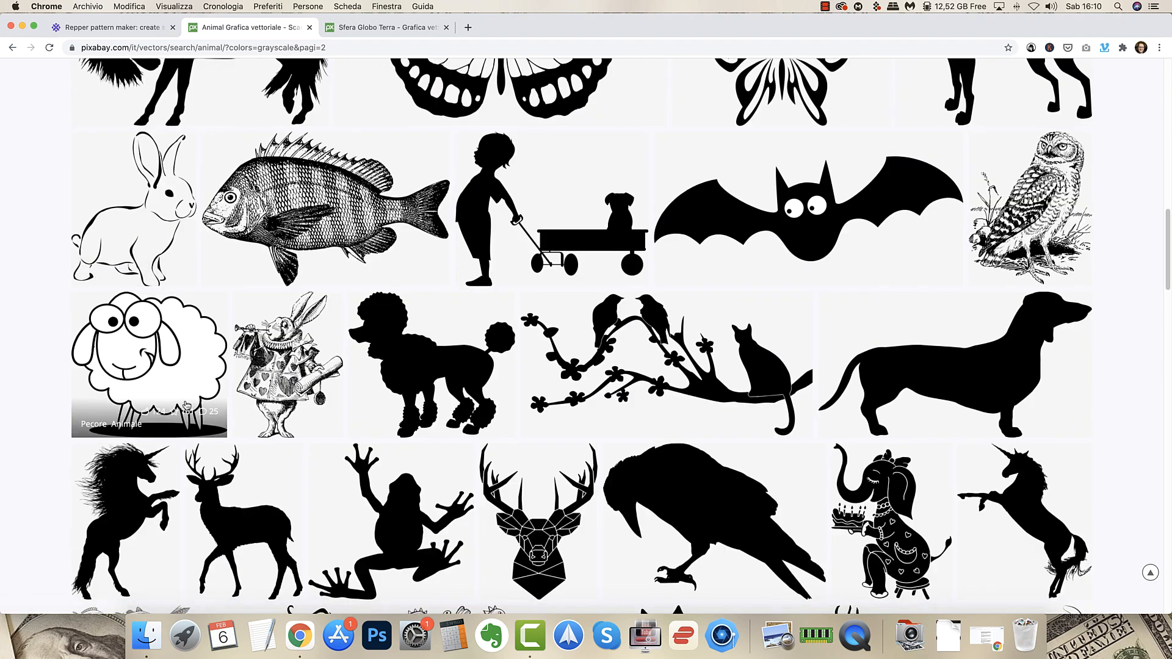
pyautogui.click(148, 363)
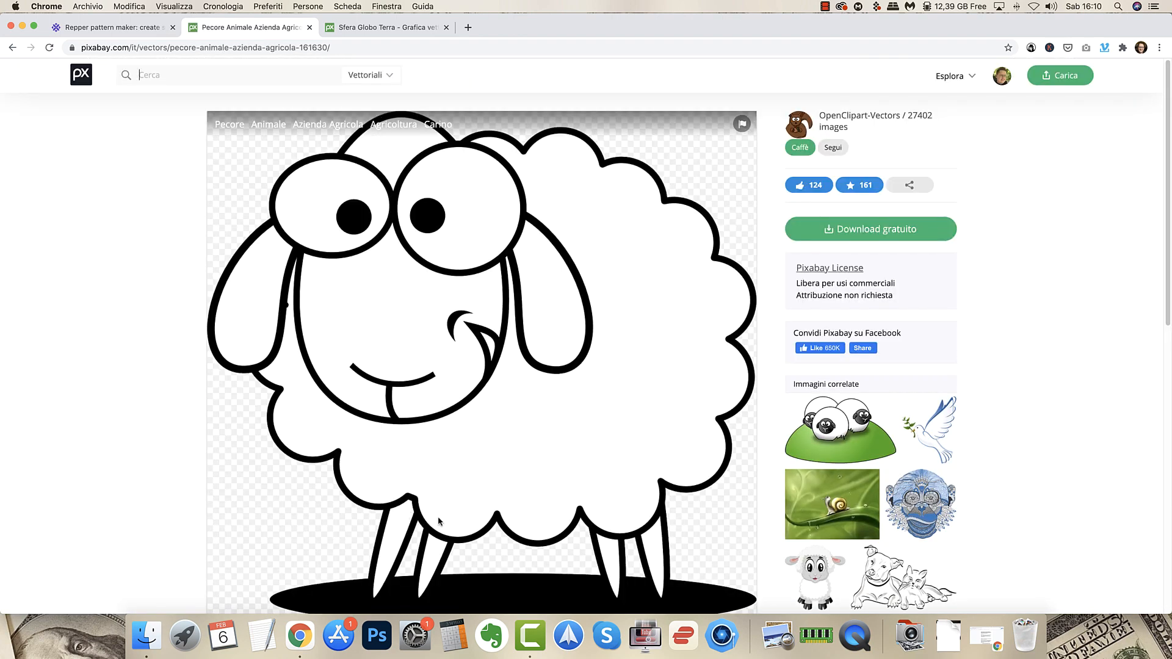
pyautogui.moveTo(576, 210)
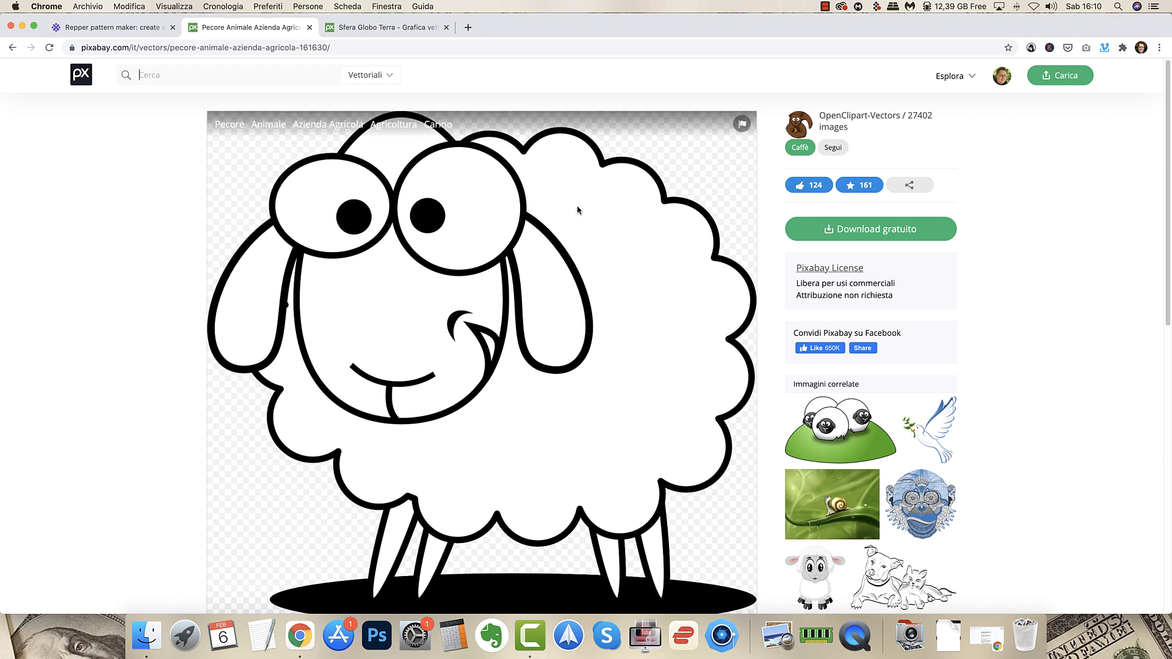
pyautogui.moveTo(514, 154)
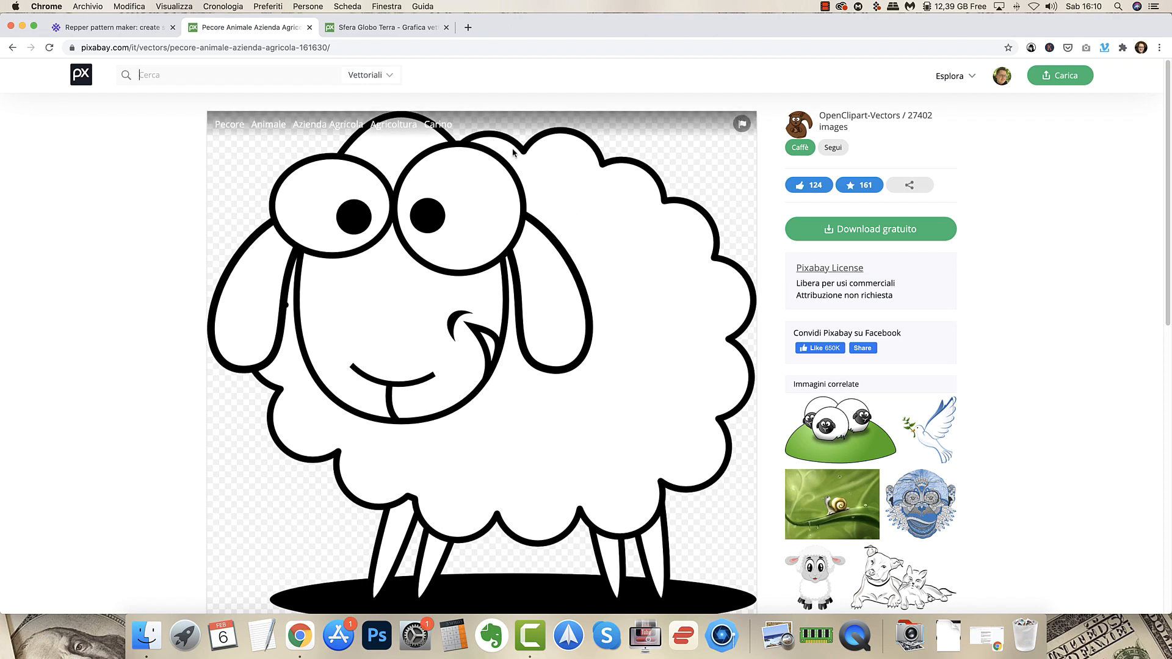
pyautogui.moveTo(497, 241)
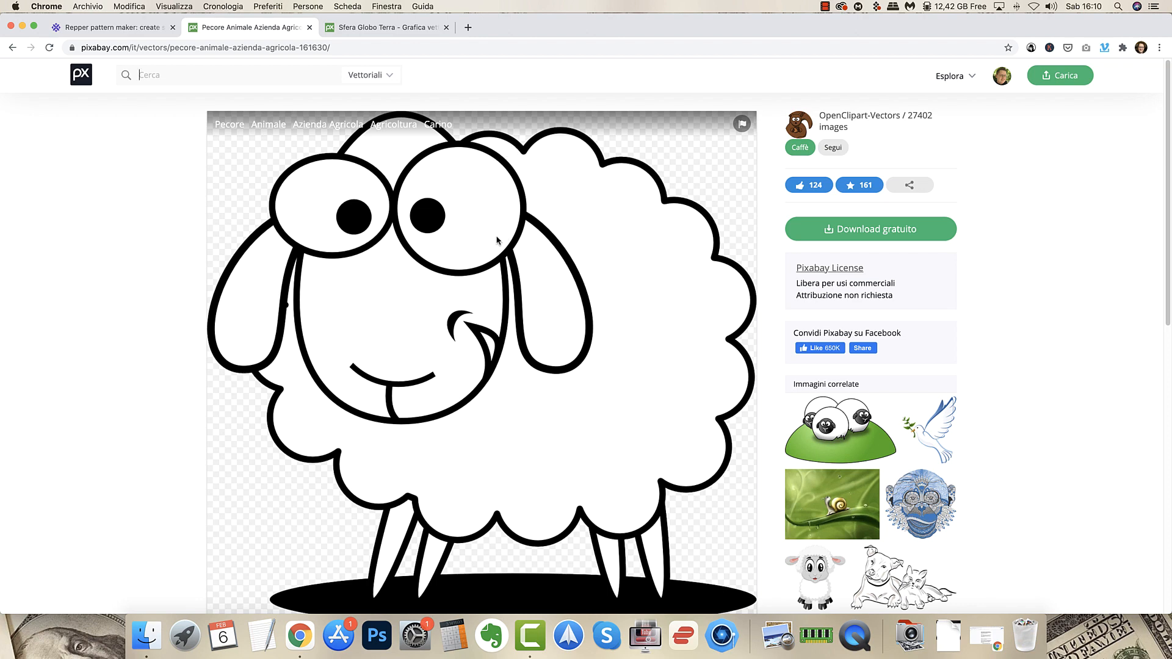
pyautogui.moveTo(557, 259)
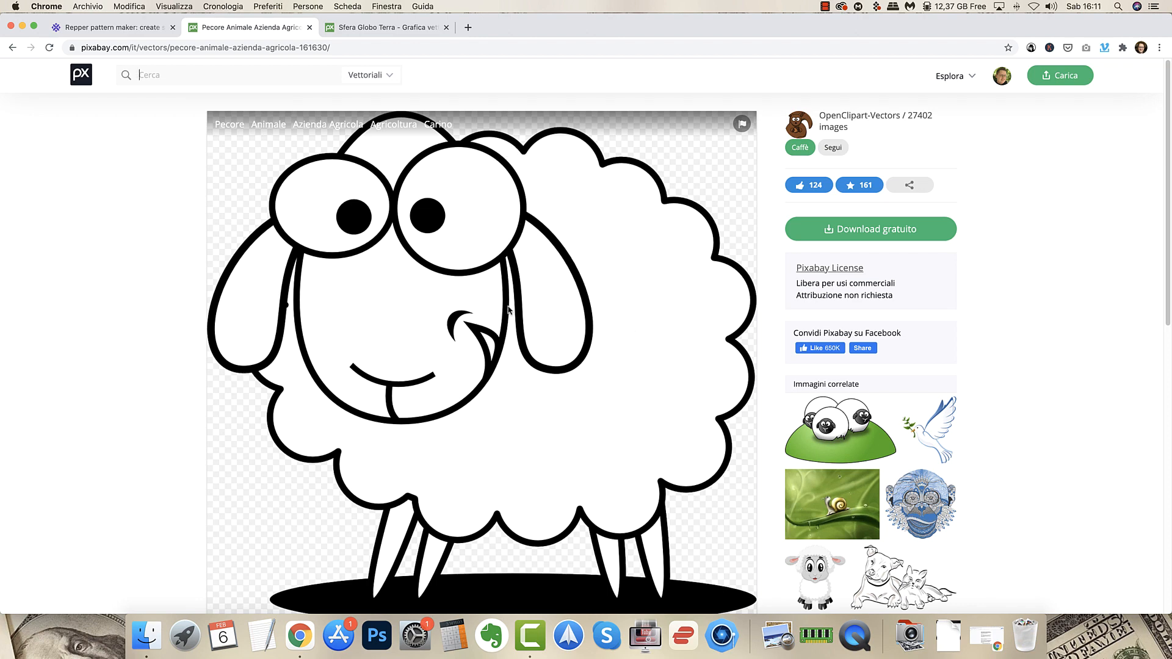
pyautogui.moveTo(448, 451)
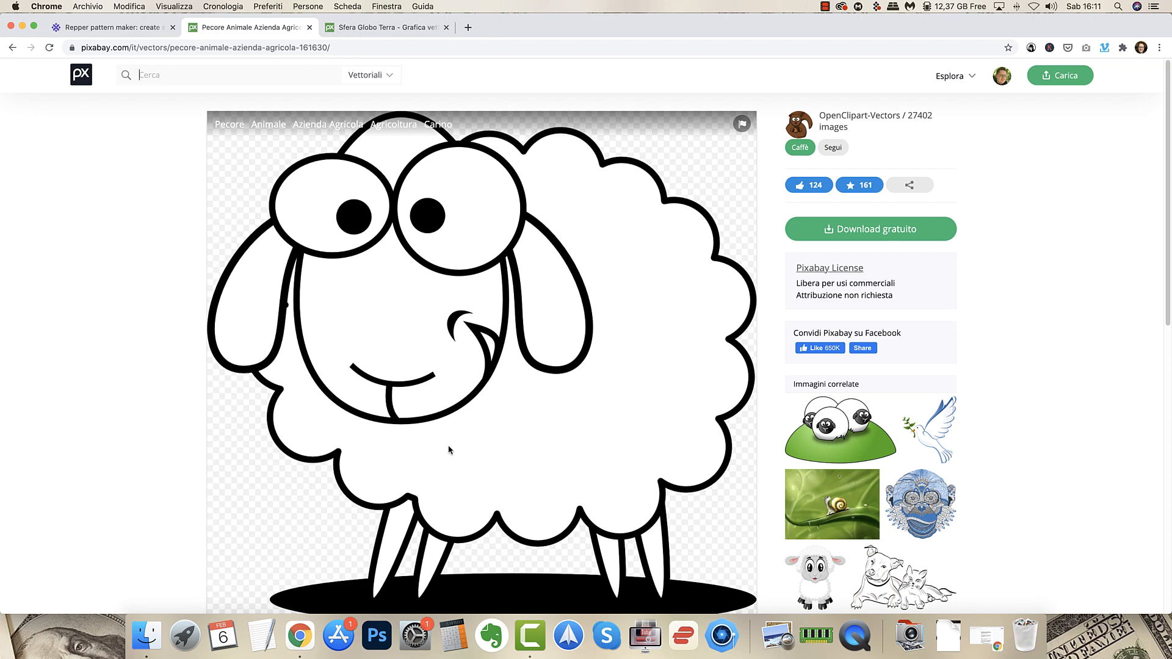
pyautogui.scroll(-3)
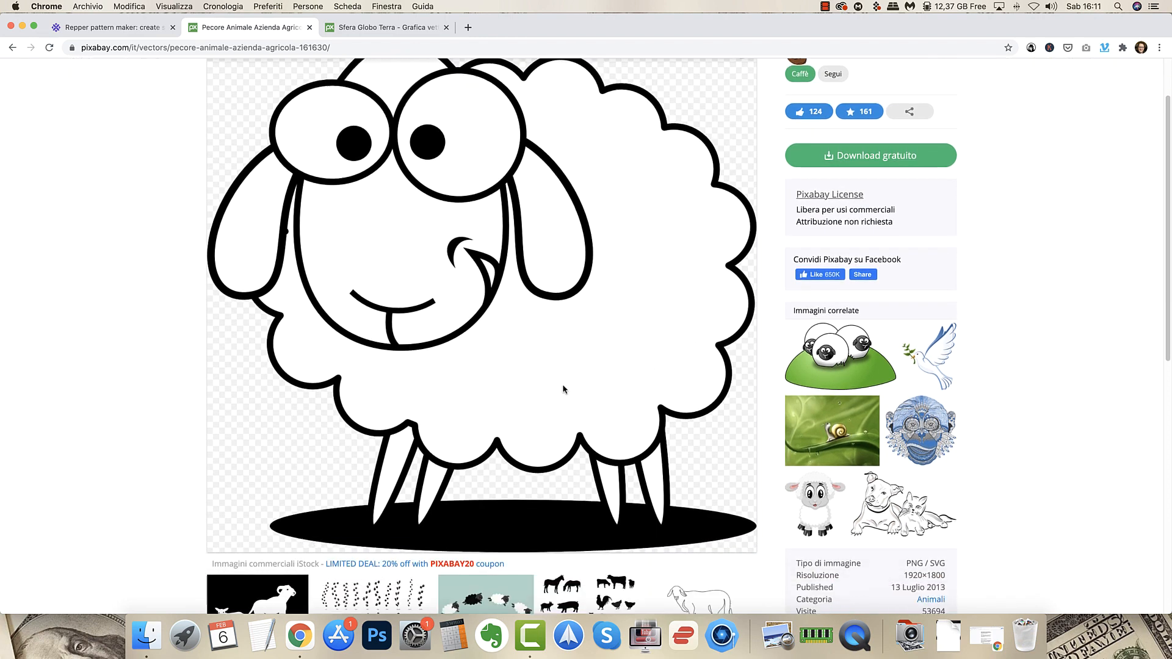
pyautogui.scroll(-3)
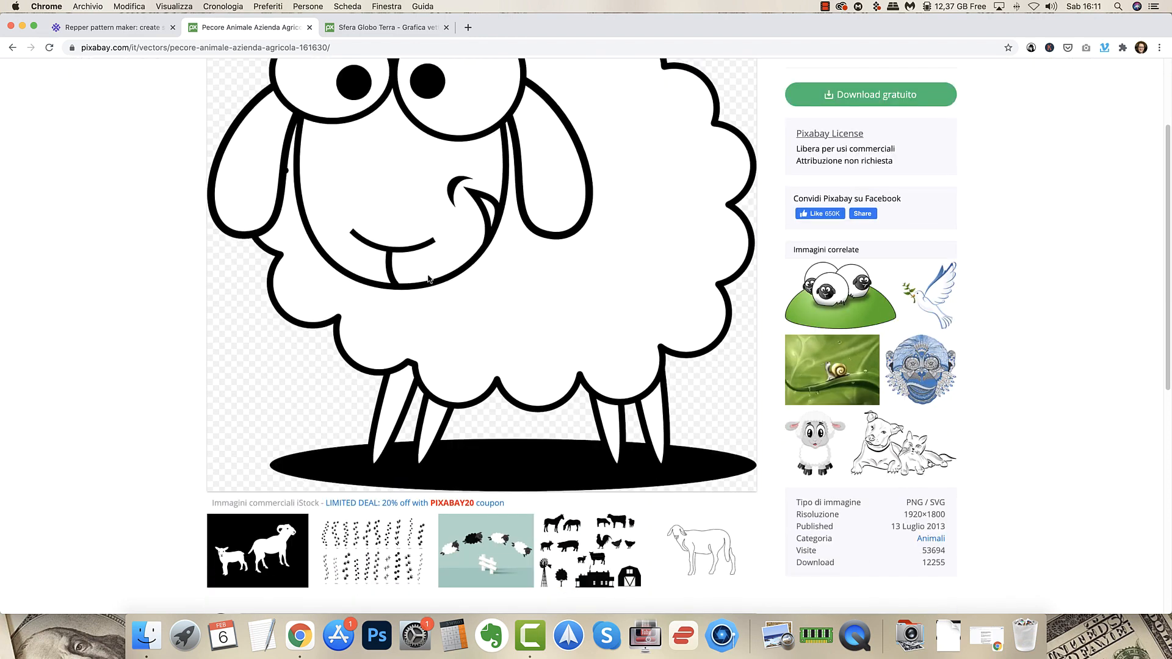
pyautogui.rightClick(876, 443)
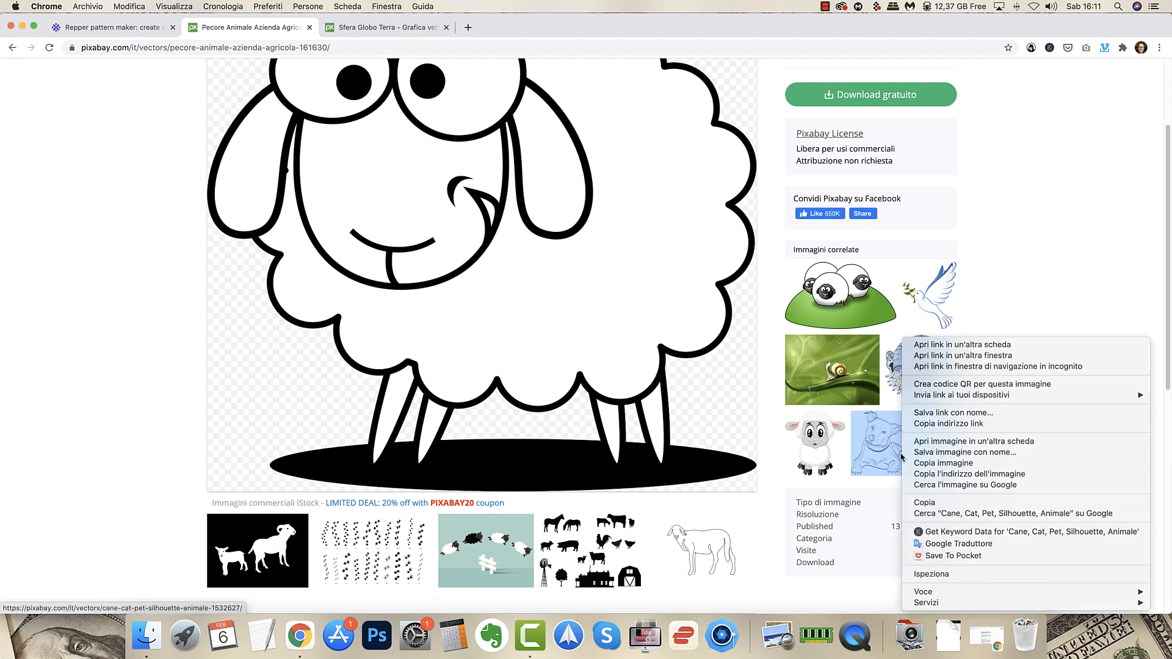
pyautogui.click(963, 344)
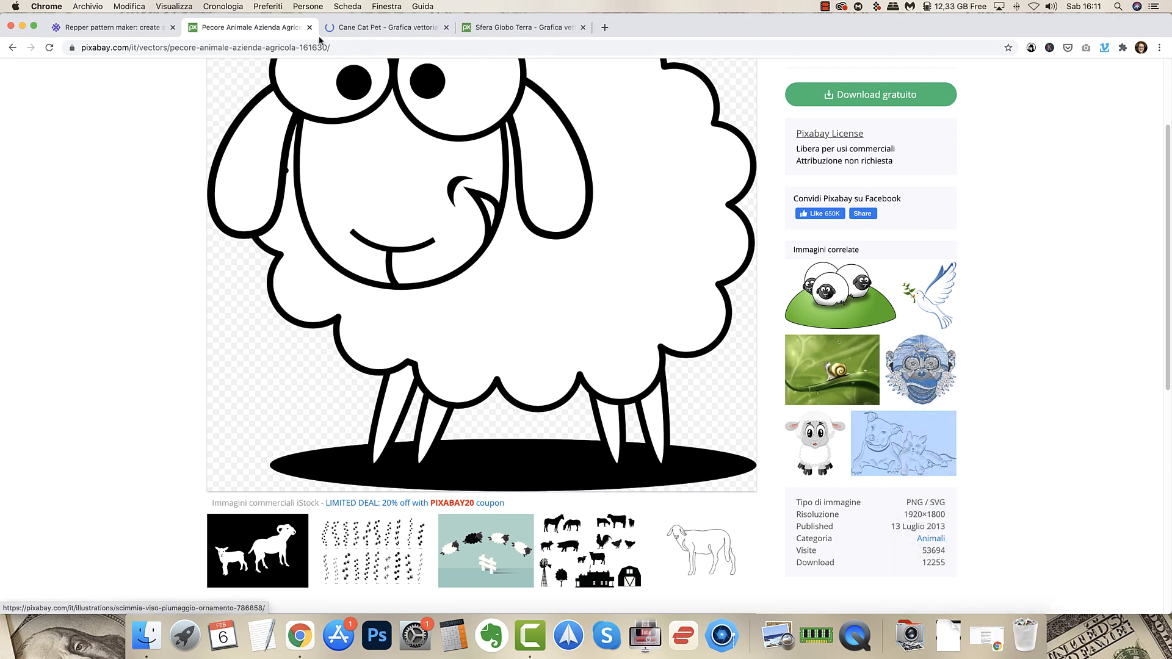
pyautogui.click(385, 26)
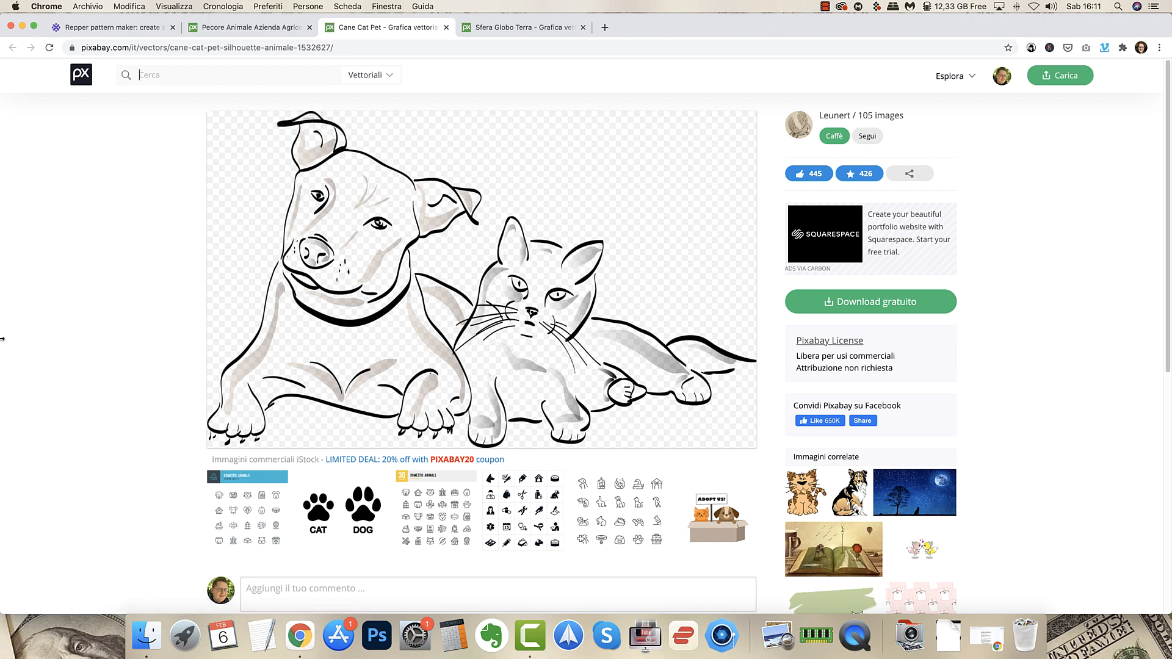
pyautogui.moveTo(169, 401)
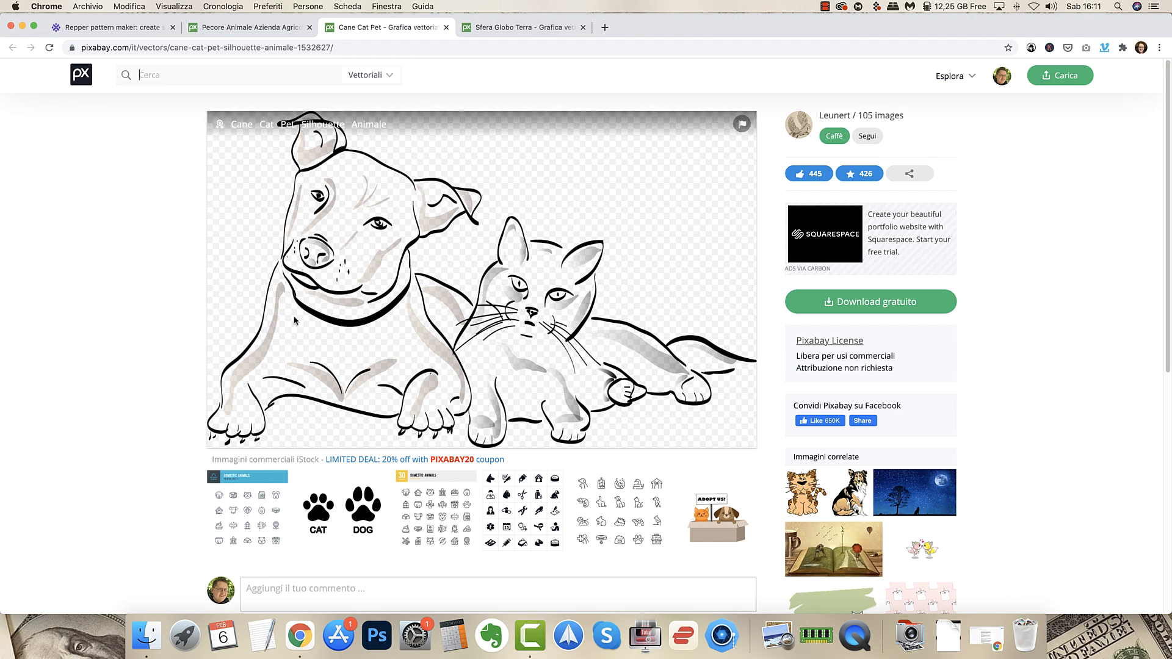
pyautogui.moveTo(591, 395)
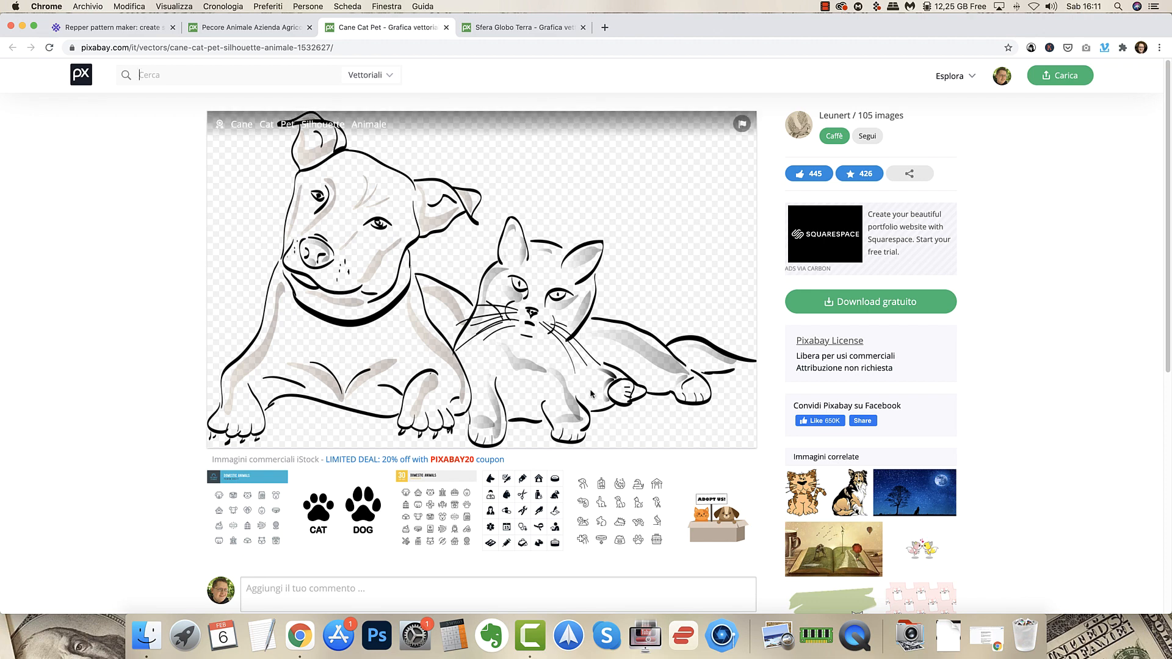
pyautogui.moveTo(275, 92)
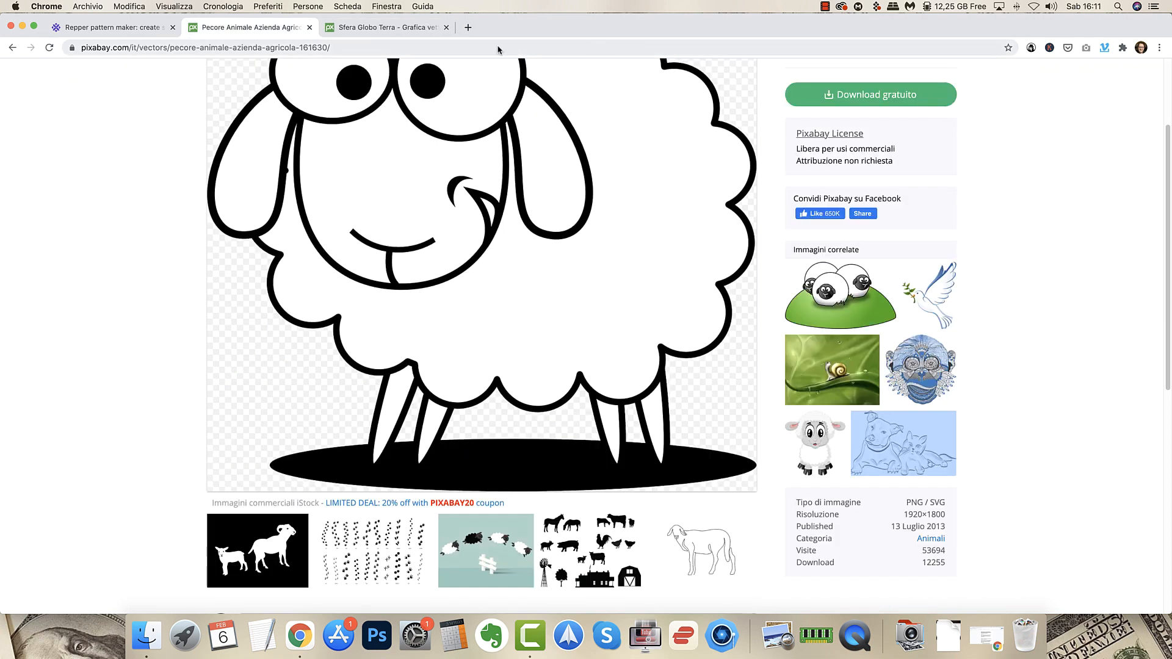
# Download the sheep line drawing as a 1920×1800 PNG and dismiss the thank-you overlay.
pyautogui.click(871, 94)
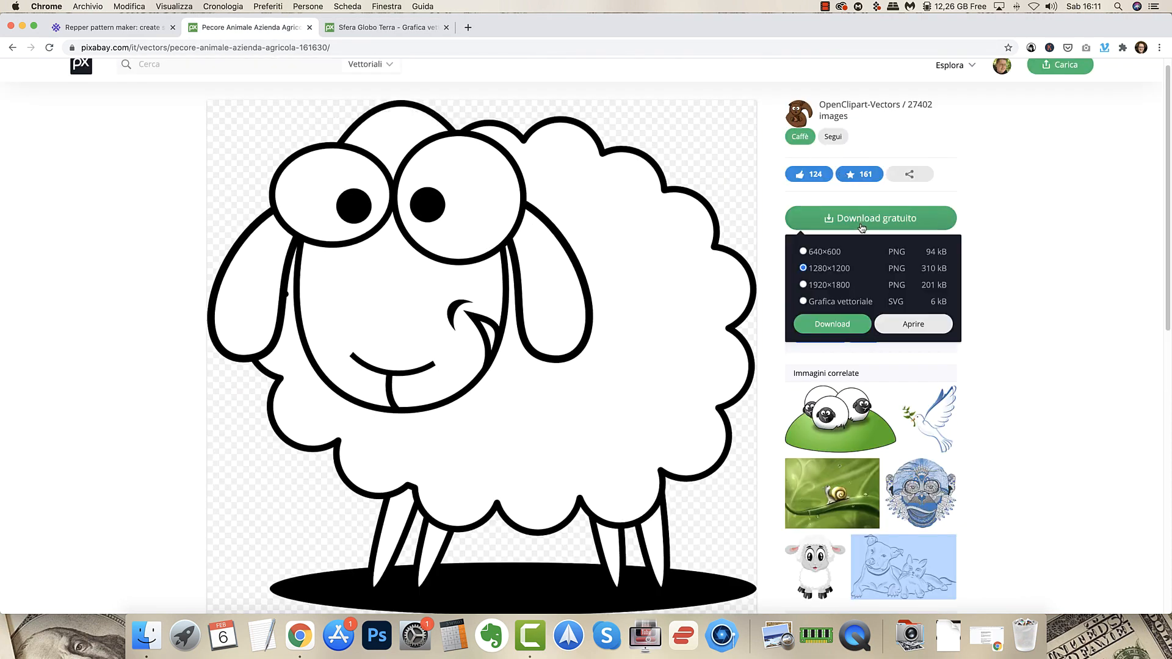
pyautogui.click(803, 284)
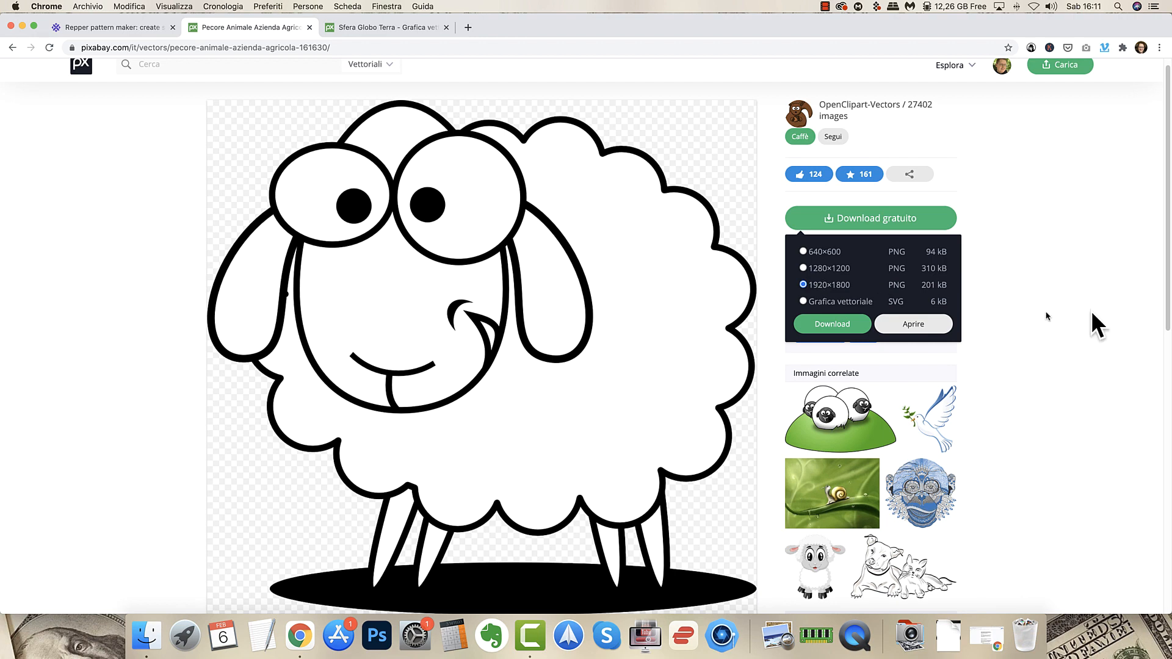
pyautogui.click(831, 324)
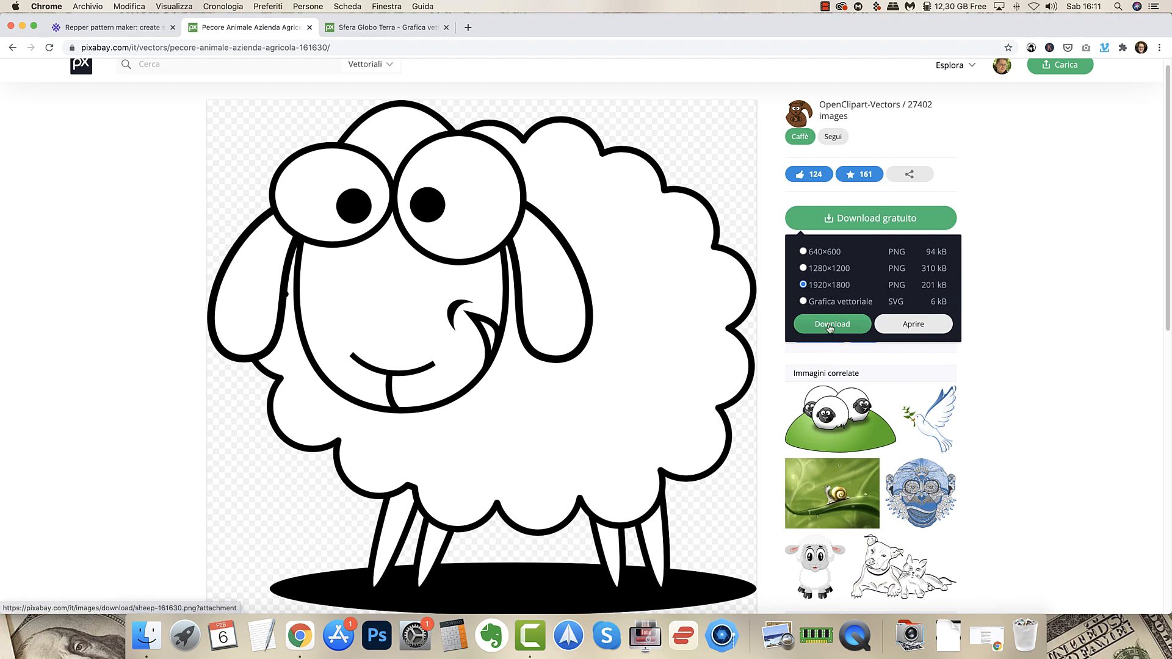
pyautogui.click(831, 324)
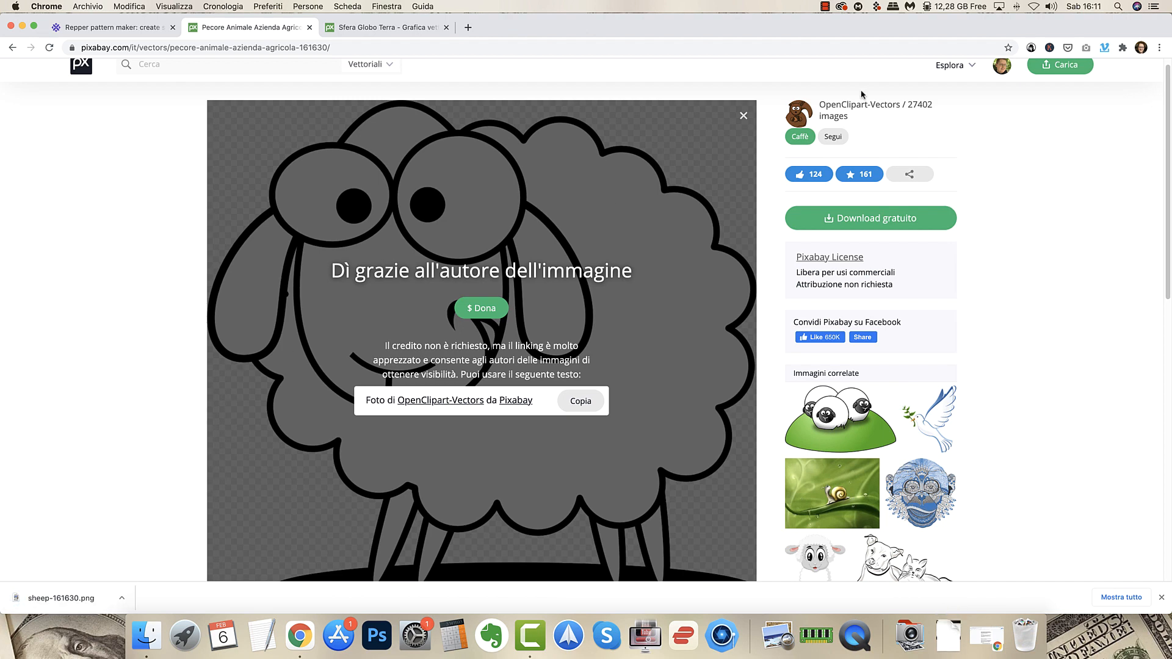
pyautogui.click(744, 115)
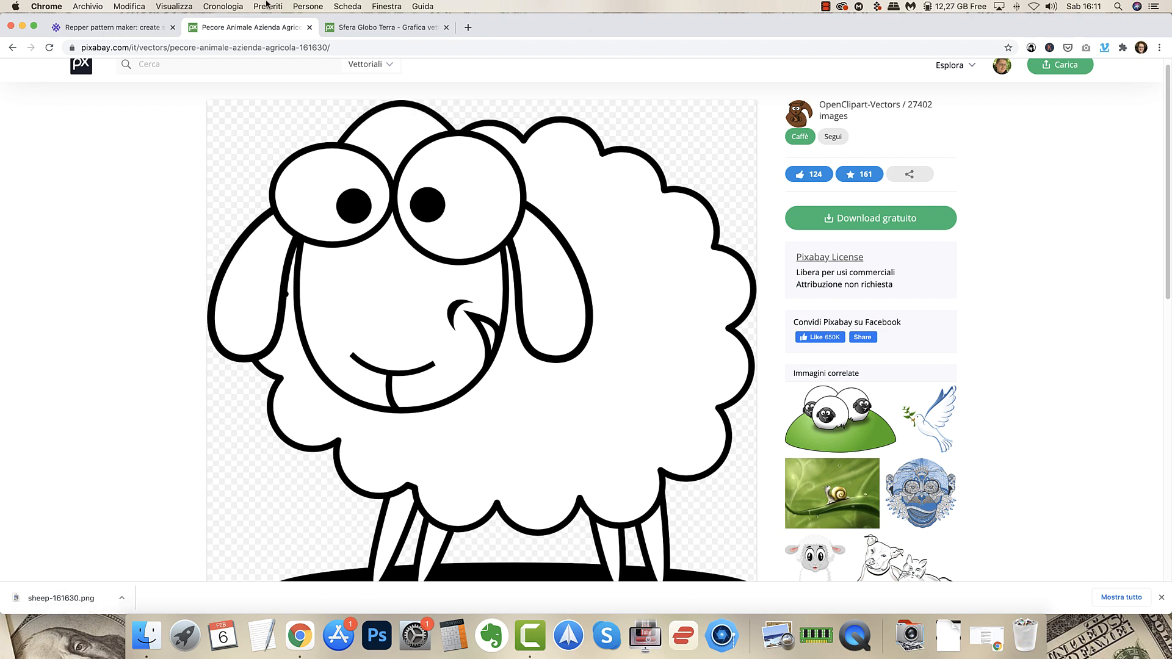
# Close the globe drawing's Pixabay page.
pyautogui.click(384, 27)
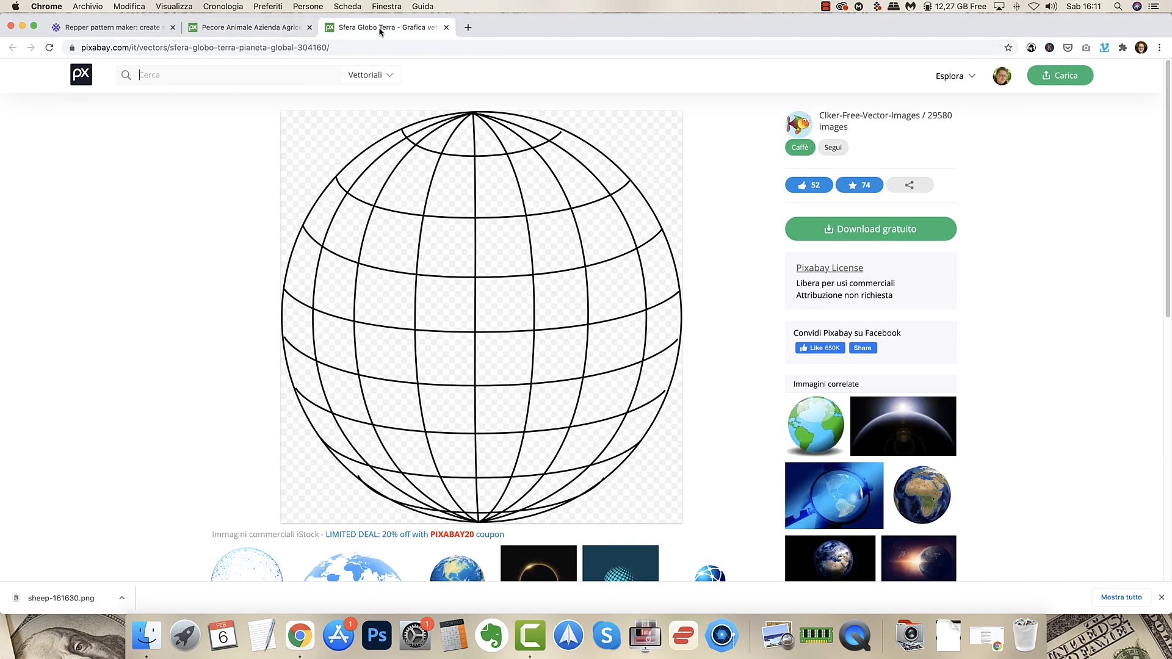
pyautogui.click(445, 27)
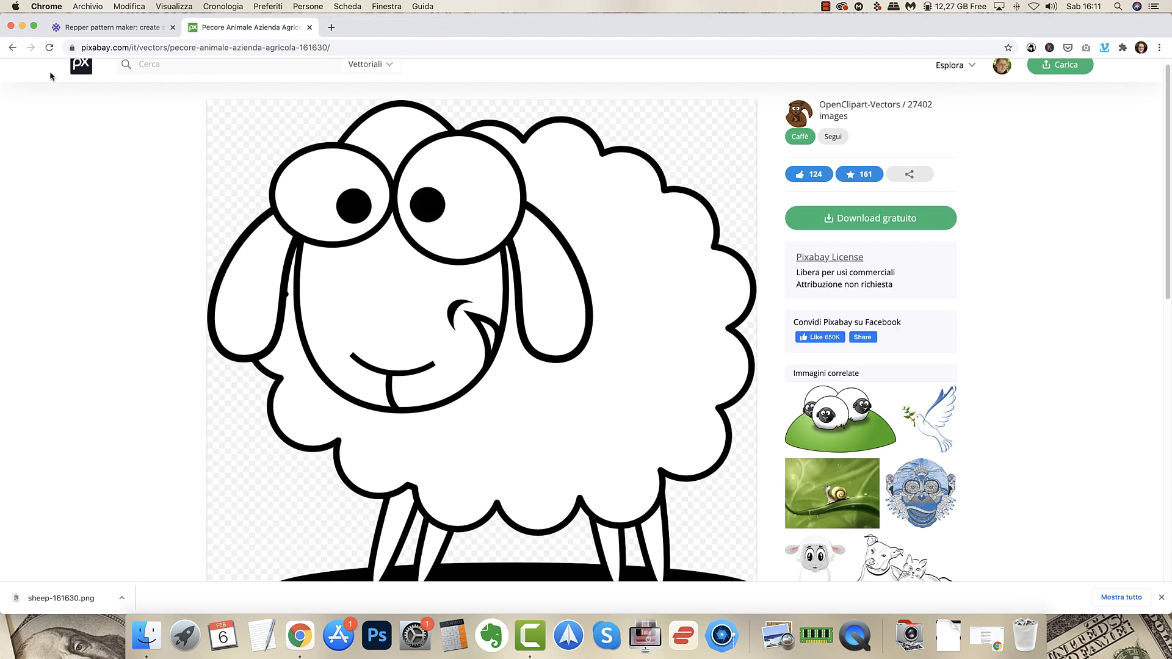
# Return to the grayscale animal results and choose the flying eagle line drawing.
pyautogui.click(12, 47)
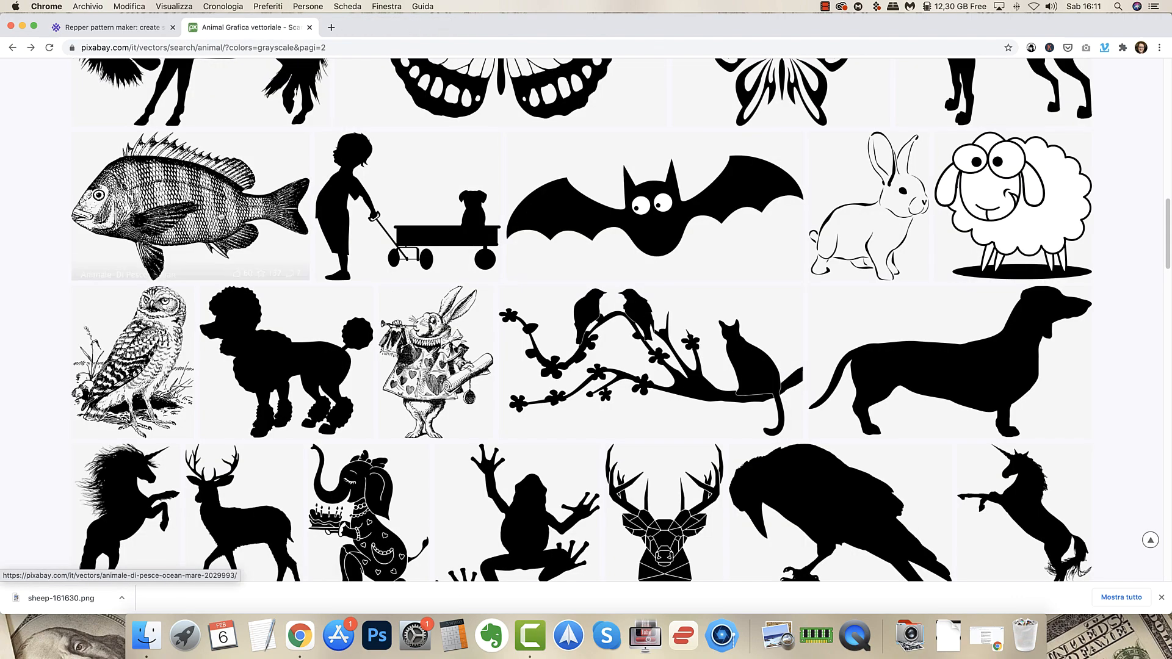
pyautogui.scroll(-3)
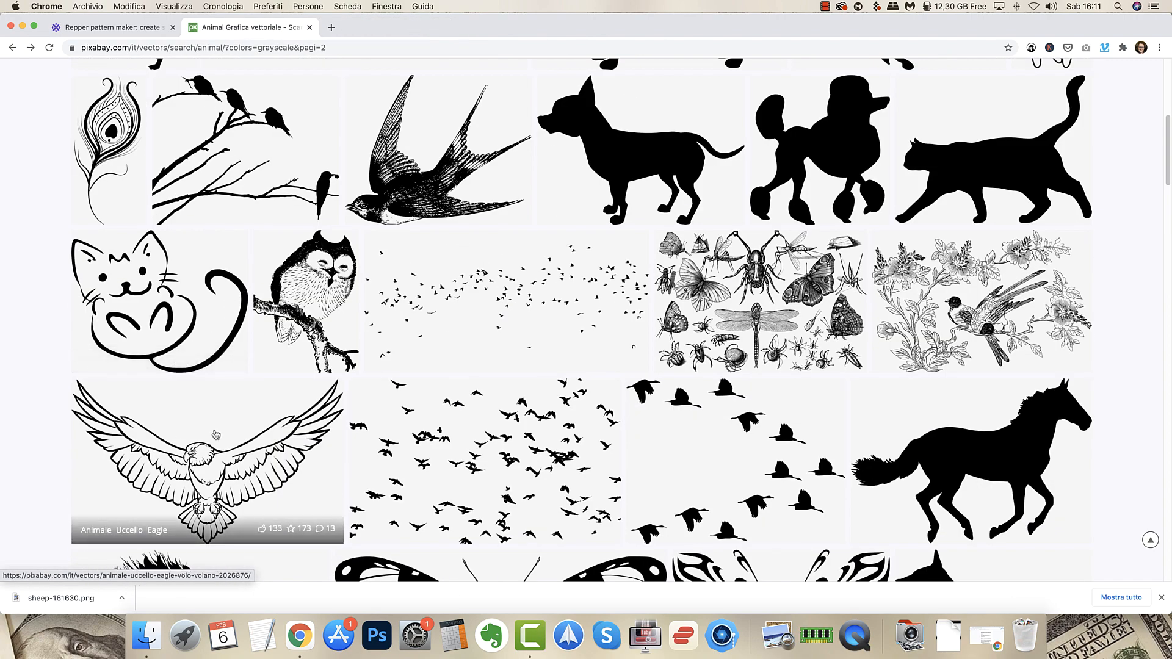
pyautogui.click(208, 462)
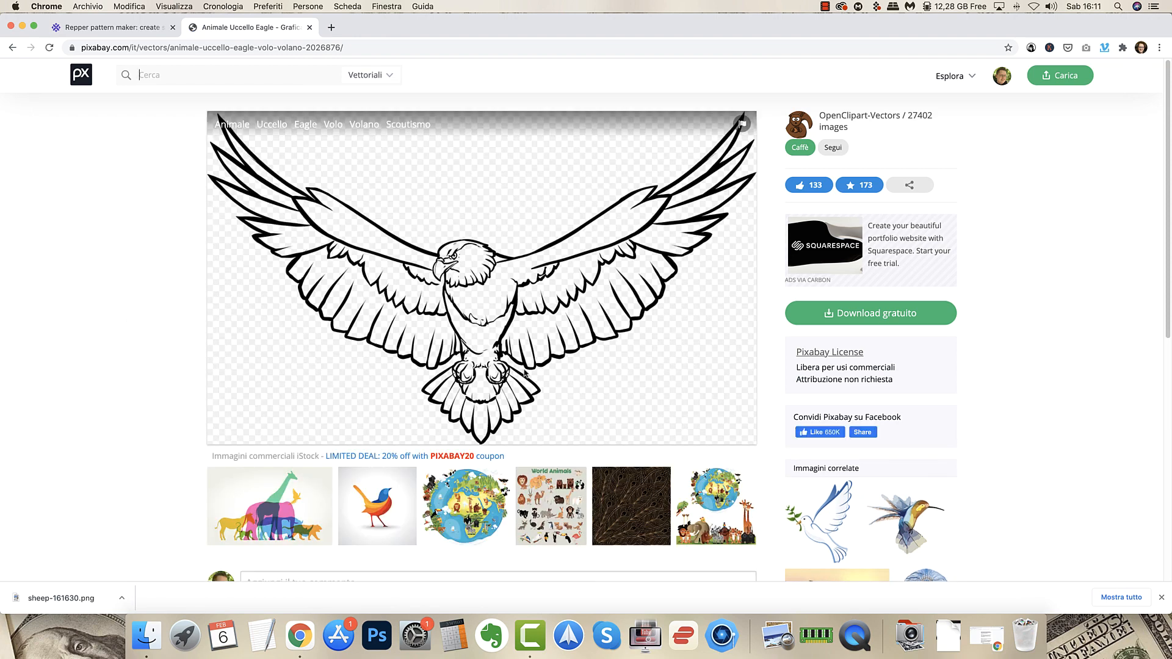
pyautogui.moveTo(744, 159)
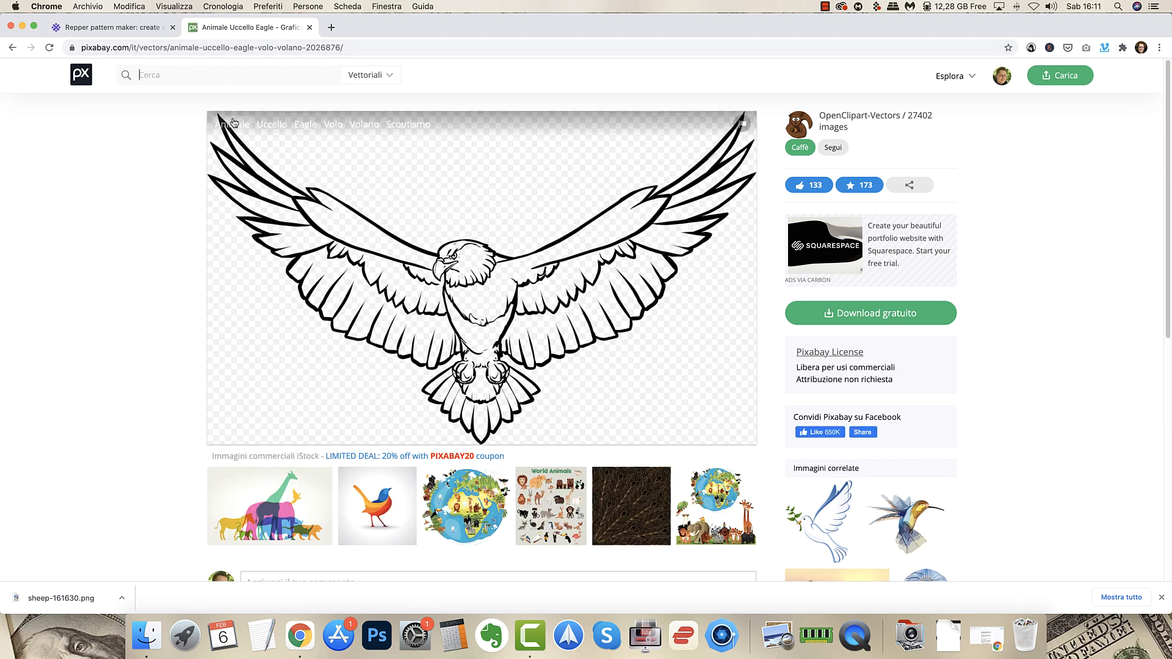
# Download the eagle as the largest PNG and dismiss the thank-you overlay.
pyautogui.click(871, 313)
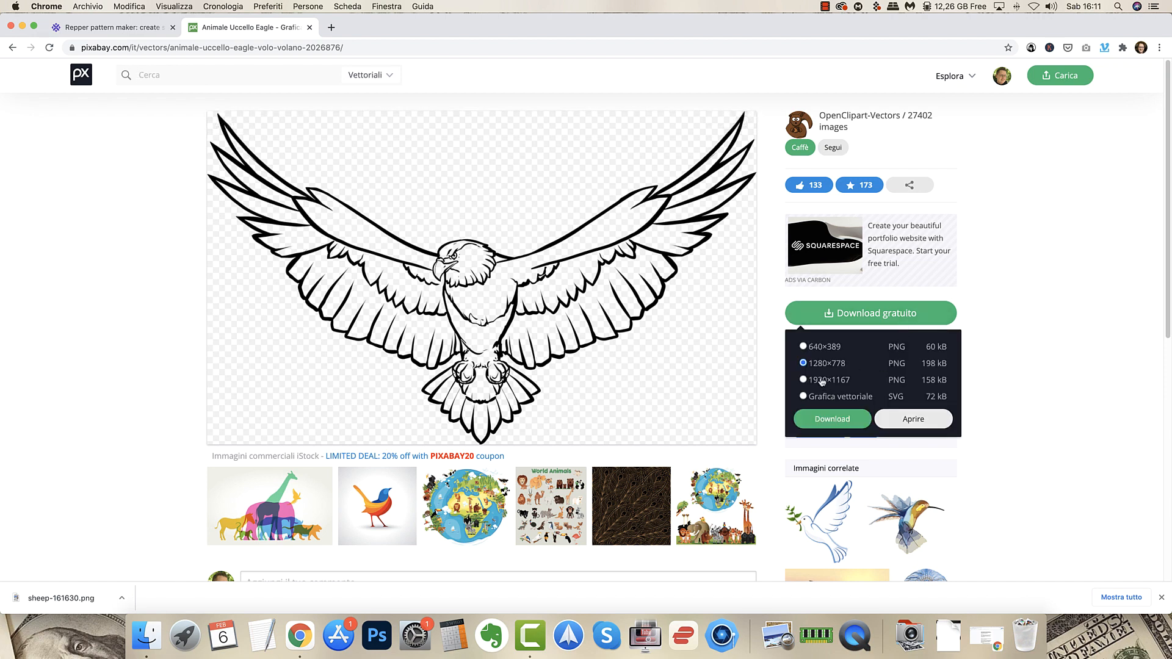
pyautogui.click(831, 418)
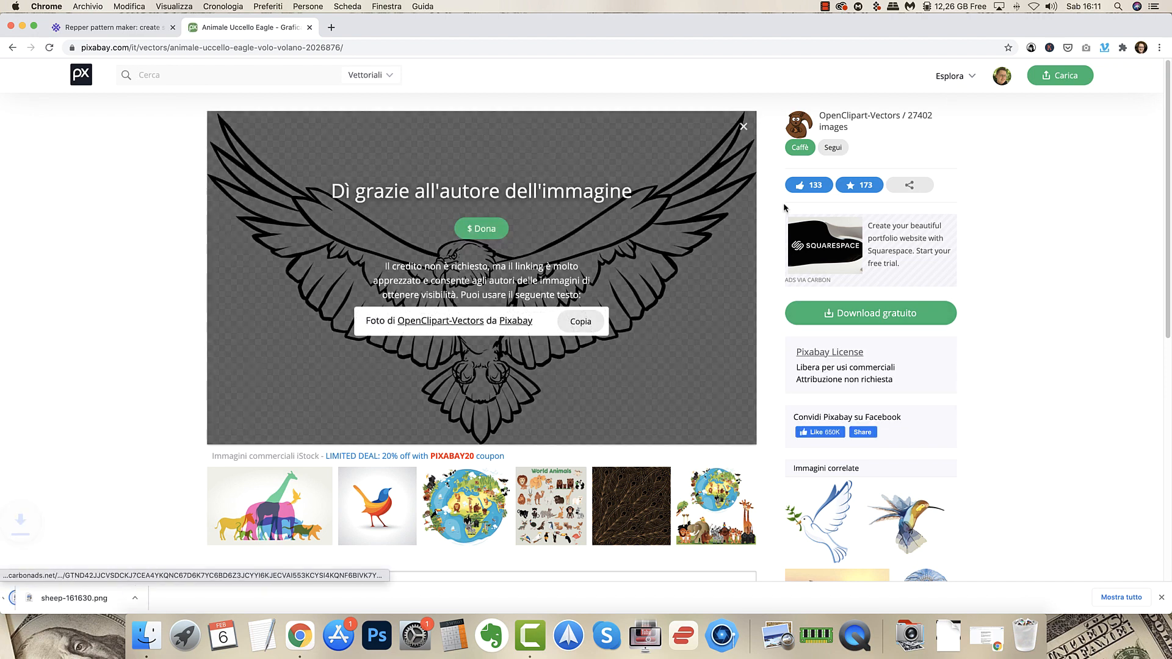
pyautogui.click(871, 312)
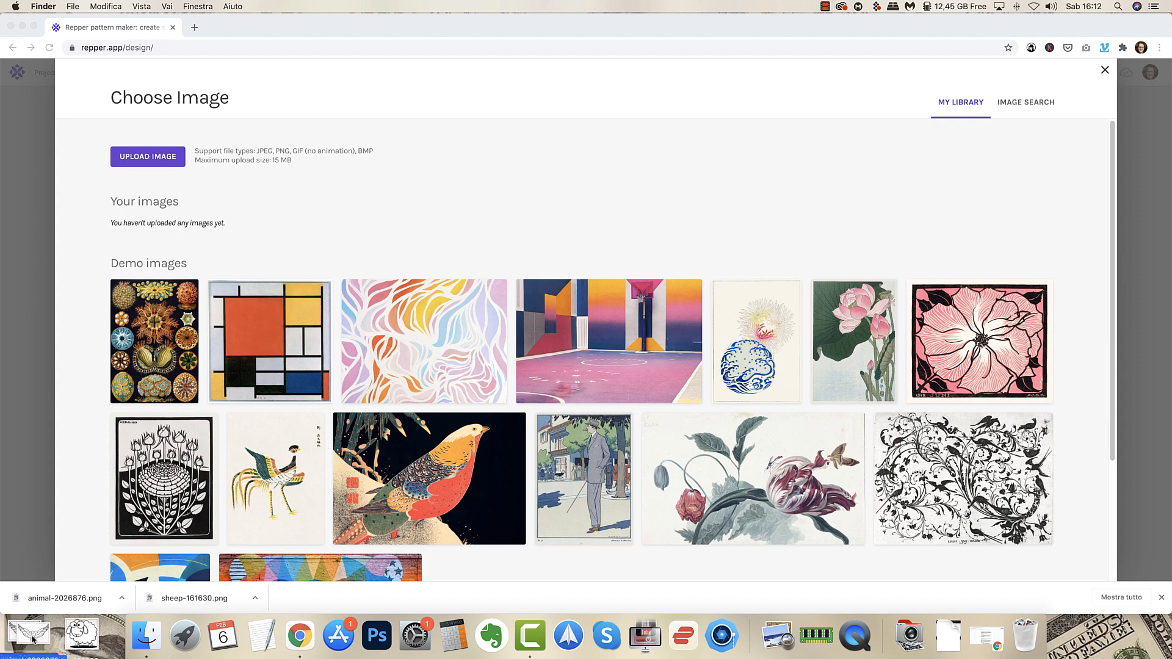
pyautogui.moveTo(275, 29)
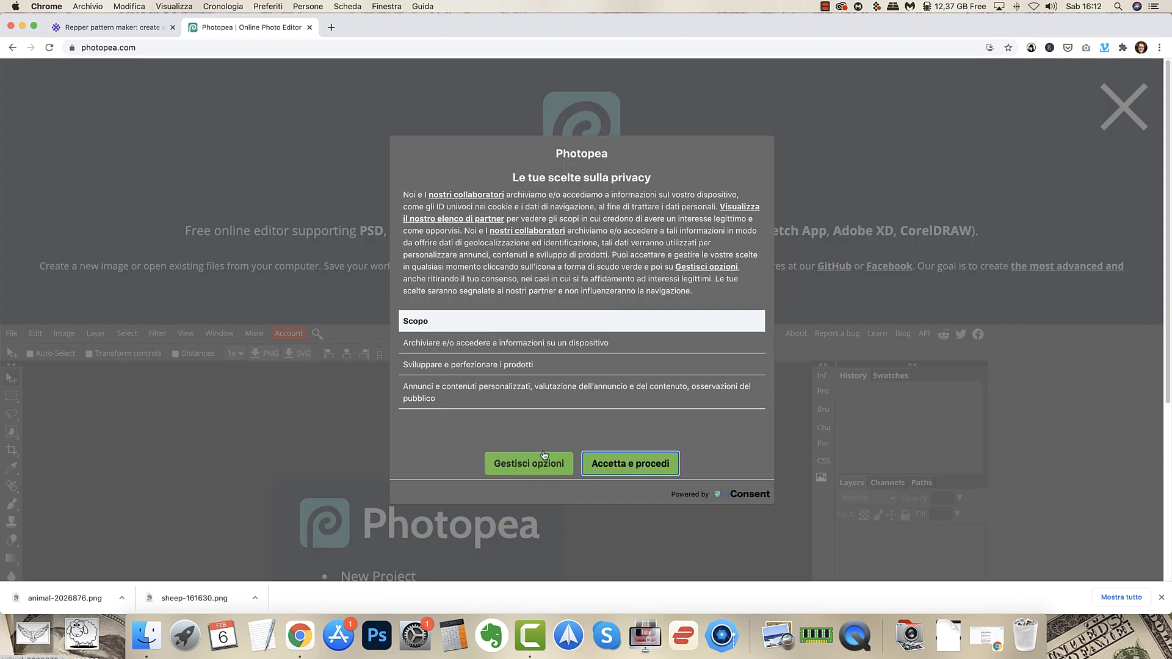
# Accept the privacy prompt and load the sheep PNG from the Desktop into Photopea.
pyautogui.click(630, 464)
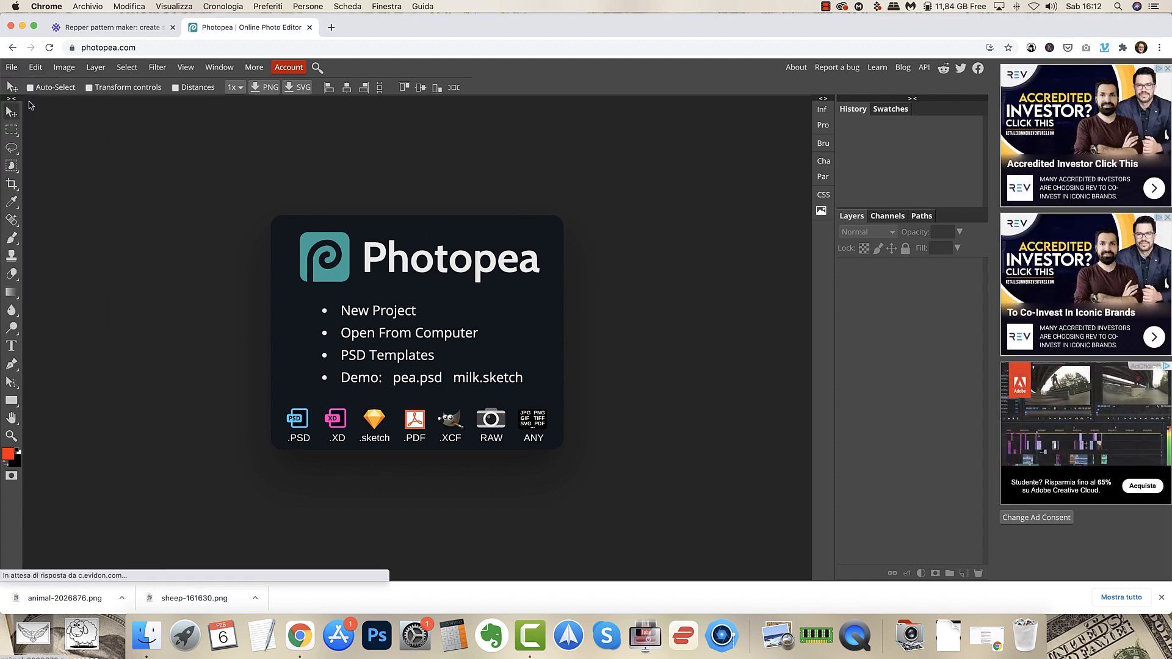
pyautogui.click(409, 332)
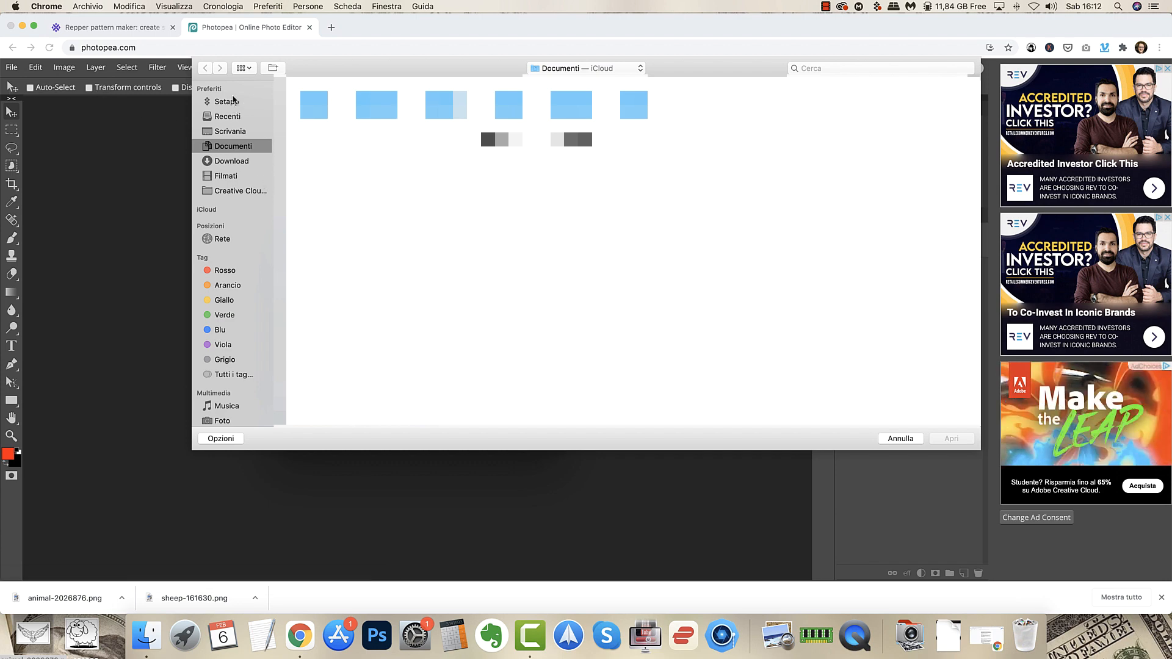
pyautogui.click(230, 130)
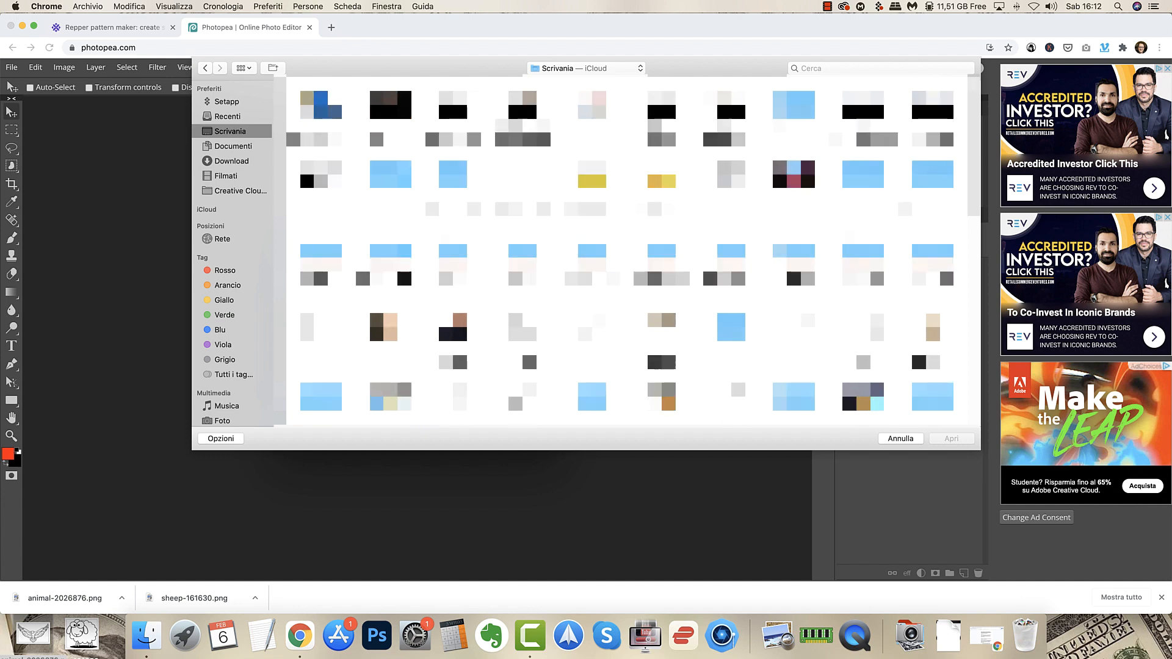
pyautogui.scroll(-3)
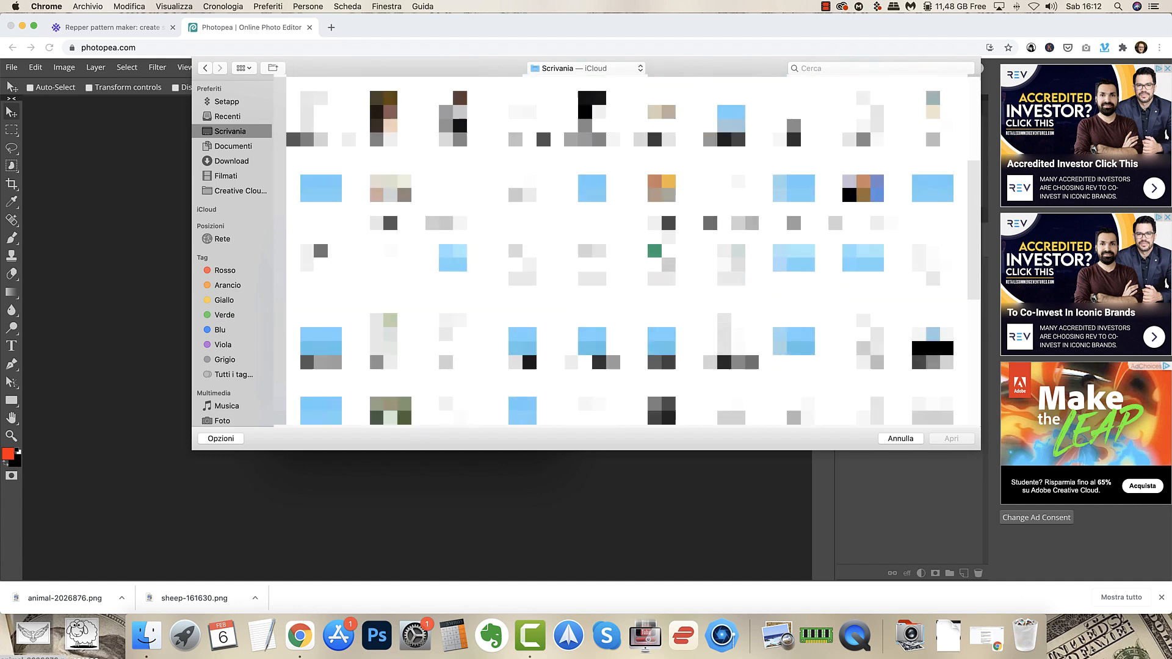
pyautogui.scroll(-3)
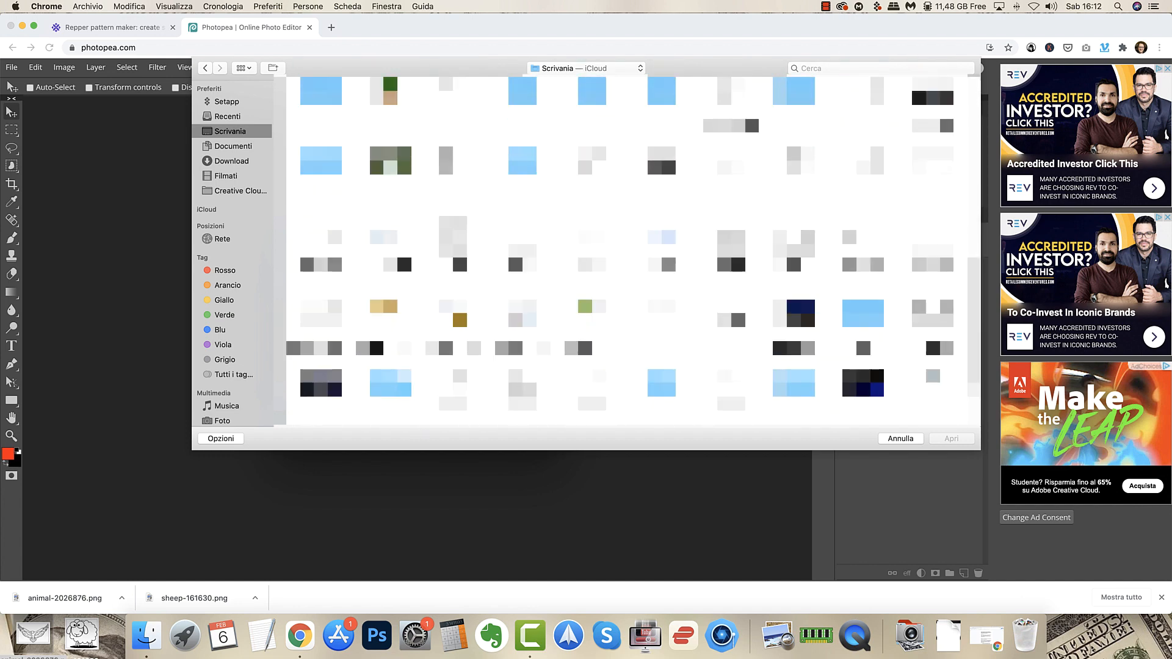
pyautogui.click(730, 334)
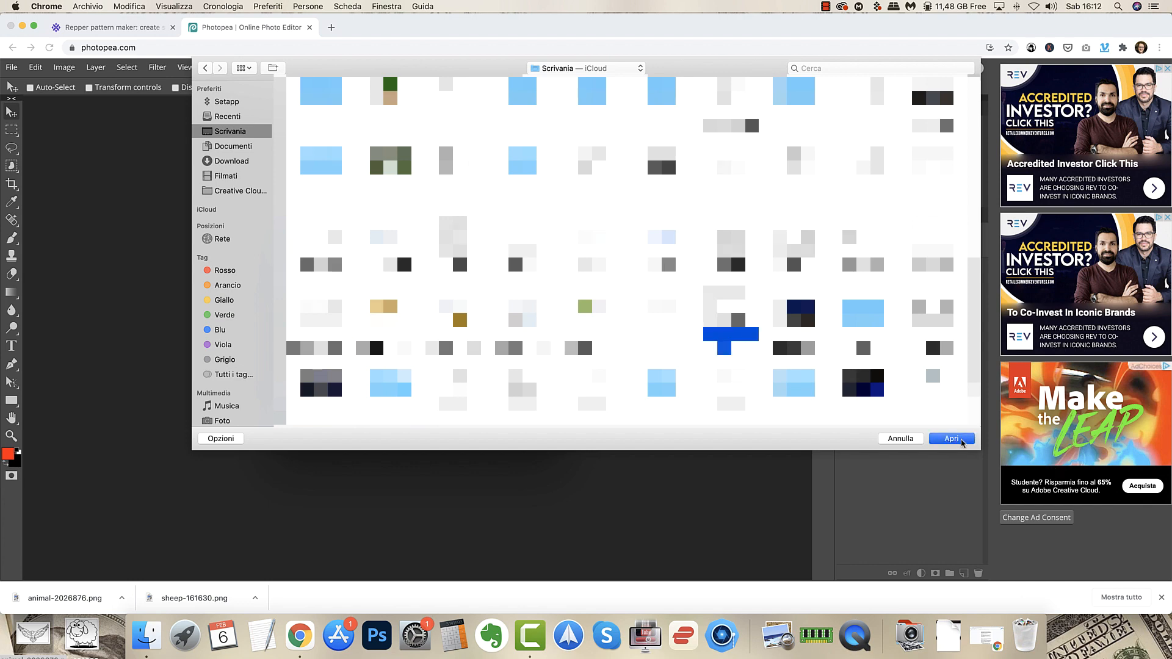
pyautogui.click(951, 439)
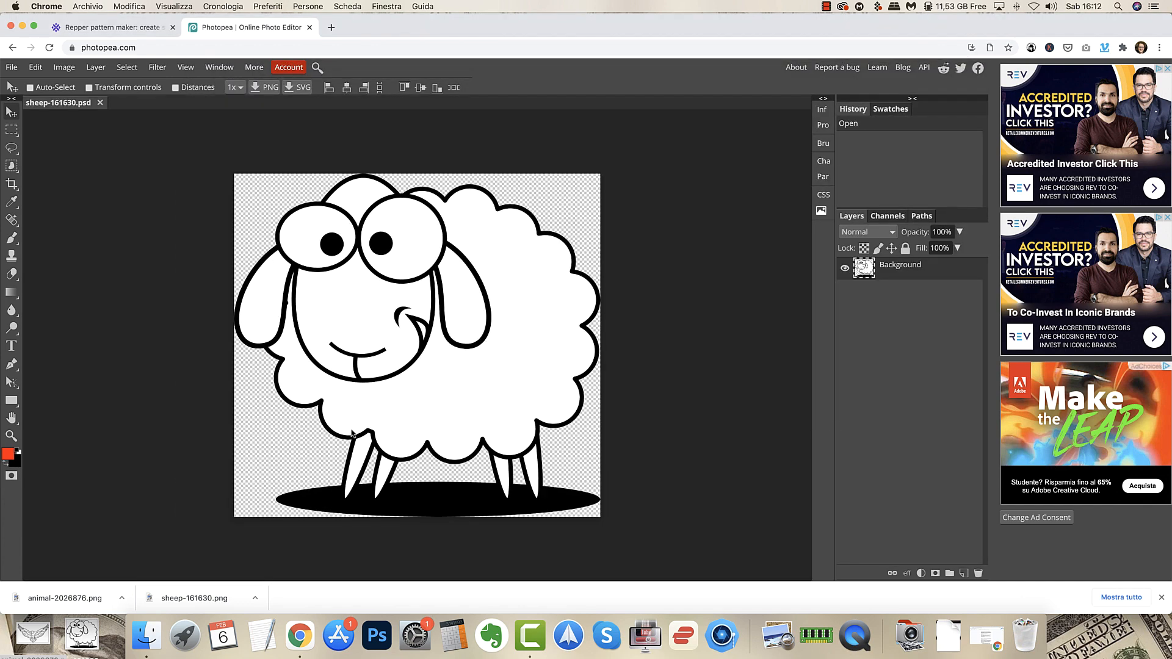
pyautogui.moveTo(253, 291)
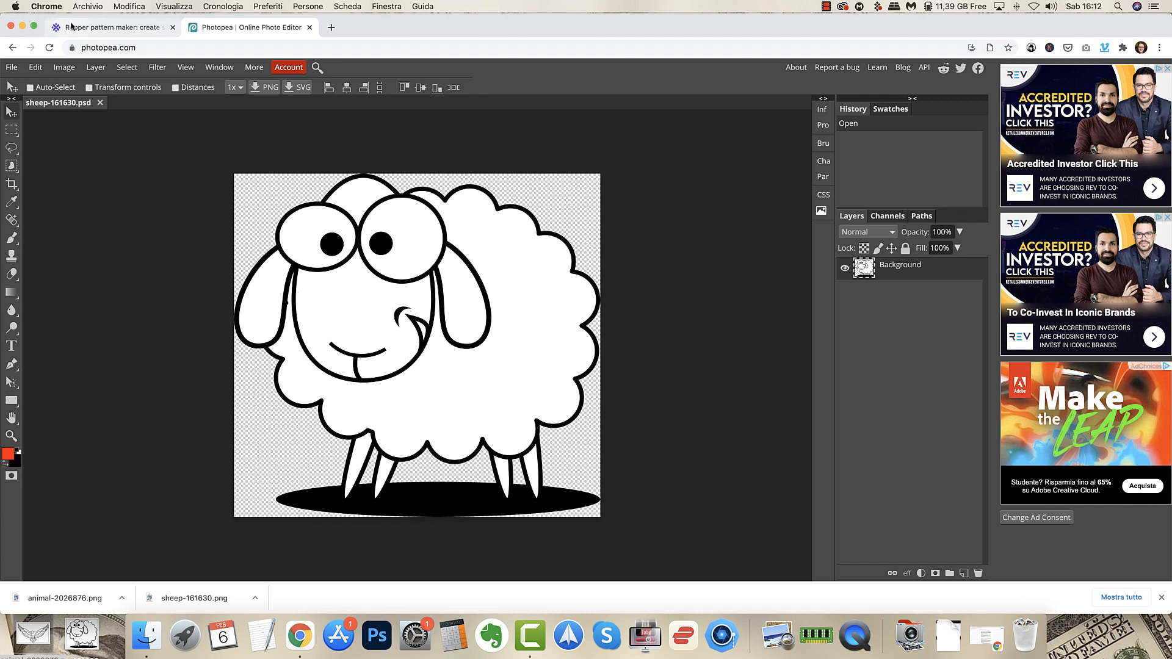
# Export the sheep drawing as a JPG at 100% quality.
pyautogui.click(11, 66)
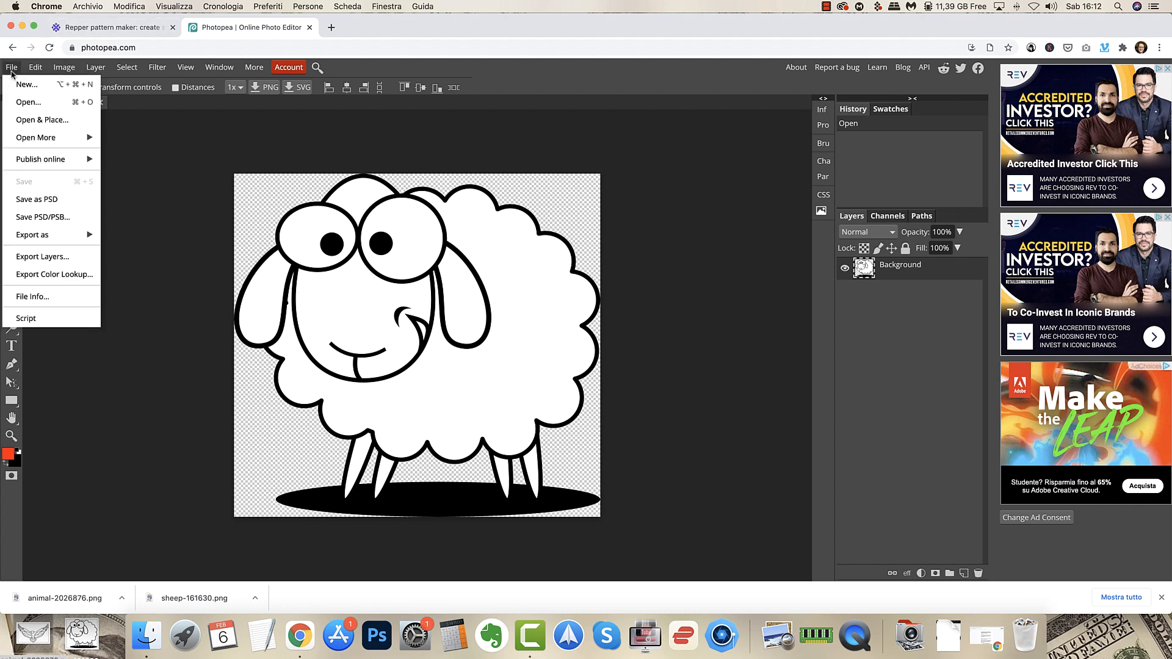
pyautogui.moveTo(33, 234)
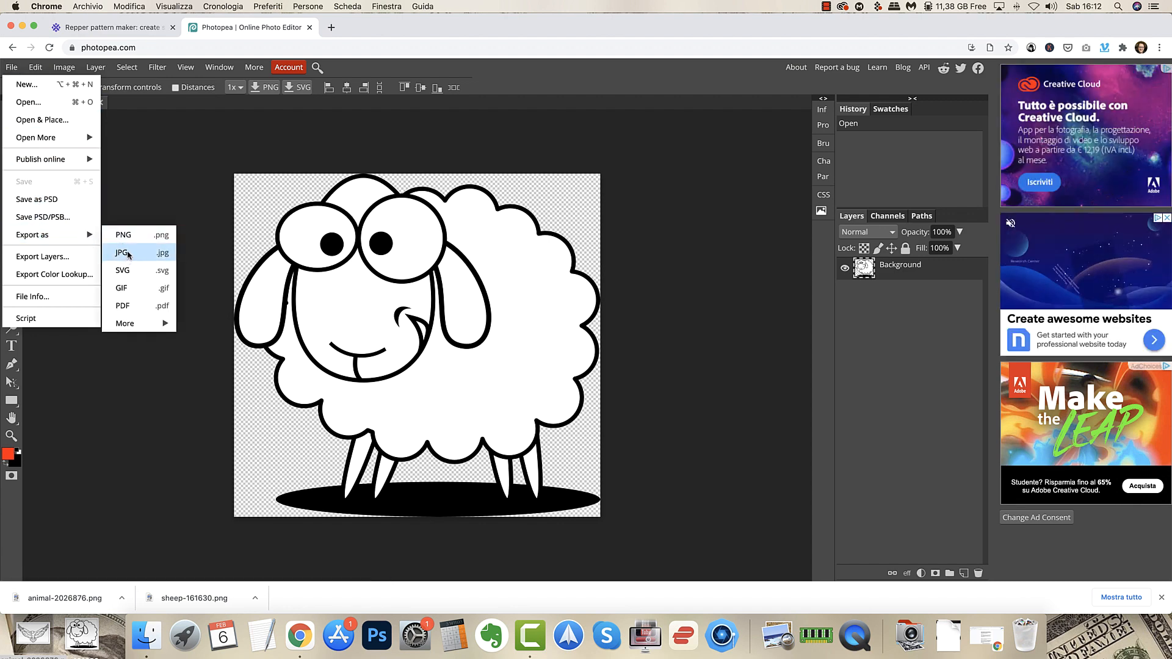
pyautogui.click(121, 252)
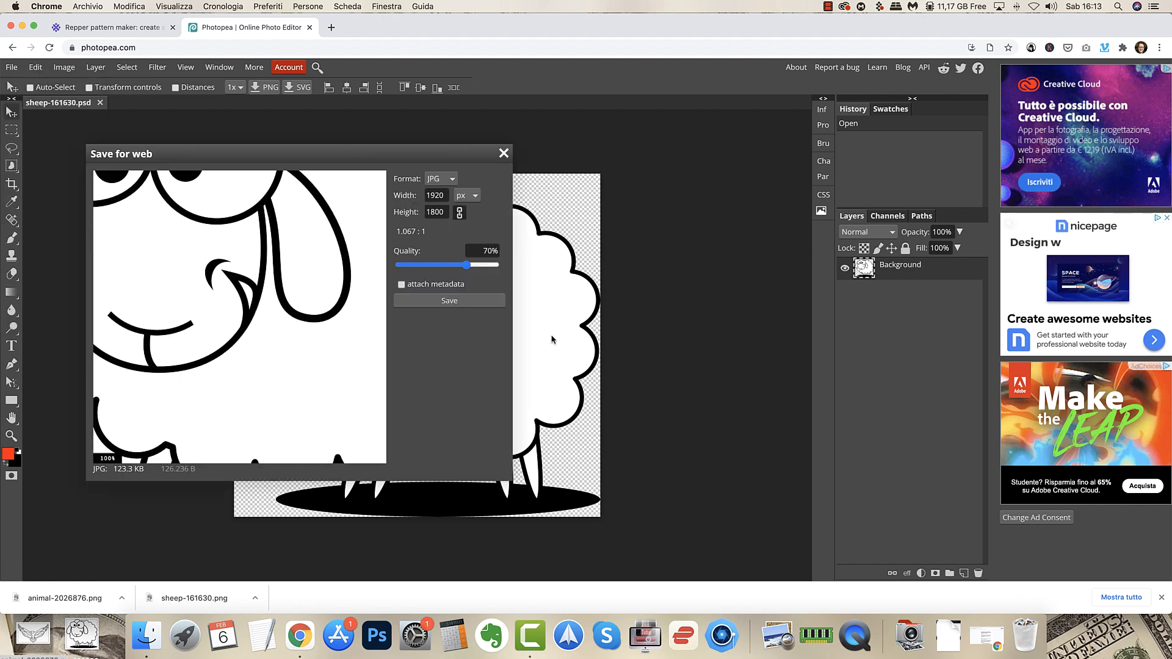
pyautogui.moveTo(467, 265); pyautogui.dragTo(494, 265)
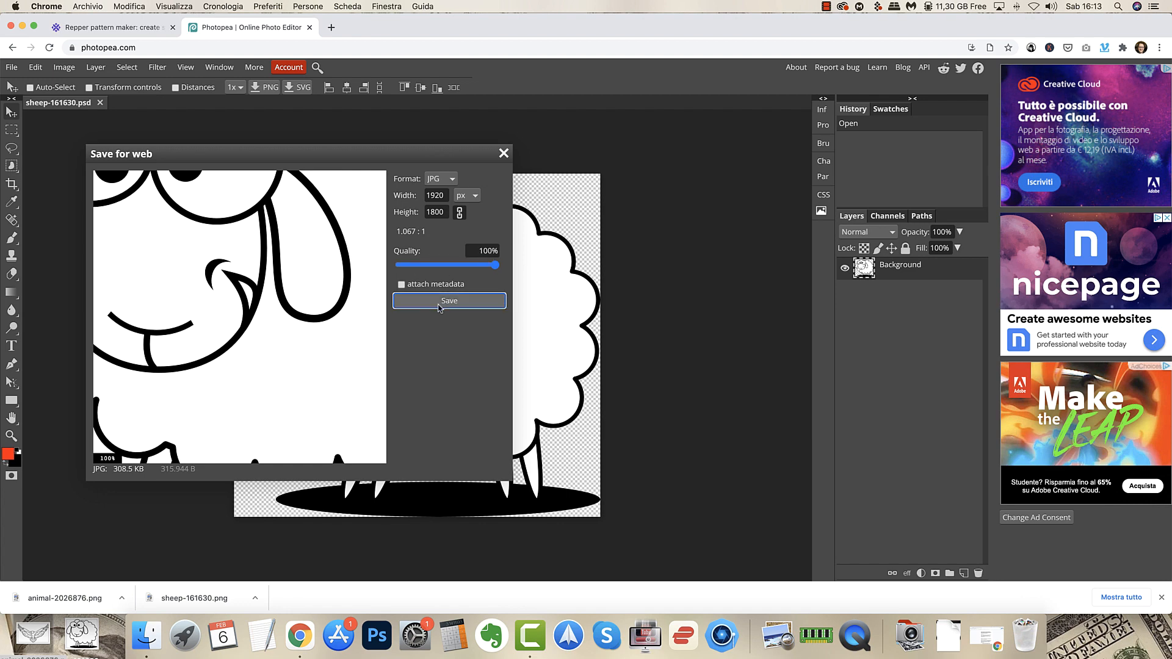
pyautogui.click(448, 301)
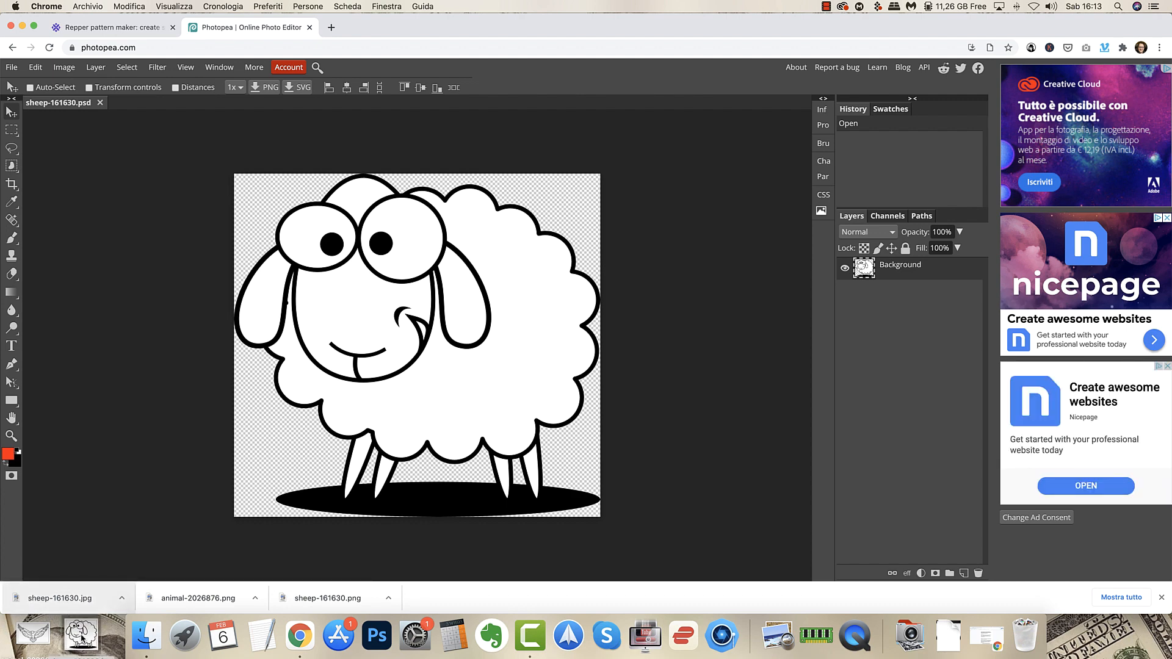
# Preview the downloaded sheep JPG and close it.
pyautogui.click(780, 635)
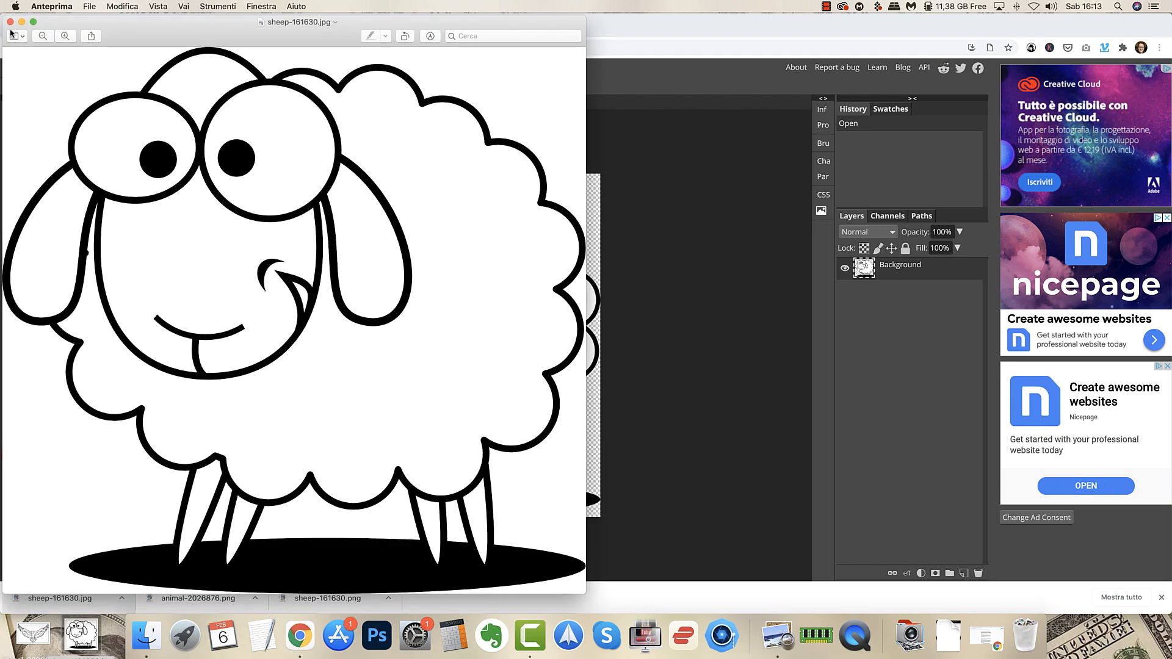
pyautogui.click(298, 636)
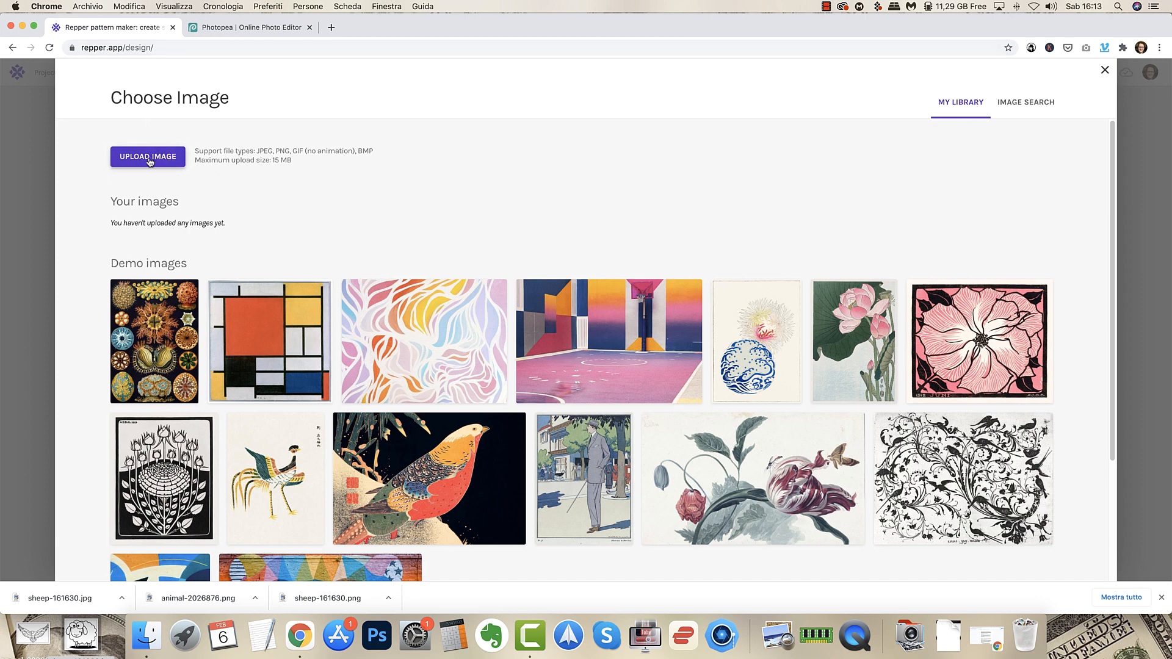
# Upload the sheep JPG from the Desktop as the Sheep project's source image.
pyautogui.click(148, 157)
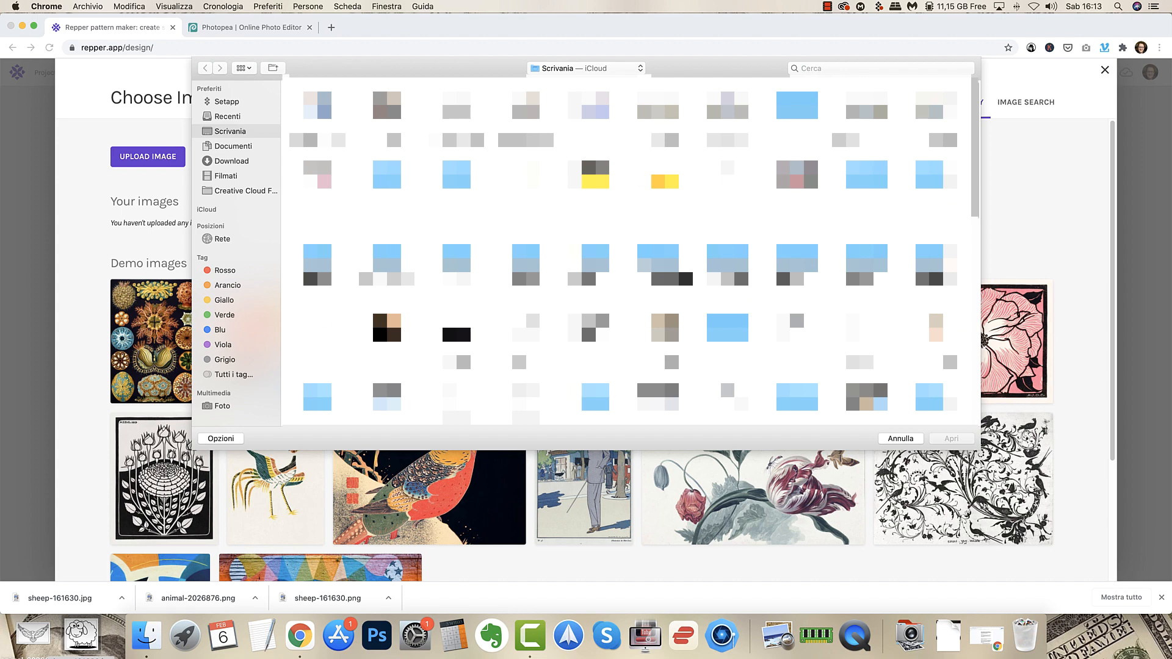
pyautogui.scroll(-3)
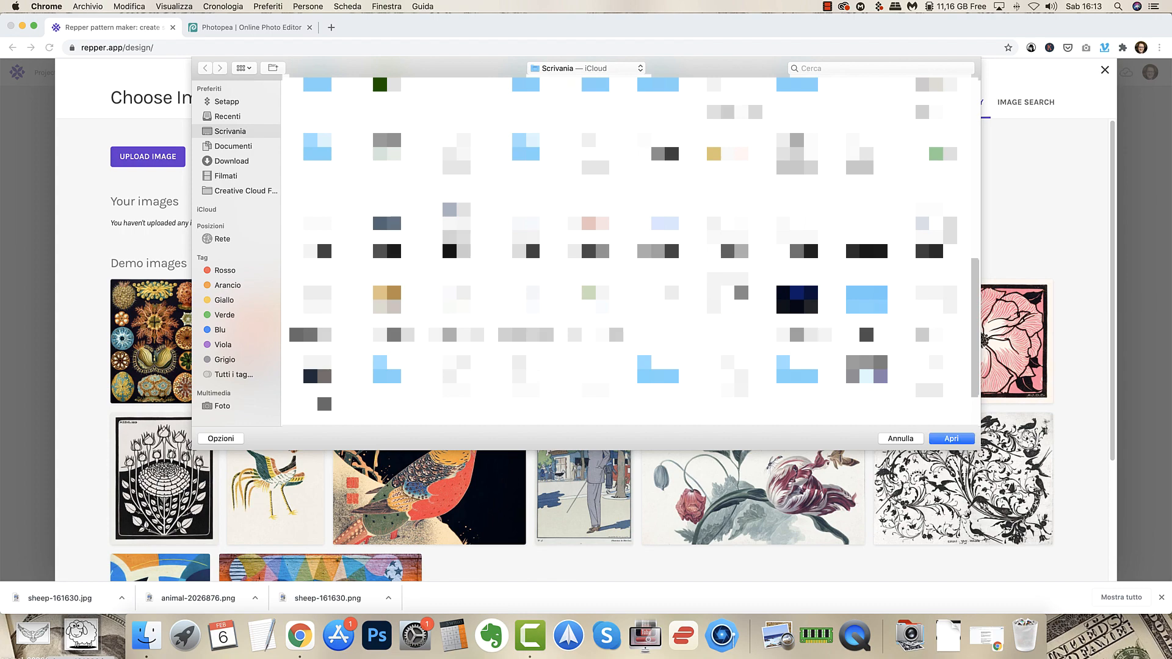
pyautogui.click(951, 438)
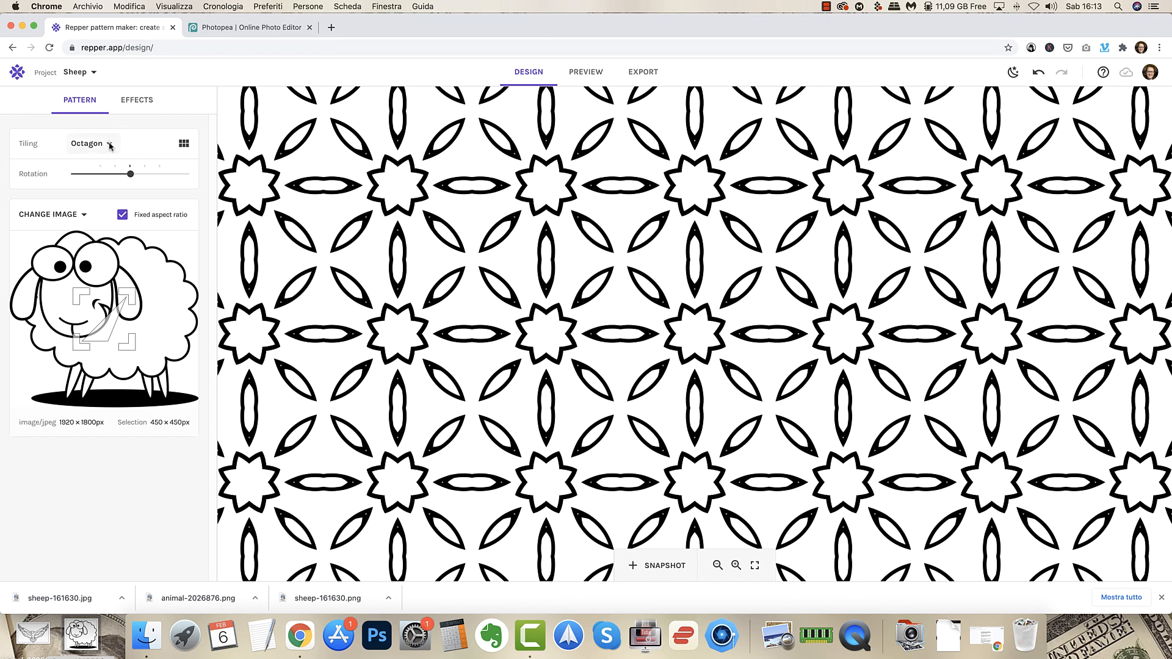
# Try the Facade, Honeycomb, Octagon, Ladder and Pyramid tilings on the sheep pattern.
pyautogui.click(91, 144)
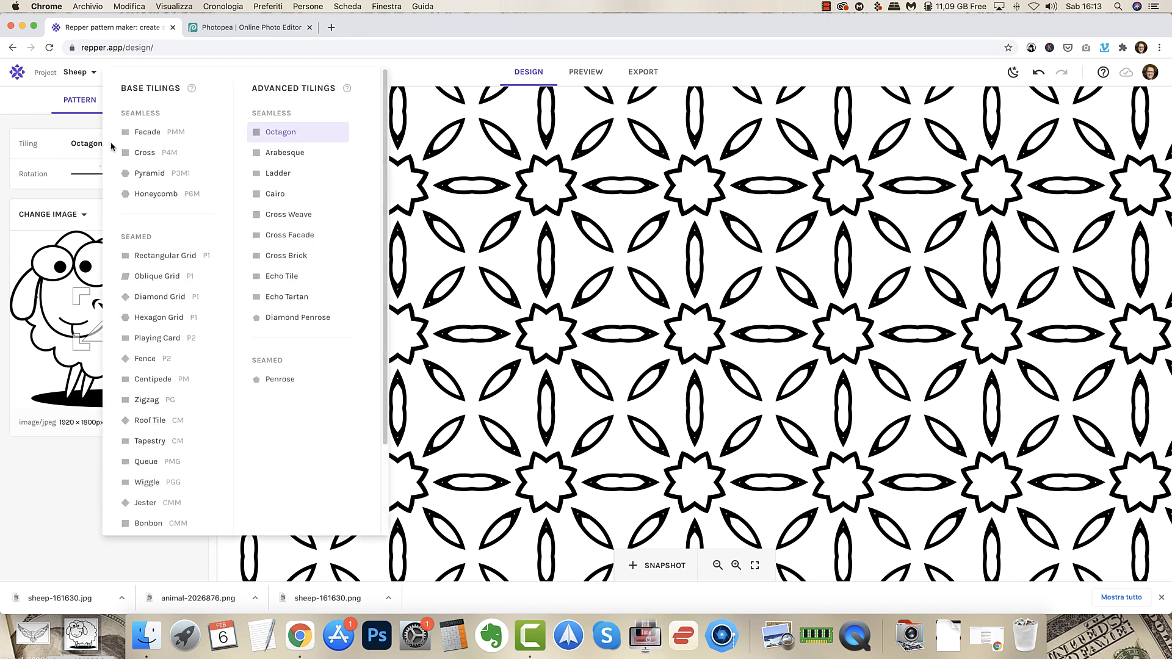
pyautogui.moveTo(99, 141)
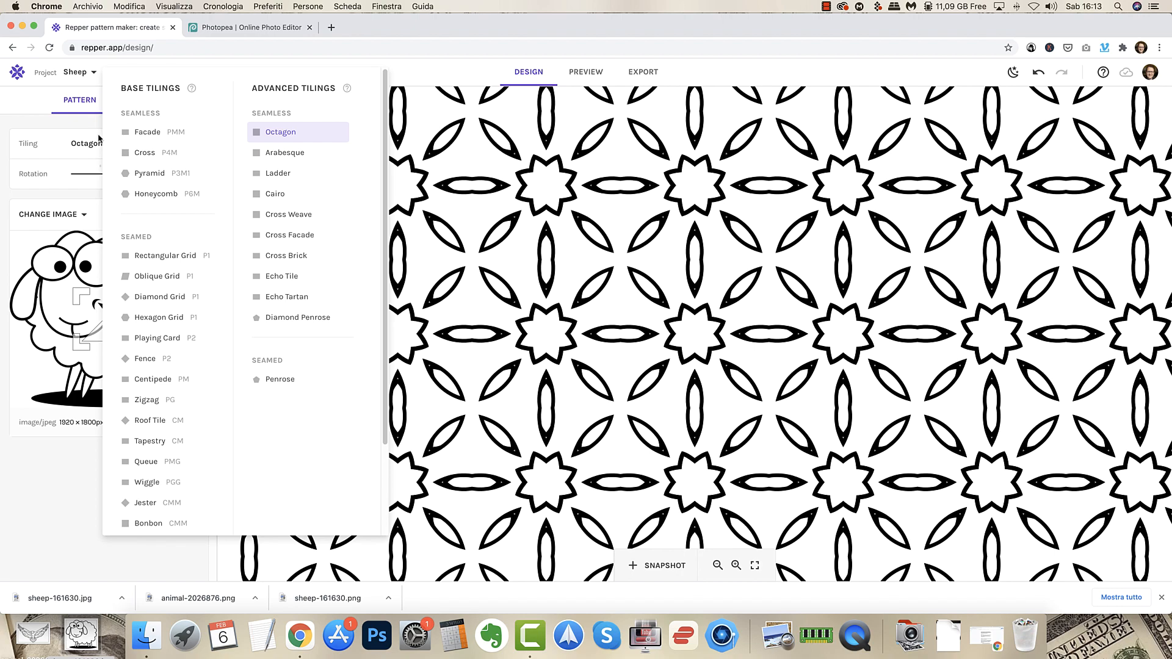
pyautogui.click(147, 132)
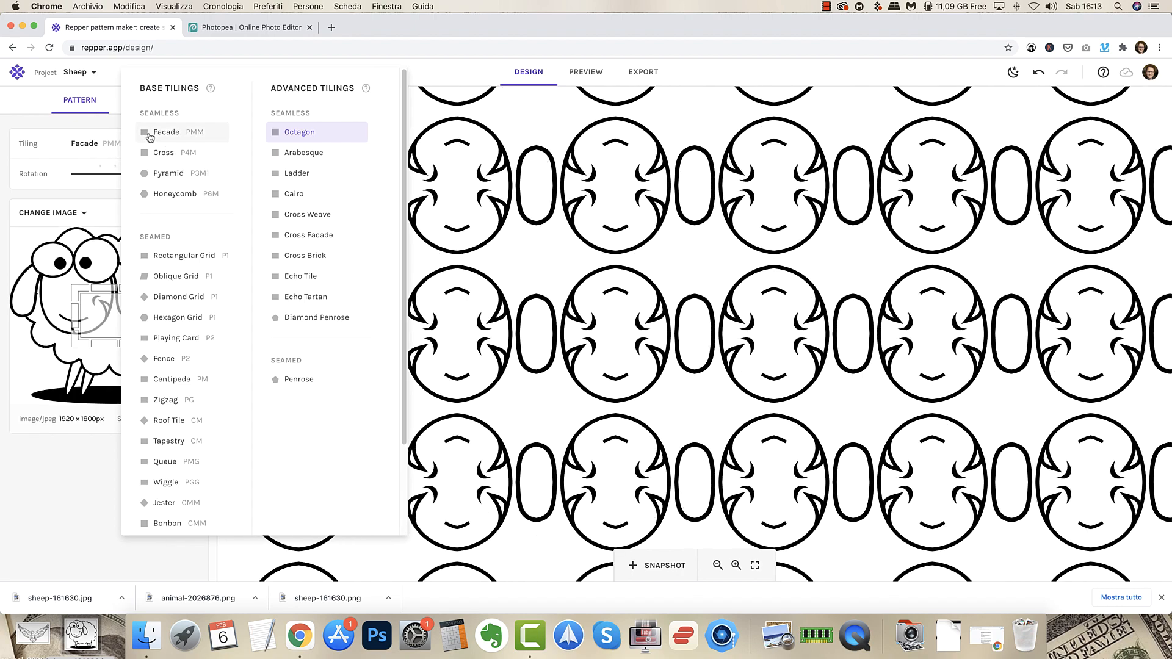
pyautogui.click(174, 194)
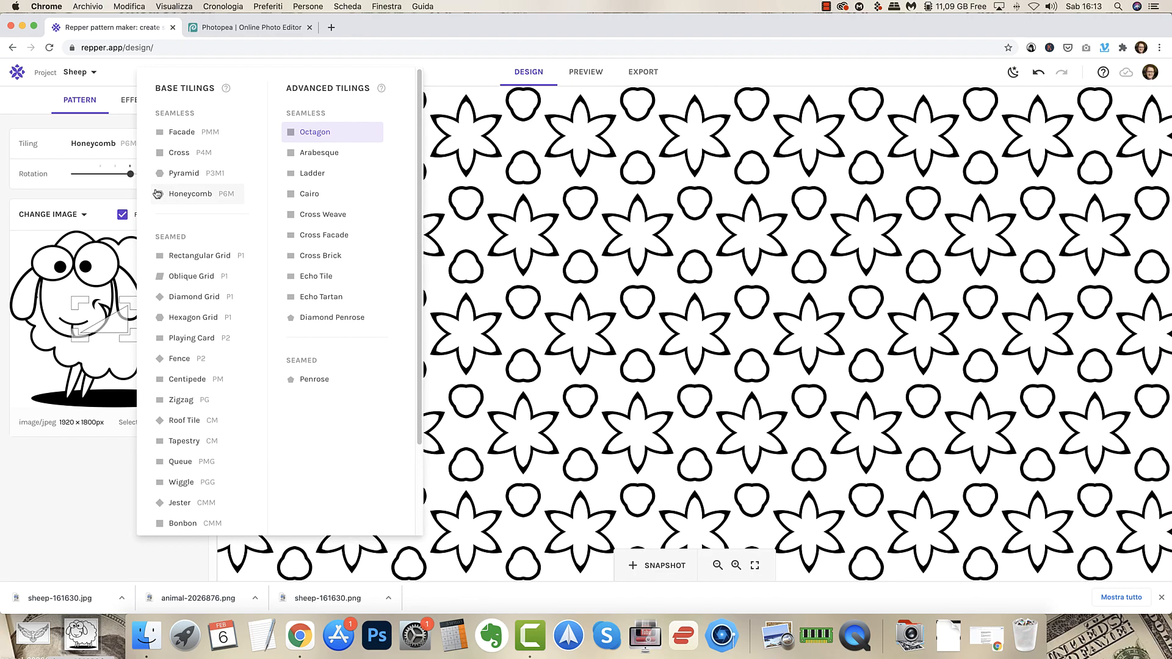
pyautogui.click(315, 132)
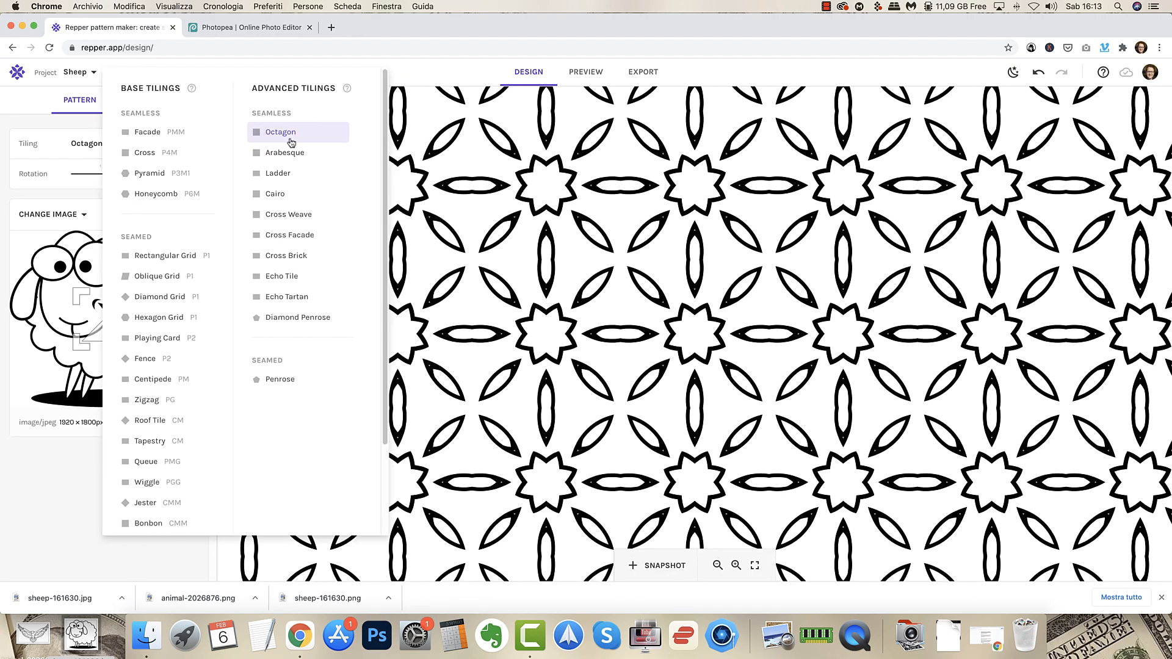
pyautogui.click(272, 172)
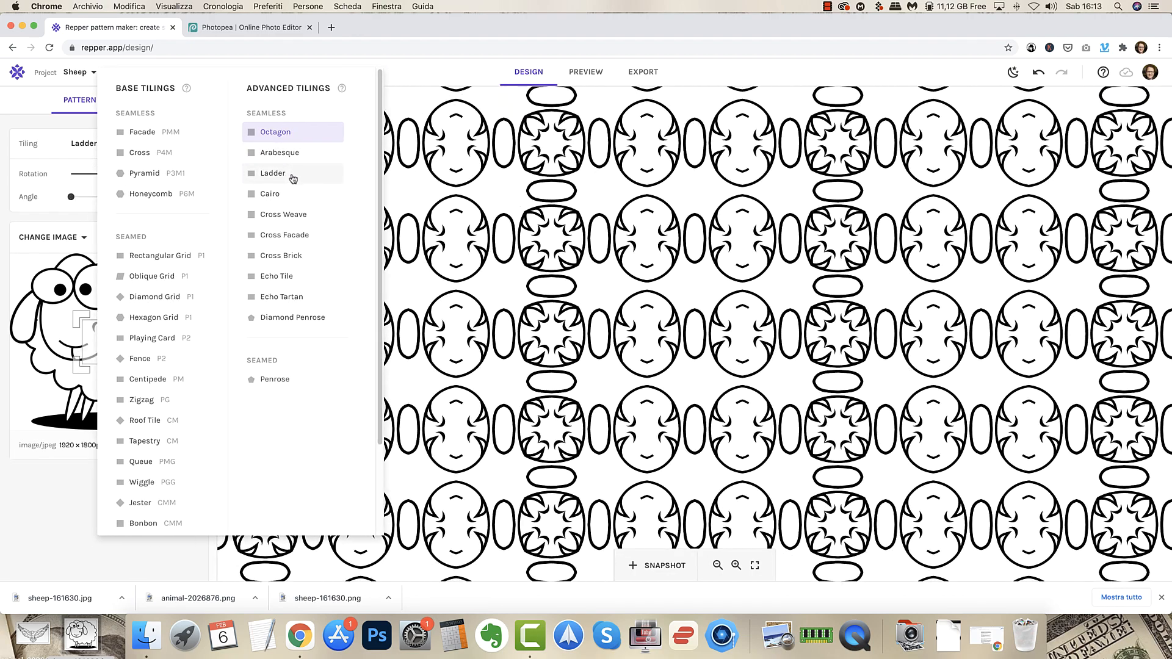
pyautogui.click(150, 194)
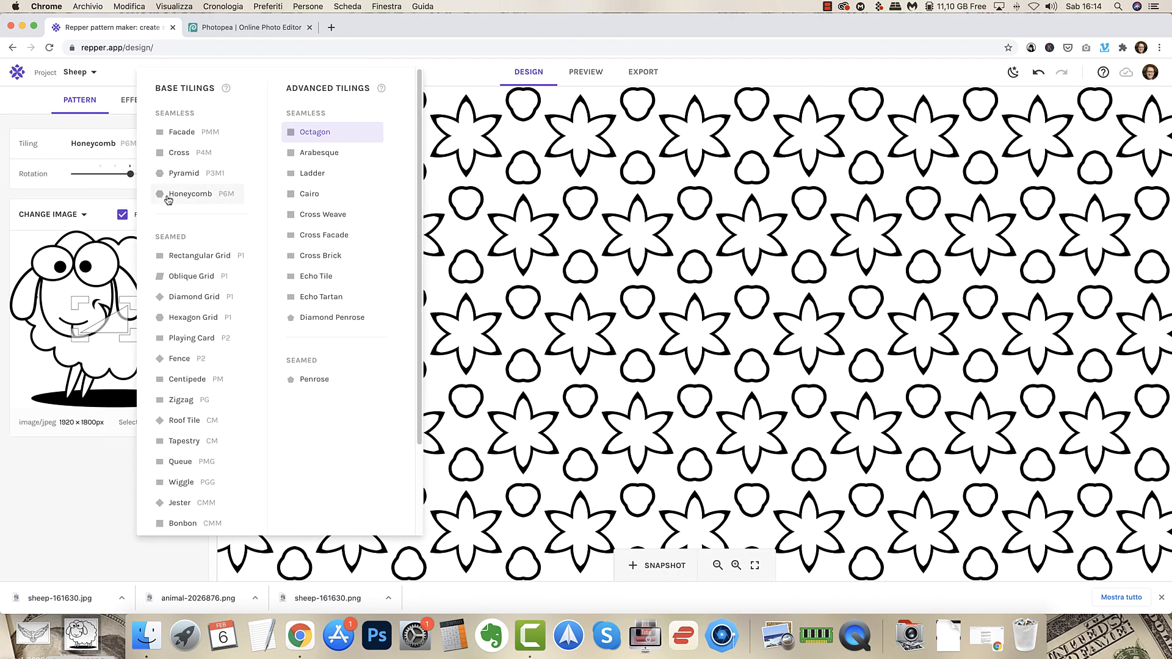
pyautogui.click(182, 172)
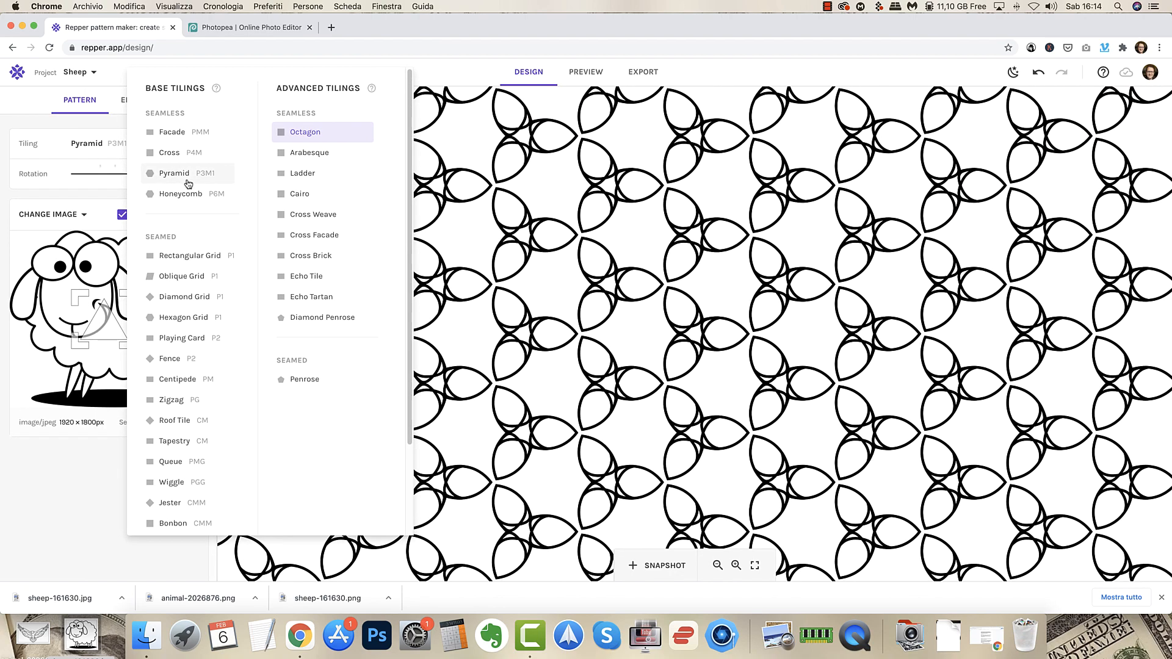
pyautogui.moveTo(170, 179)
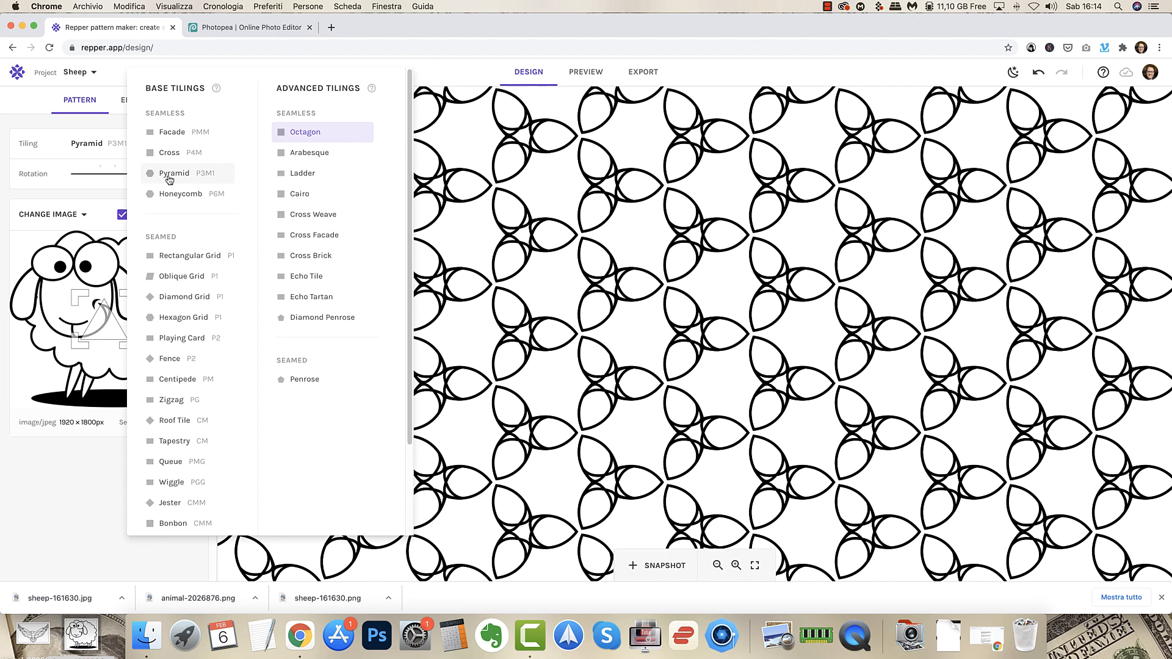
# Try the Octagon, Cairo and Arabesque tilings, settling back on a final tiling style.
pyautogui.click(304, 132)
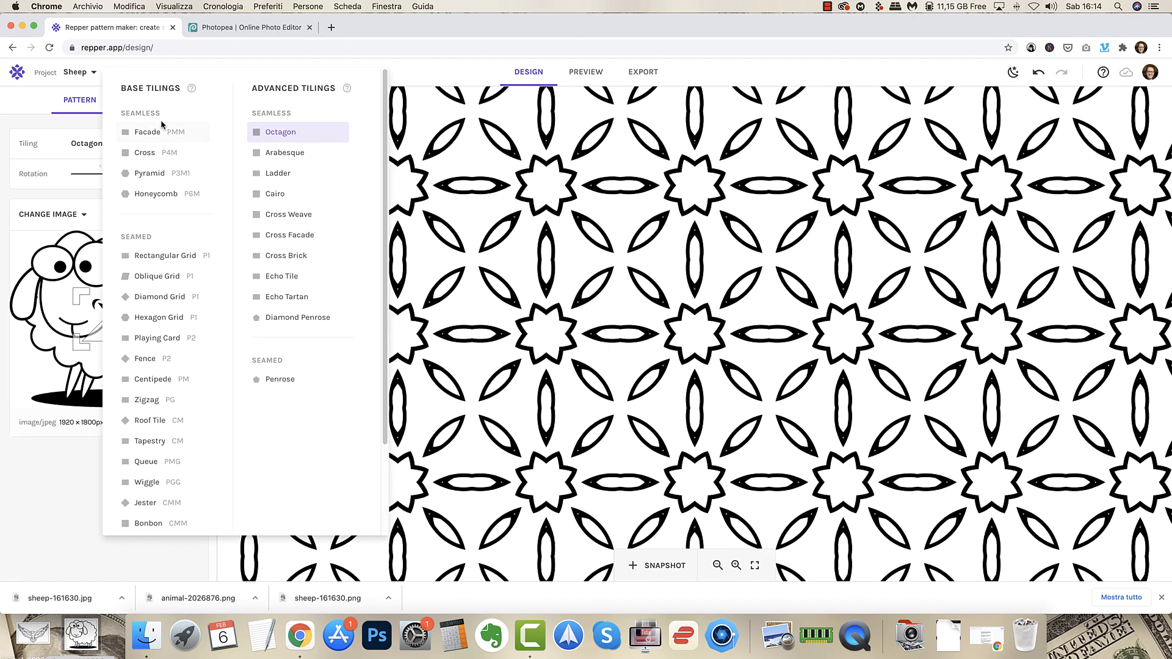
pyautogui.click(274, 194)
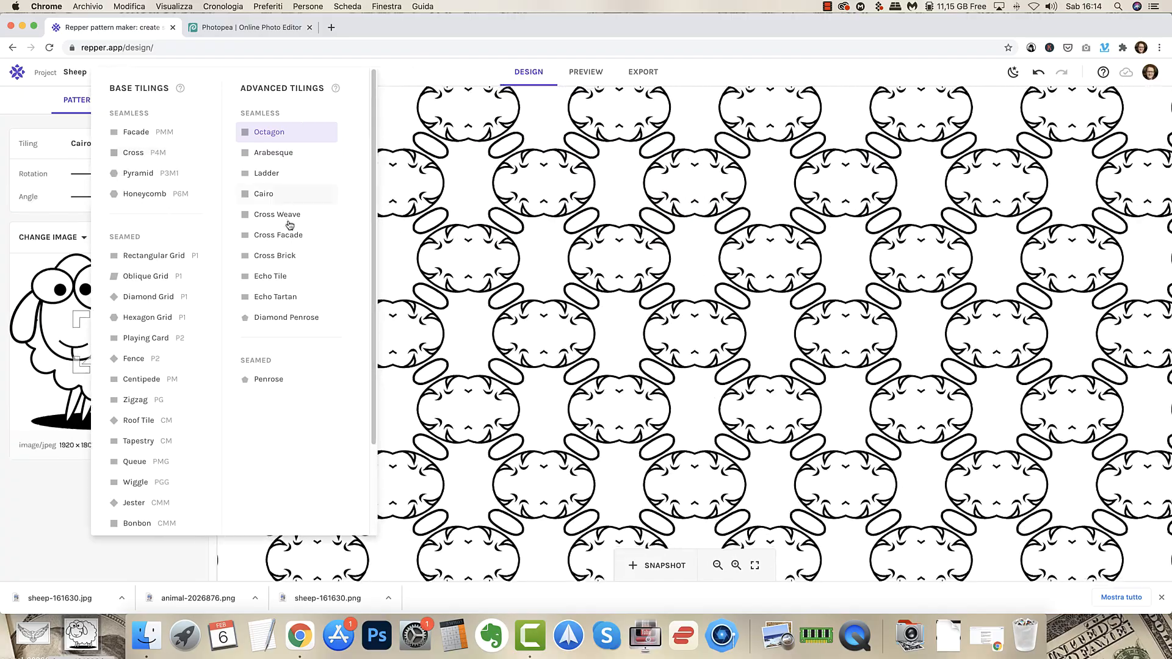
pyautogui.click(263, 194)
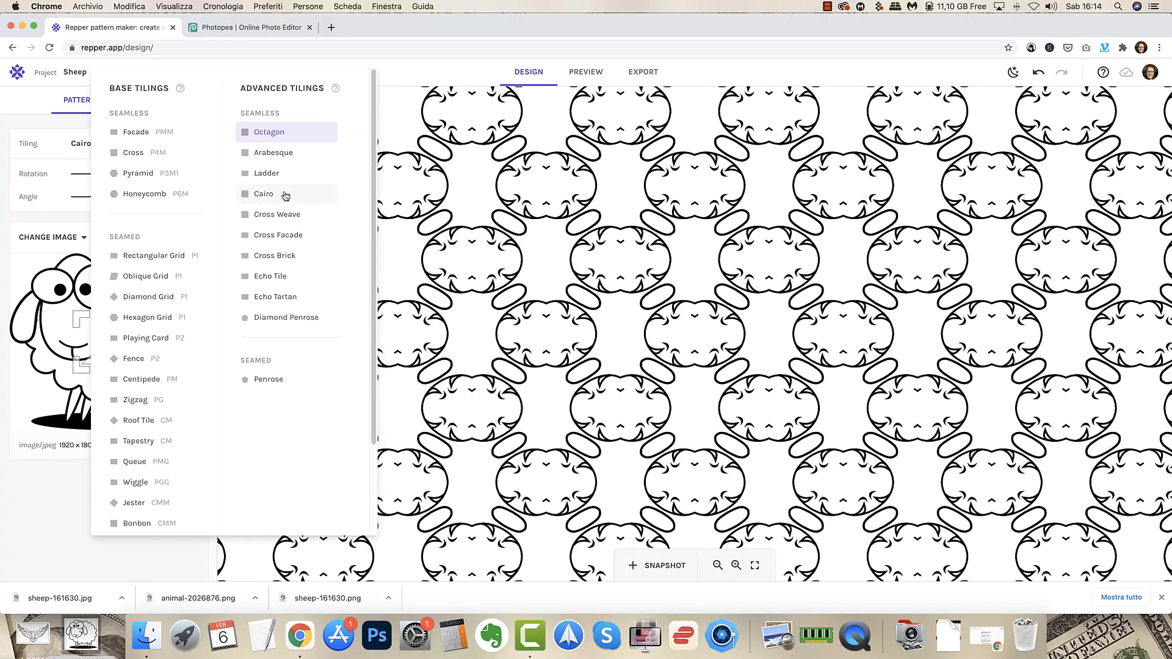
pyautogui.click(294, 152)
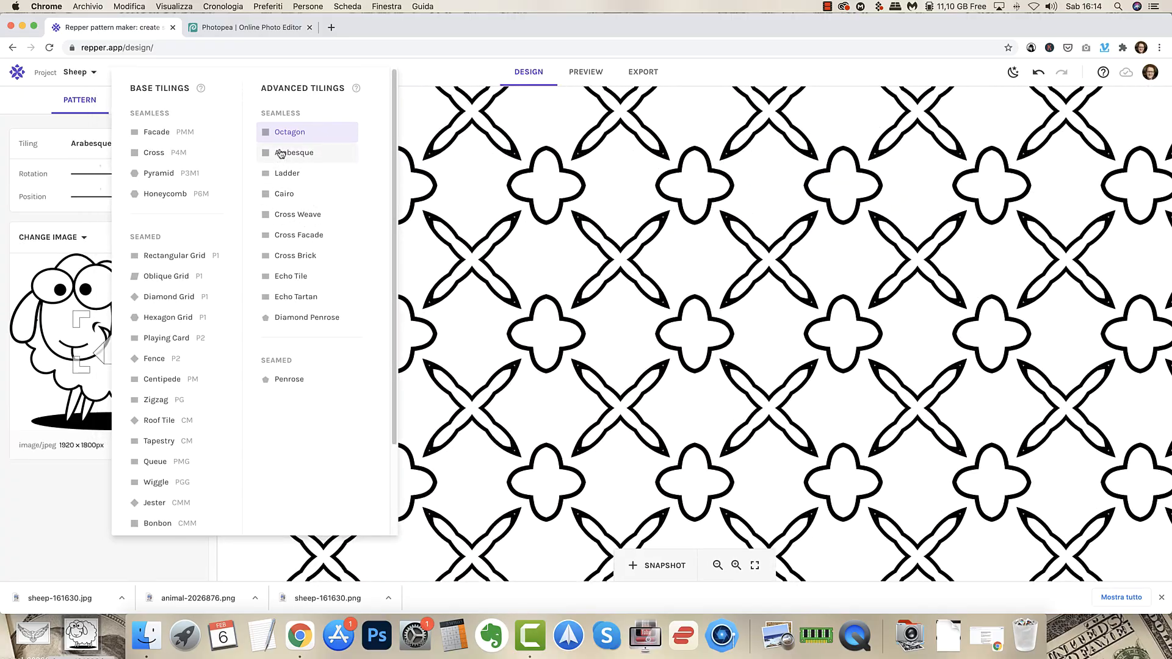
pyautogui.click(291, 131)
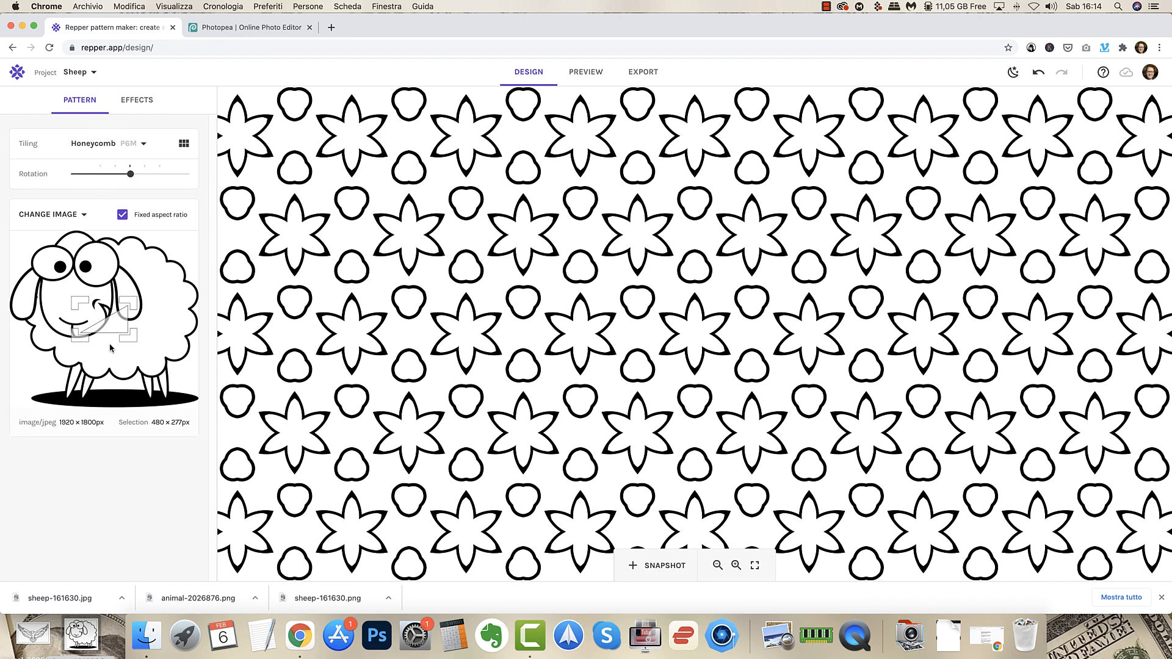
pyautogui.moveTo(130, 353)
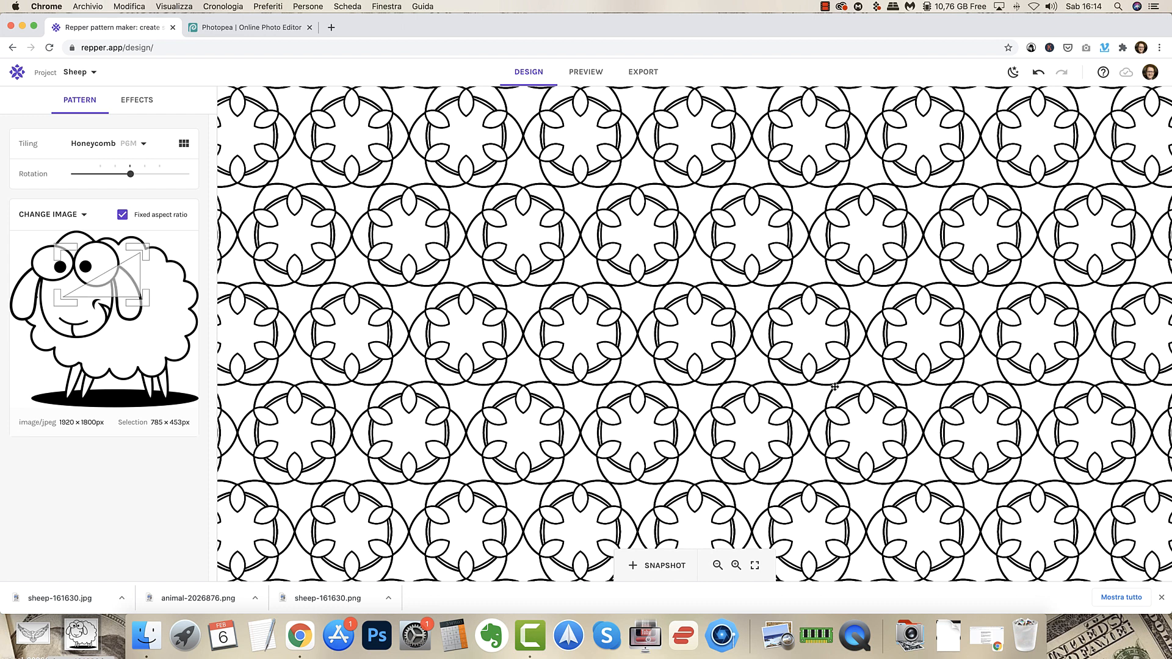
pyautogui.moveTo(845, 472)
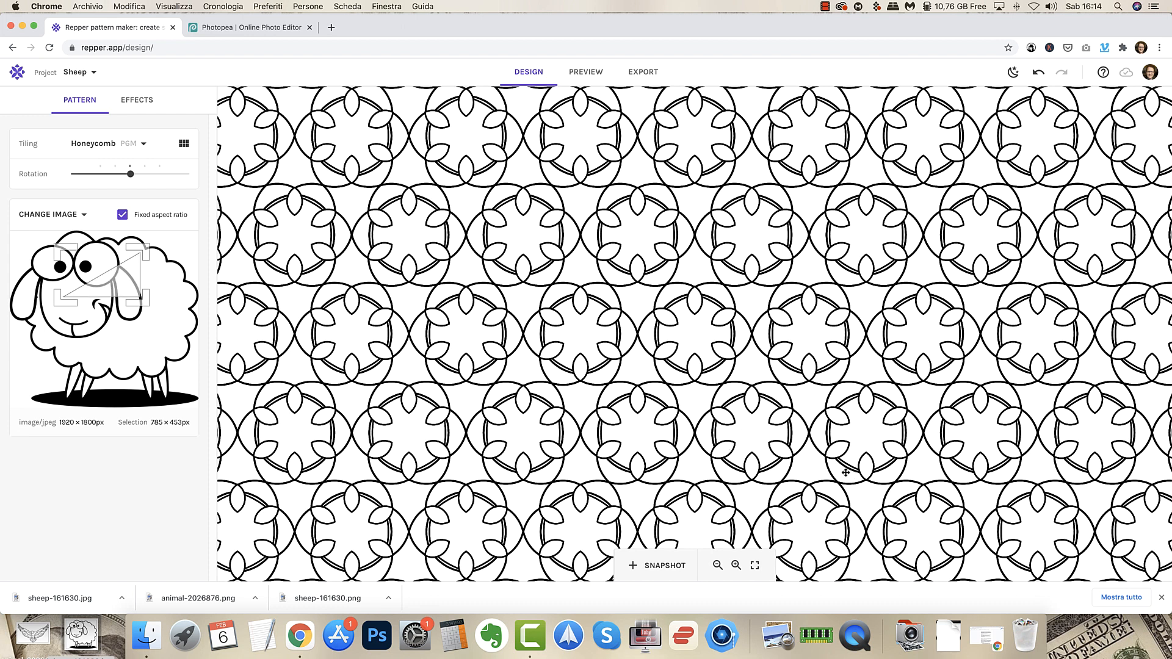
pyautogui.moveTo(508, 39)
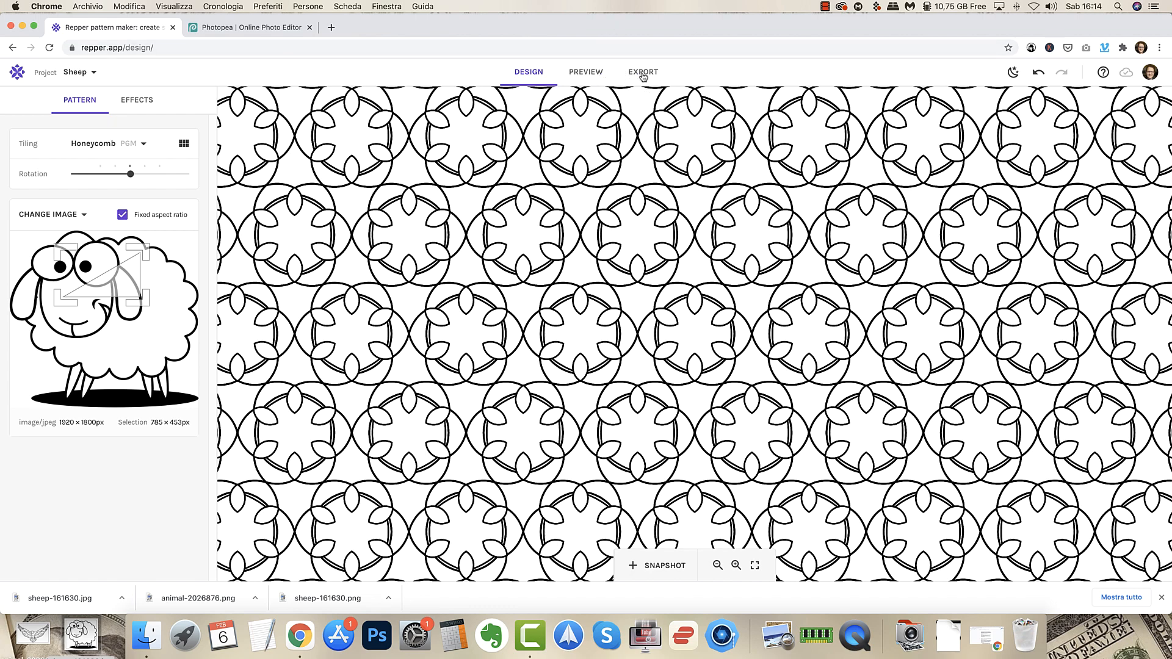
# Switch to the export settings for the reworked sheep pattern.
pyautogui.click(643, 72)
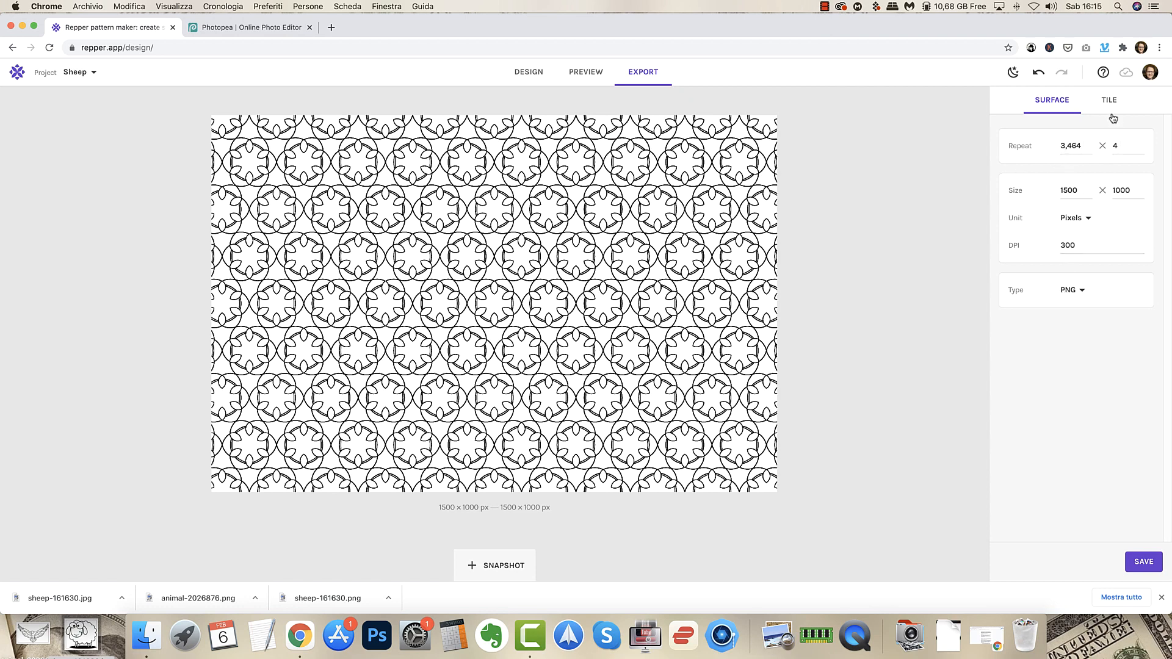
pyautogui.moveTo(395, 165)
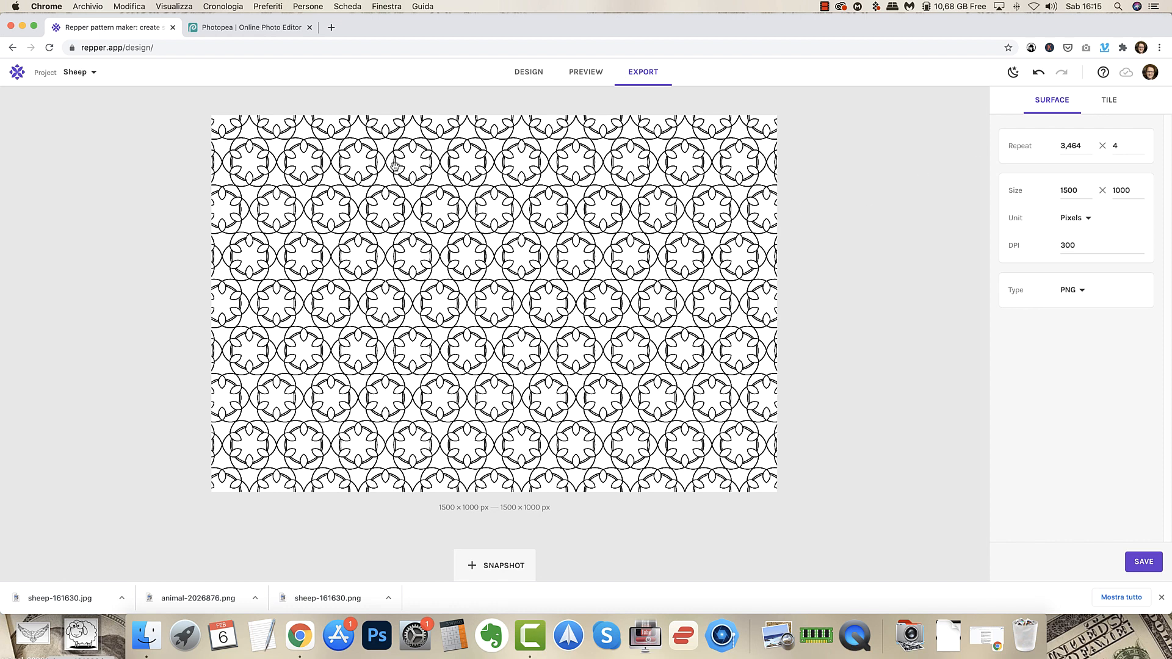
pyautogui.moveTo(1099, 88)
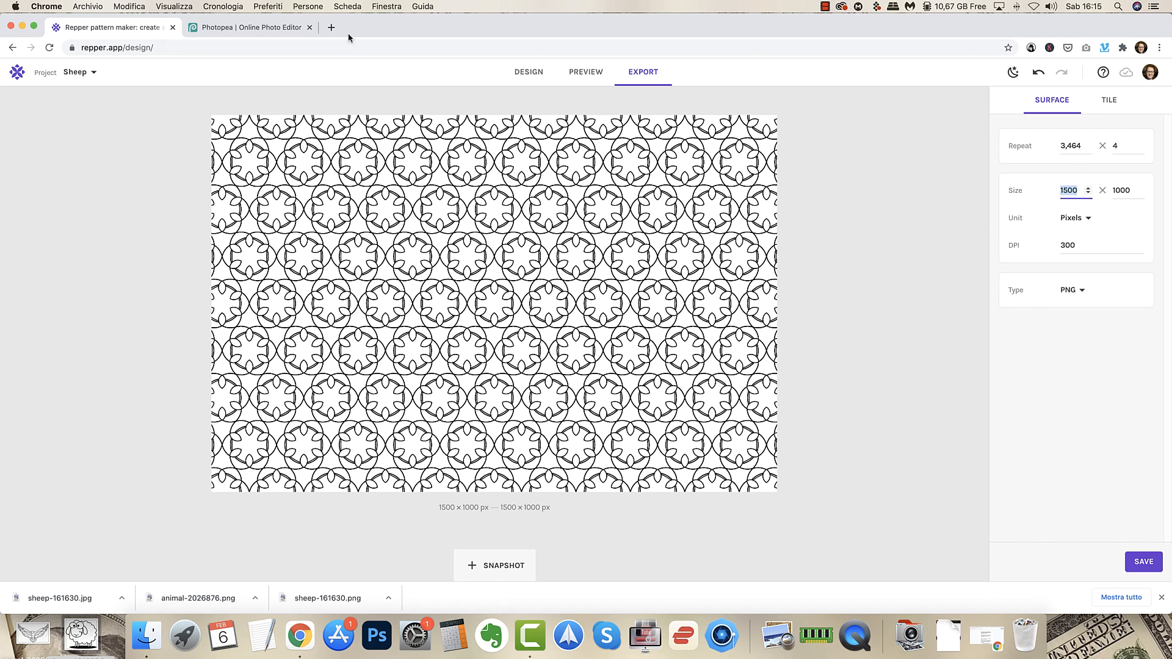
# Search Google for 'us letter size in pixels' in a new tab and scan the results.
pyautogui.click(331, 28)
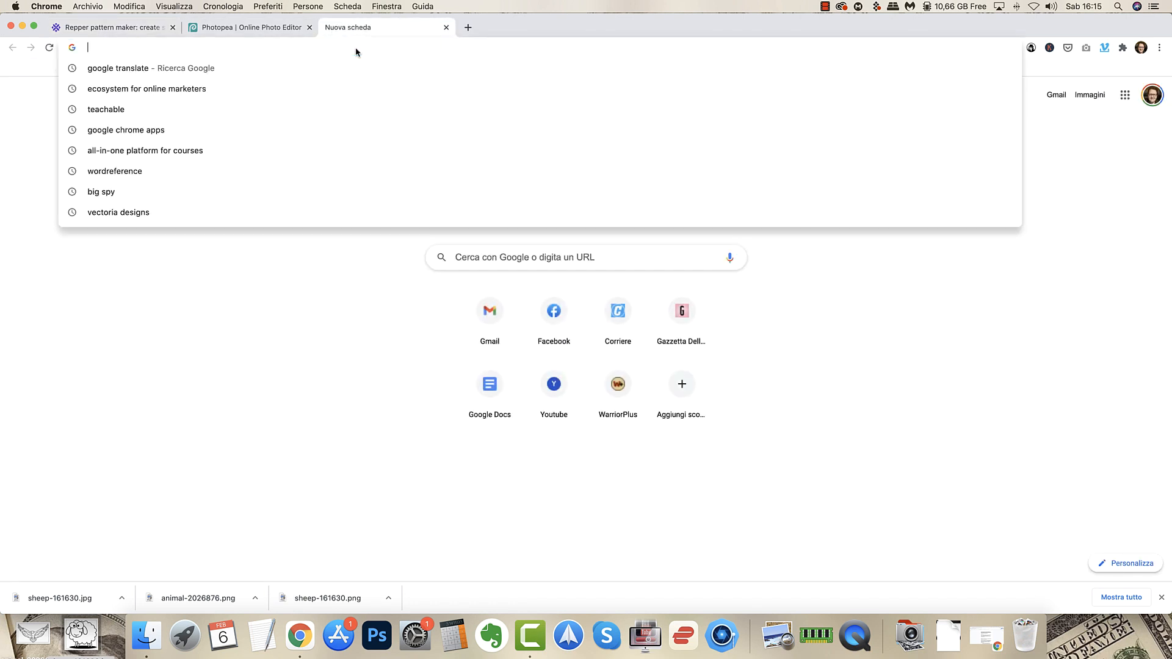
pyautogui.write('us letter size')
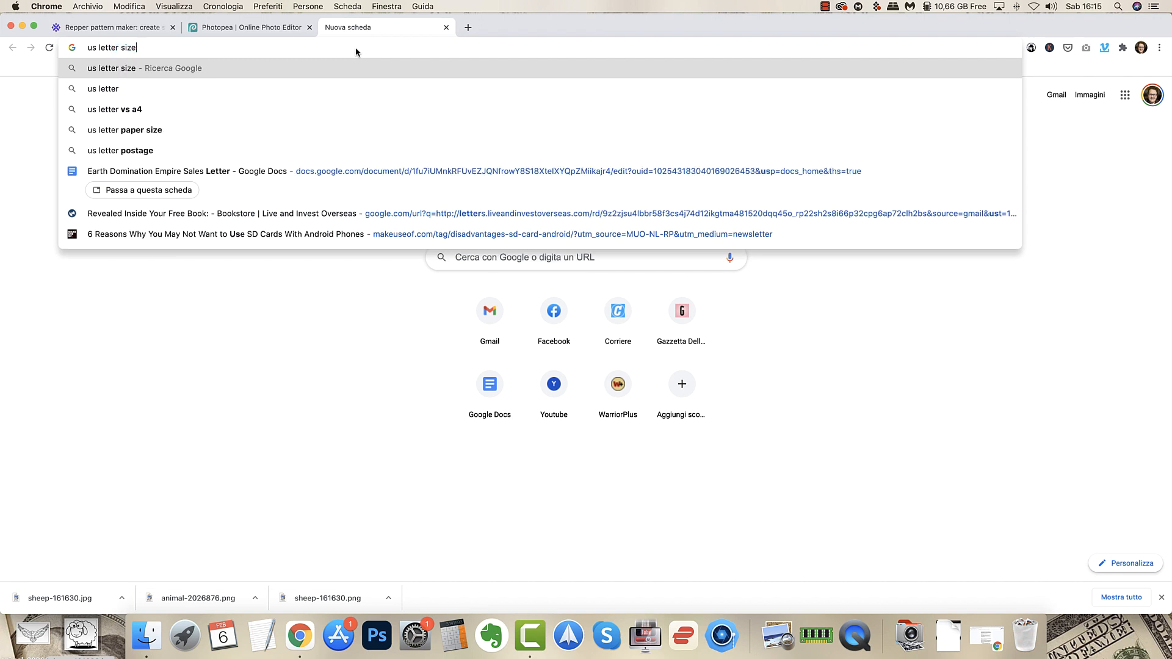
pyautogui.write('in pixels')
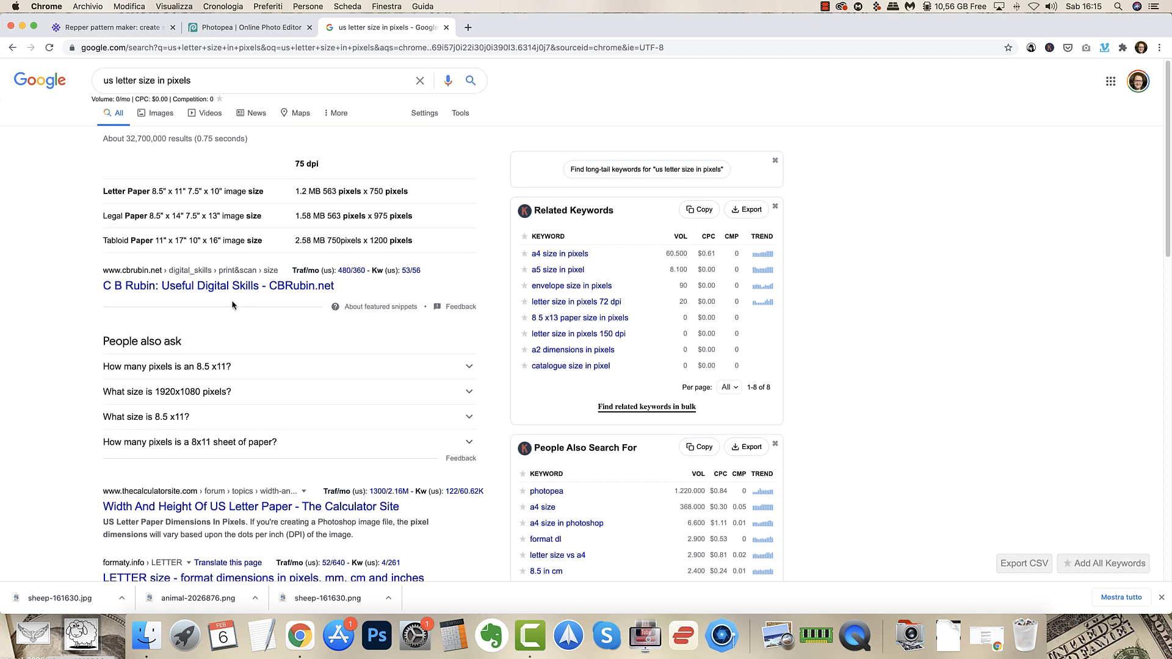
pyautogui.scroll(-3)
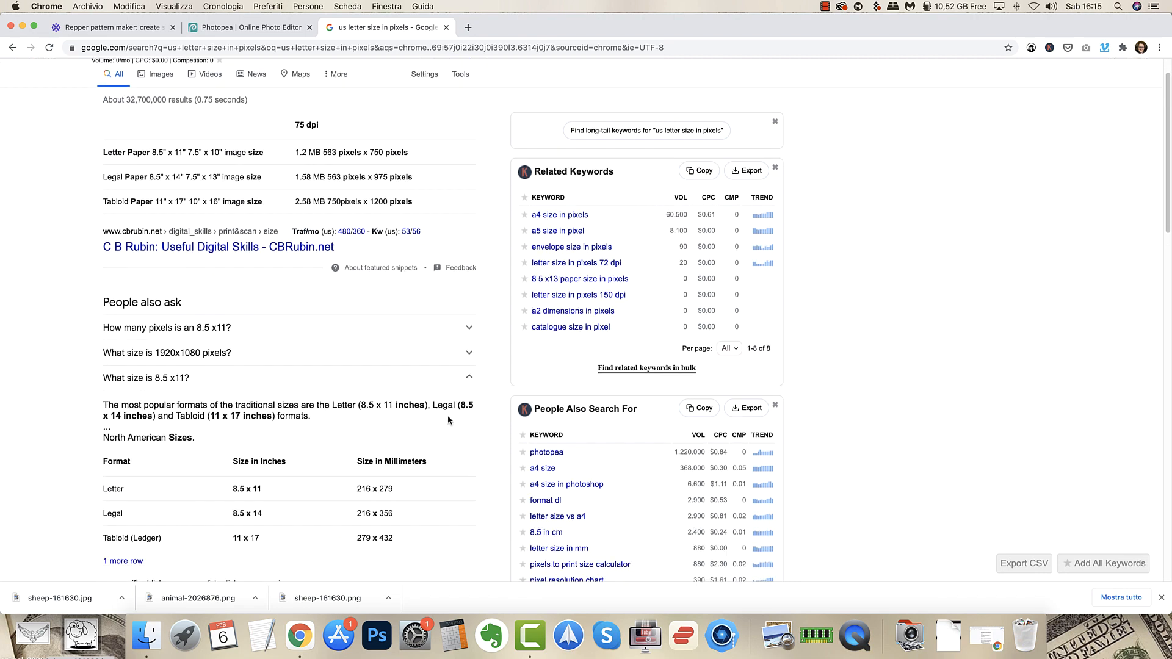
pyautogui.scroll(-3)
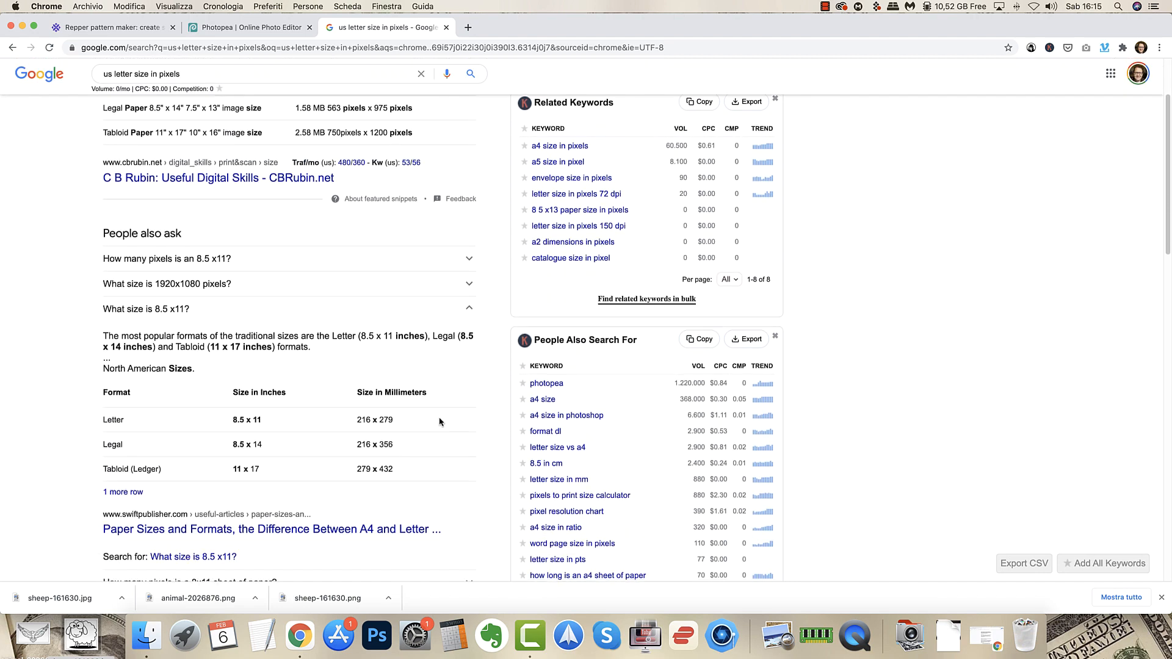
pyautogui.scroll(-3)
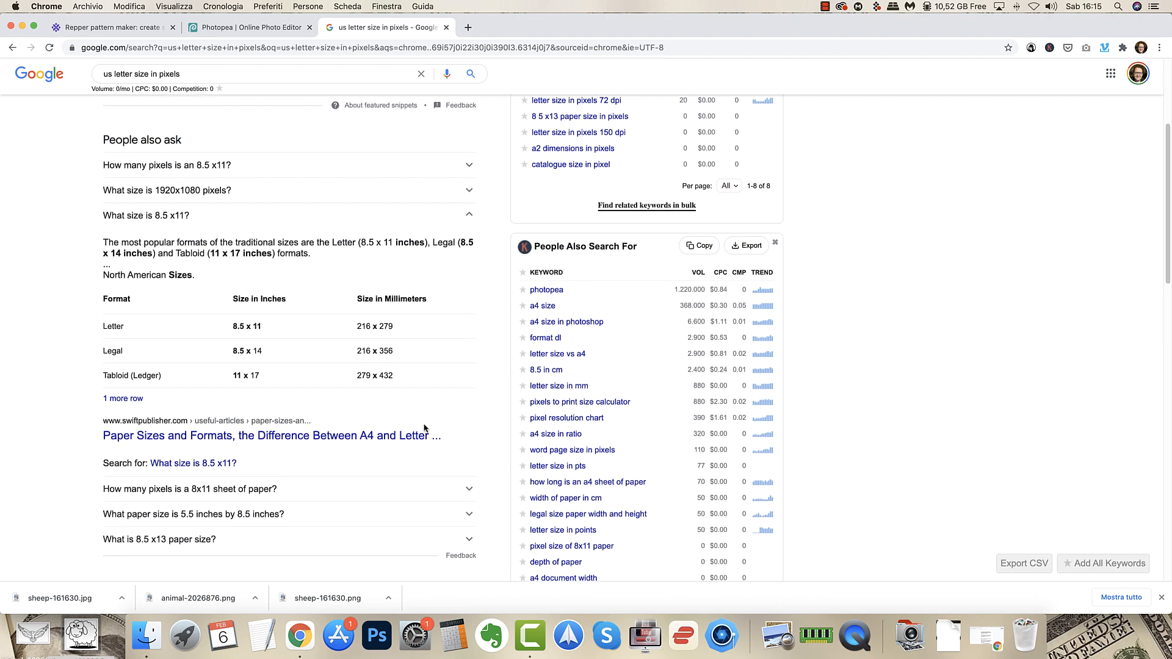
pyautogui.scroll(-3)
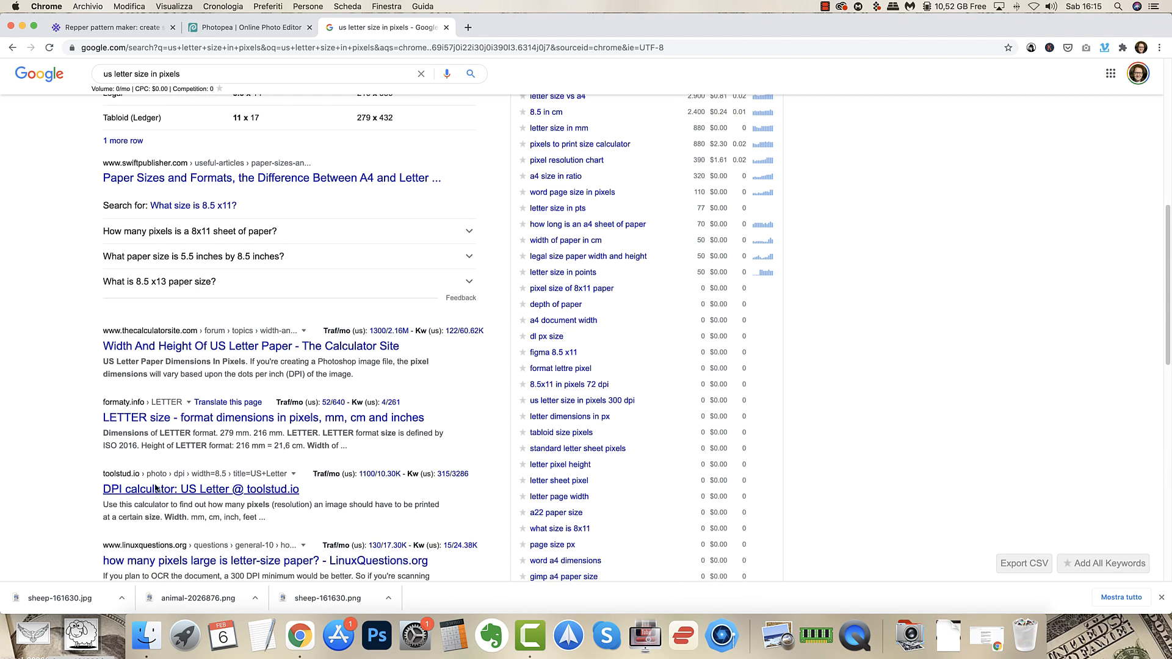
pyautogui.moveTo(264, 418)
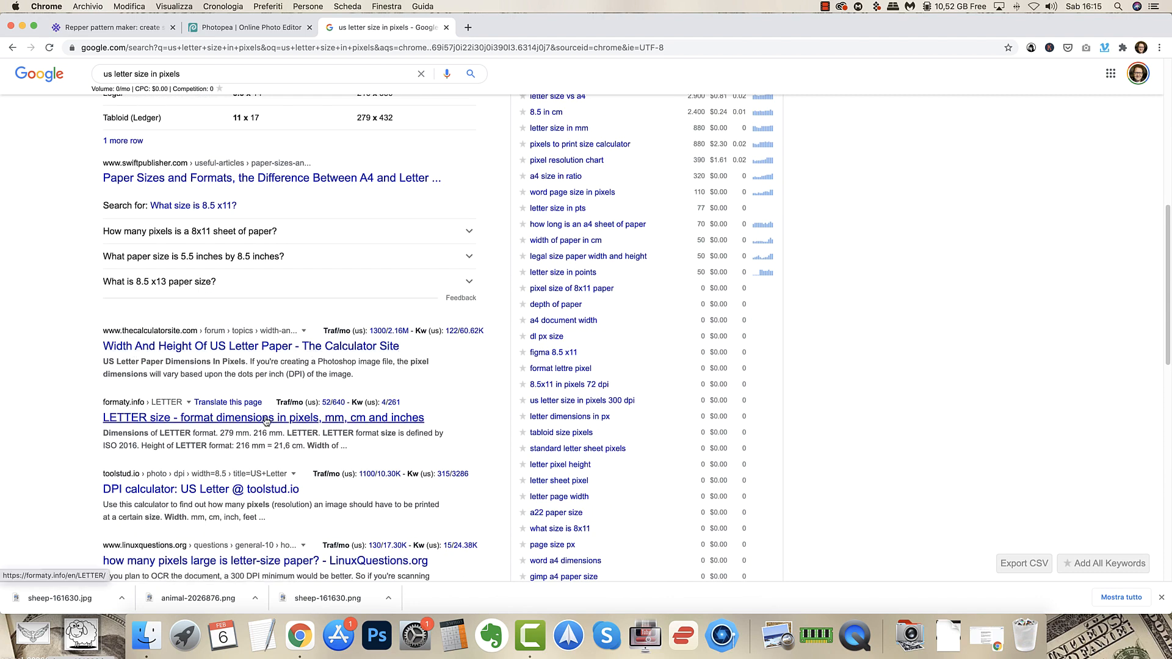
# Read the Letter 300 DPI value, 3 295 × 2 551 px, on formaty.info and return to Repper.
pyautogui.click(263, 417)
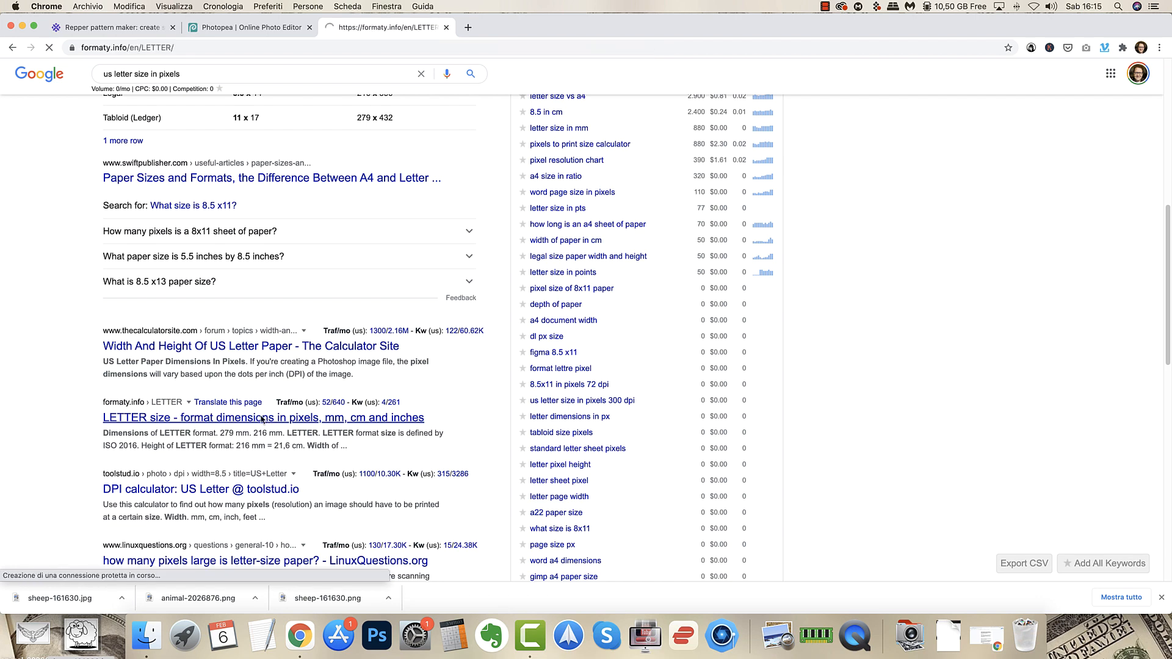
pyautogui.click(262, 418)
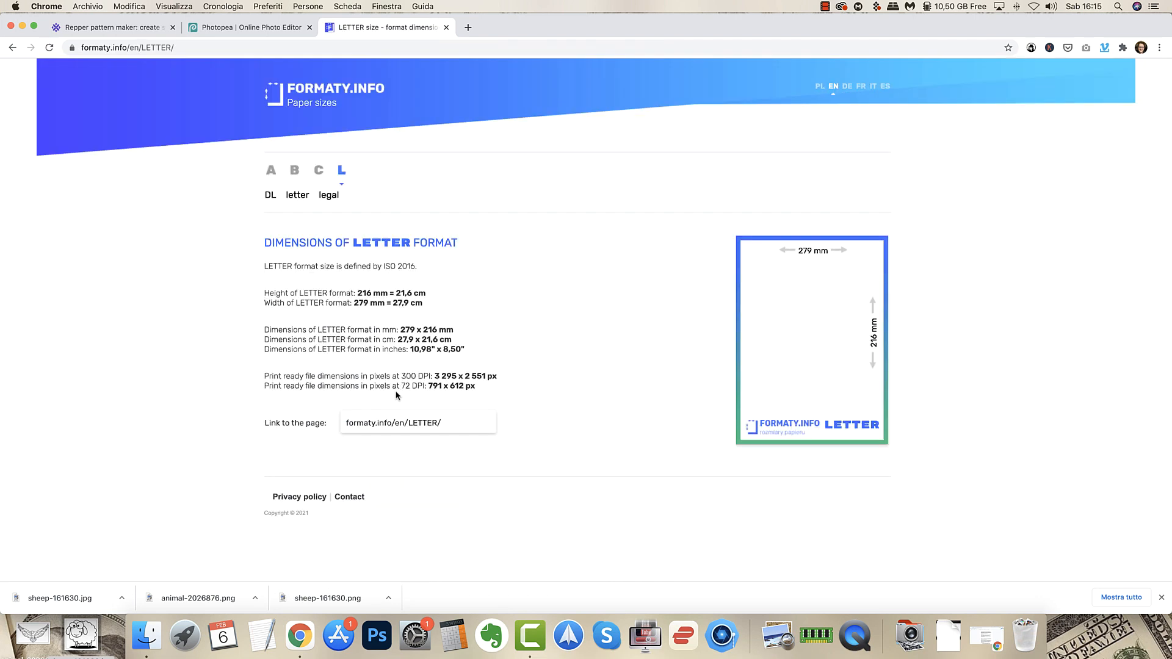
pyautogui.moveTo(307, 376)
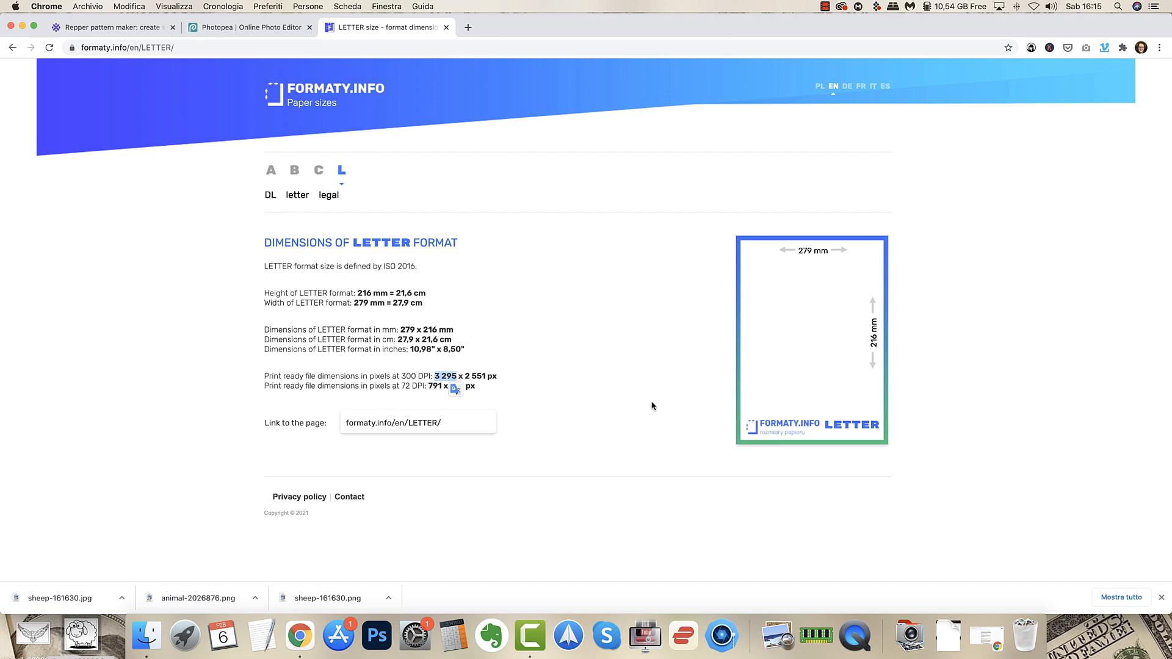
pyautogui.click(113, 27)
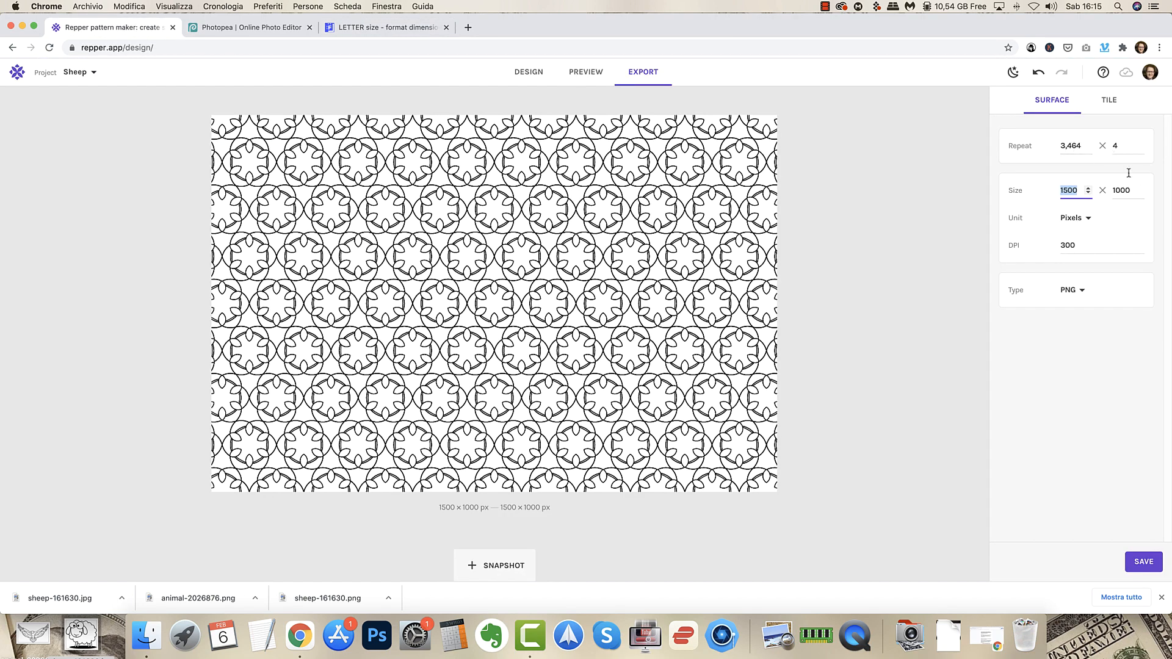
# Enter 2551 × 3295 px as the export surface size, rechecking the reference tab once.
pyautogui.click(1121, 190)
pyautogui.write('3295')
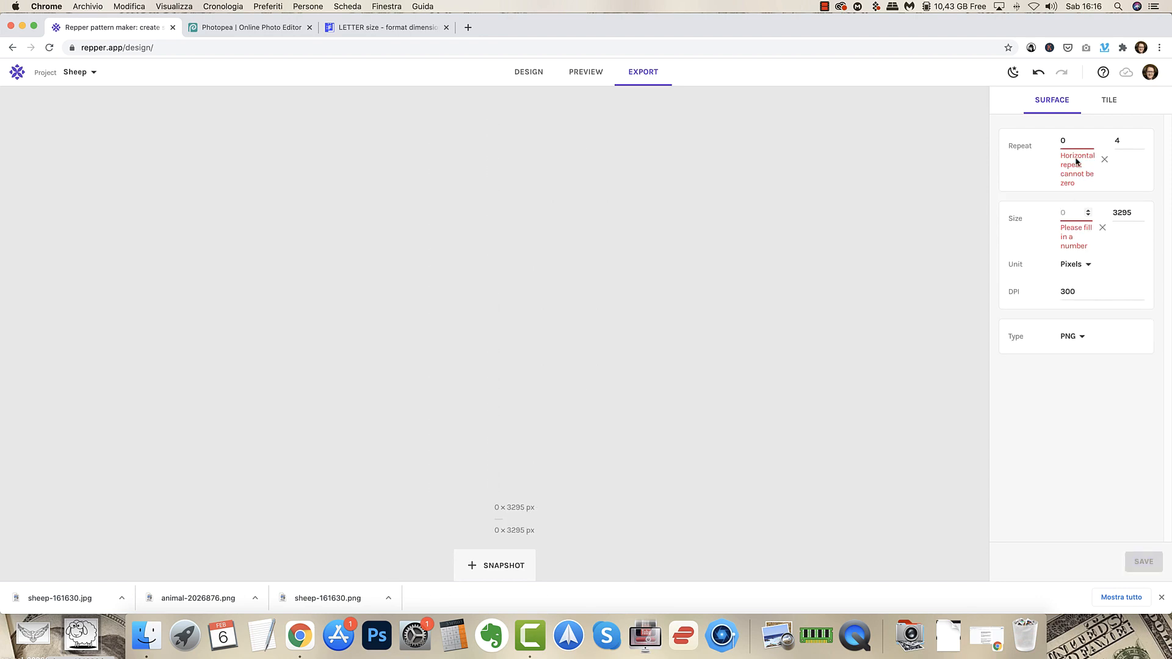
pyautogui.click(385, 27)
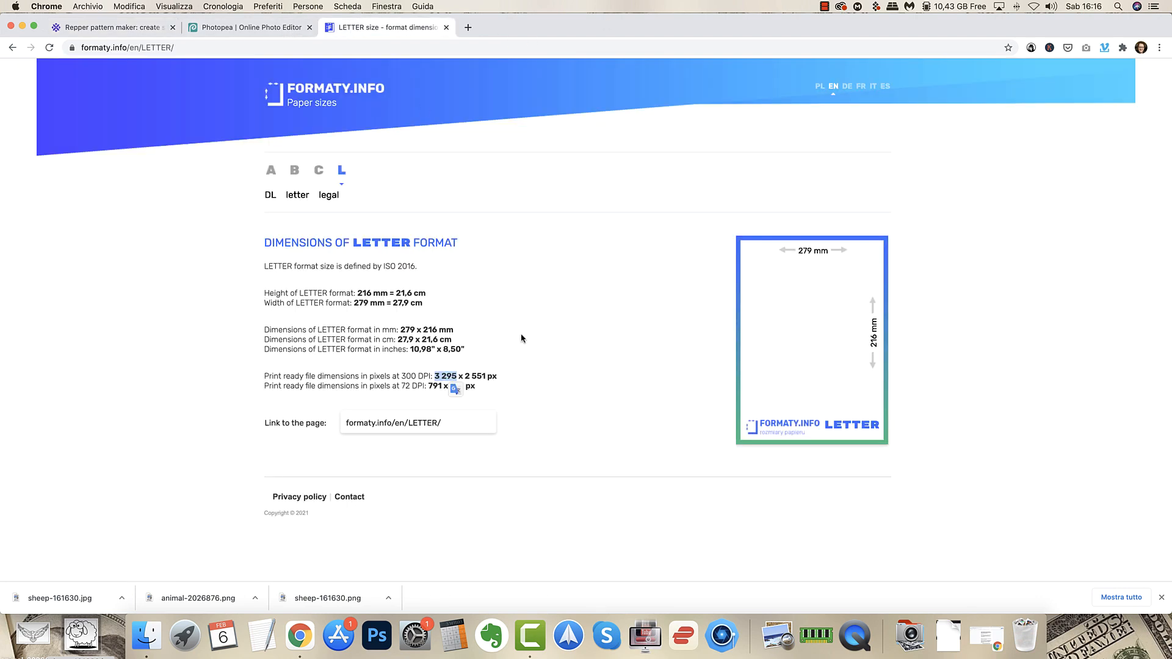
pyautogui.click(109, 28)
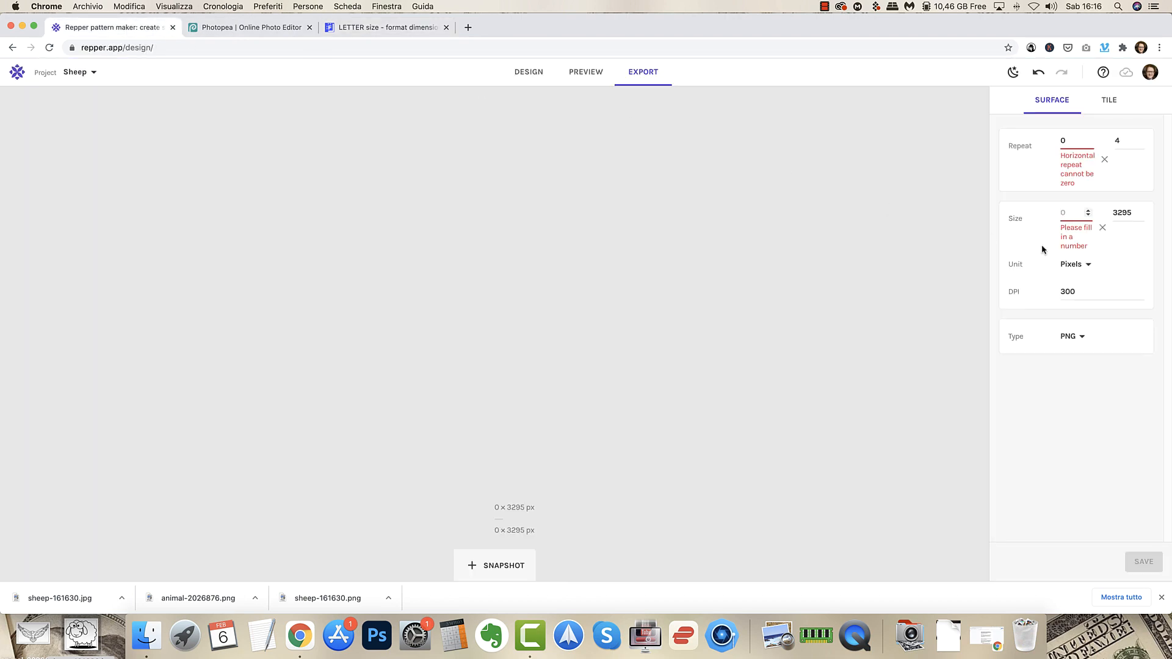
pyautogui.write('2551')
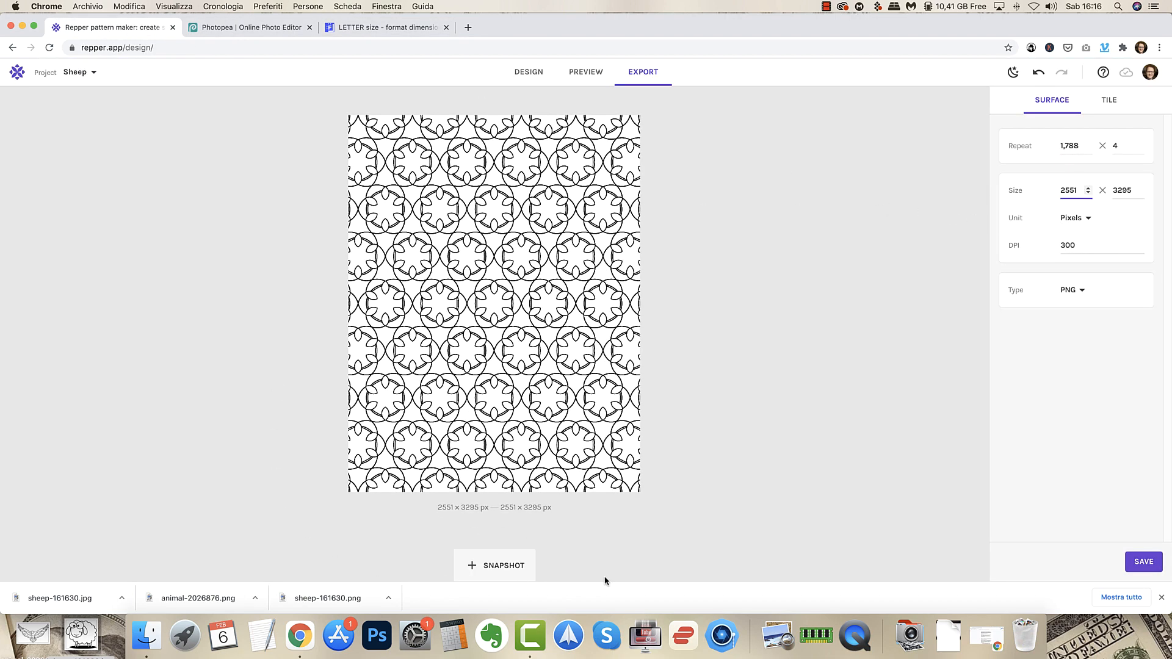
pyautogui.moveTo(878, 517)
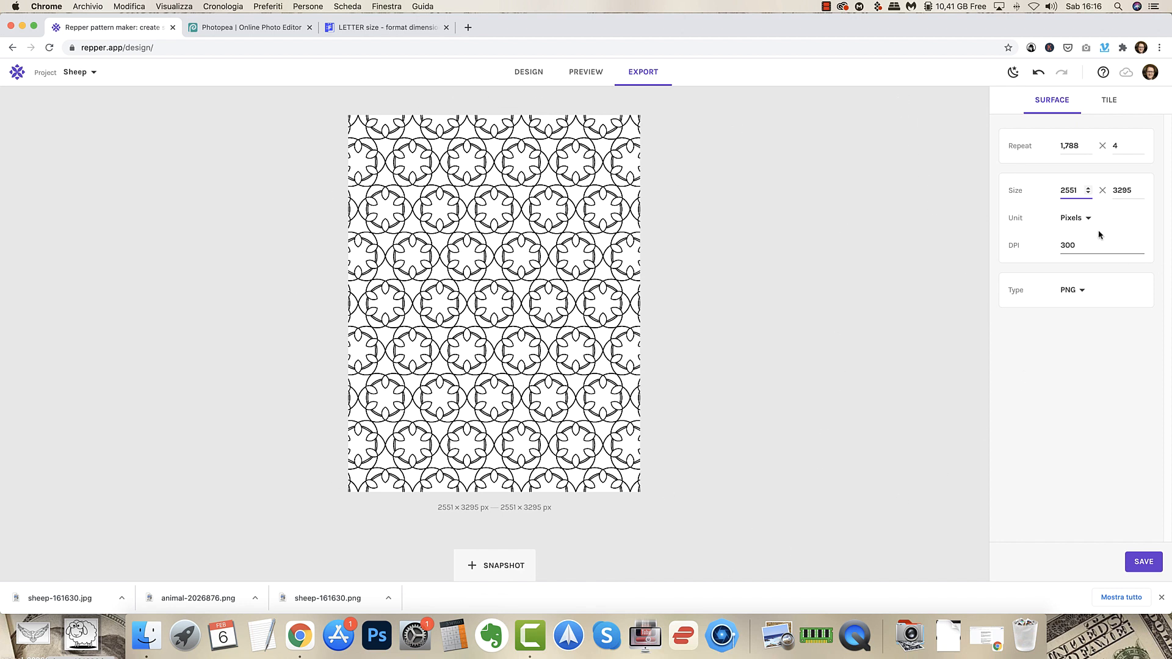
pyautogui.moveTo(618, 257)
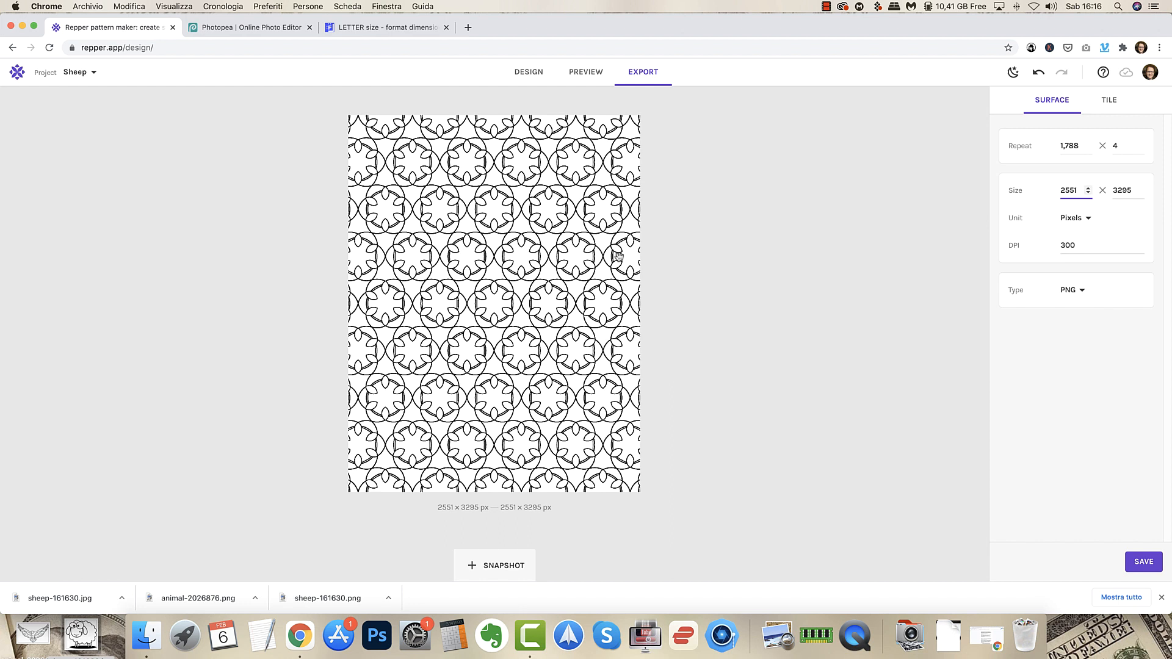
pyautogui.moveTo(1165, 230)
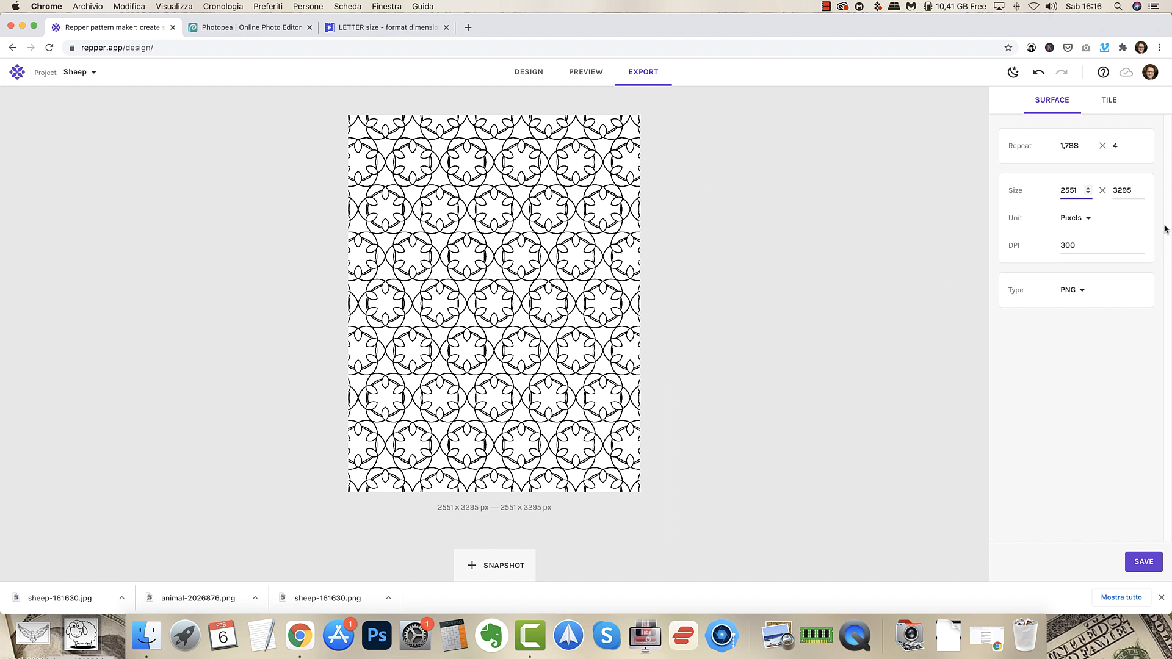
# Keep 300 DPI and PNG as export type, then recentre the pattern on the Letter surface.
pyautogui.click(1099, 245)
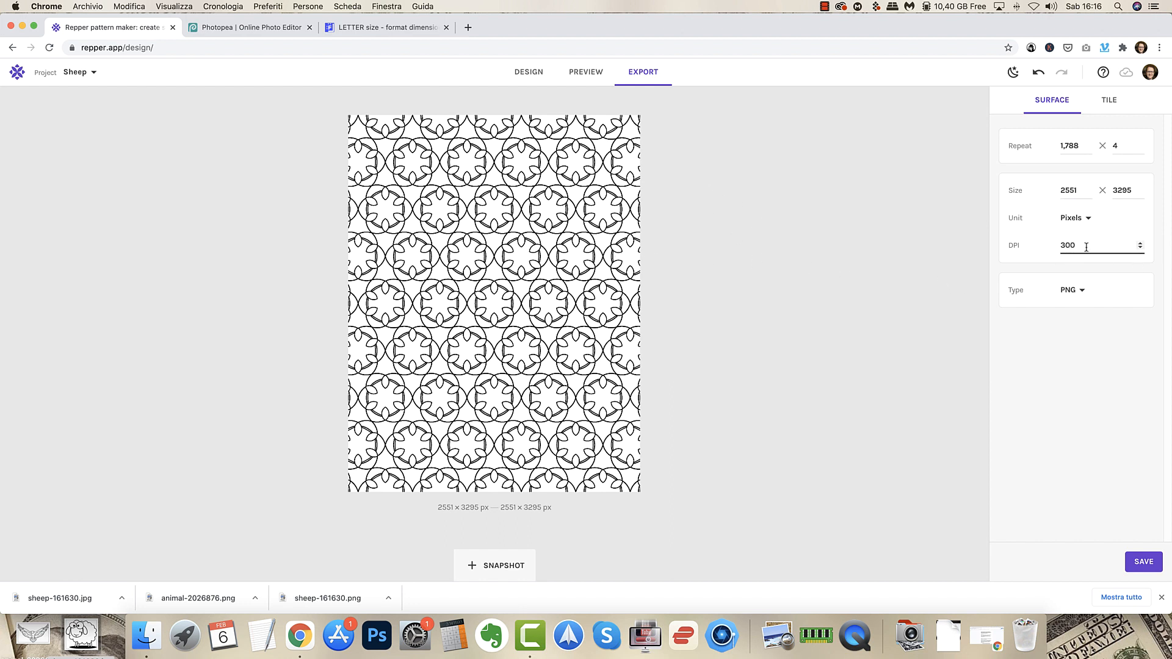
pyautogui.click(1071, 291)
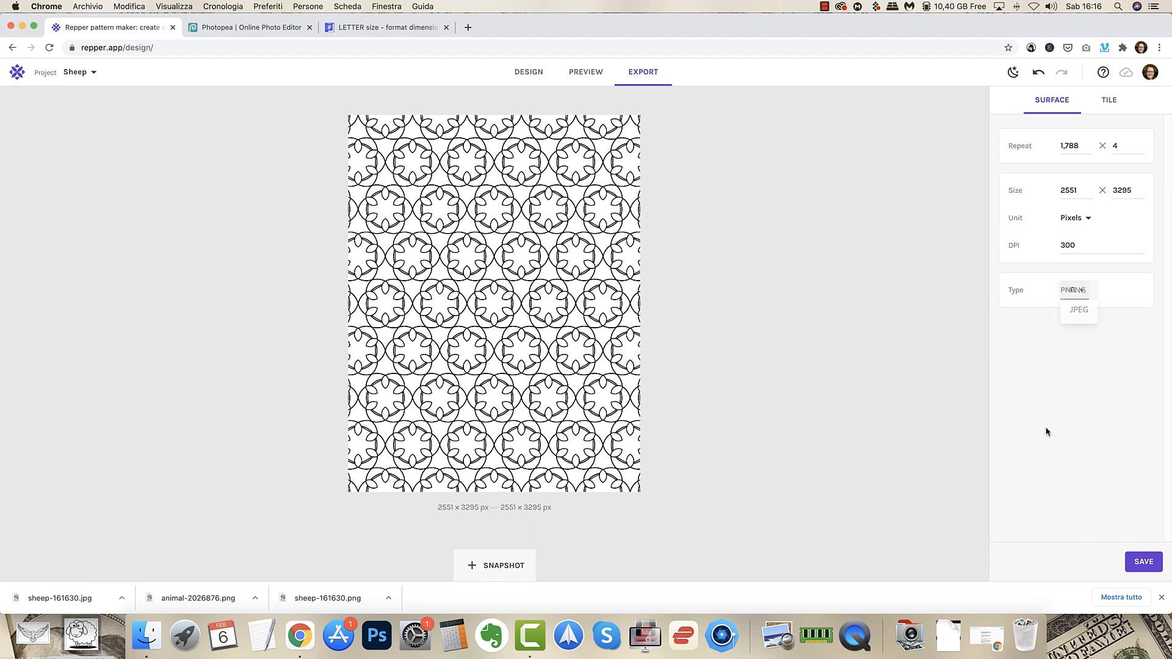
pyautogui.click(1075, 291)
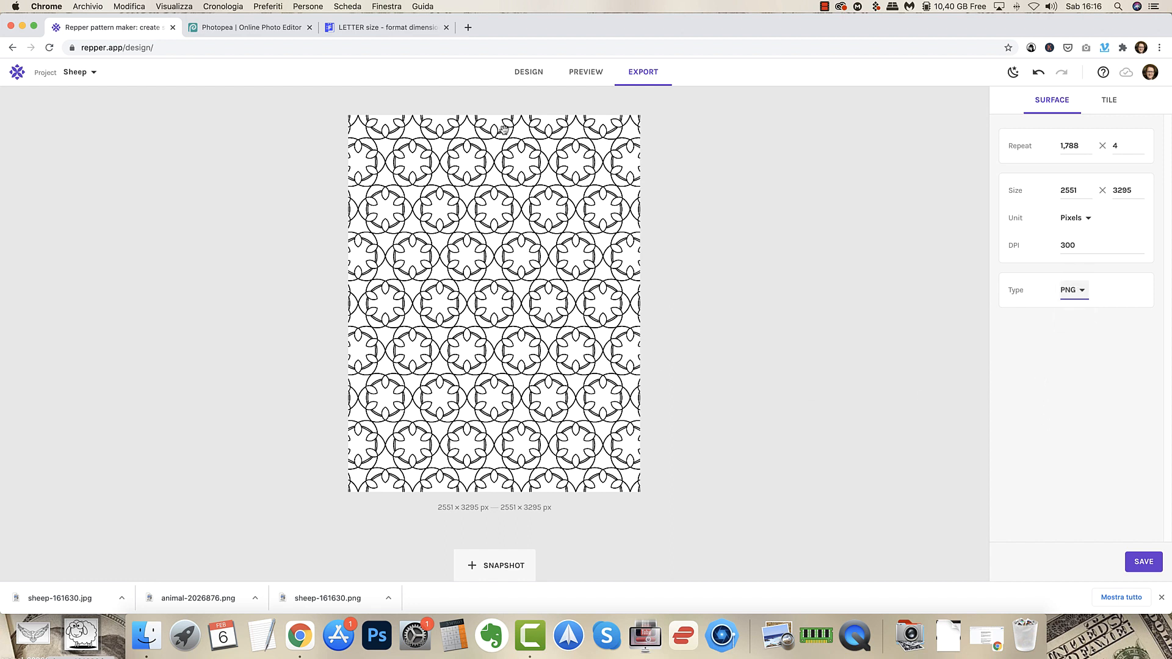
pyautogui.moveTo(486, 251)
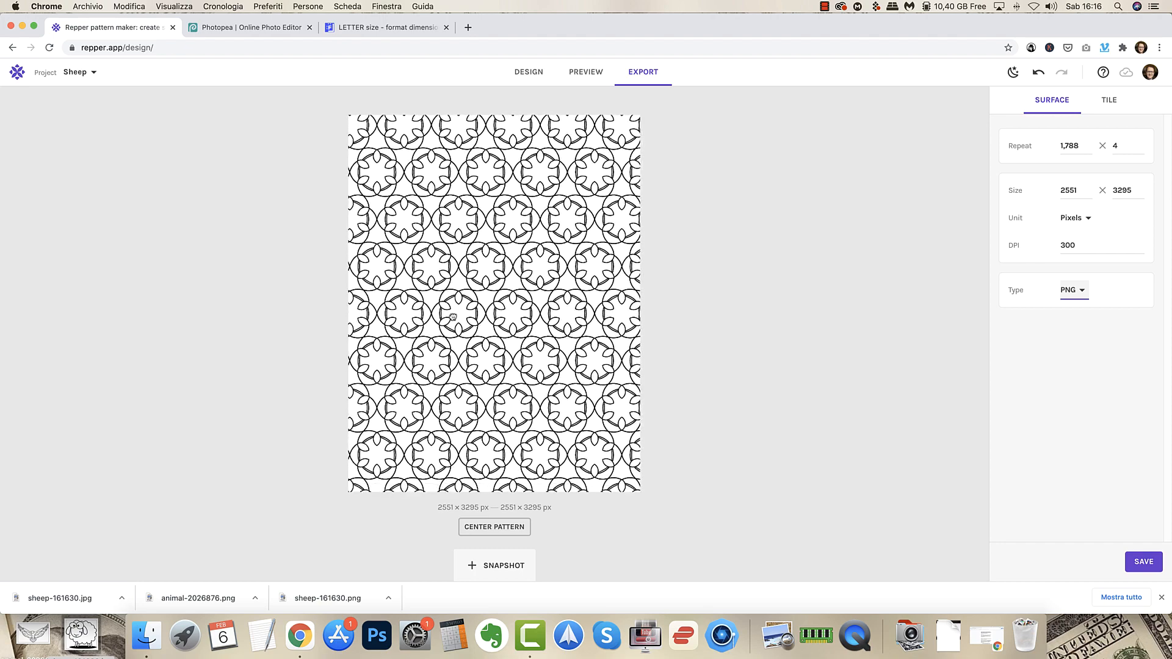
pyautogui.click(495, 526)
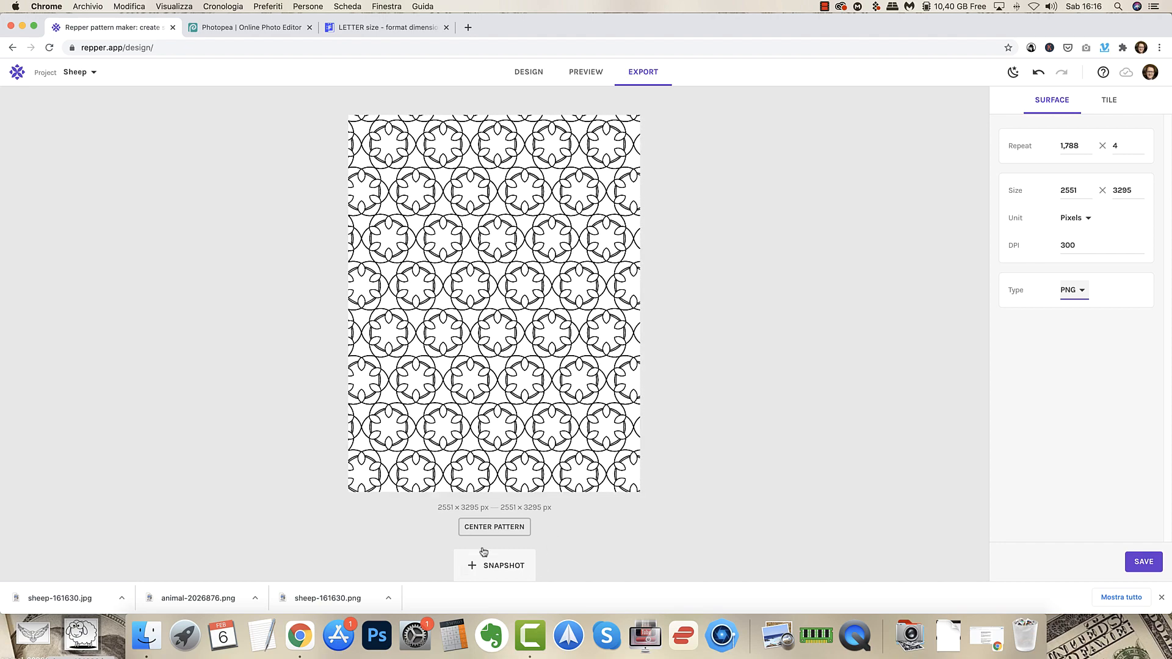
pyautogui.click(494, 527)
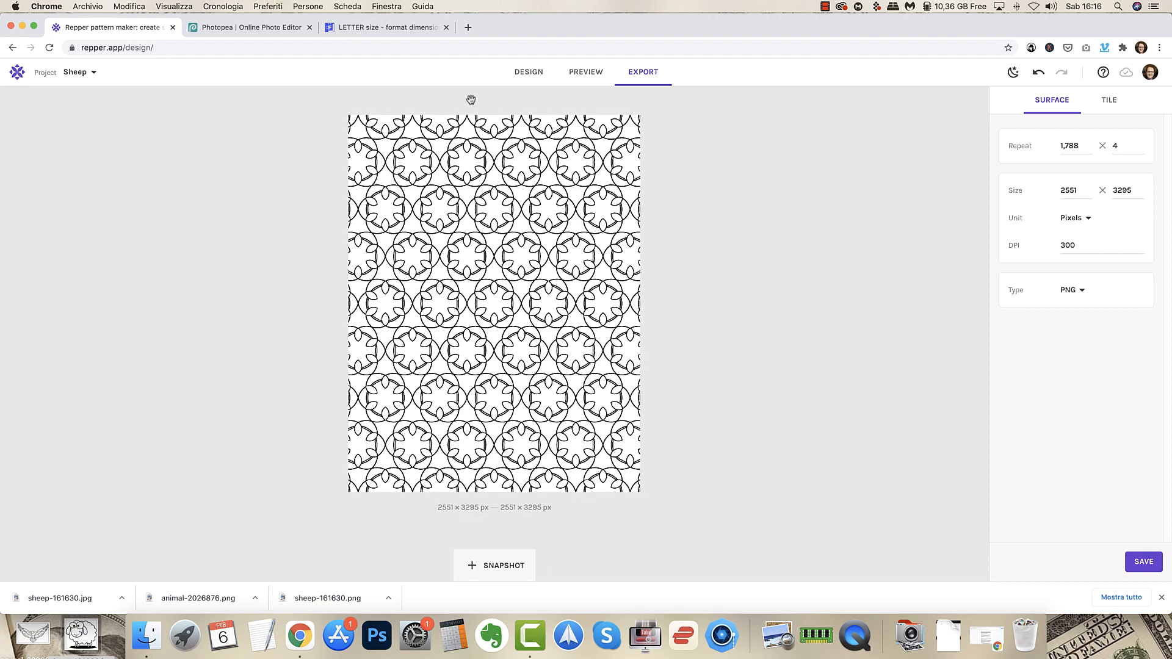
pyautogui.moveTo(1123, 59)
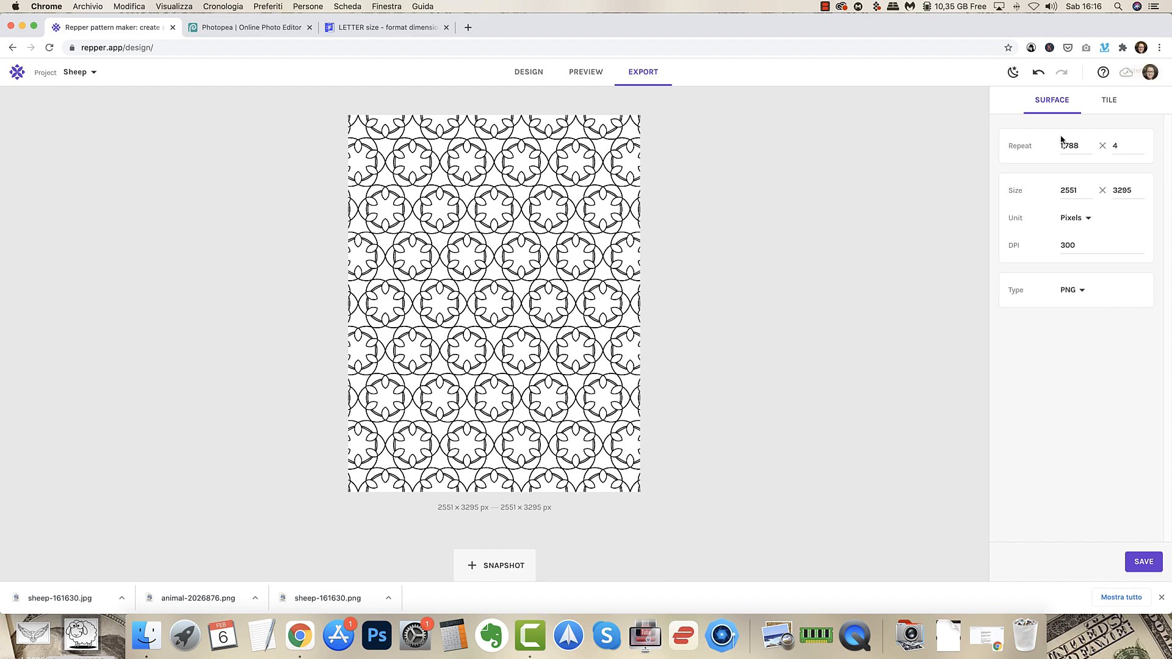
# Try vertical repeats 2, 1.5, 1.6 and 3, then set the horizontal repeat to 1.4.
pyautogui.click(1073, 145)
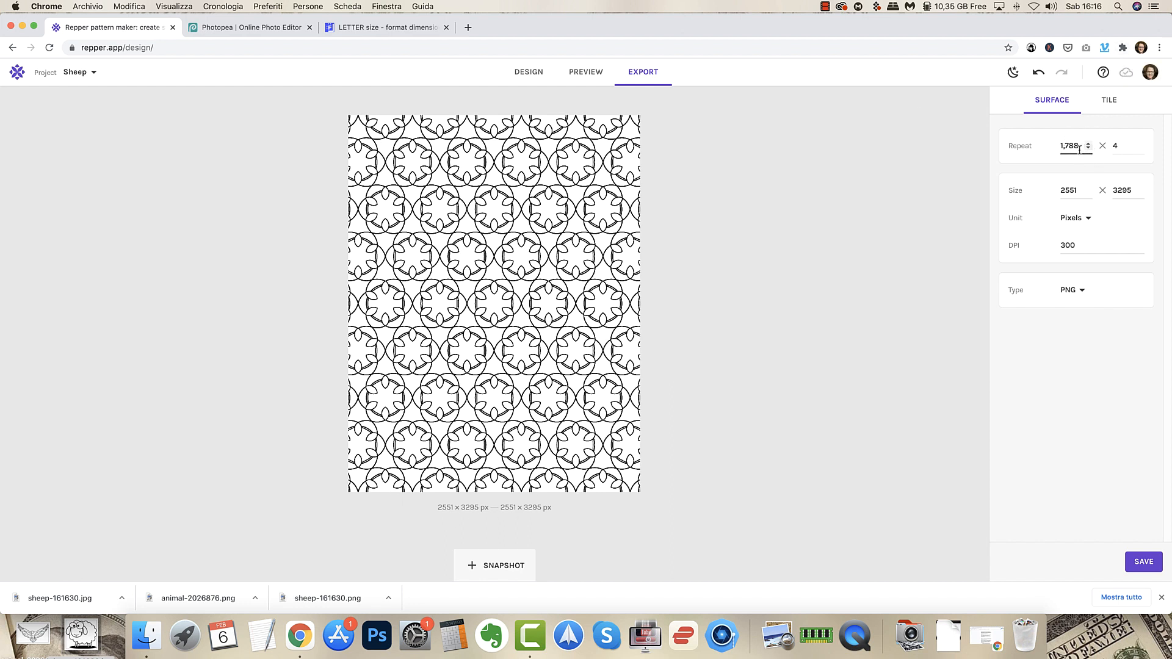
pyautogui.click(1118, 146)
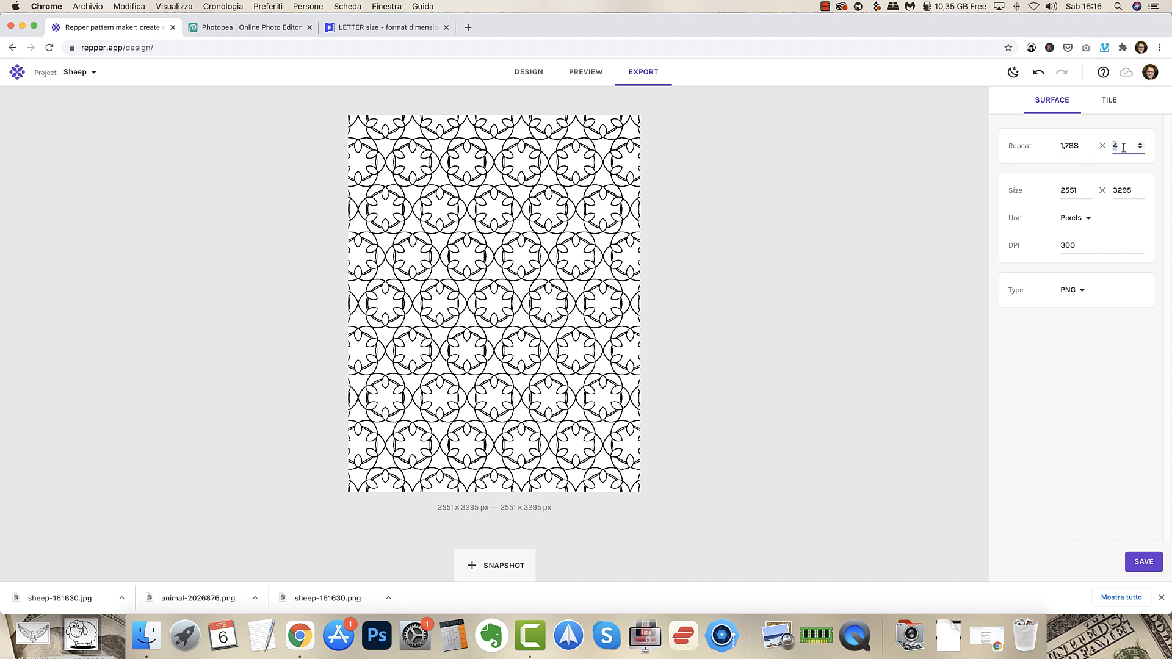
pyautogui.moveTo(1166, 162)
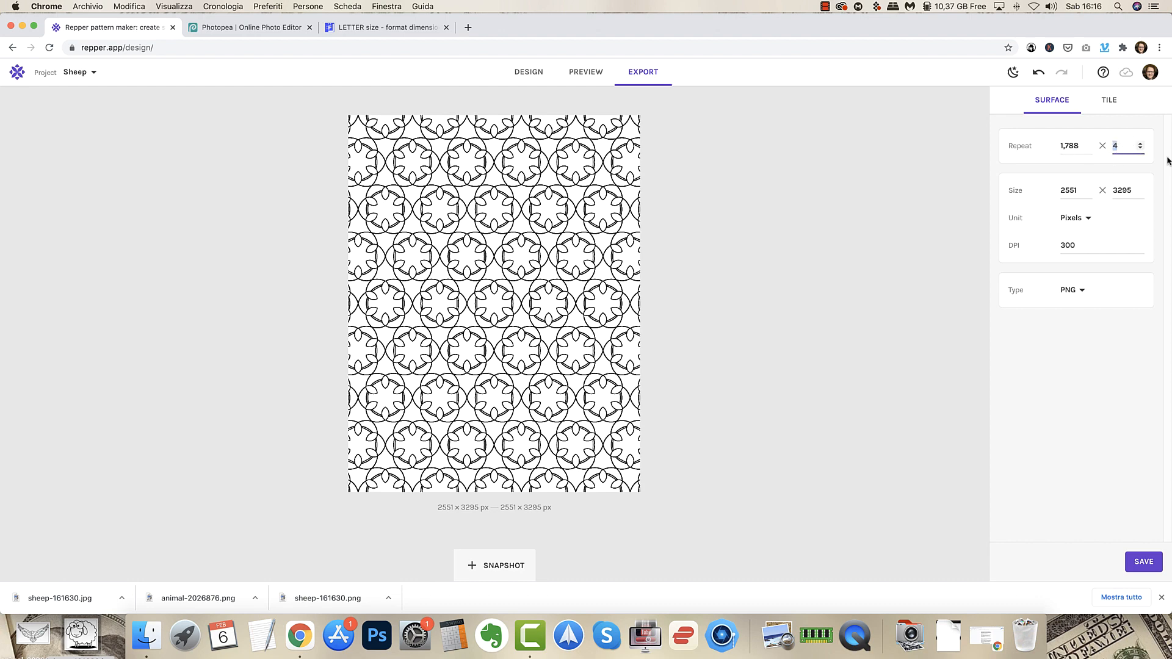
pyautogui.click(1139, 149)
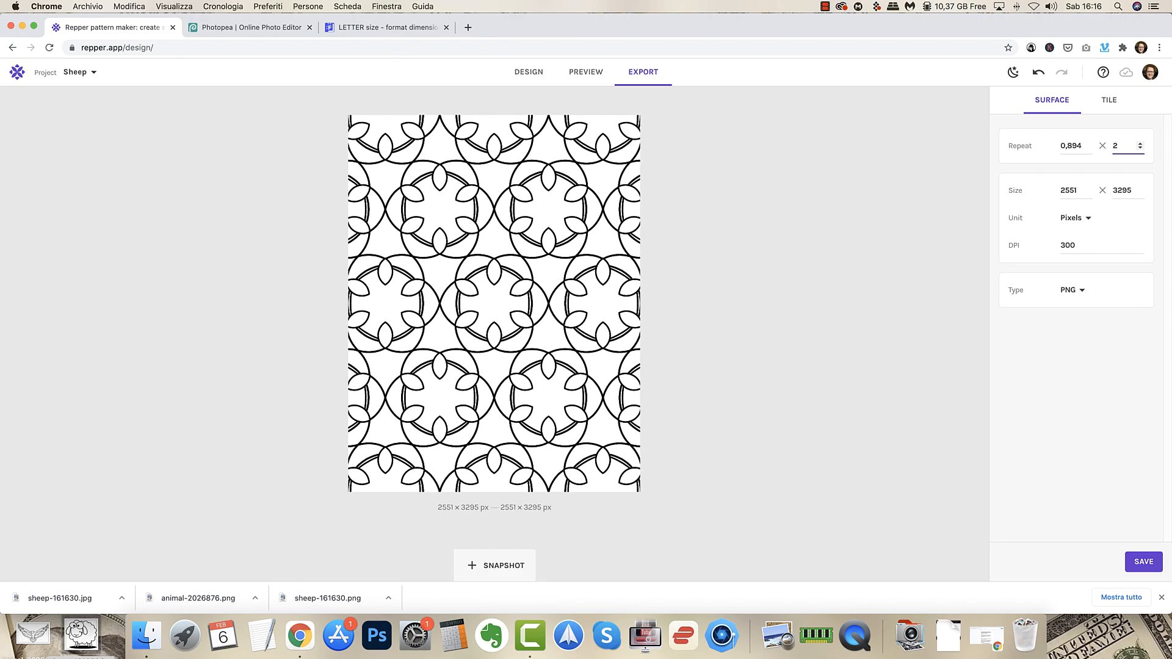
pyautogui.moveTo(691, 246)
pyautogui.write('1.5')
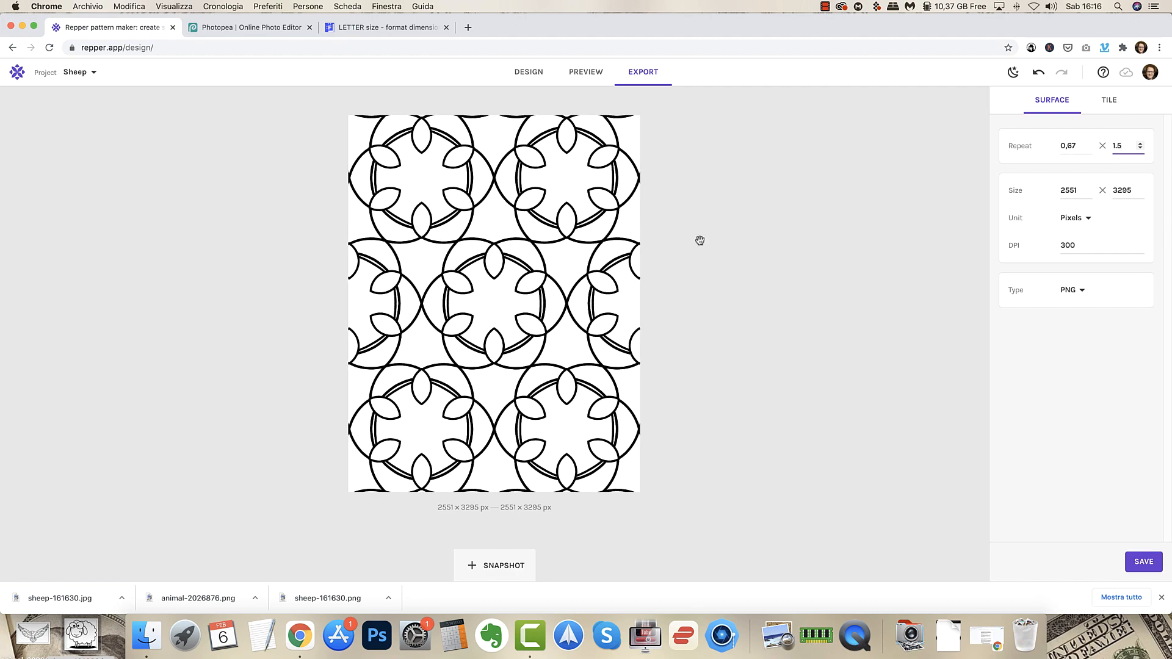
pyautogui.moveTo(872, 242)
pyautogui.write('1.6')
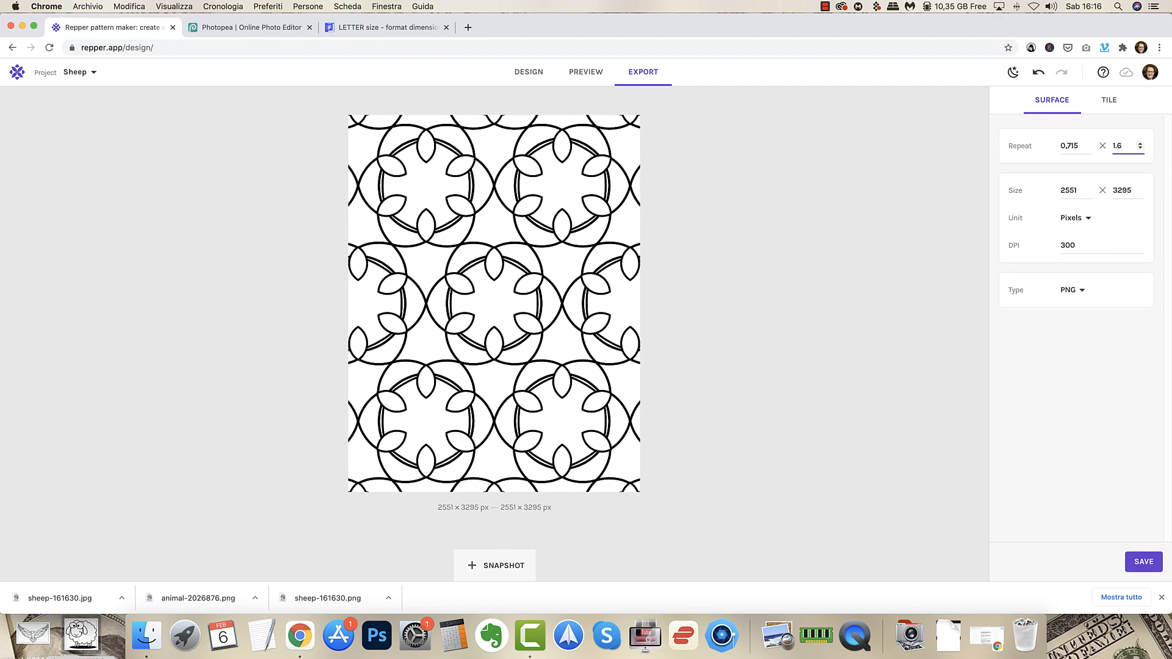
pyautogui.moveTo(508, 300)
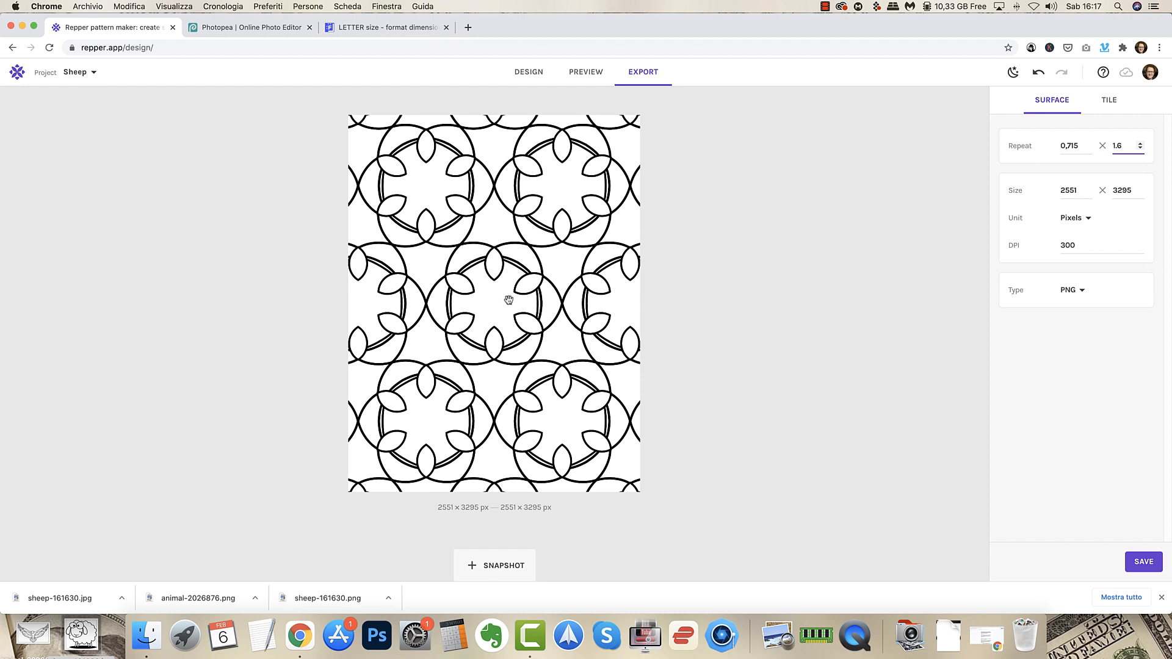
pyautogui.moveTo(508, 465)
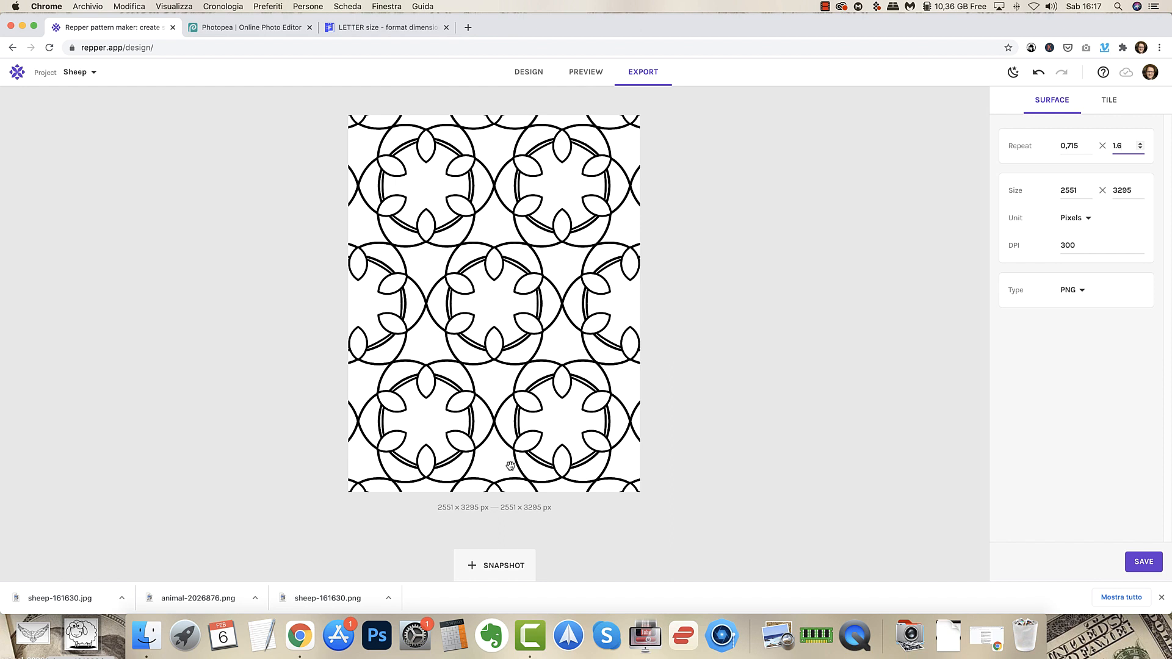
pyautogui.moveTo(517, 378)
pyautogui.write('3')
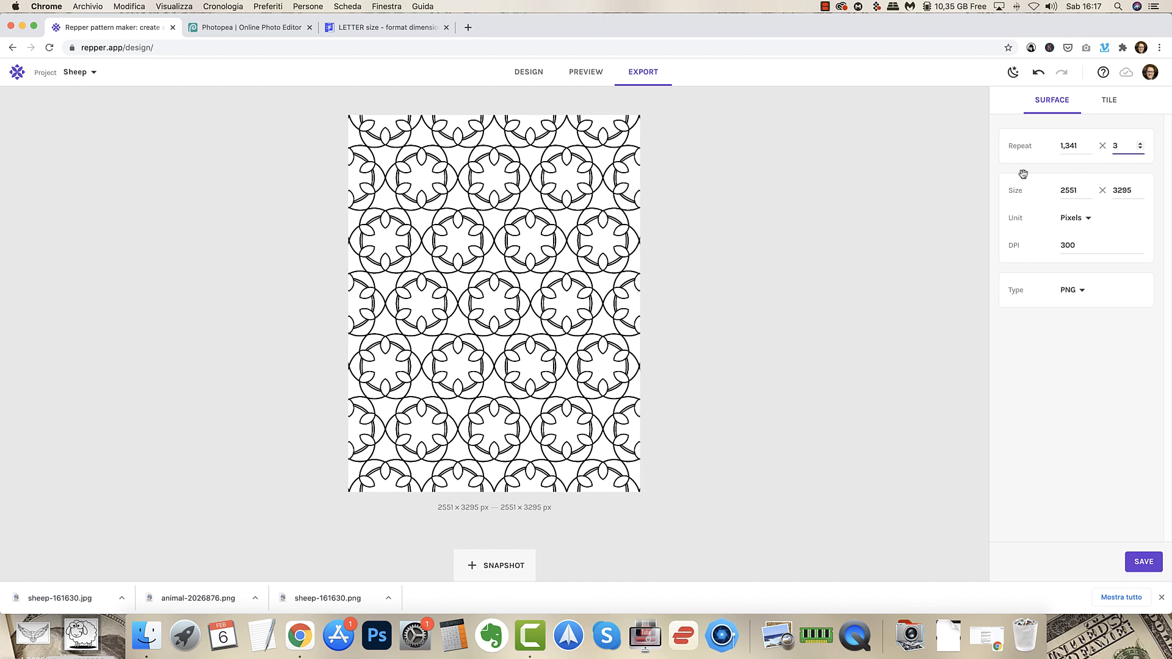
pyautogui.moveTo(1066, 164)
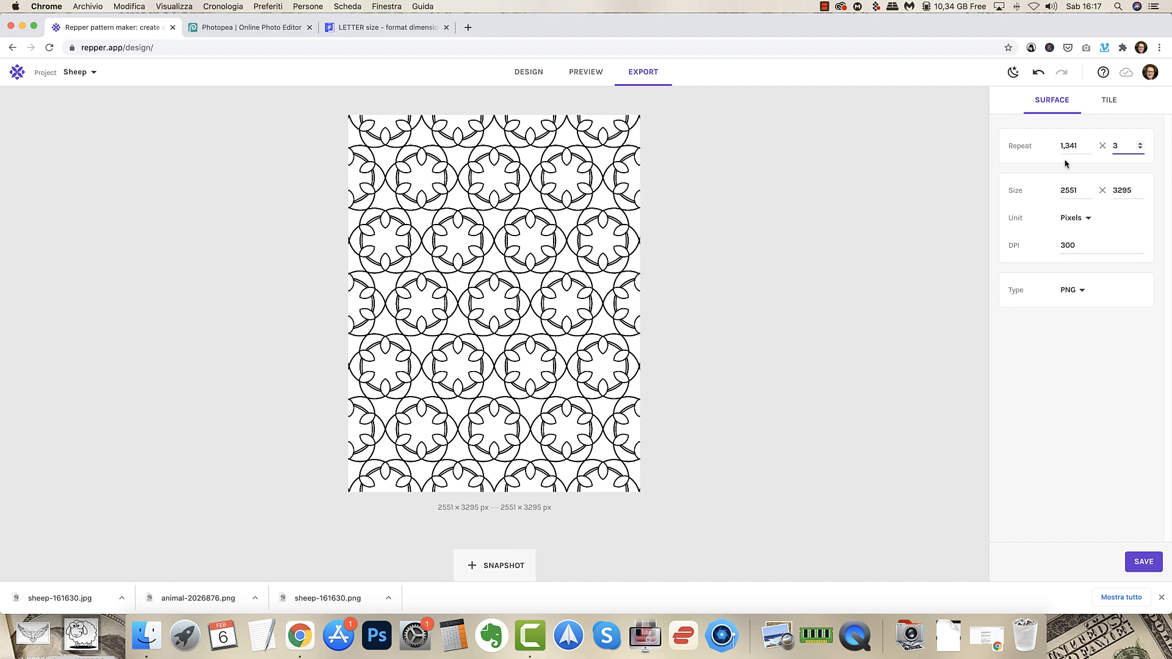
pyautogui.click(1069, 146)
pyautogui.write('2')
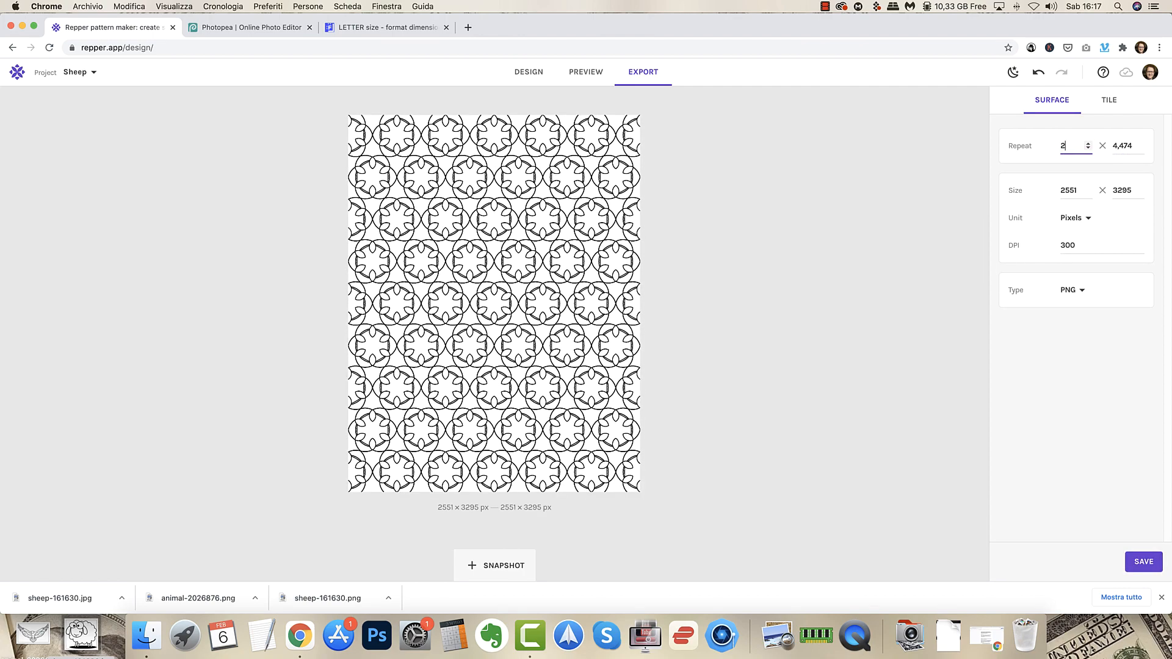
pyautogui.click(1123, 146)
pyautogui.write('1,4')
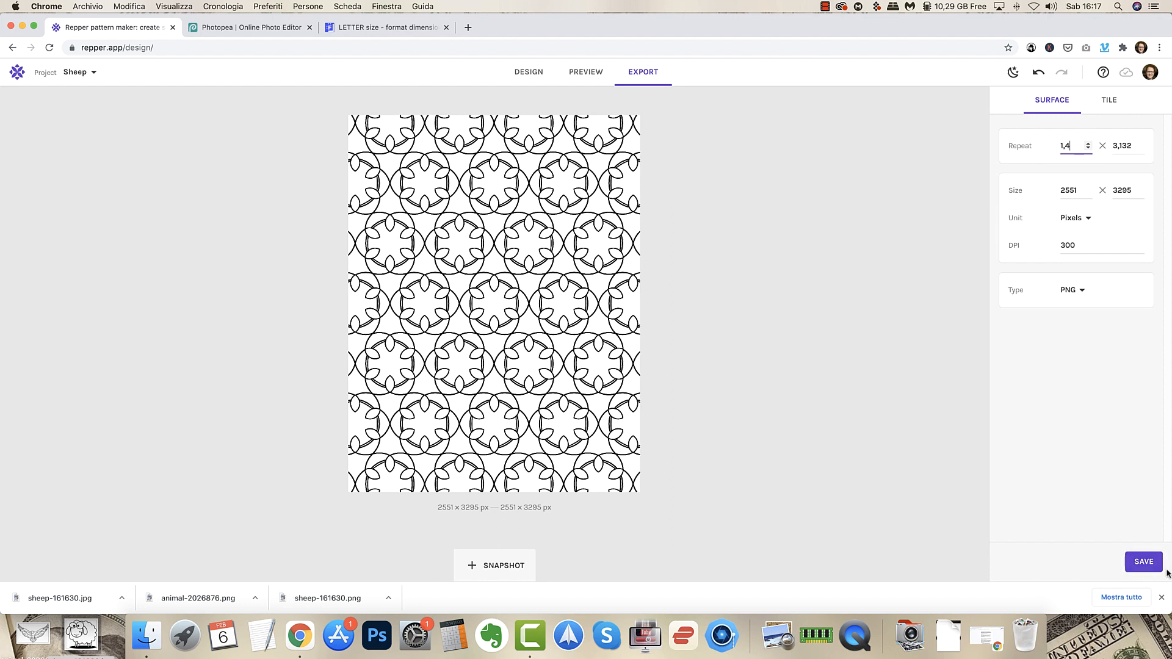
# Save the 2551 × 3295 PNG export and open the downloaded surface image.
pyautogui.click(1142, 561)
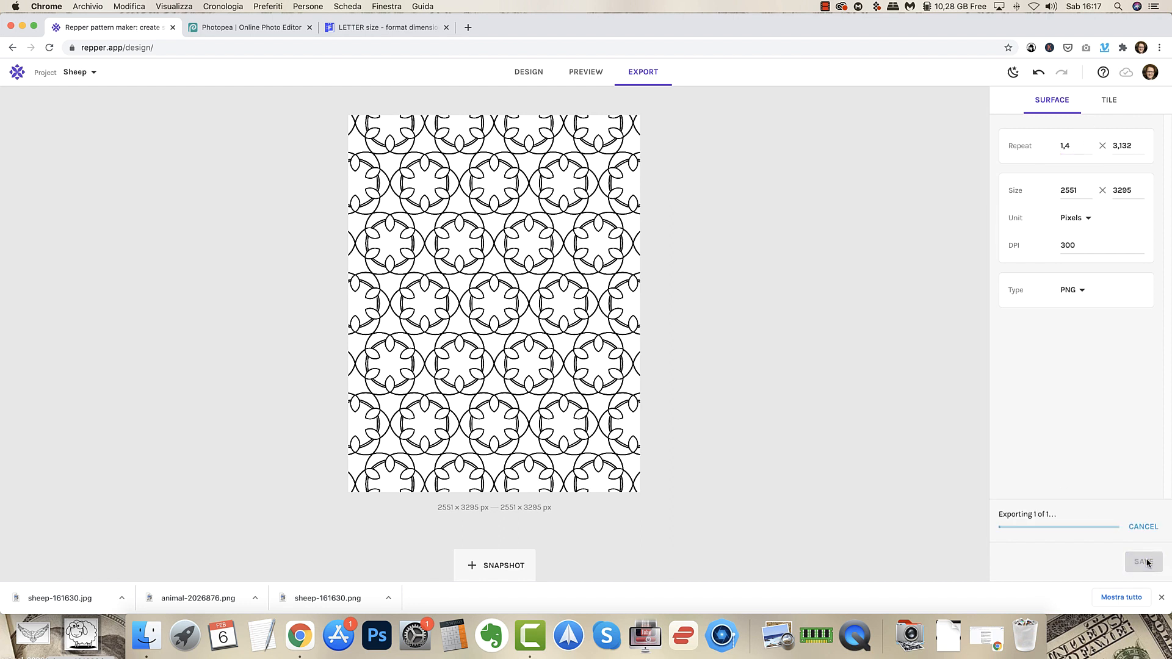
pyautogui.click(1143, 562)
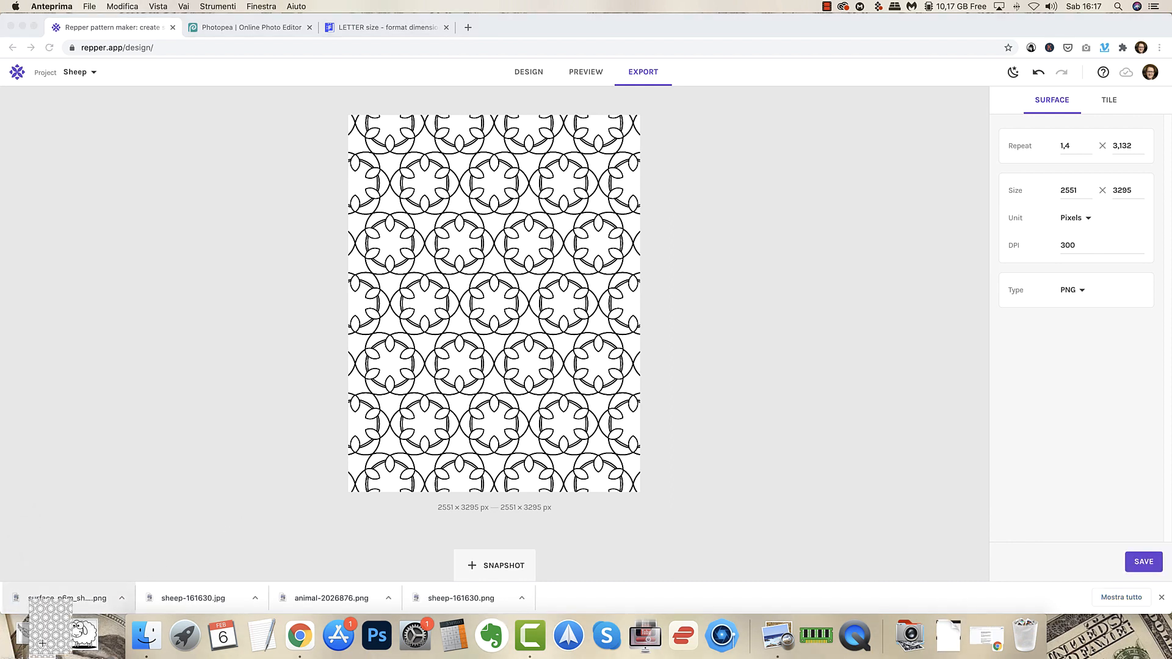
pyautogui.click(49, 620)
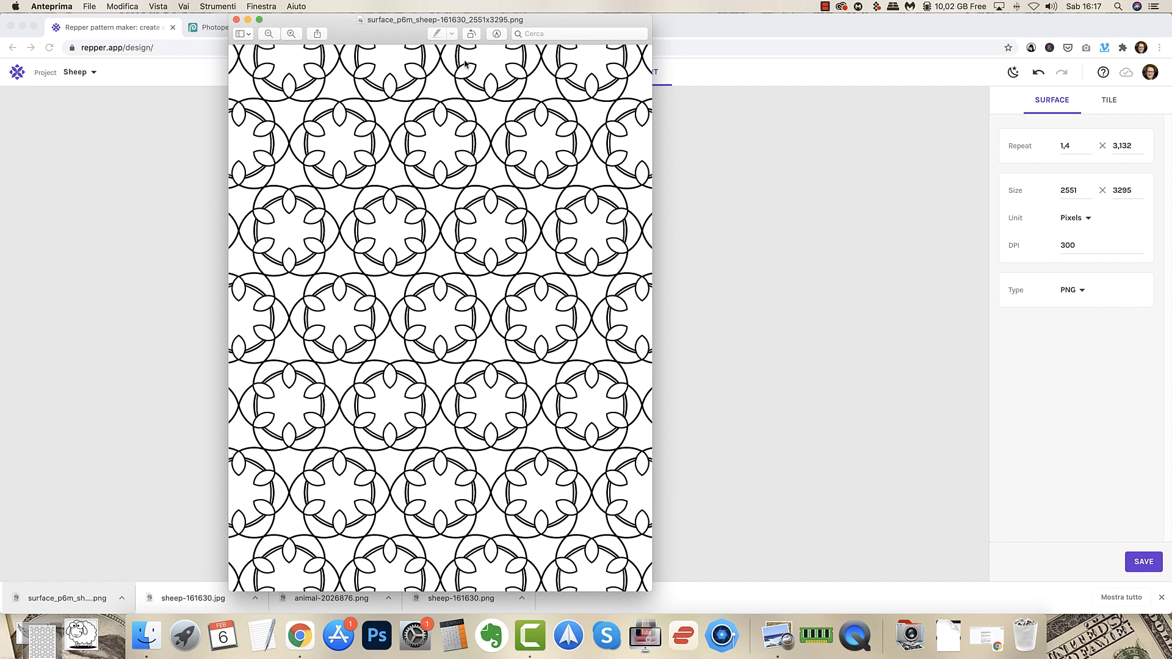
# Zoom into the exported sheep PNG in Preview, then close the window.
pyautogui.click(292, 34)
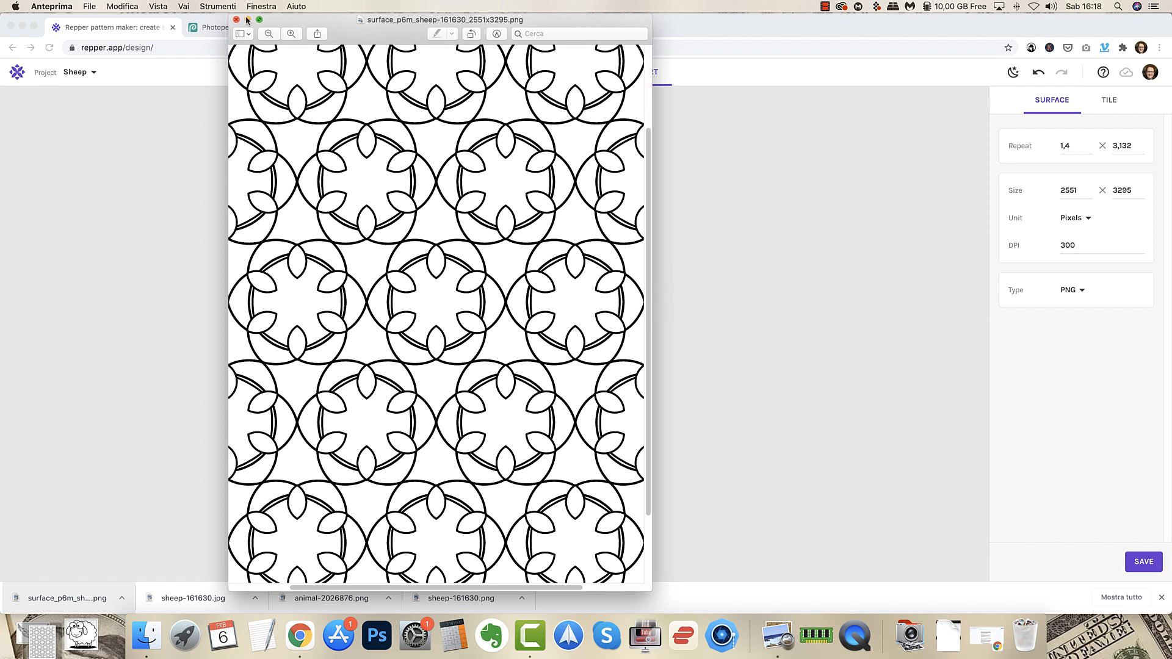
pyautogui.click(236, 19)
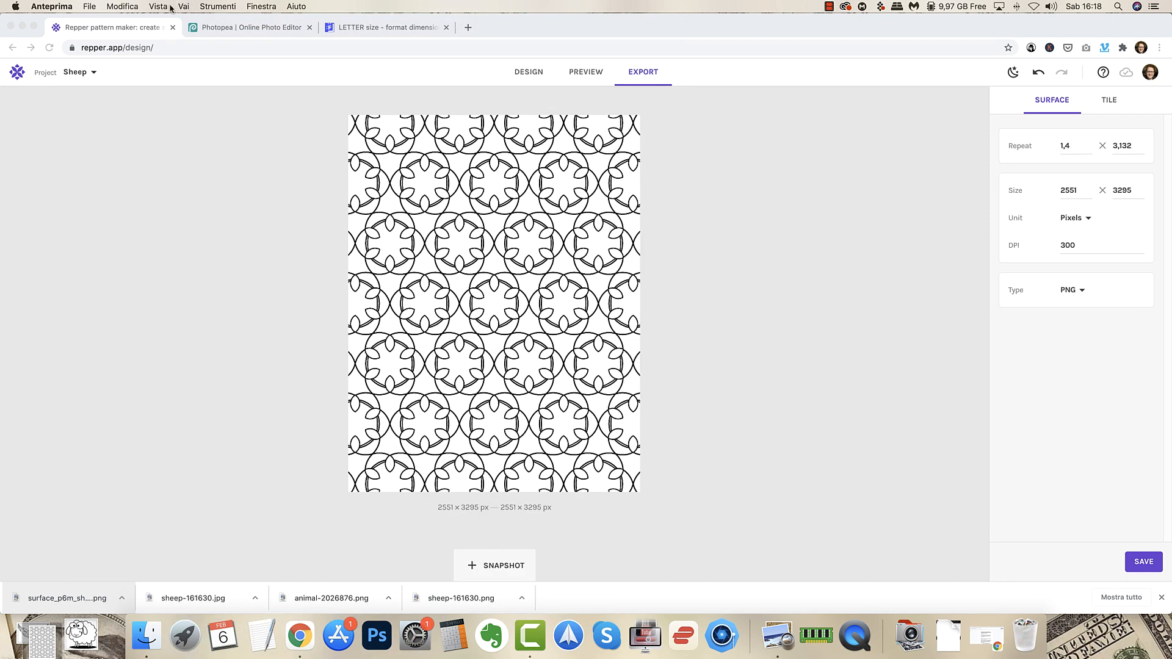
pyautogui.moveTo(602, 40)
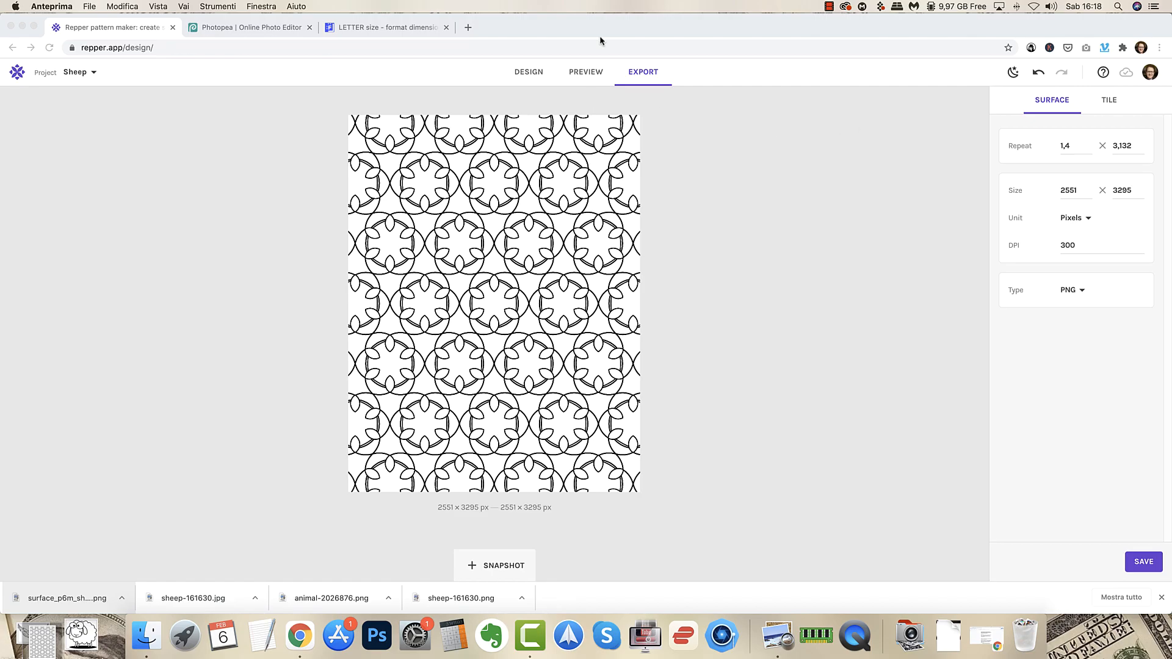
# Back in Design, try several Rotation slider angles on the honeycomb, ending at no rotation.
pyautogui.click(528, 72)
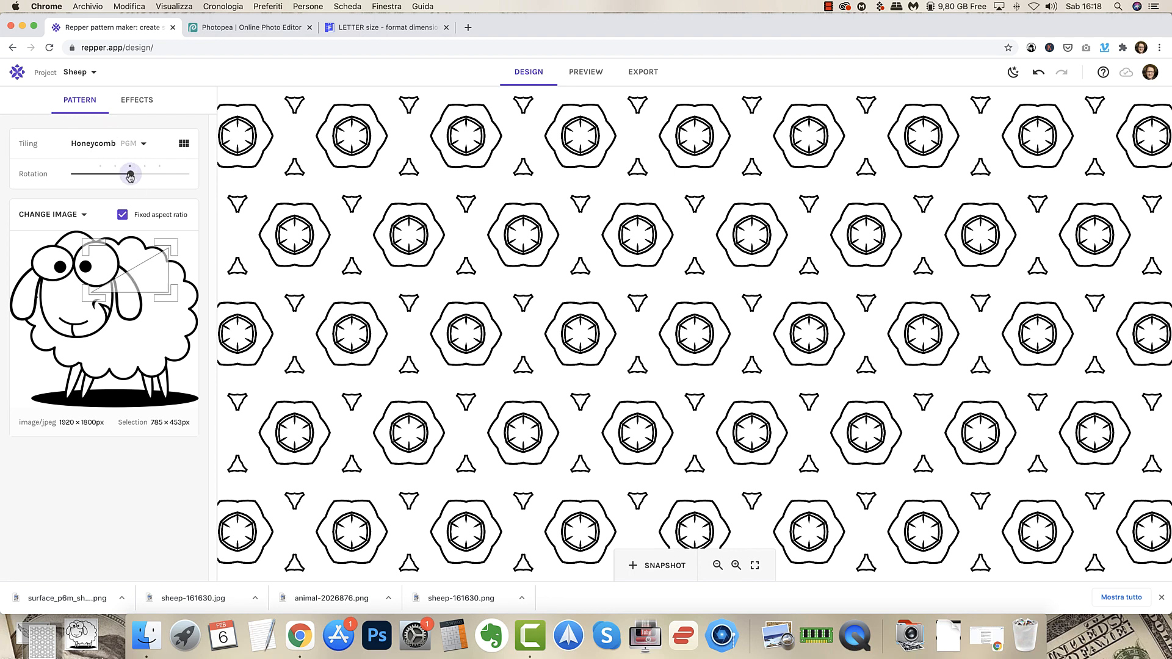
pyautogui.moveTo(129, 176); pyautogui.dragTo(138, 175)
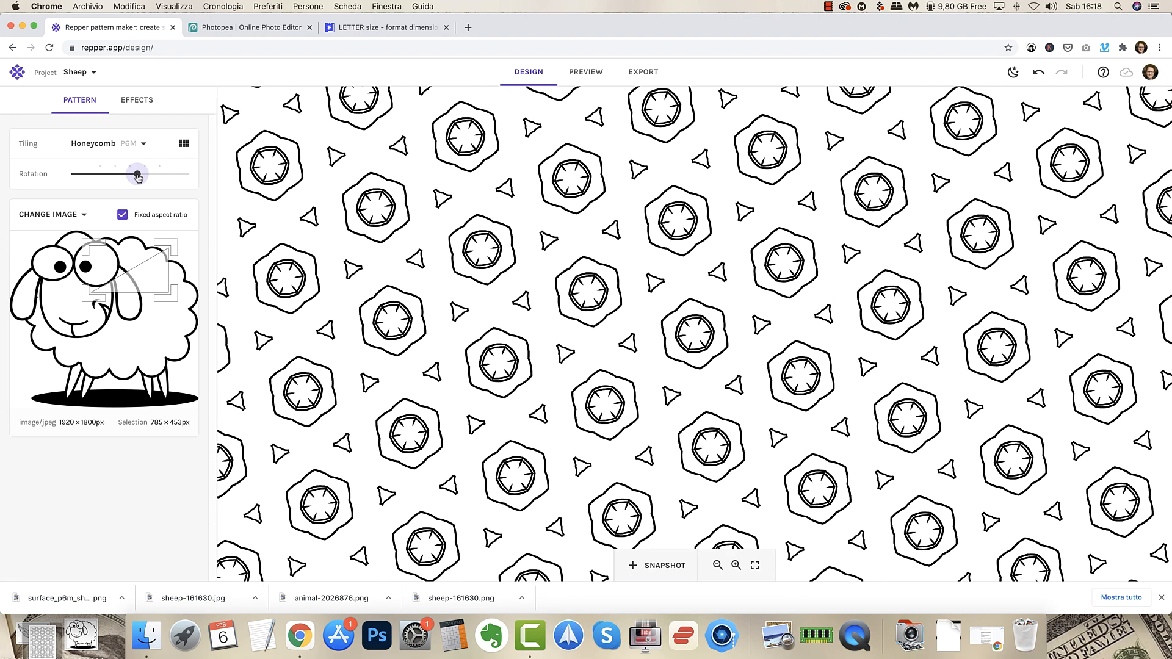
pyautogui.moveTo(138, 177); pyautogui.dragTo(126, 177)
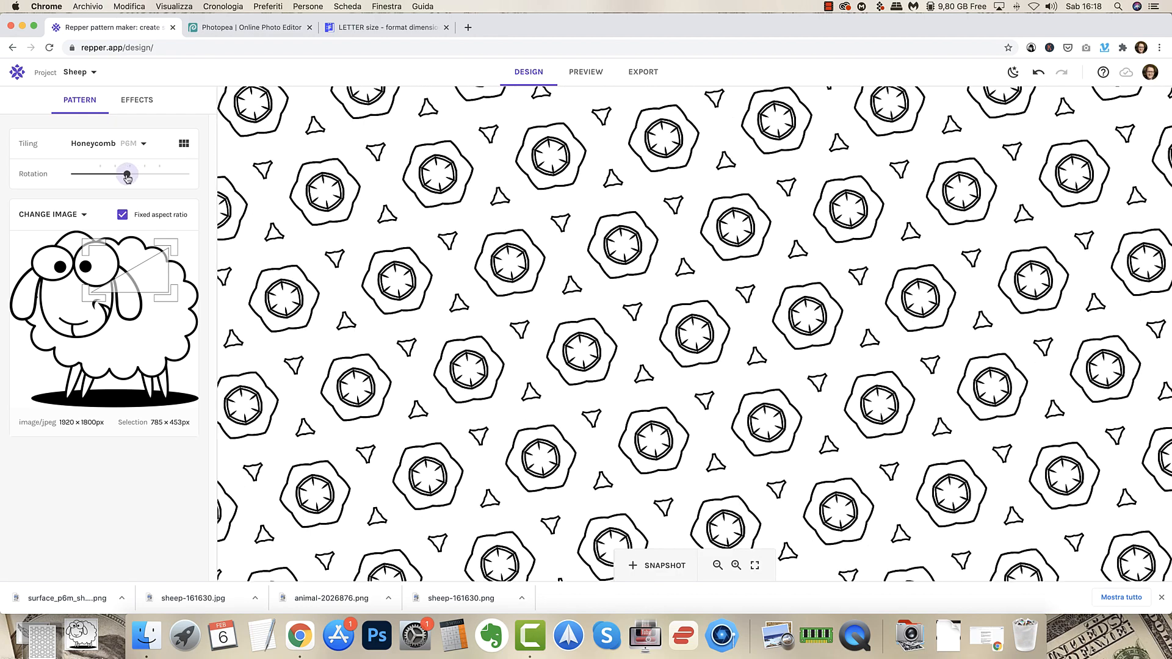
pyautogui.moveTo(127, 176); pyautogui.dragTo(117, 176)
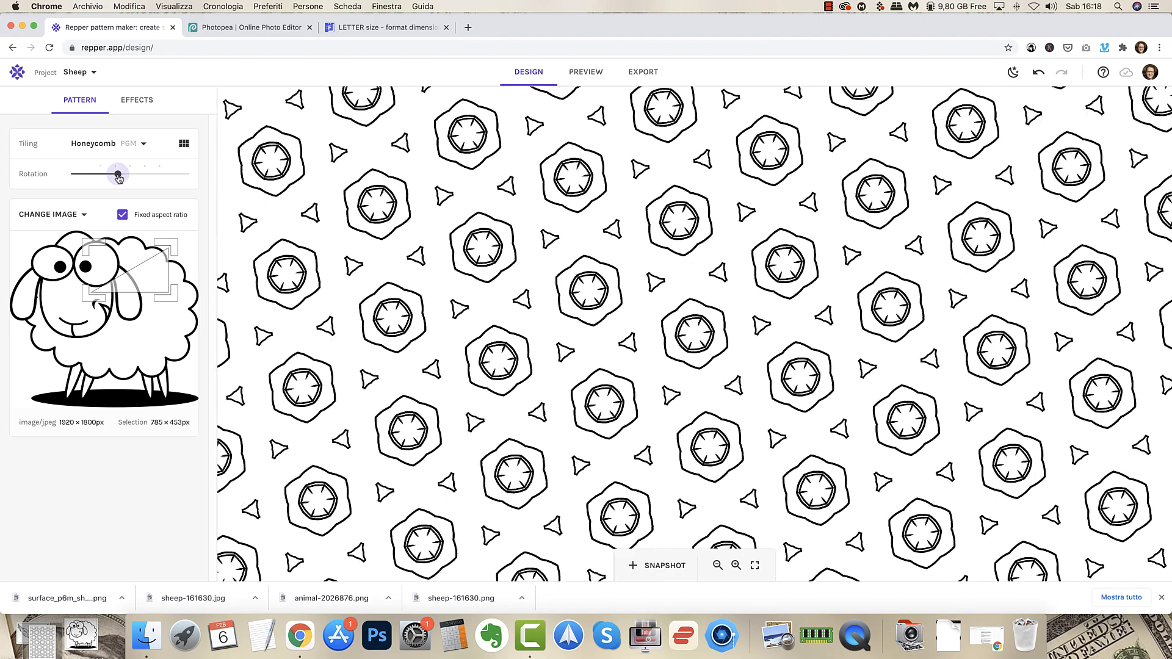
pyautogui.moveTo(117, 177); pyautogui.dragTo(131, 178)
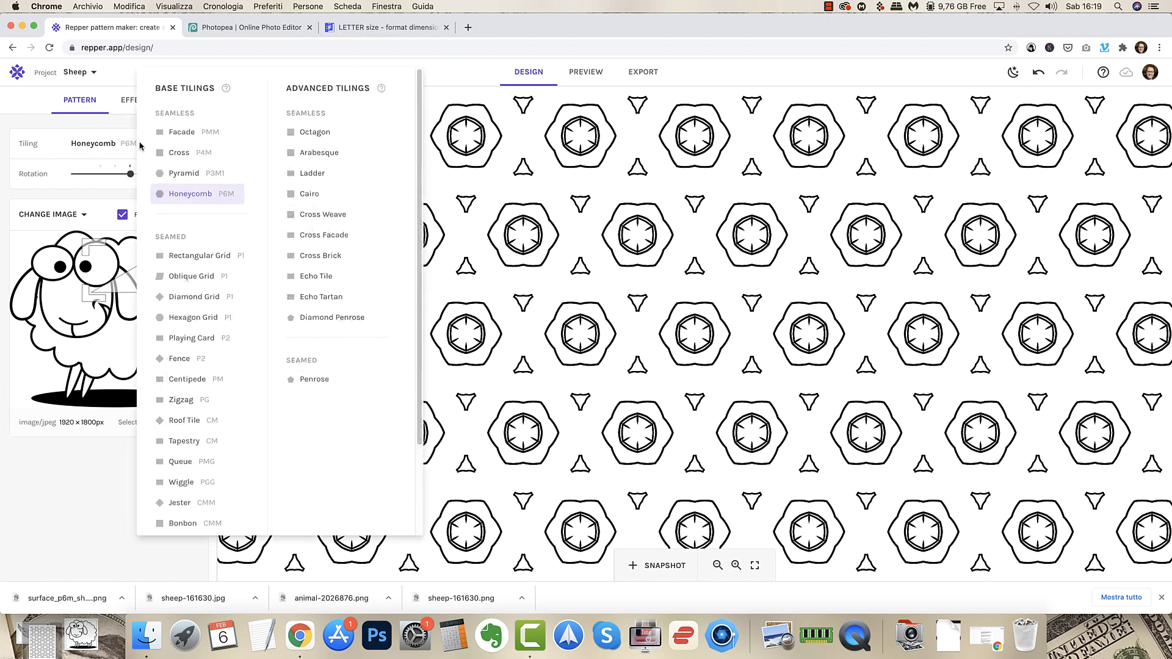
# Switch the tiling to Pyramid P3M1 with a narrower sampled area of the sheep.
pyautogui.click(183, 172)
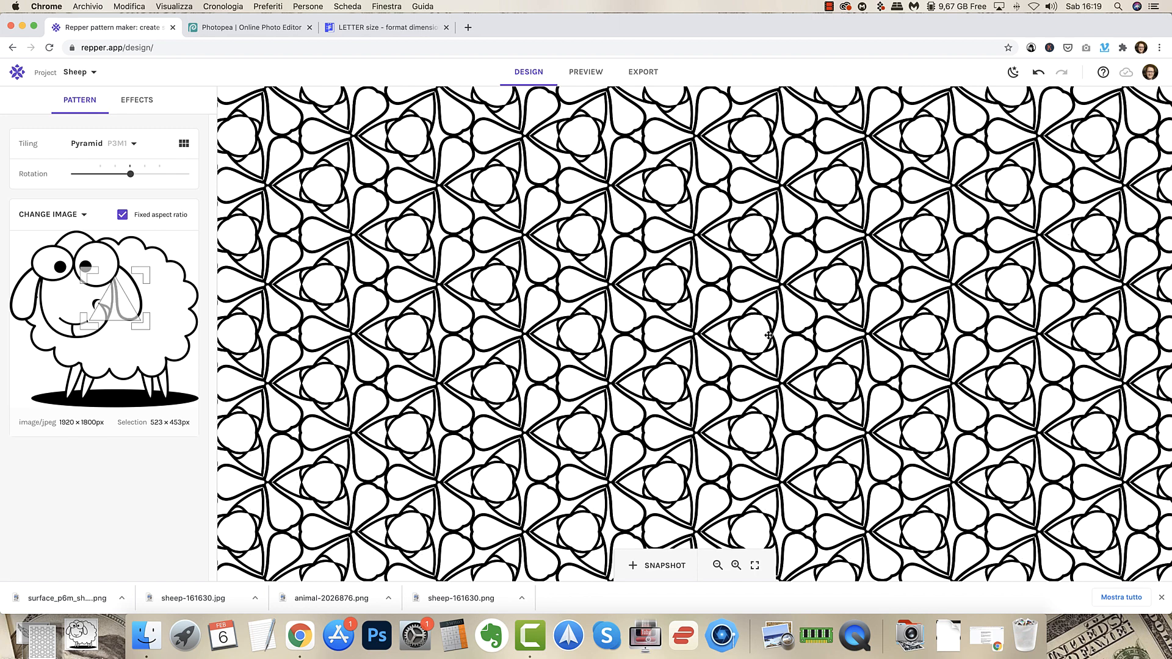
pyautogui.moveTo(1017, 286)
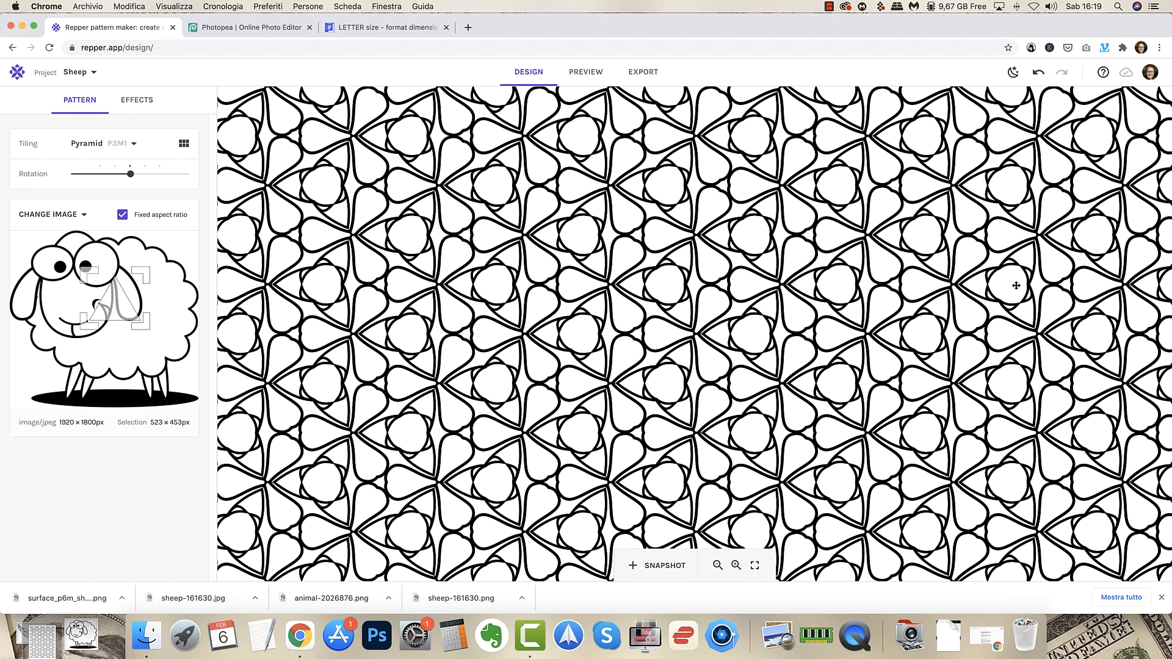
pyautogui.moveTo(767, 71)
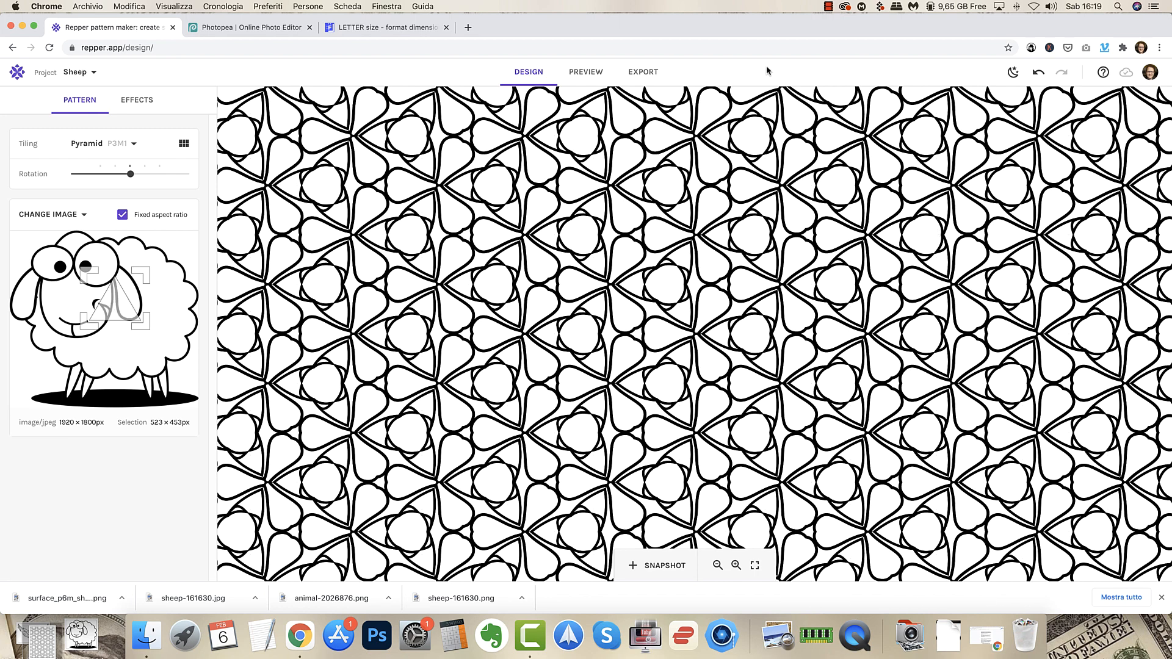
# In Export > Surface, try repeats 2 and 4 across, settling on 3 (3 × 6.712).
pyautogui.click(641, 72)
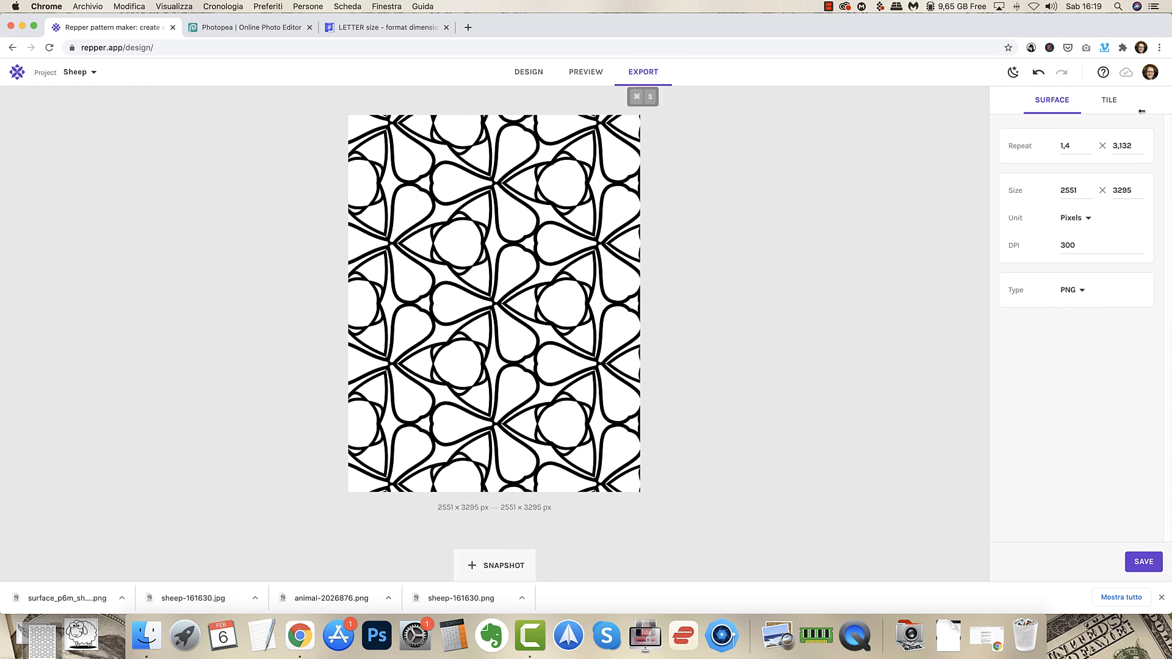
pyautogui.click(1068, 145)
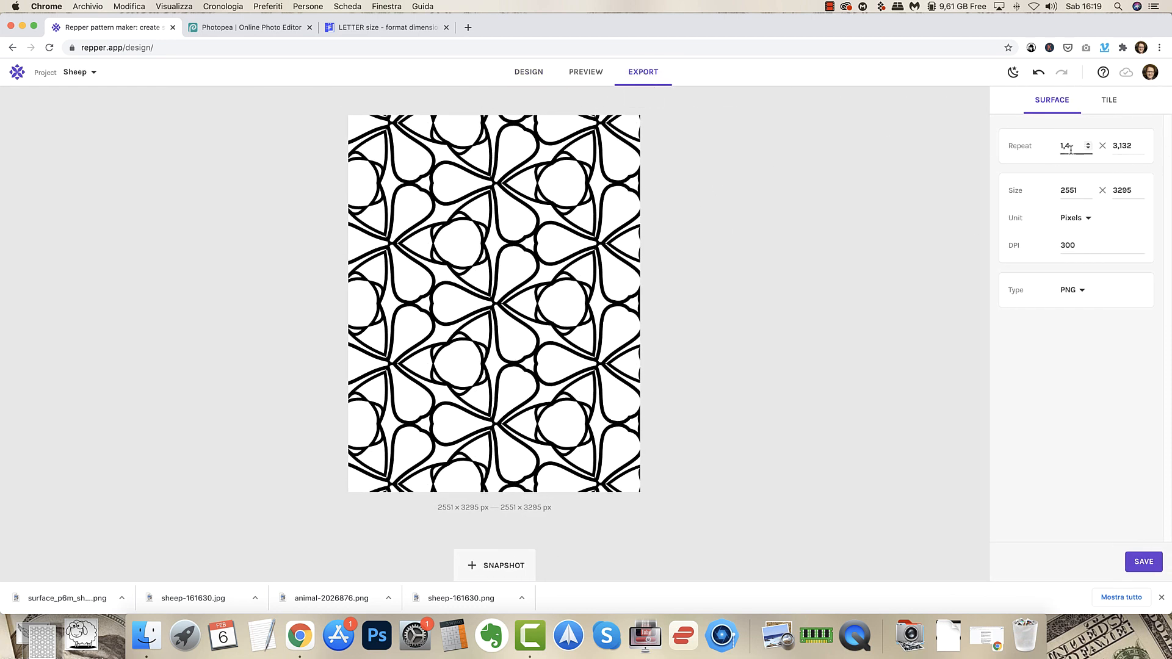
pyautogui.click(1121, 146)
pyautogui.write('2')
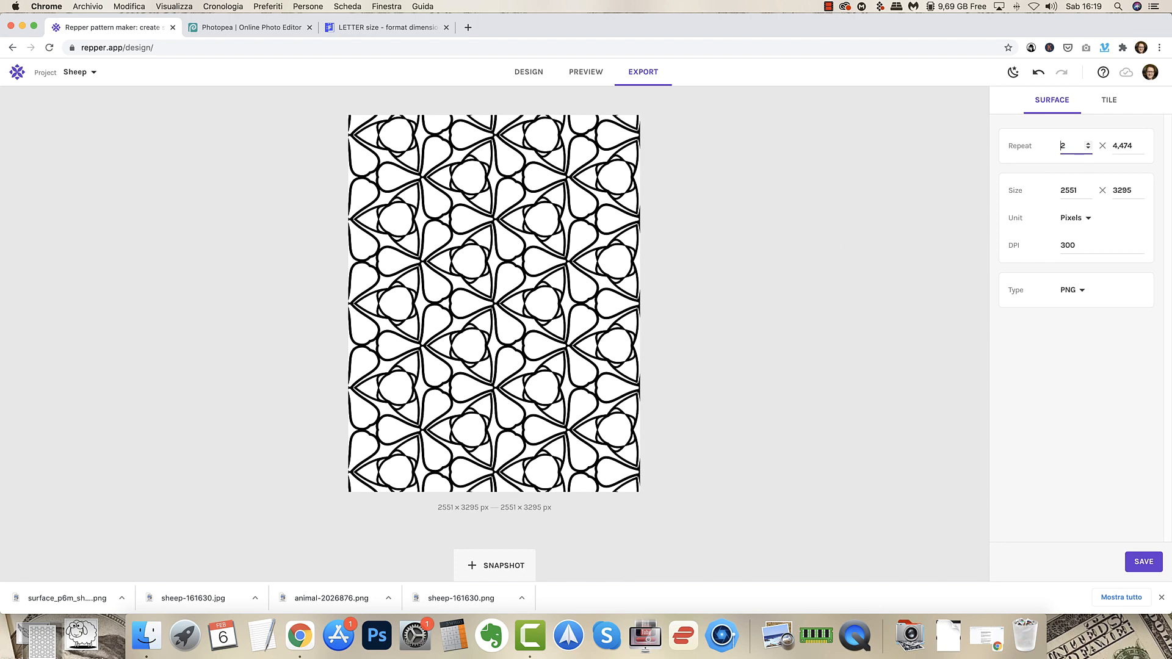
pyautogui.click(1088, 142)
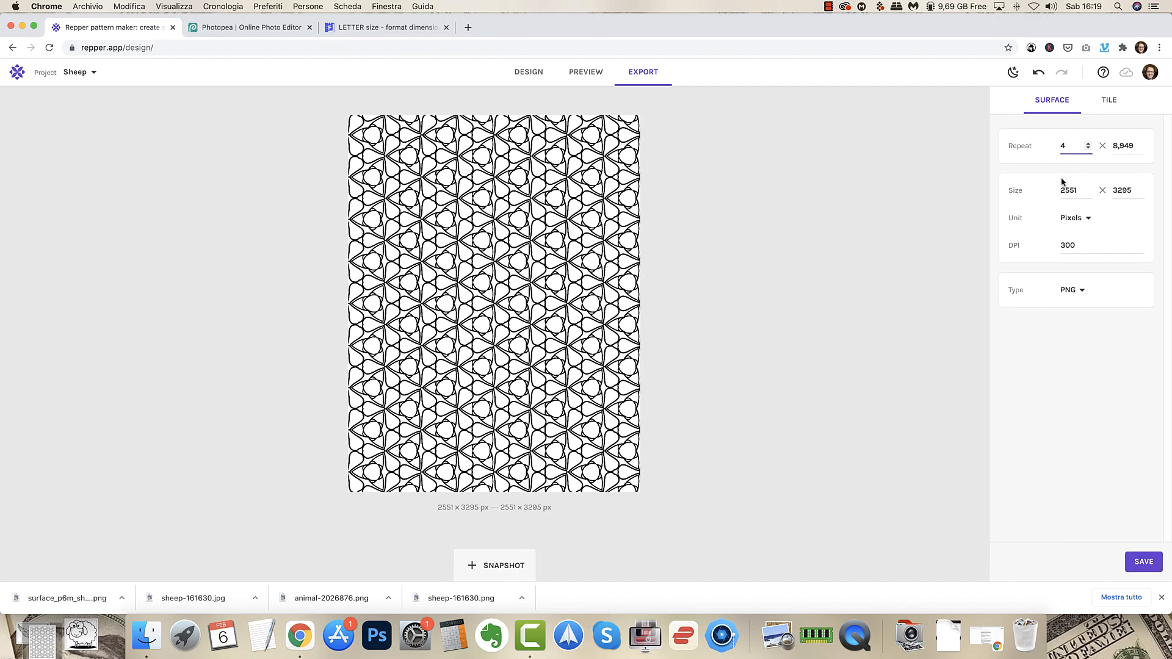
pyautogui.click(1088, 149)
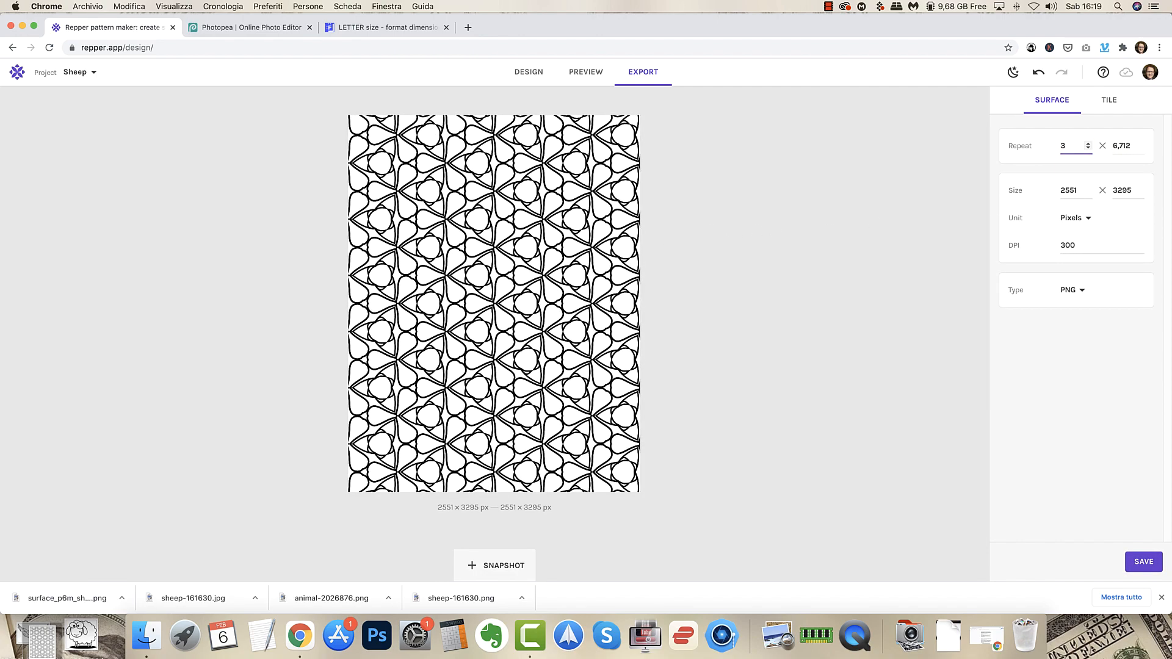
pyautogui.moveTo(519, 230)
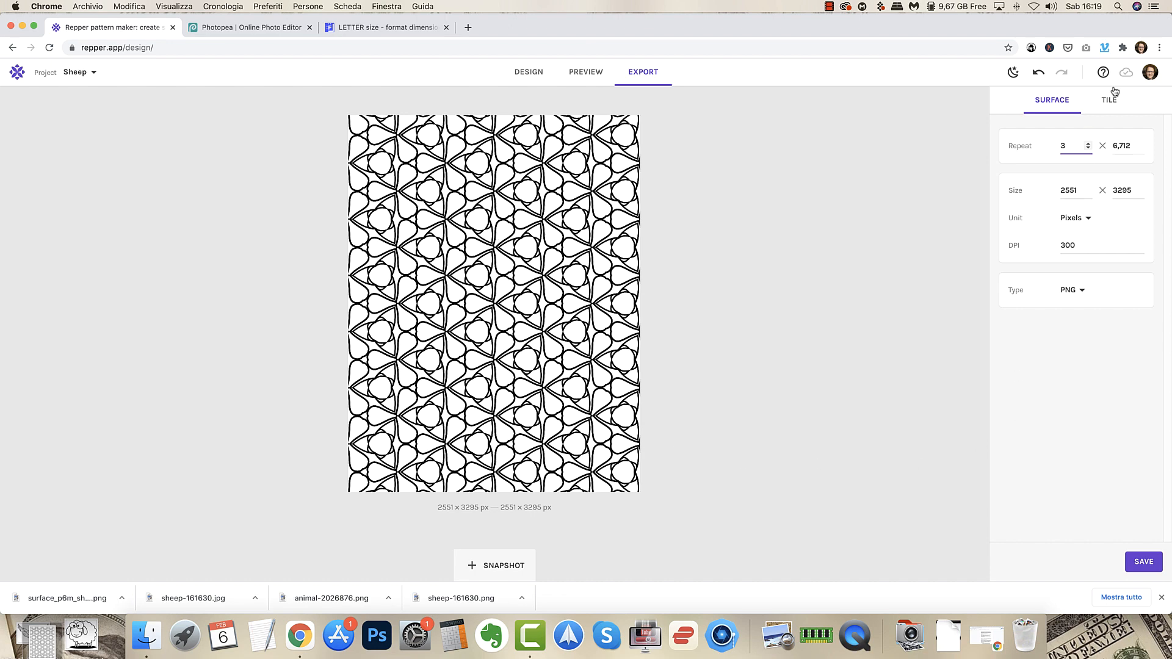
pyautogui.moveTo(1000, 251)
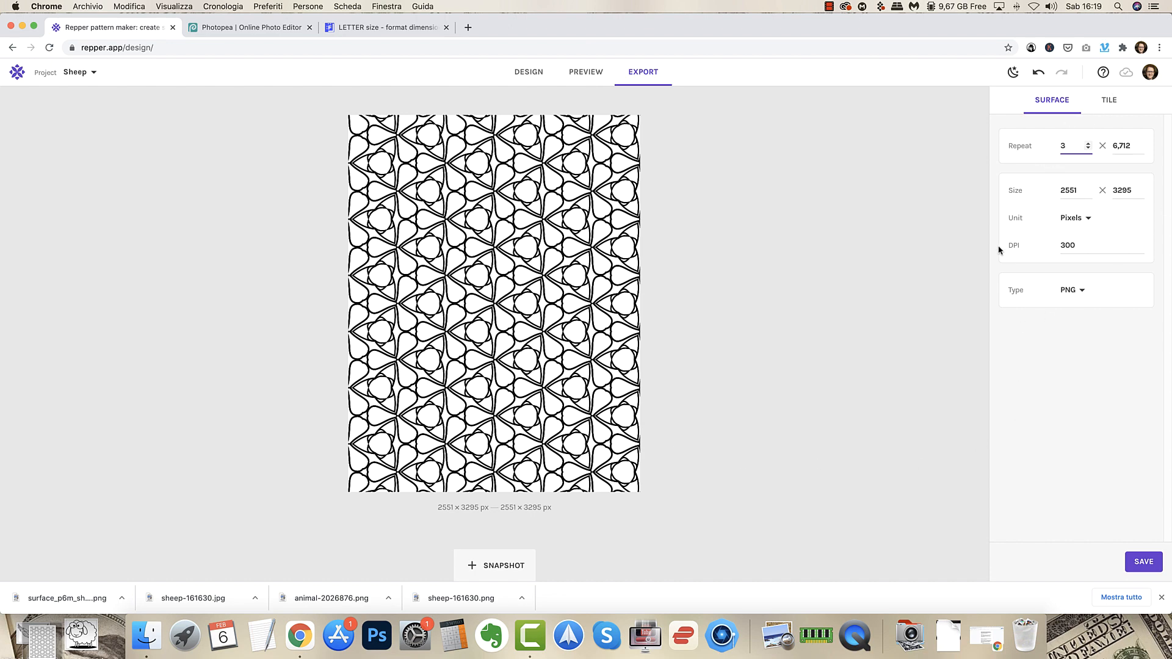
pyautogui.click(1108, 99)
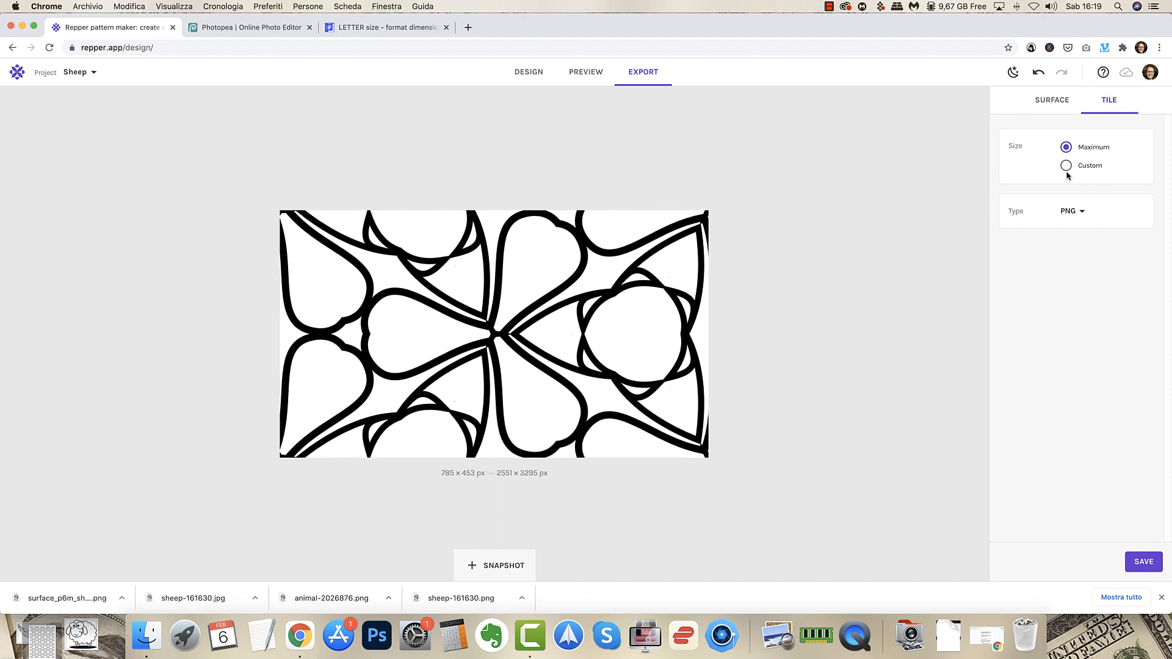
pyautogui.moveTo(568, 314)
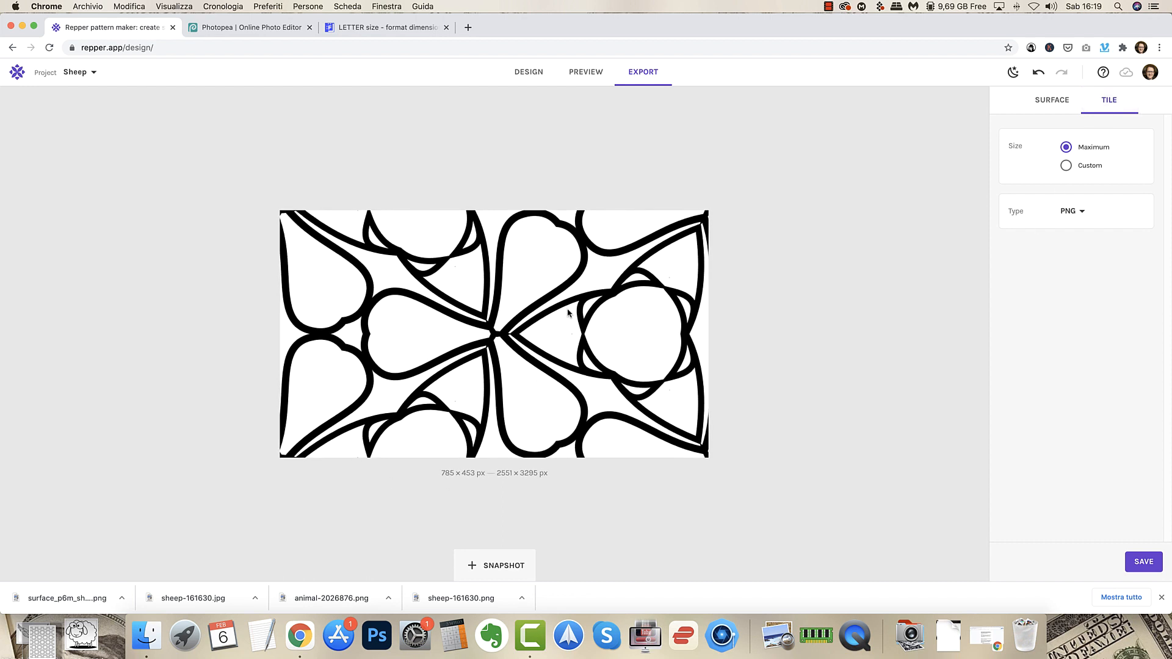
pyautogui.moveTo(810, 241)
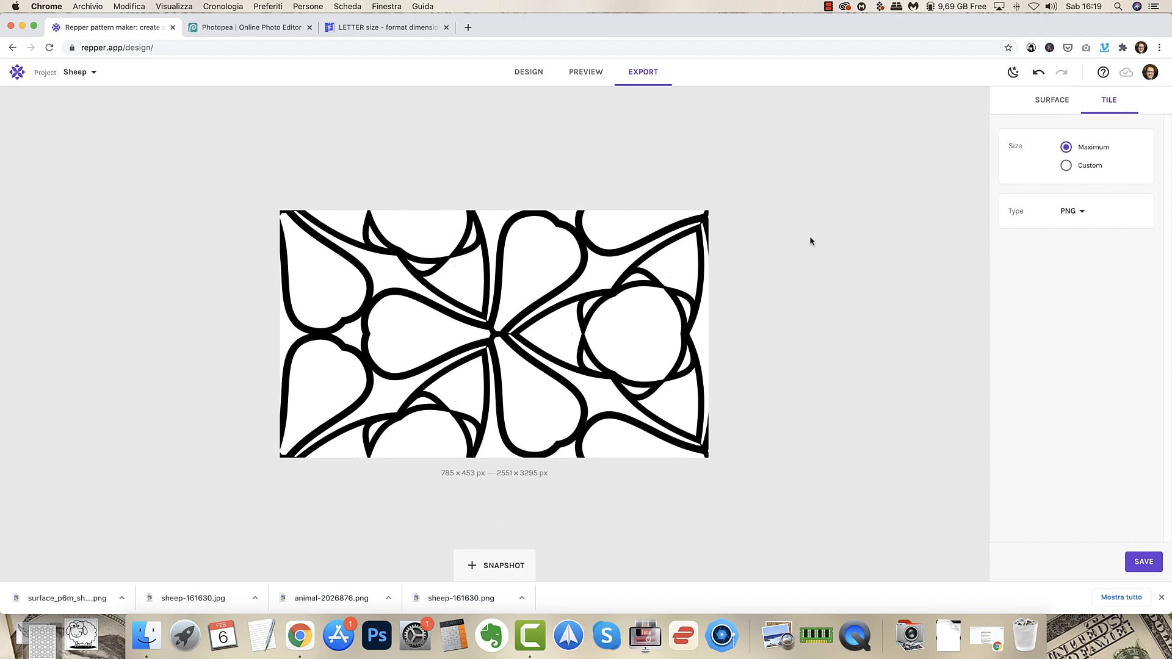
pyautogui.moveTo(523, 312)
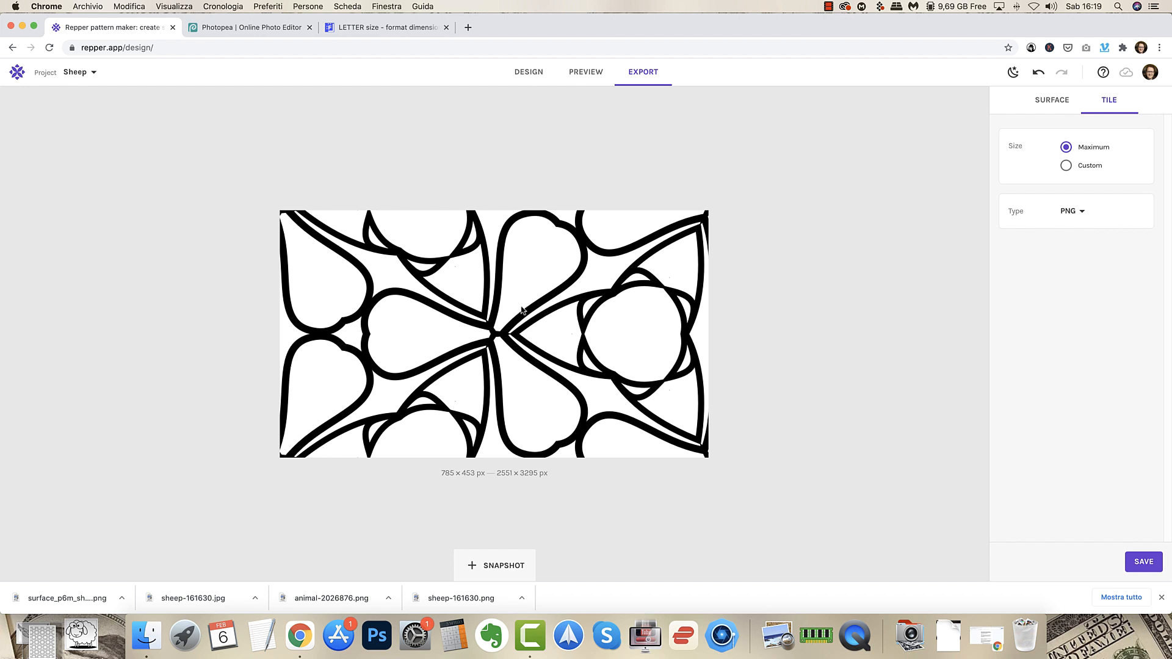
pyautogui.moveTo(655, 257)
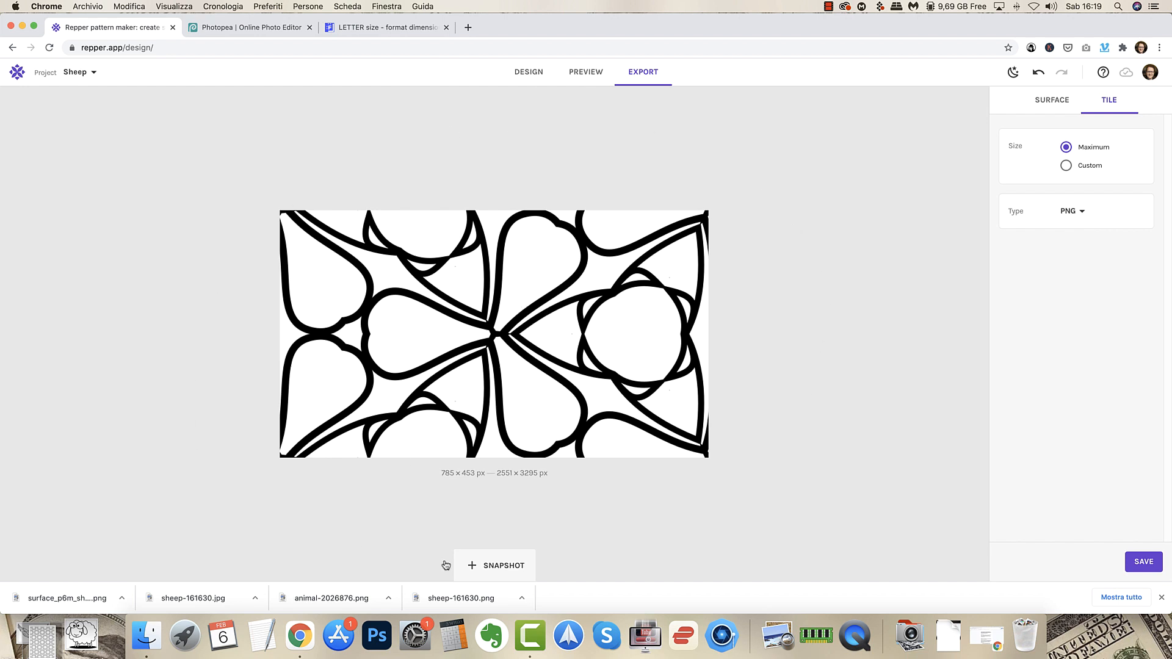
pyautogui.moveTo(306, 281)
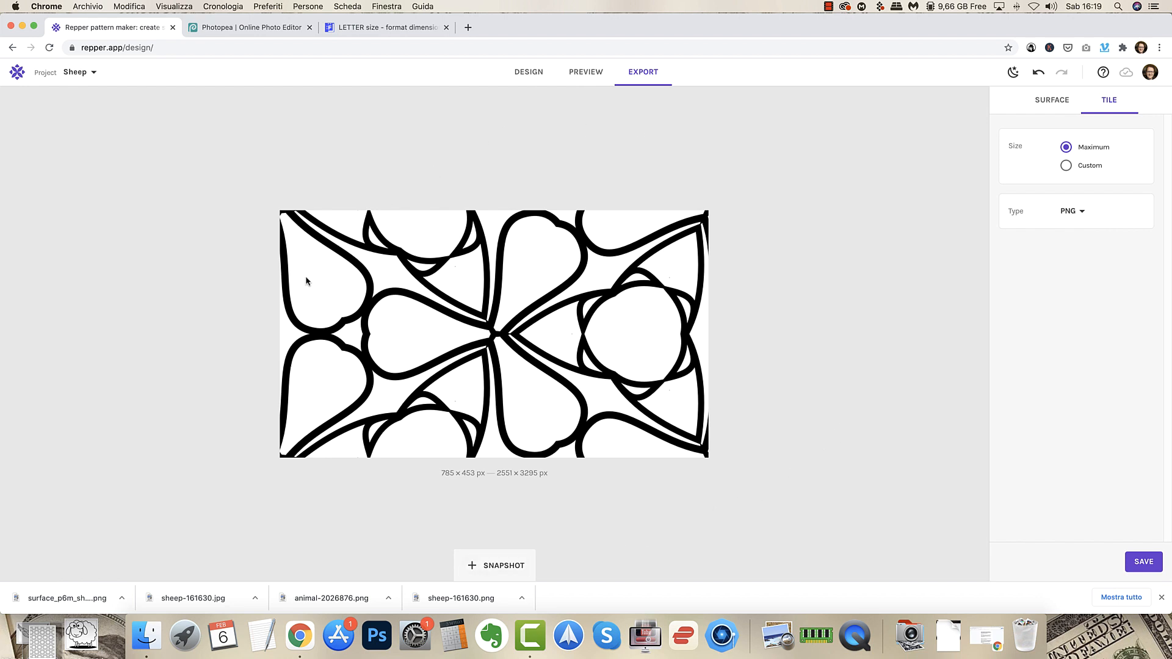
pyautogui.moveTo(485, 252)
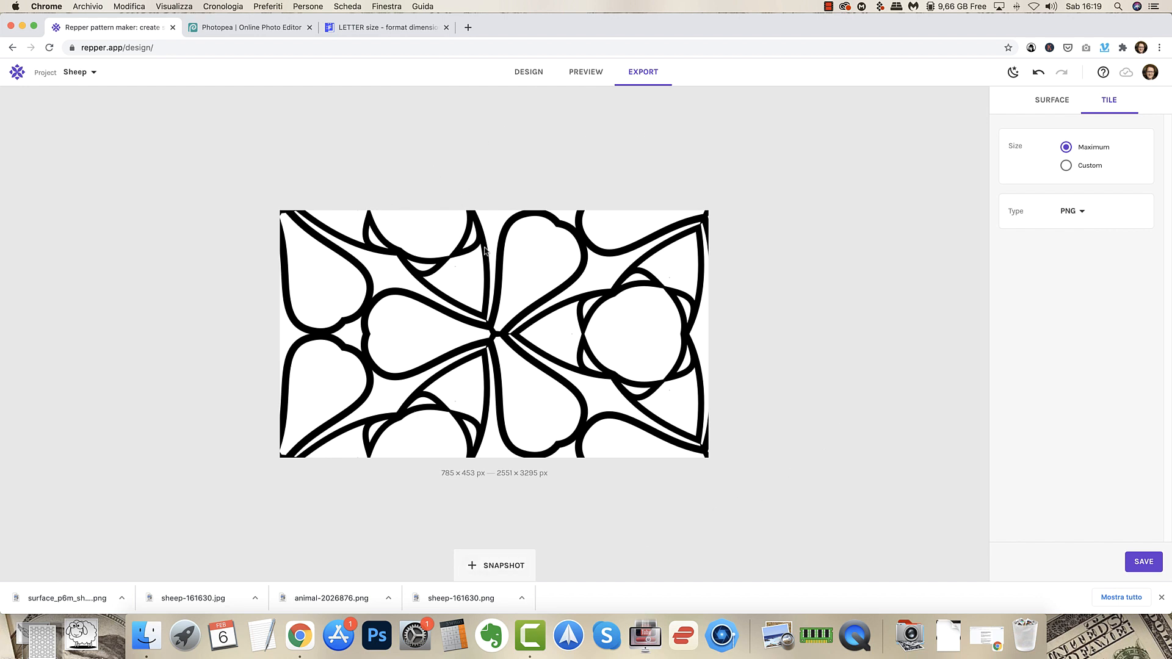
pyautogui.moveTo(350, 298)
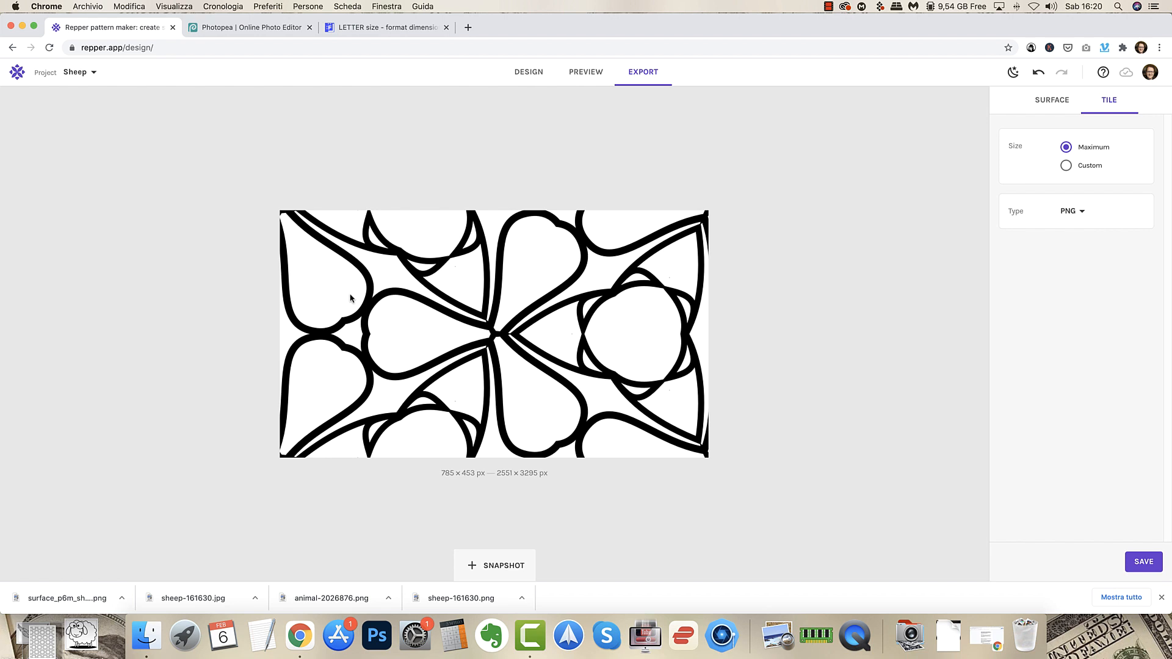
pyautogui.moveTo(306, 311)
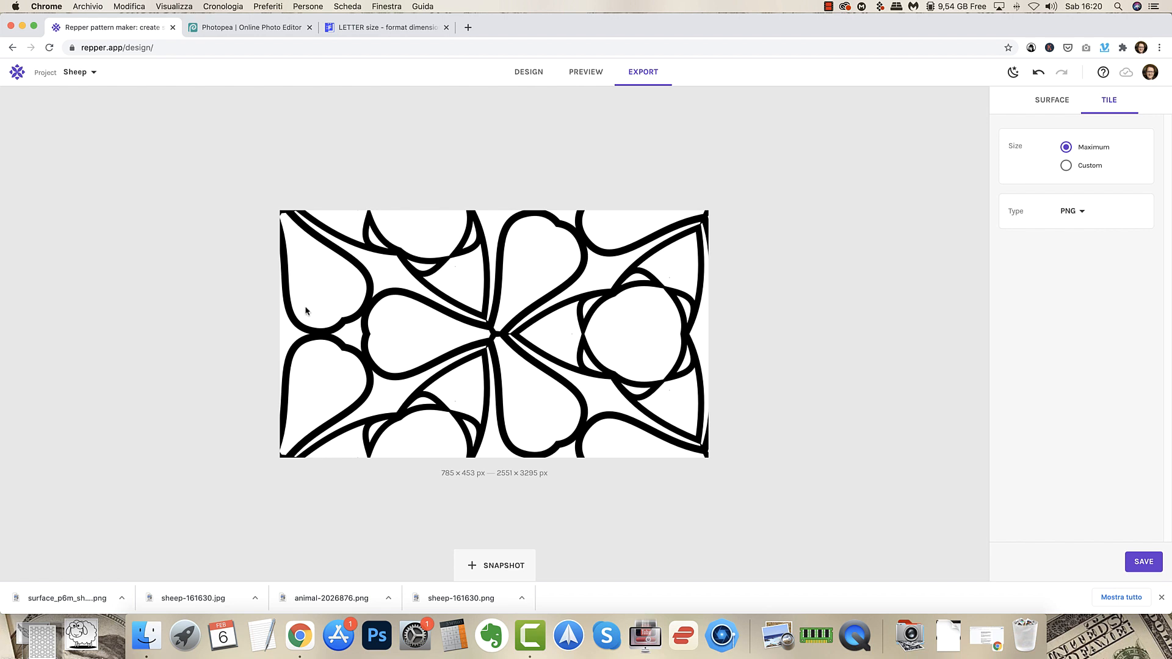
pyautogui.moveTo(398, 115)
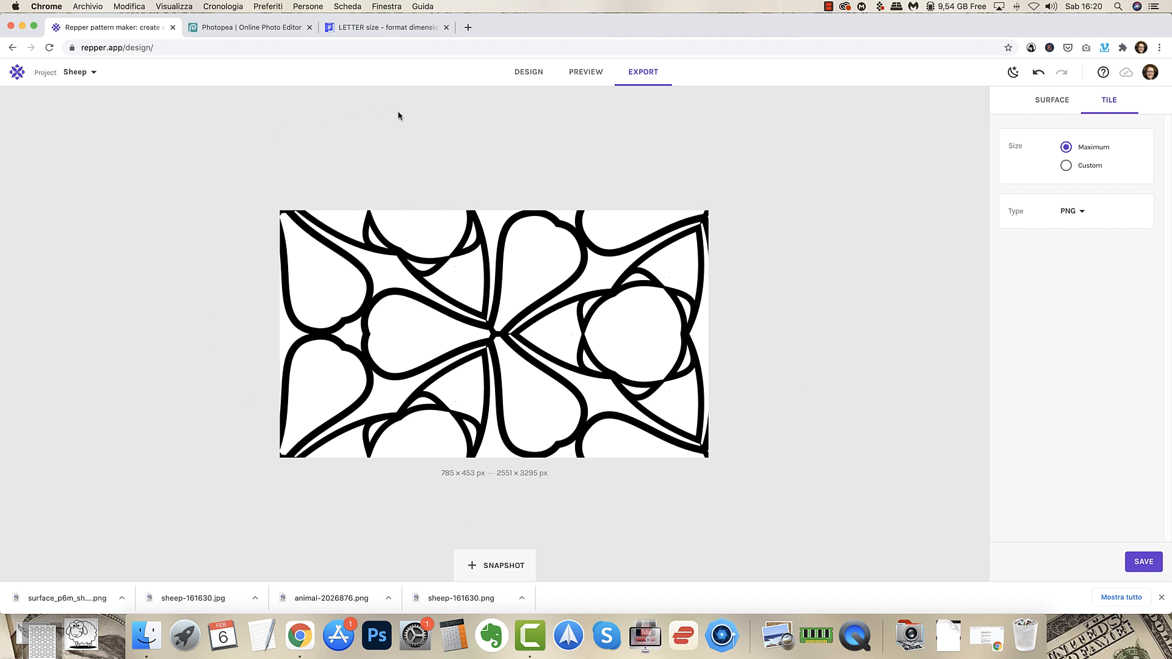
pyautogui.moveTo(306, 209)
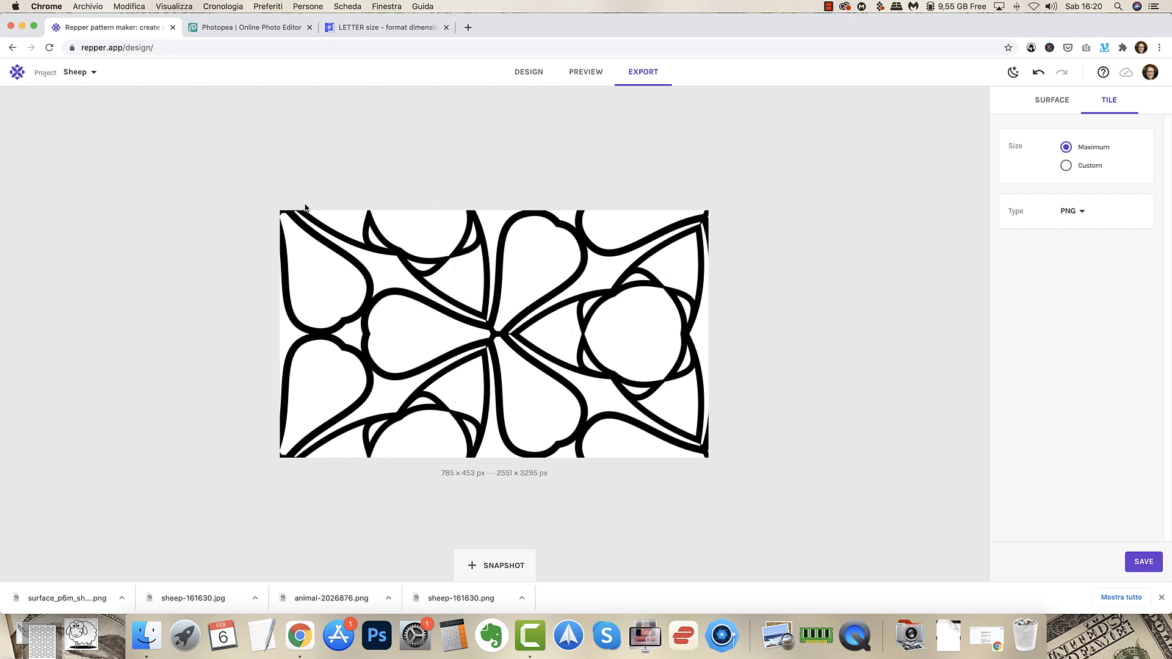
pyautogui.moveTo(400, 201)
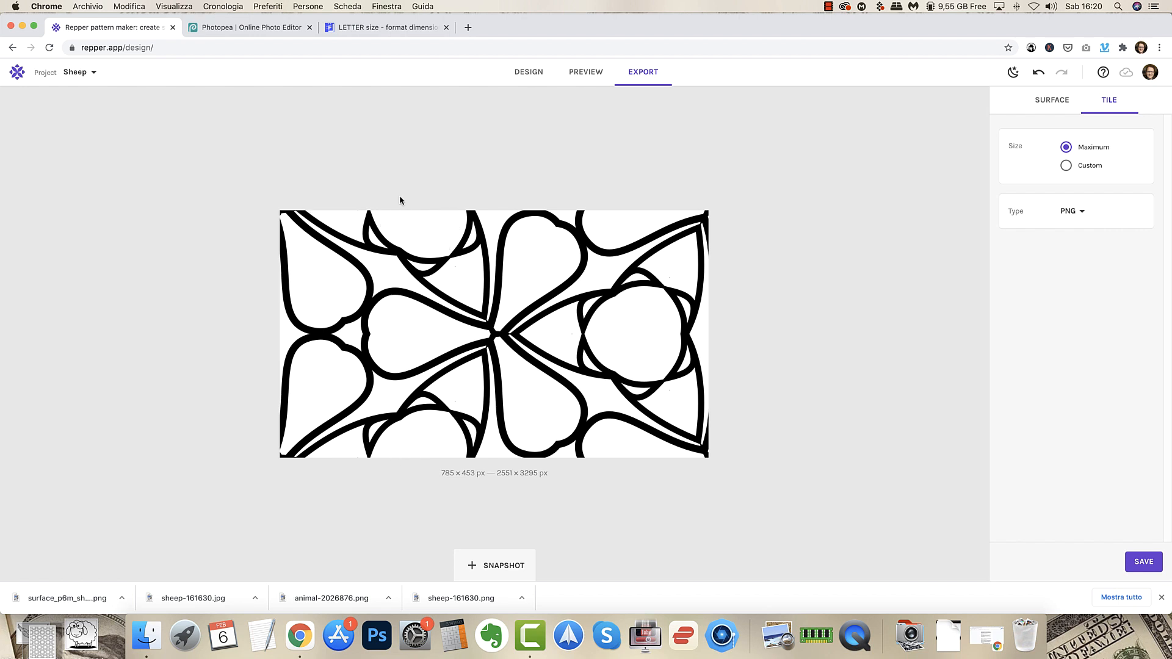
pyautogui.moveTo(427, 226)
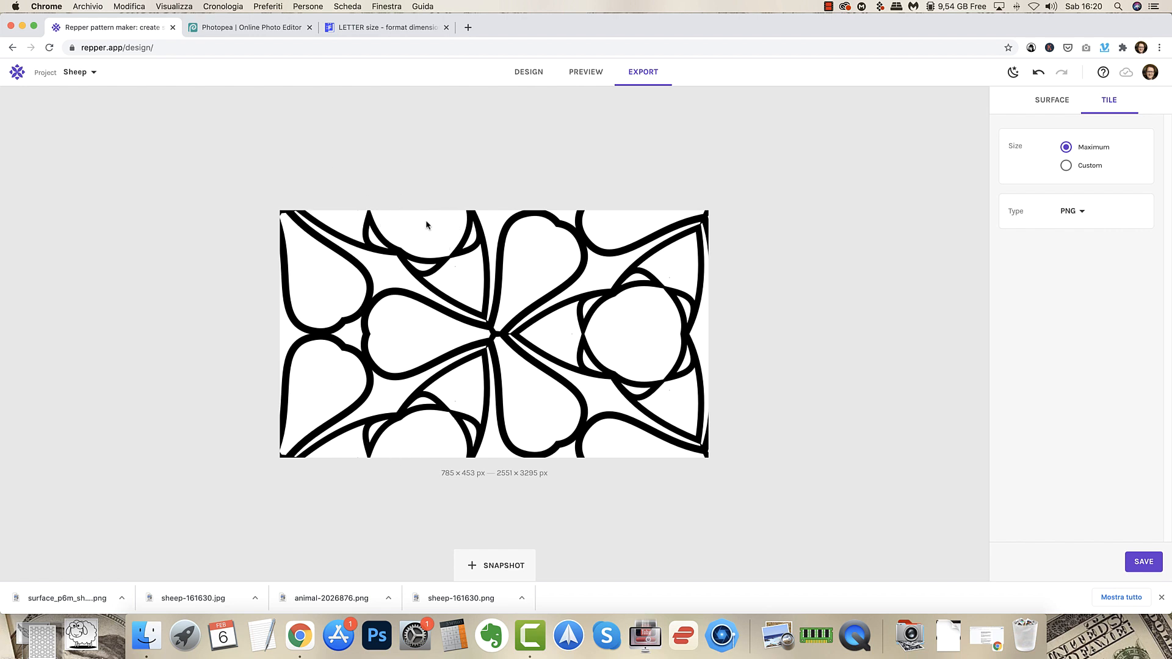
pyautogui.moveTo(732, 448)
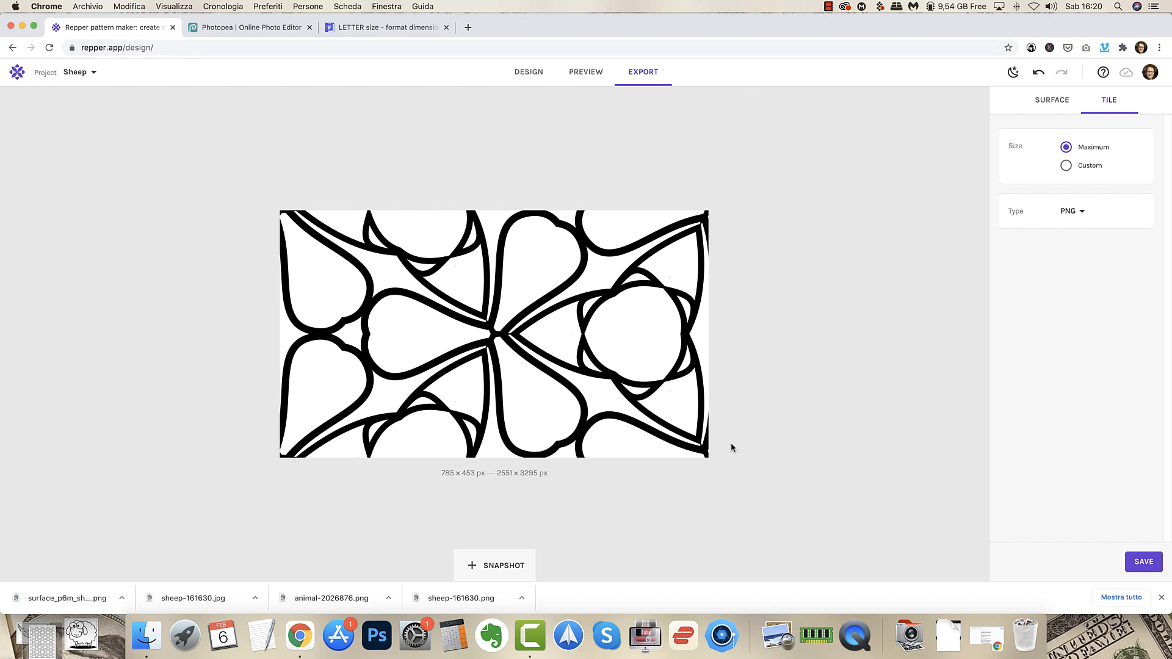
pyautogui.moveTo(159, 267)
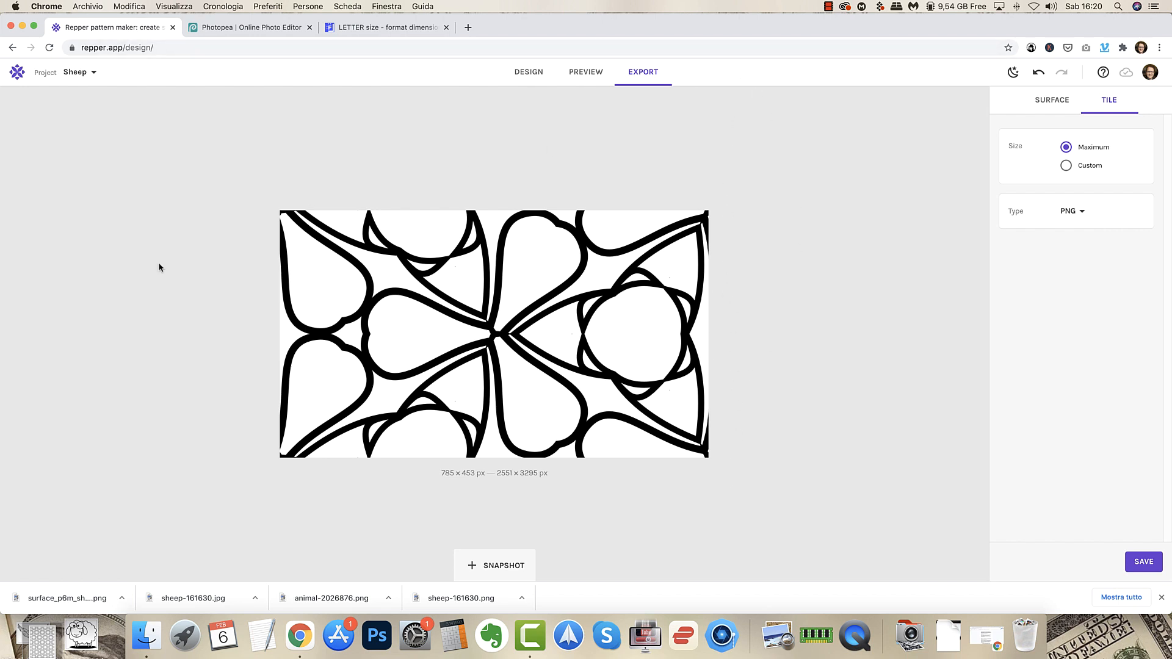
pyautogui.moveTo(264, 133)
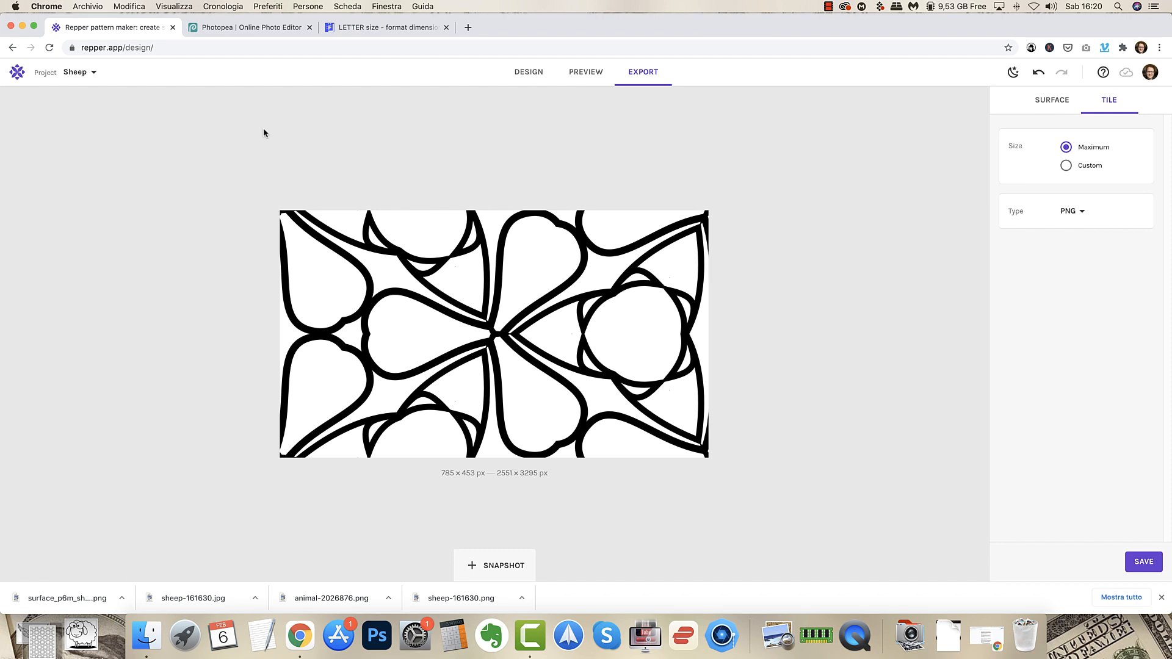
pyautogui.moveTo(859, 179)
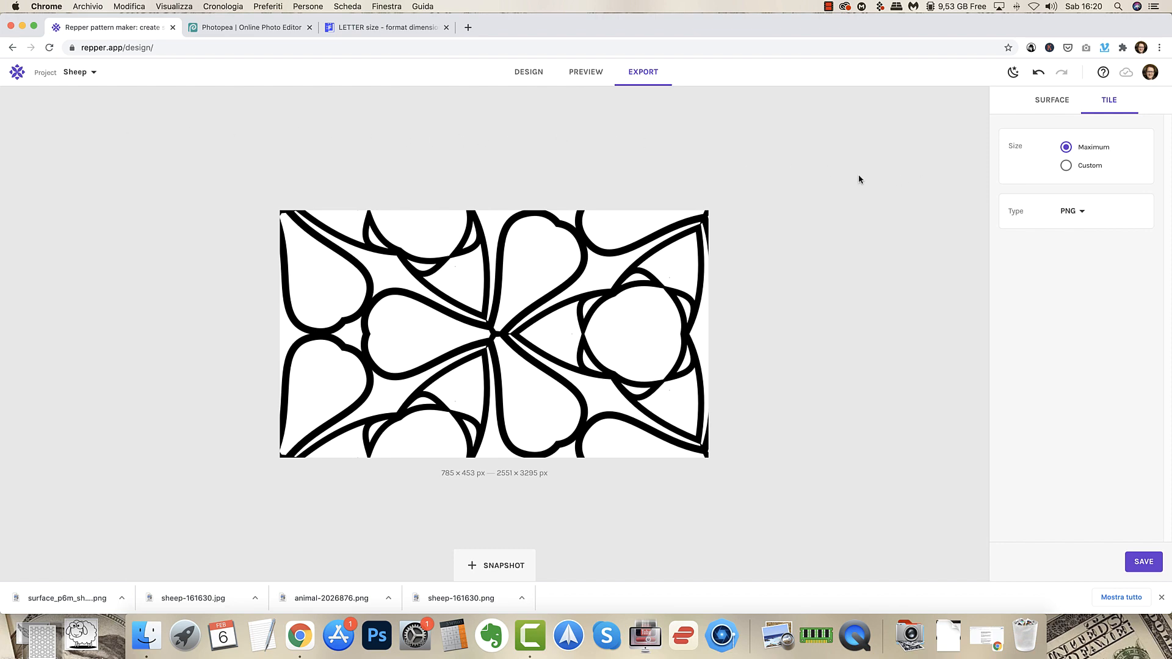
pyautogui.click(1051, 99)
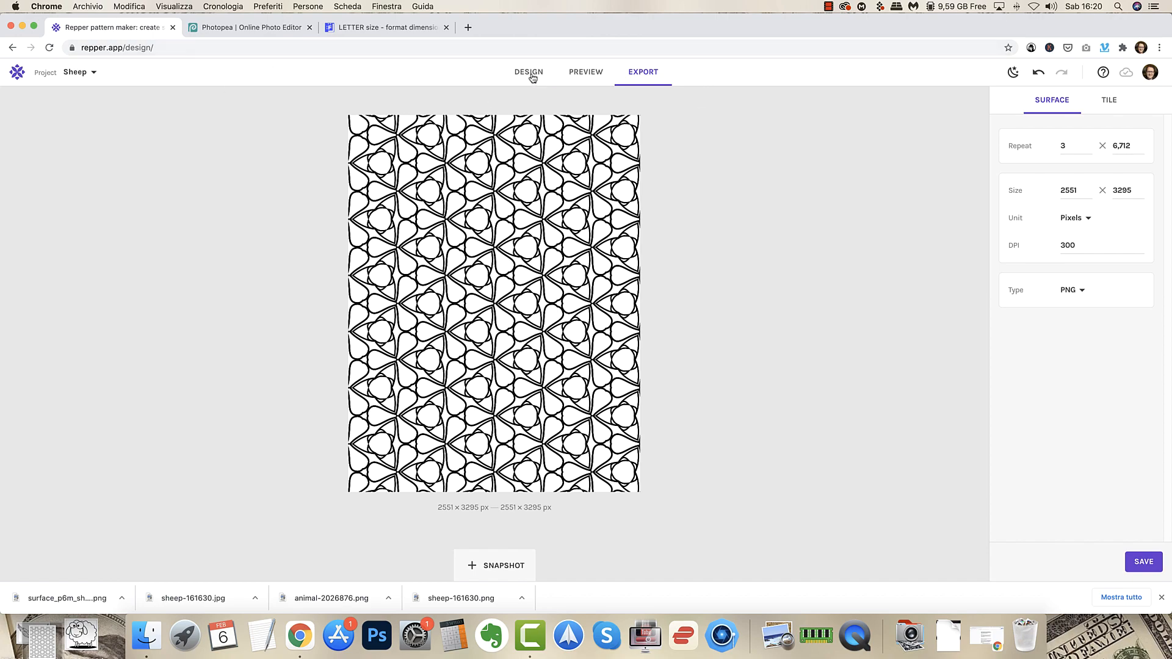
# Switch the sheep pattern to Facade PMM tiling and shift the sample onto the sheep's face.
pyautogui.click(527, 72)
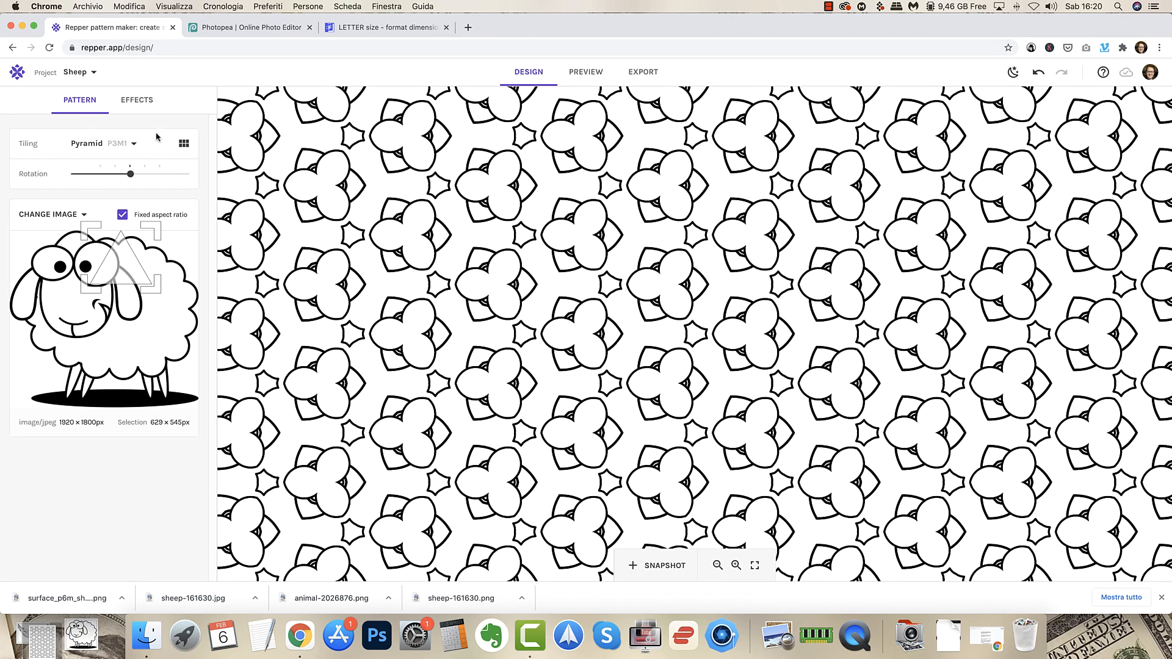
pyautogui.click(105, 143)
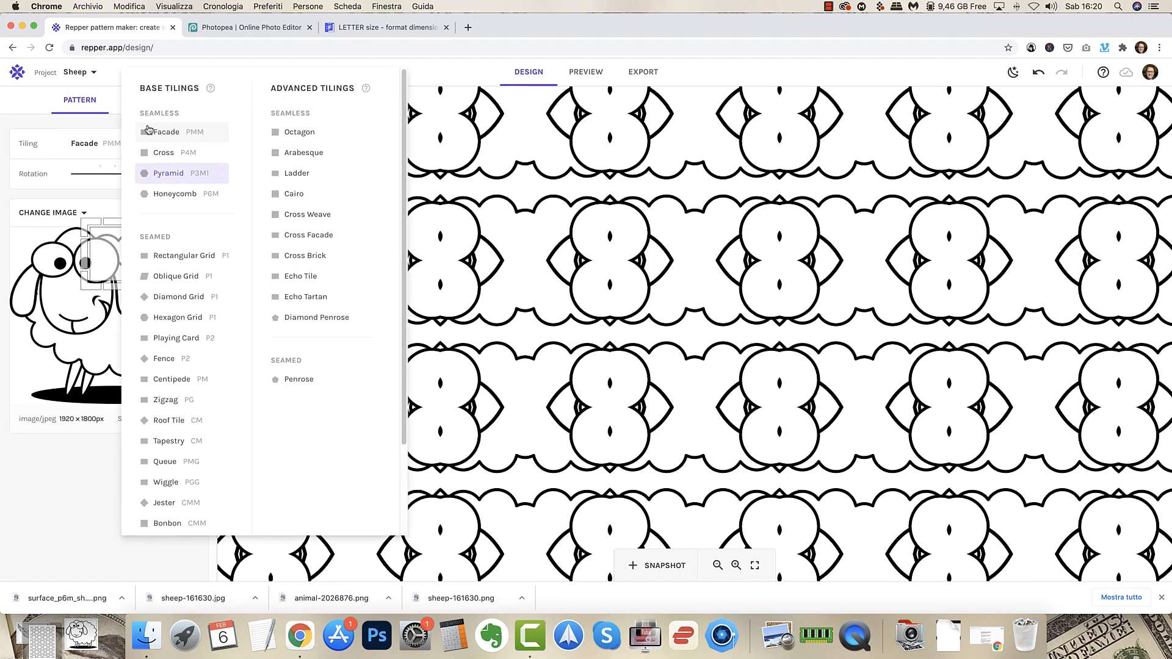
pyautogui.click(166, 132)
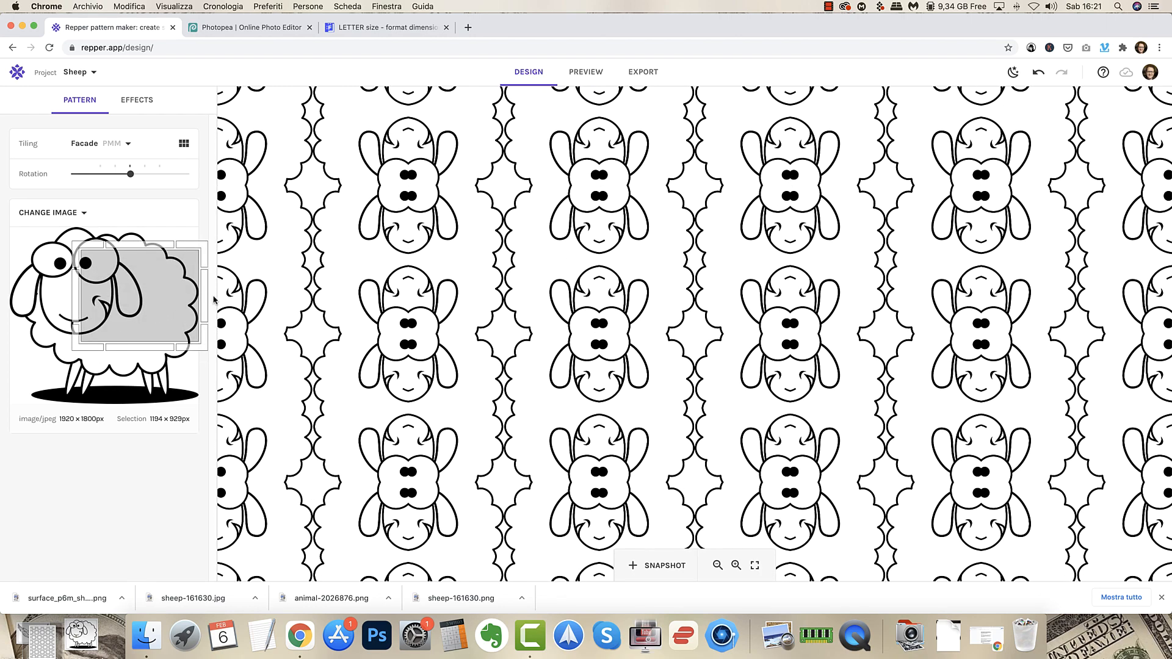
pyautogui.moveTo(138, 292); pyautogui.dragTo(138, 314)
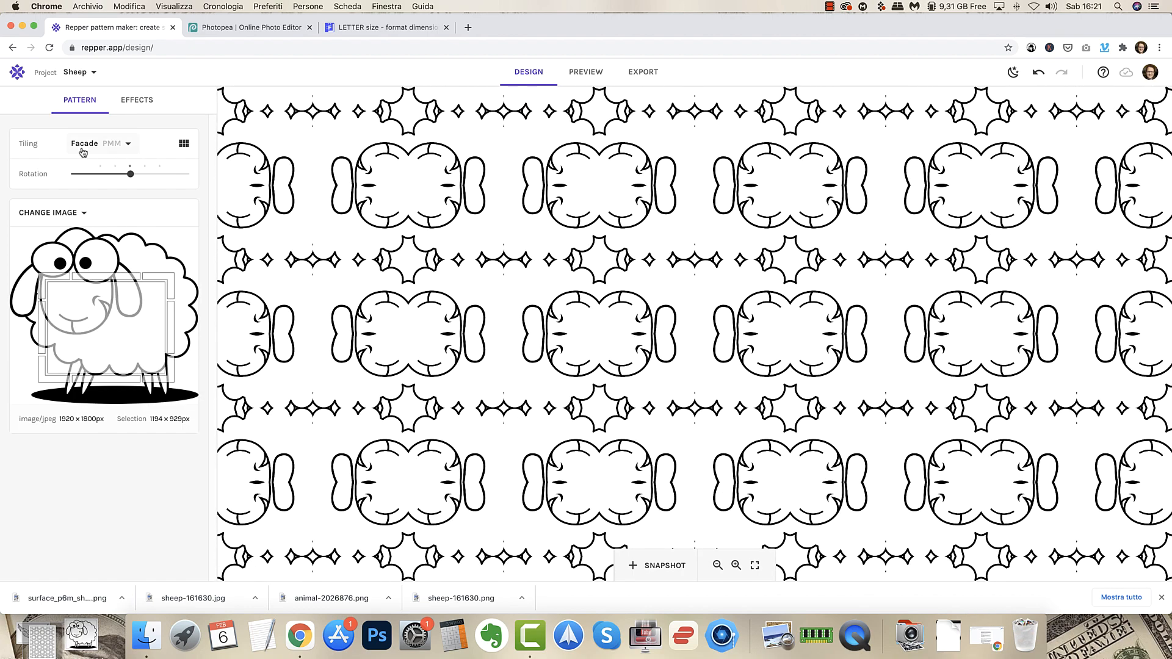
# Switch the sheep pattern to the Cross P4M tiling.
pyautogui.click(138, 153)
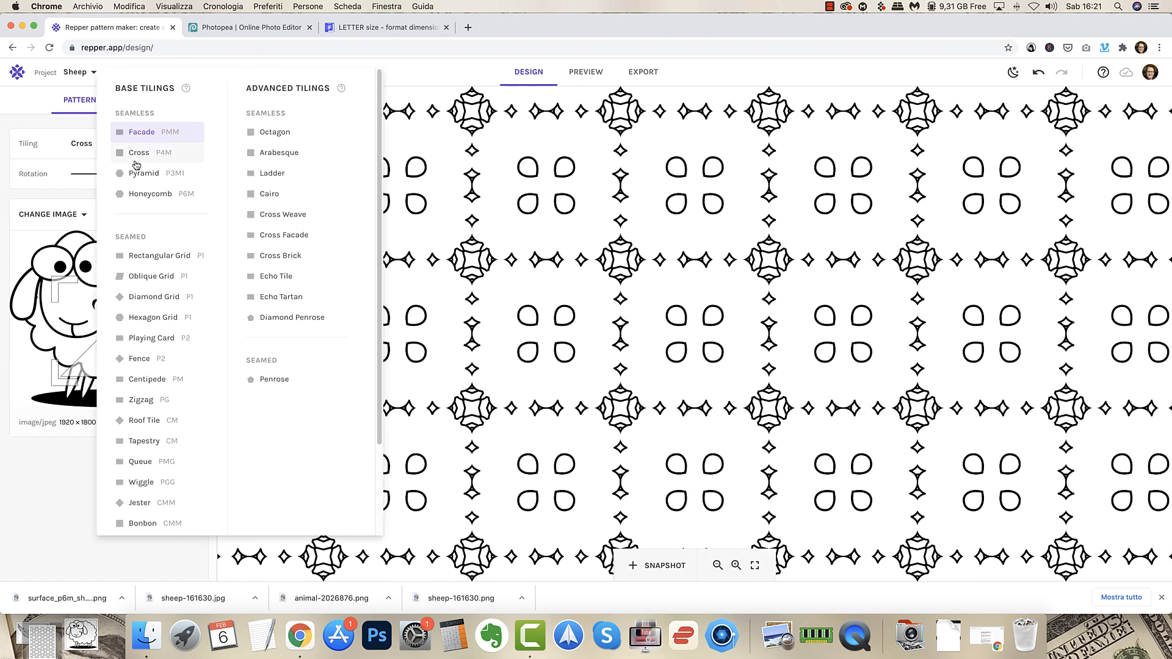
pyautogui.click(138, 153)
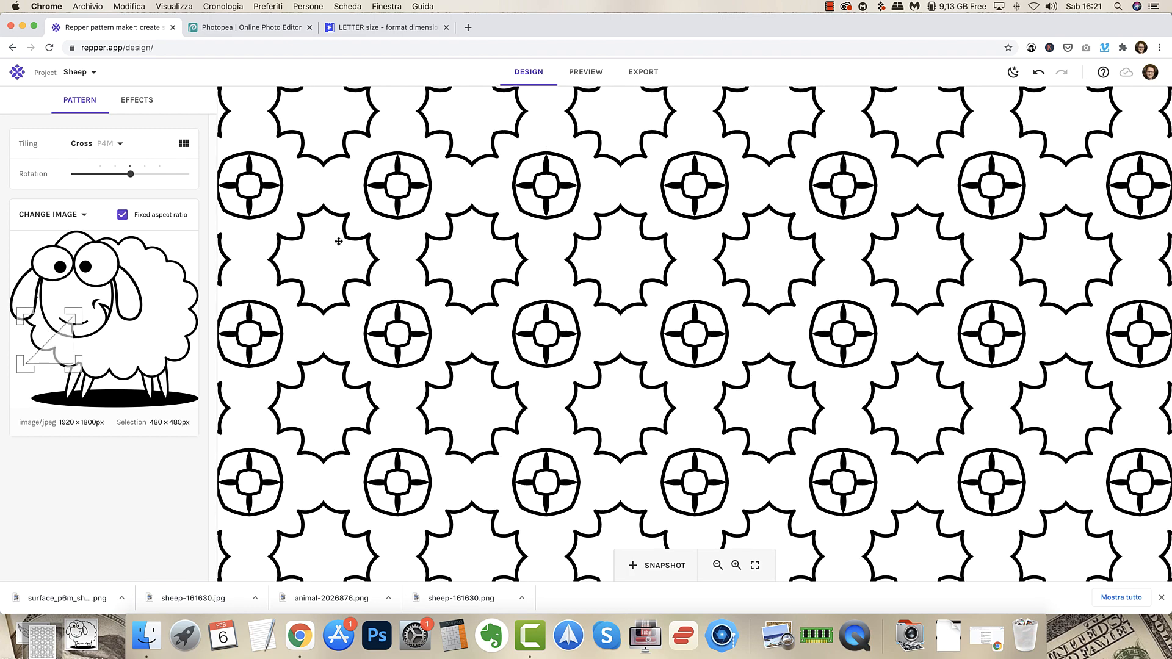
# Switch the sheep pattern to the Octagon tiling and go to its export settings.
pyautogui.click(98, 144)
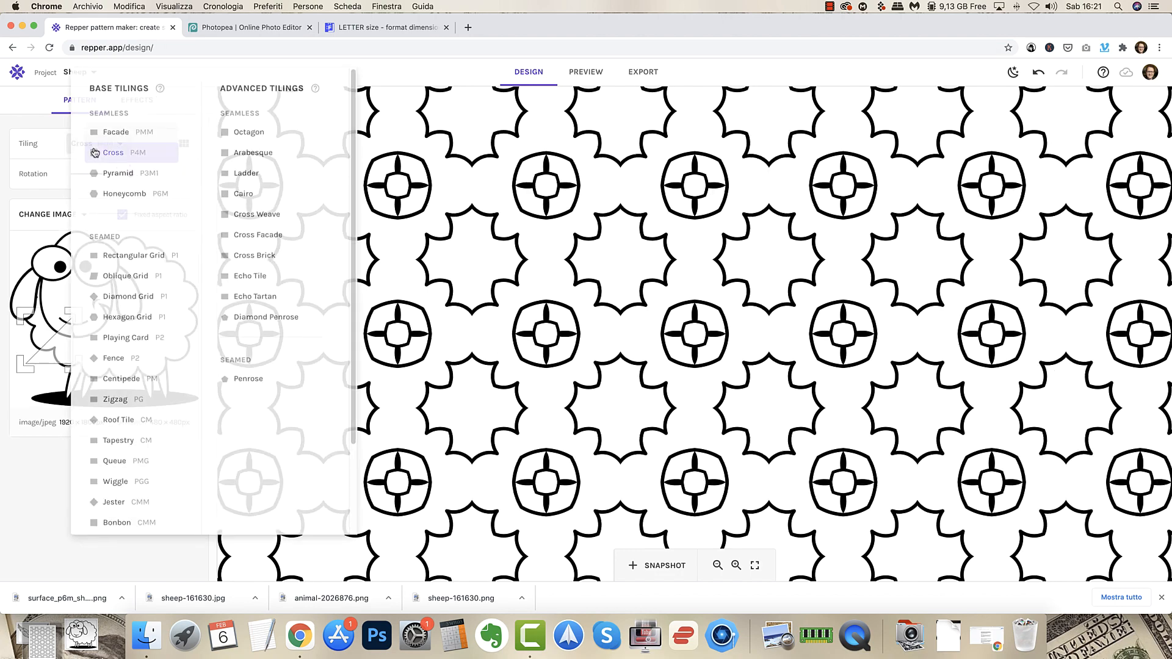
pyautogui.click(250, 132)
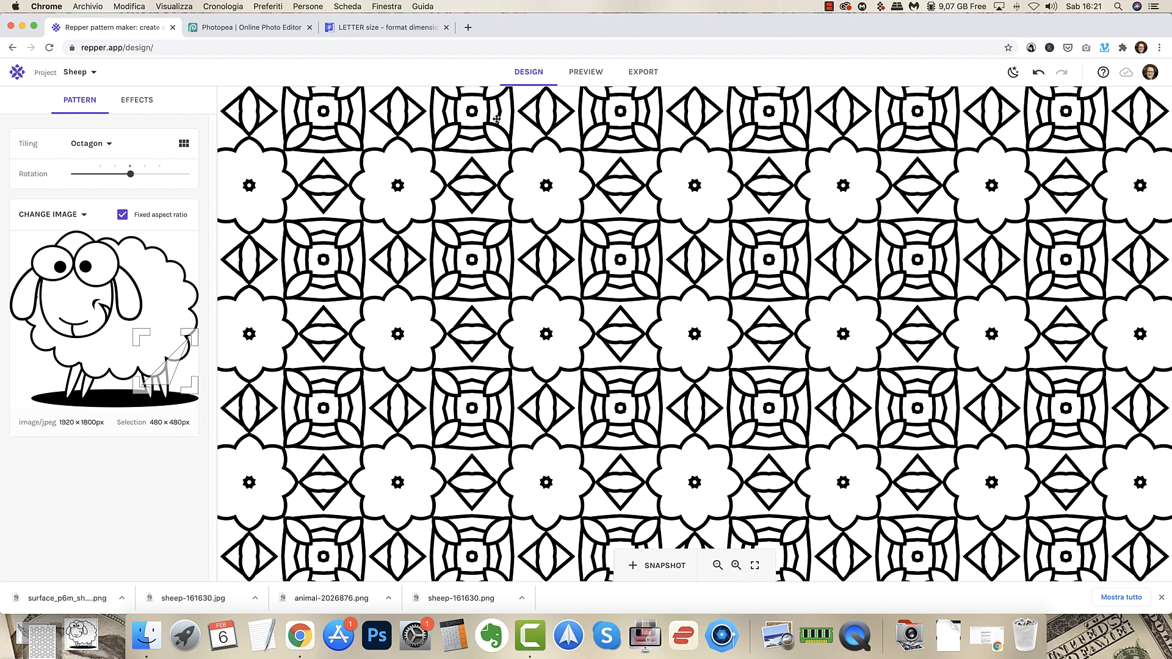
pyautogui.click(642, 72)
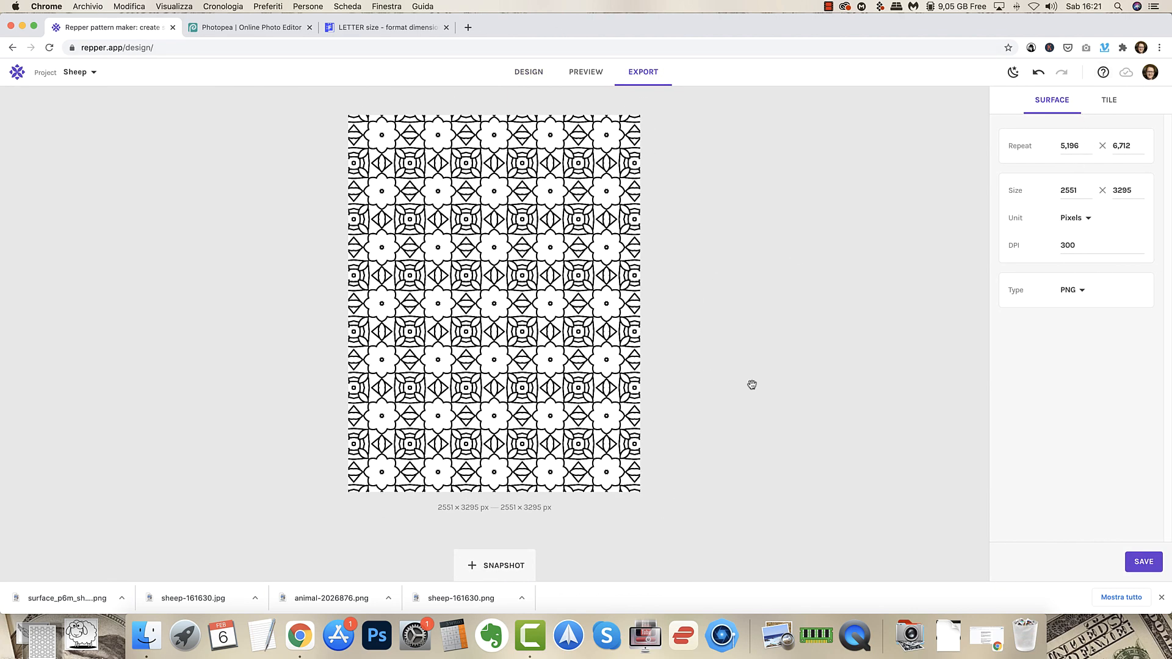
# Save the Octagon sheep pattern as a 2551 × 3295 px, 300 DPI PNG and close the preview.
pyautogui.click(1069, 145)
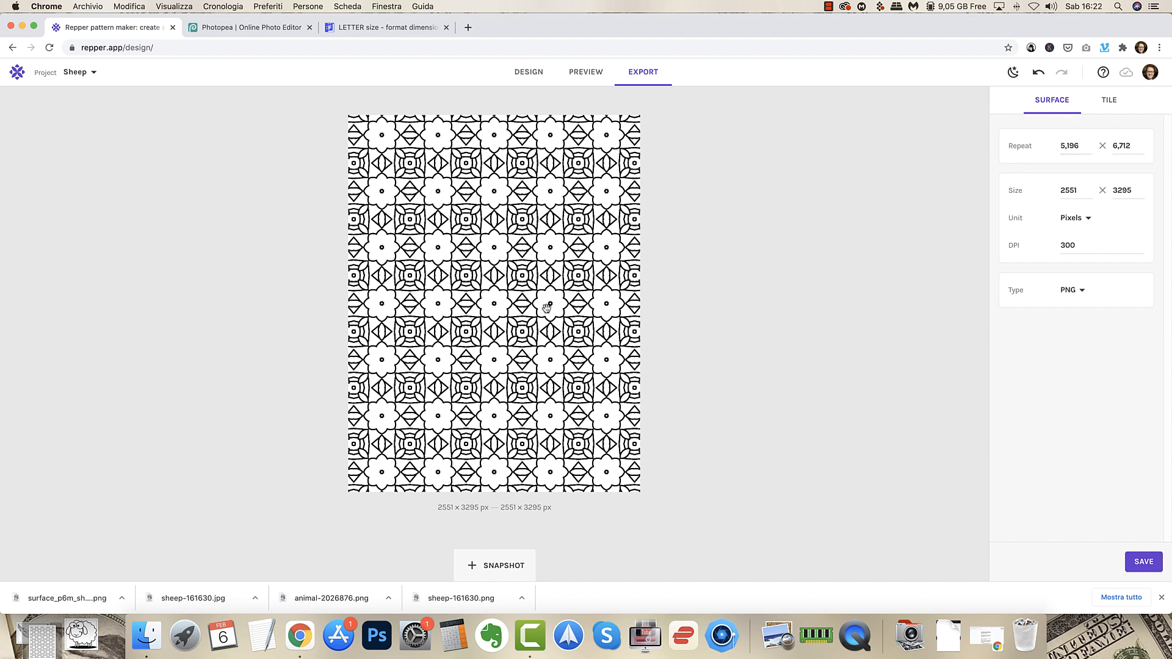
pyautogui.moveTo(458, 182)
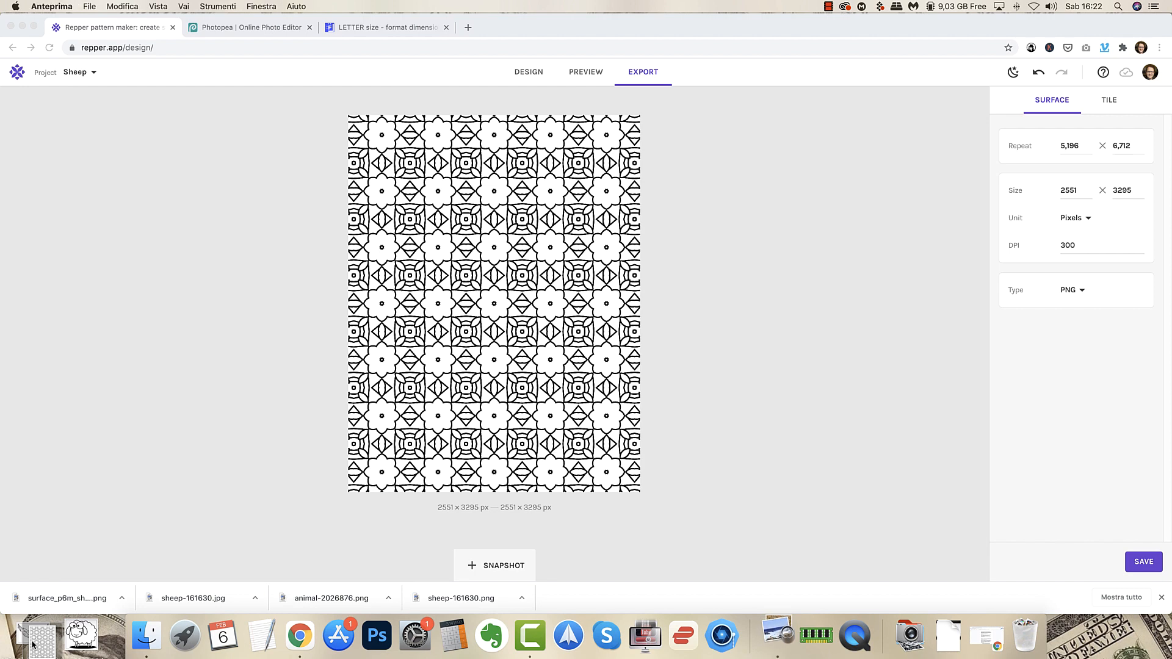
pyautogui.click(32, 638)
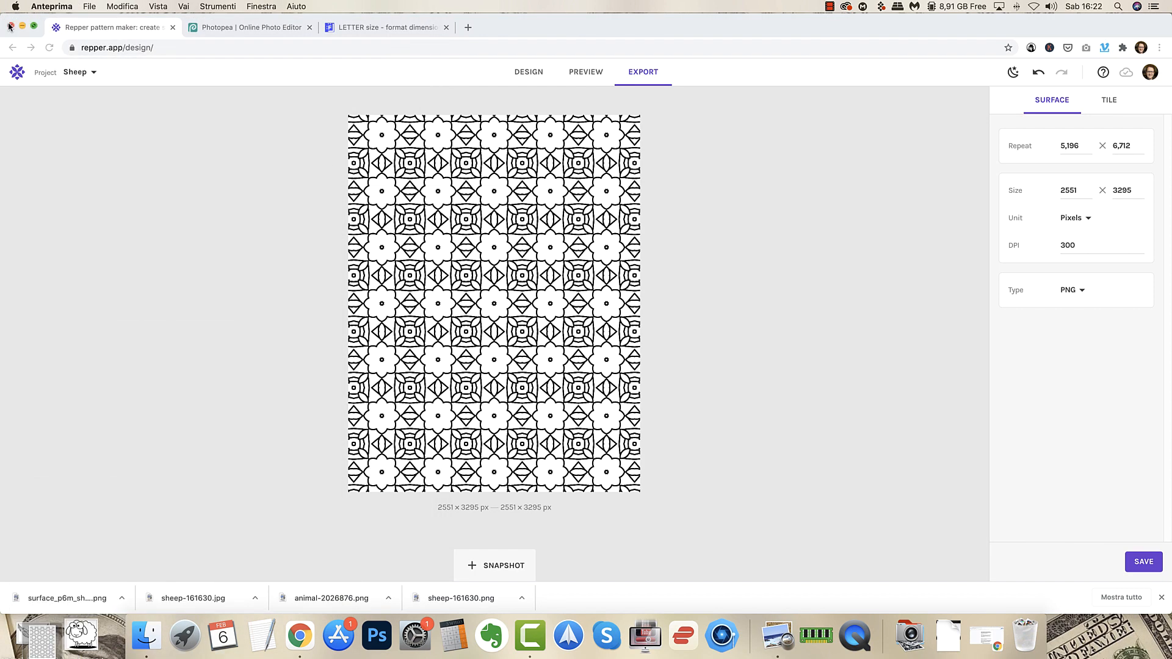
pyautogui.click(528, 72)
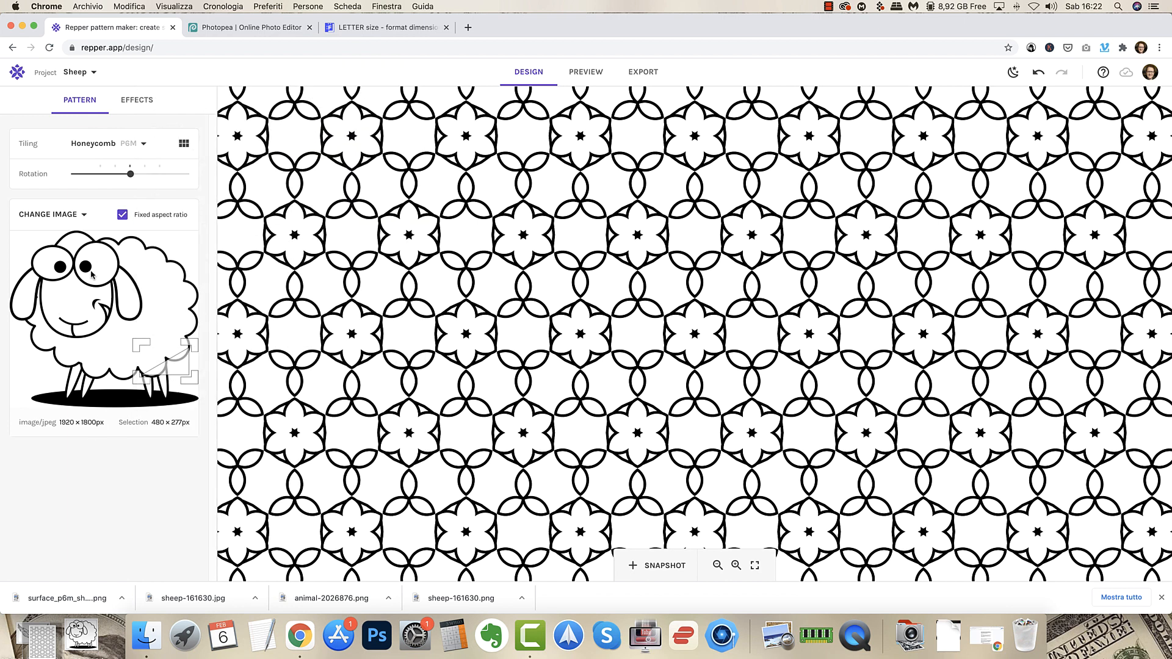
pyautogui.moveTo(89, 72)
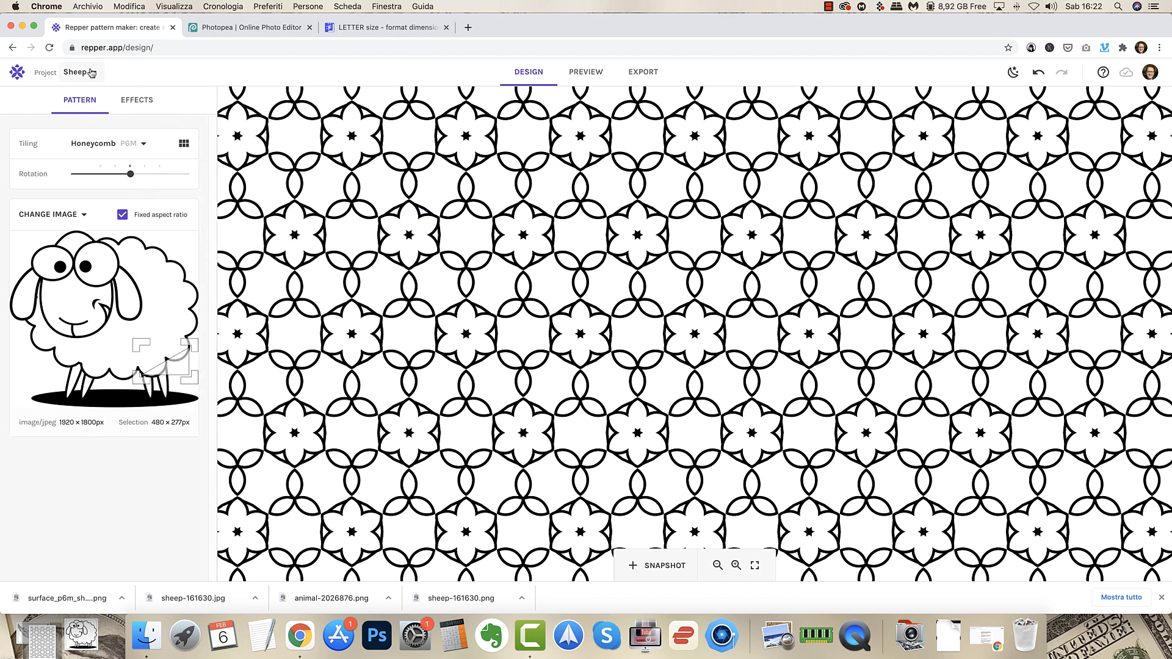
# Create a new Repper project with the default title.
pyautogui.click(45, 72)
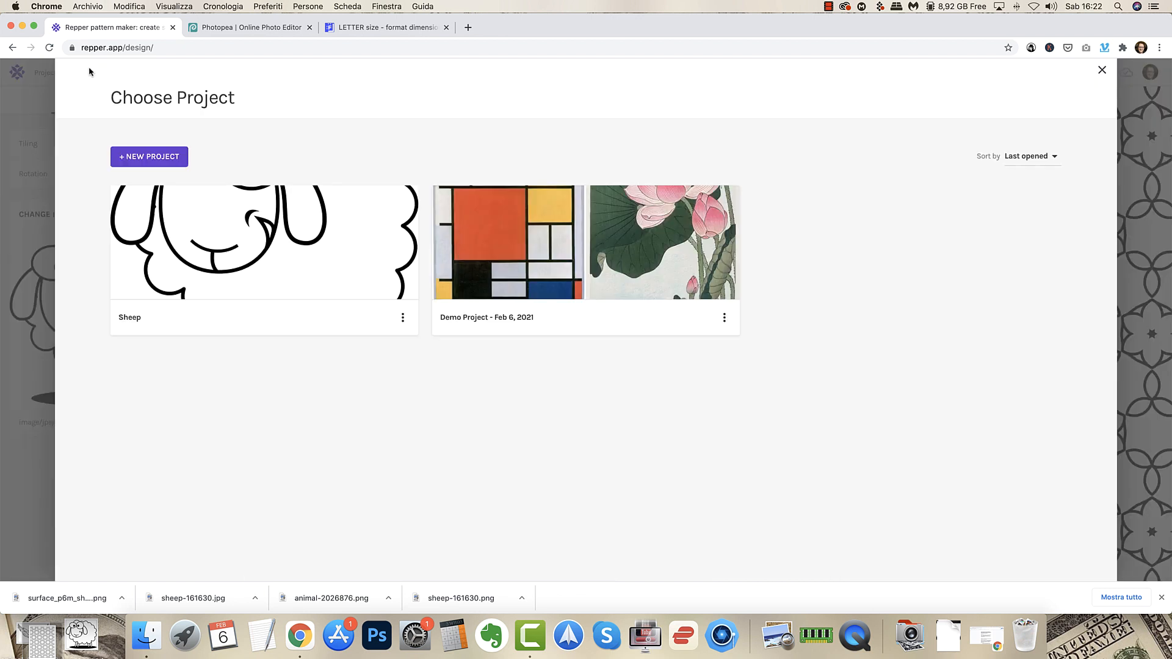
pyautogui.click(149, 156)
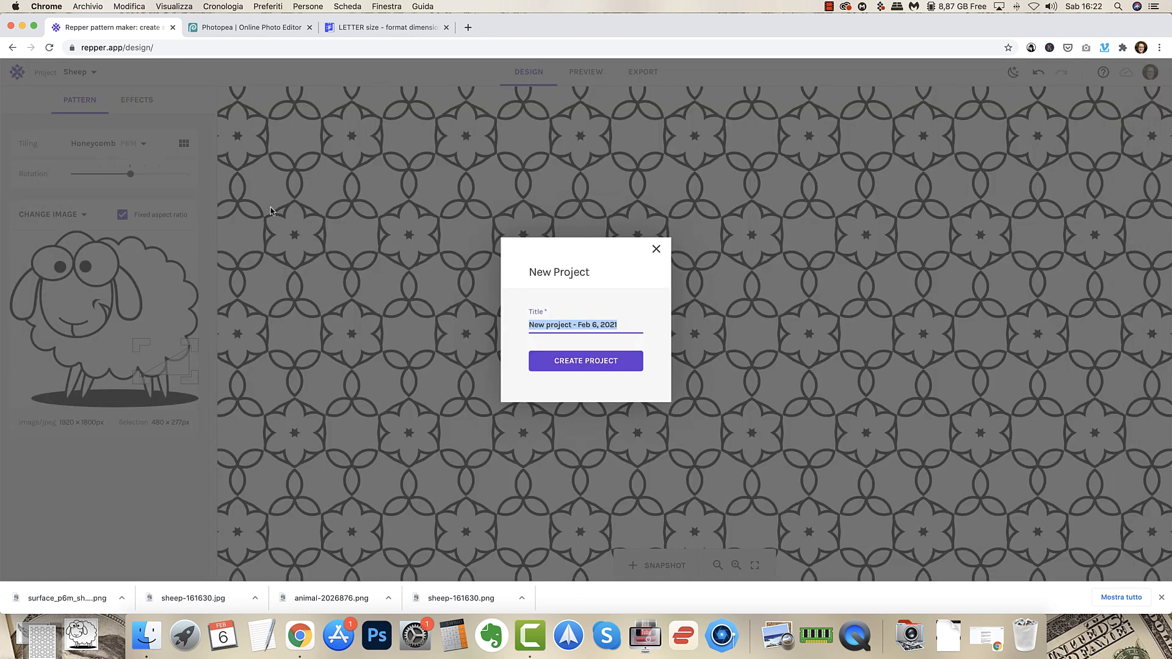
pyautogui.click(585, 360)
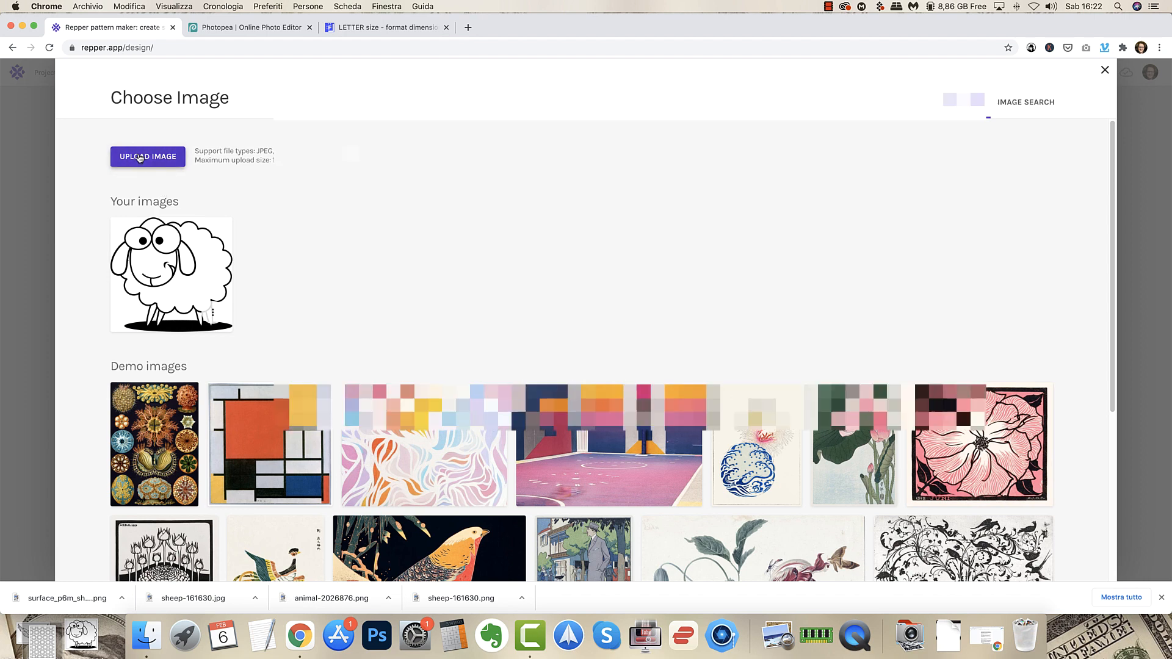
# Upload the eagle image from the desktop into the new project.
pyautogui.click(148, 156)
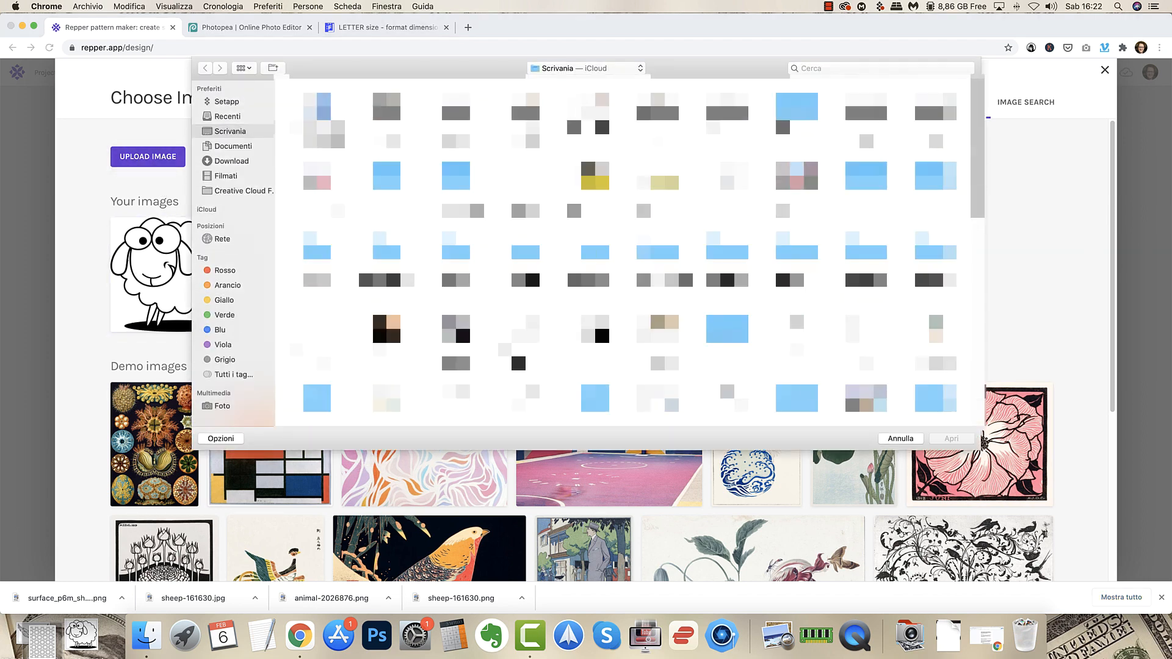
pyautogui.click(525, 329)
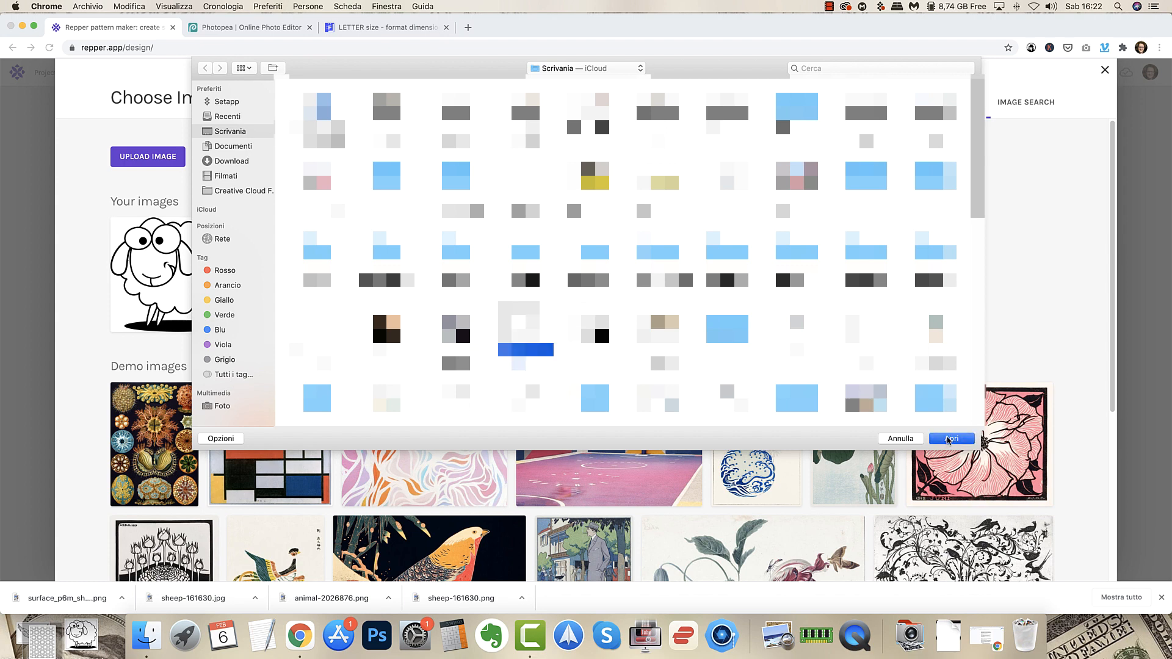
pyautogui.click(952, 438)
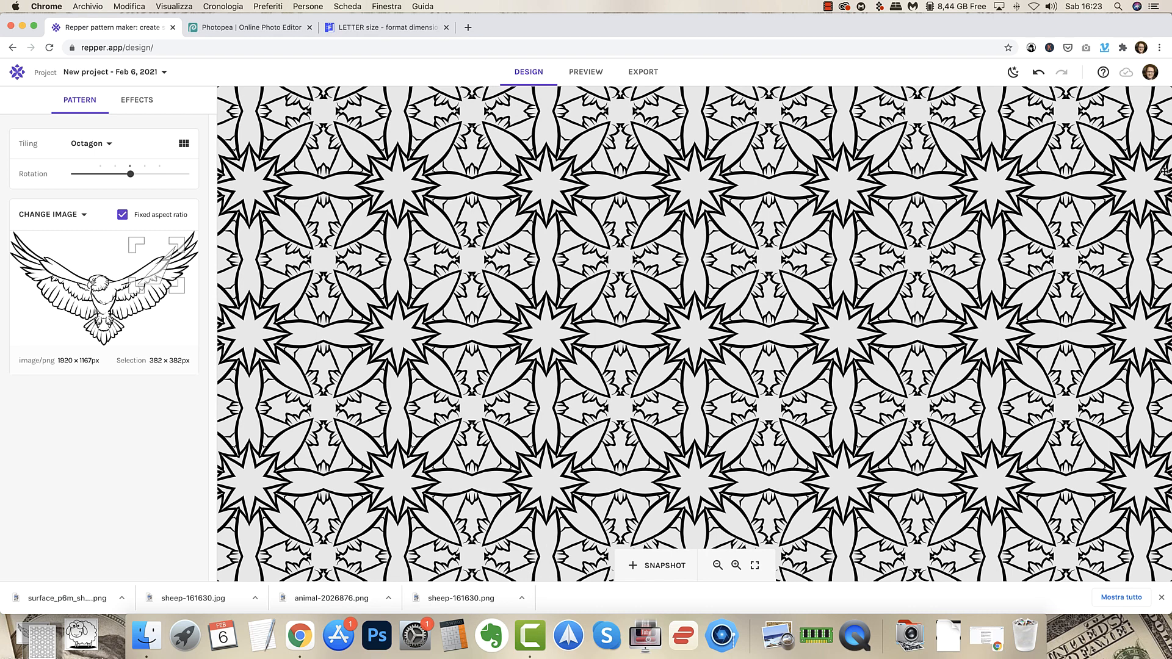
pyautogui.moveTo(801, 194)
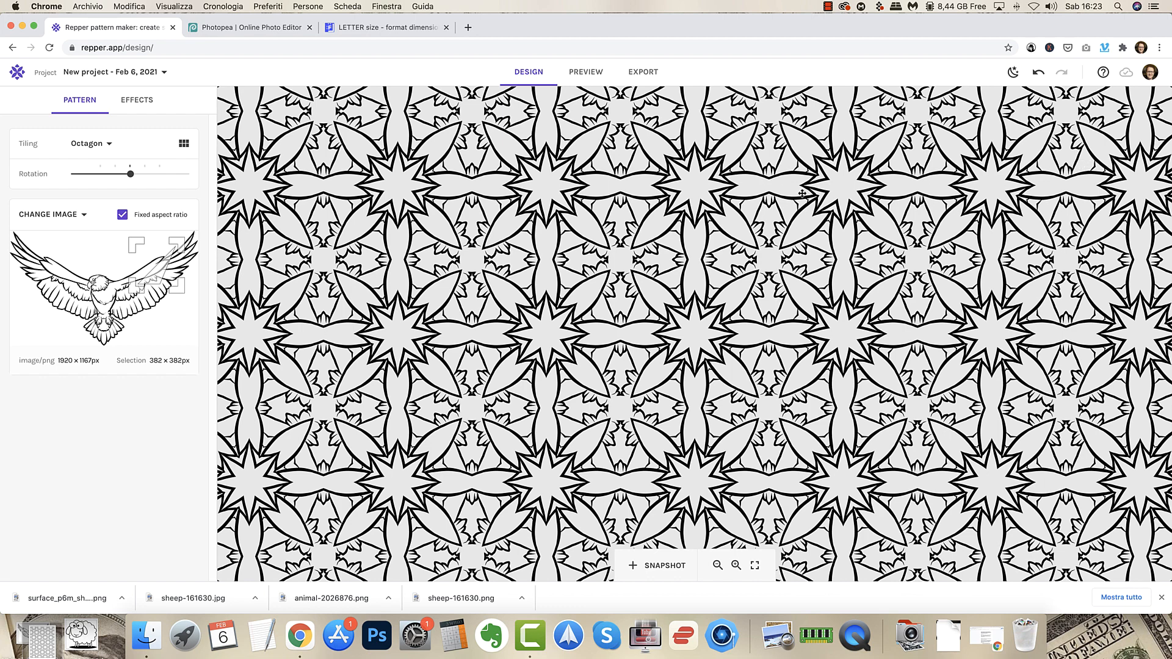
pyautogui.moveTo(552, 158)
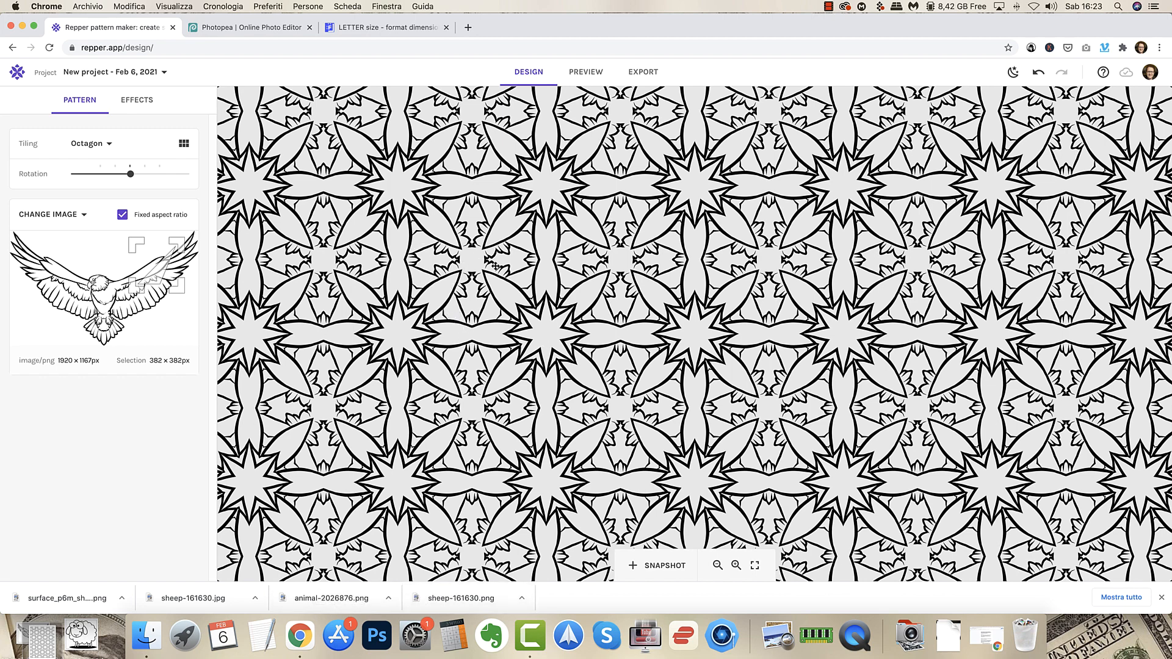
pyautogui.moveTo(198, 107)
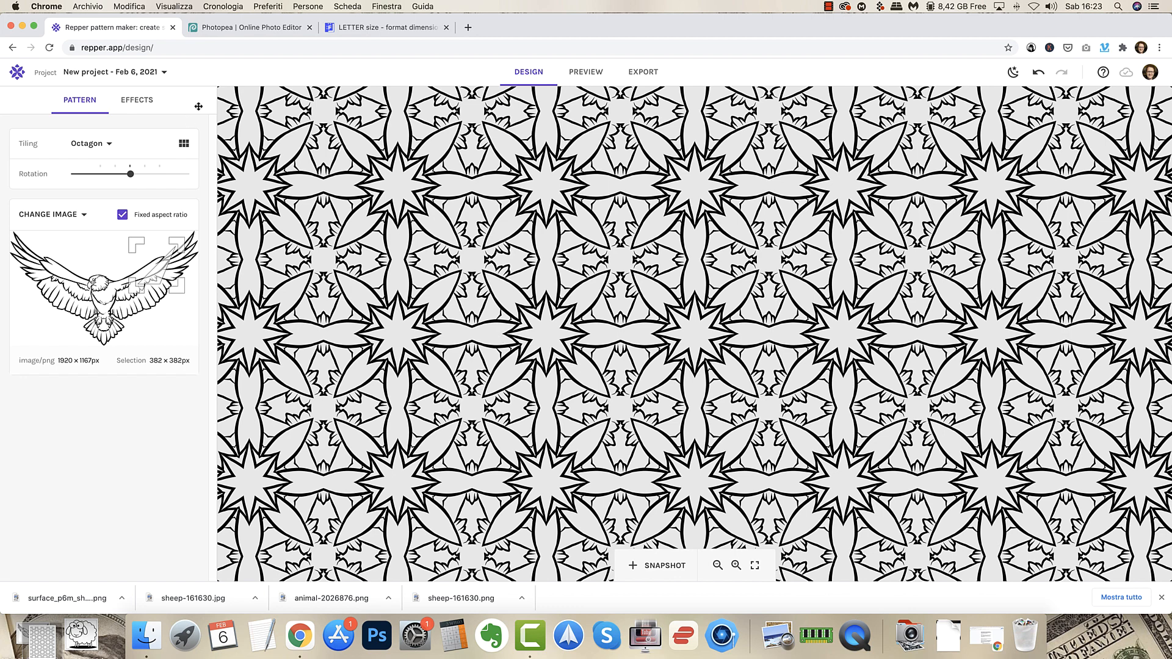
pyautogui.moveTo(239, 28)
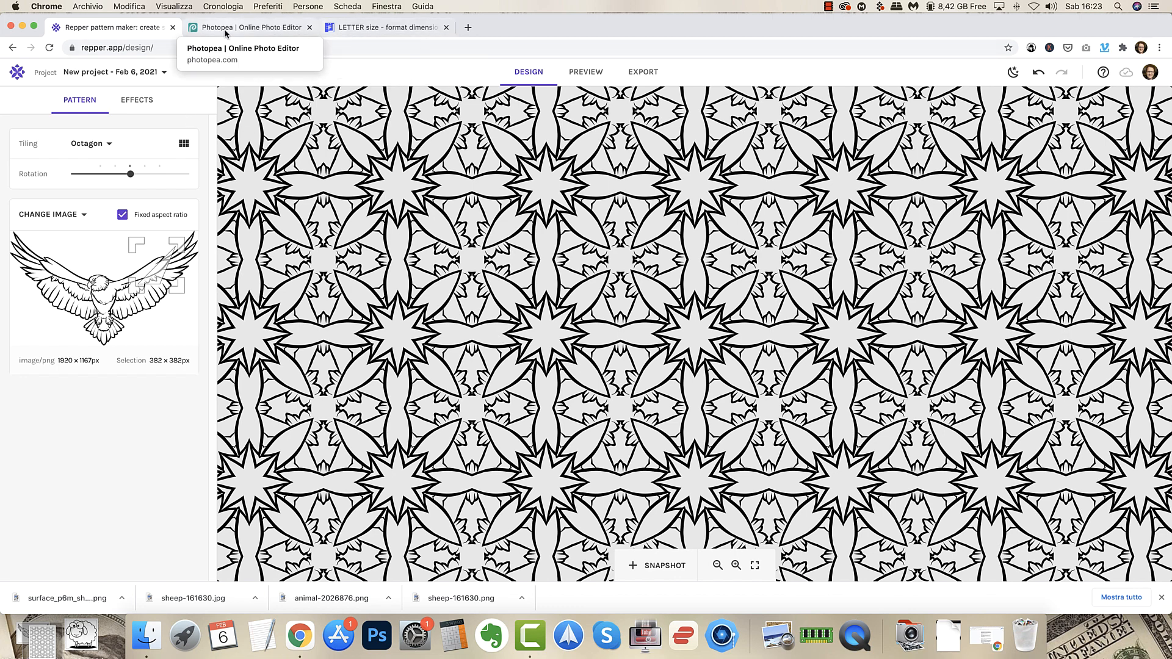
# Open the transparent eagle PNG in Photopea from the computer.
pyautogui.click(249, 28)
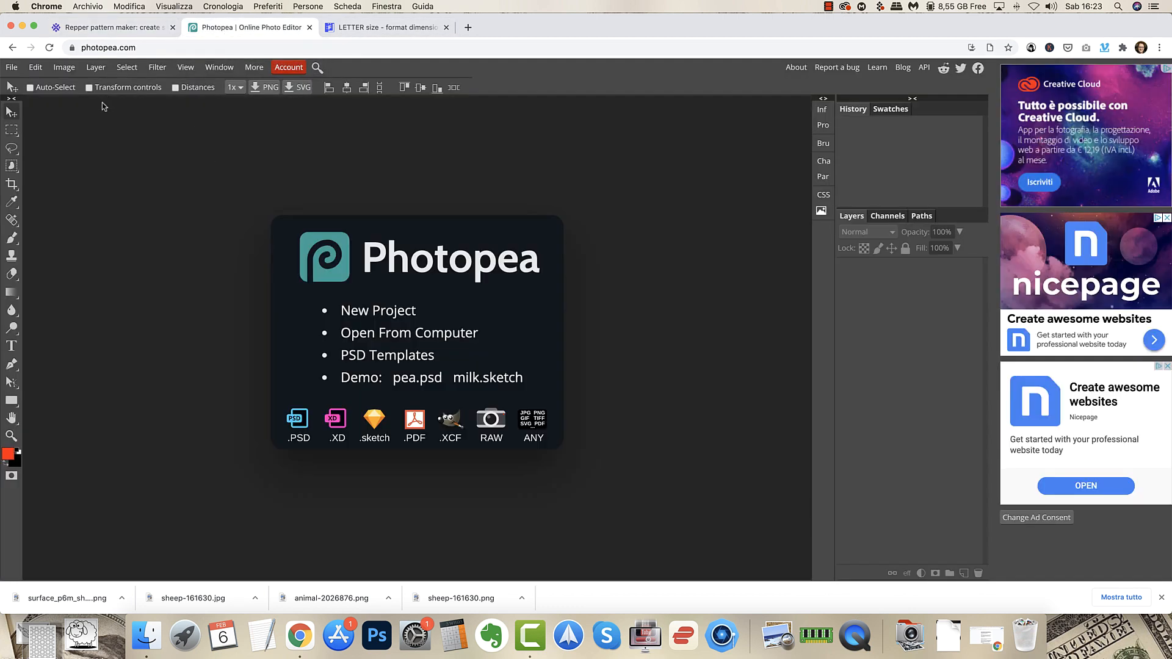
pyautogui.click(11, 67)
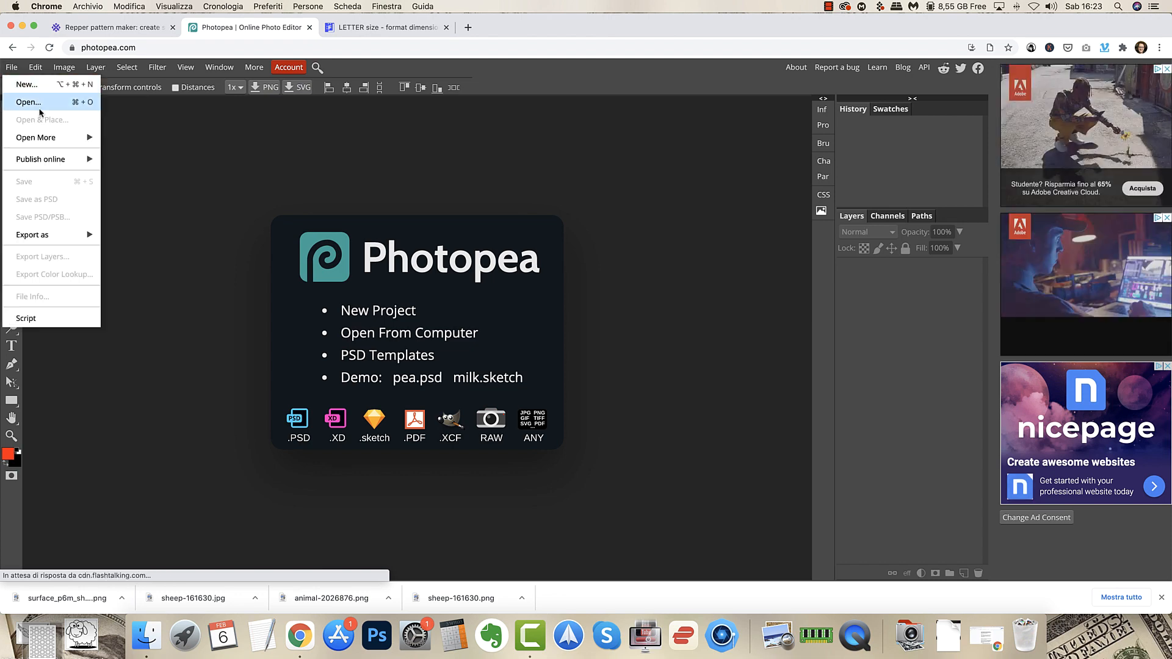
pyautogui.click(28, 101)
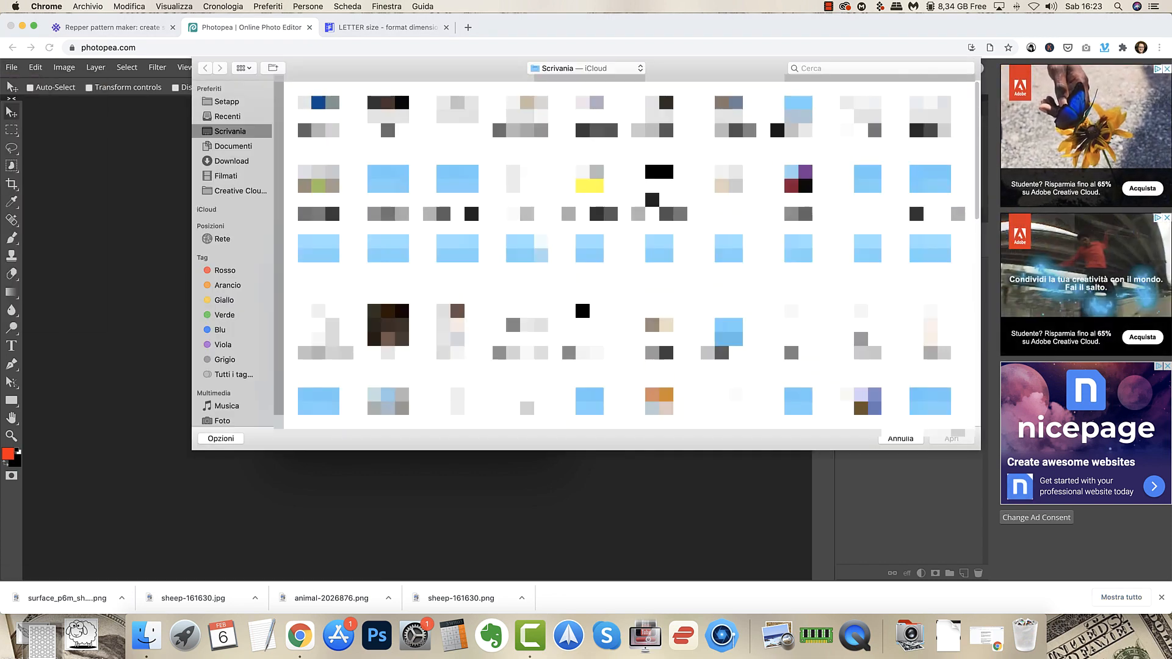
pyautogui.click(520, 333)
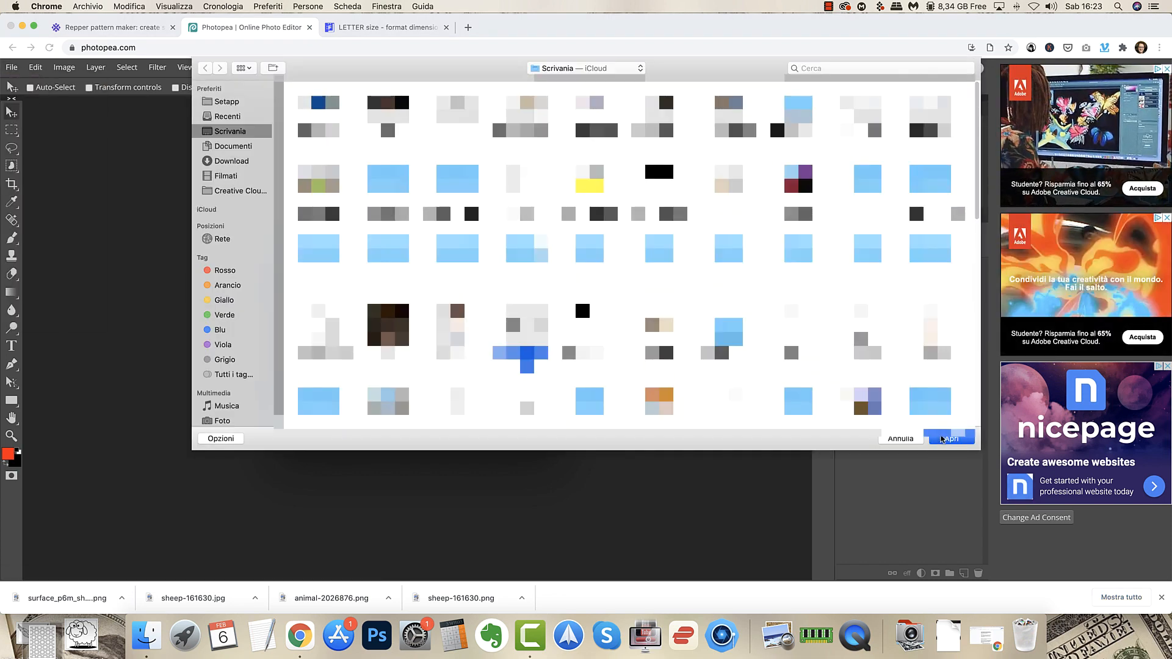
pyautogui.click(950, 439)
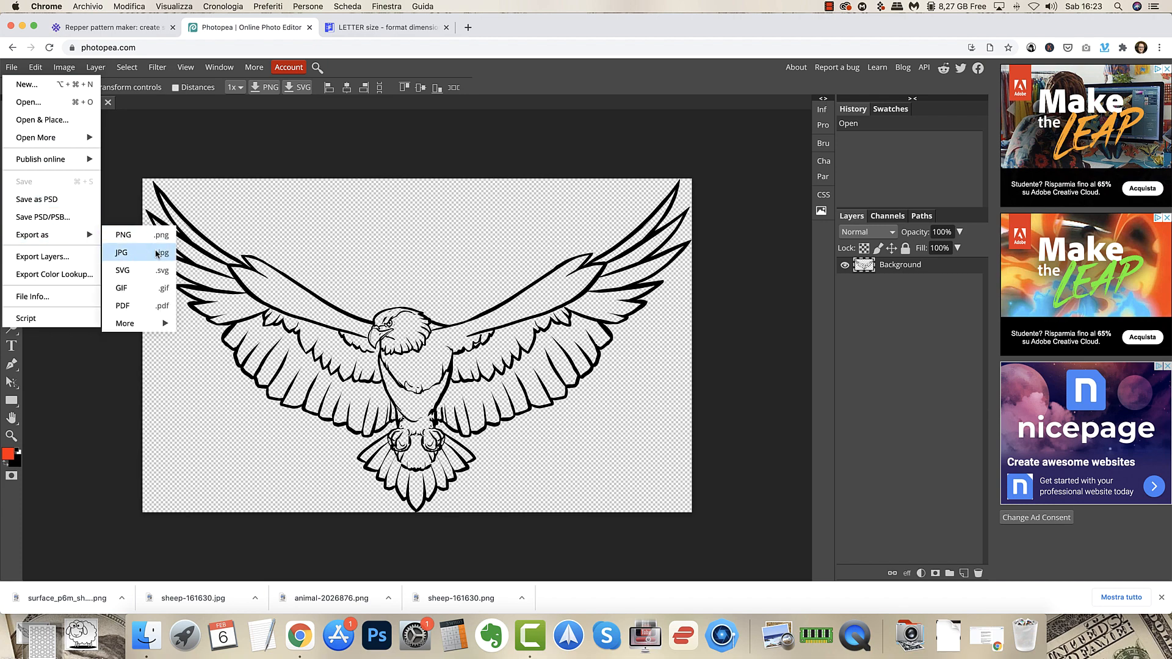
# Export the eagle drawing as a 100%-quality JPG download.
pyautogui.click(121, 251)
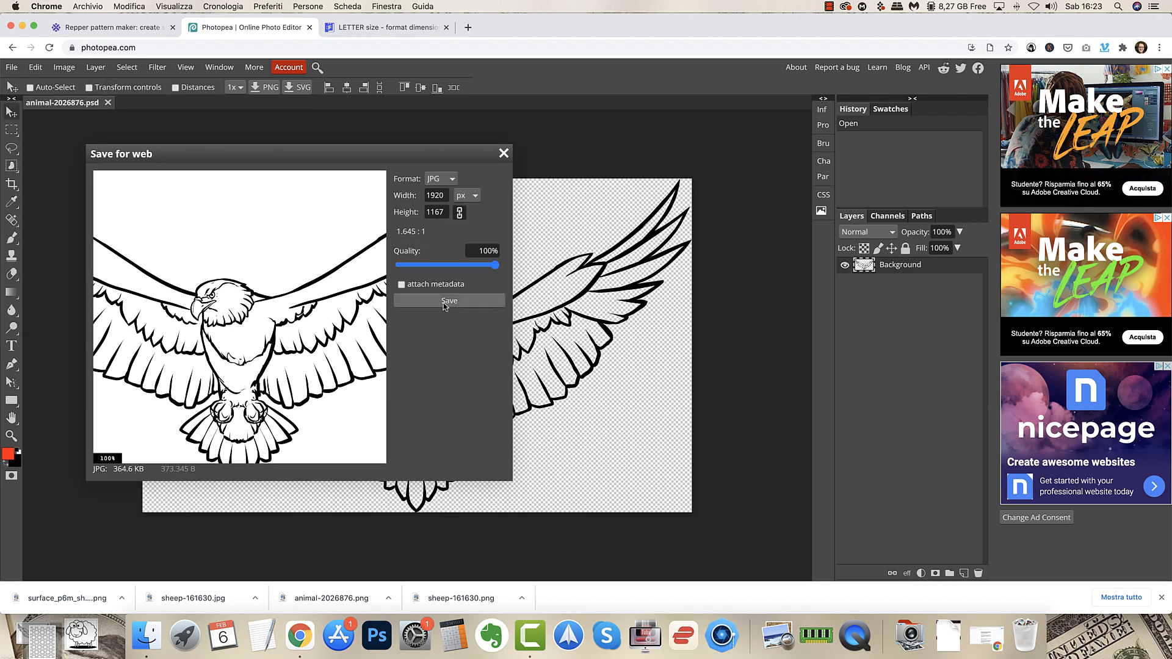
pyautogui.click(449, 300)
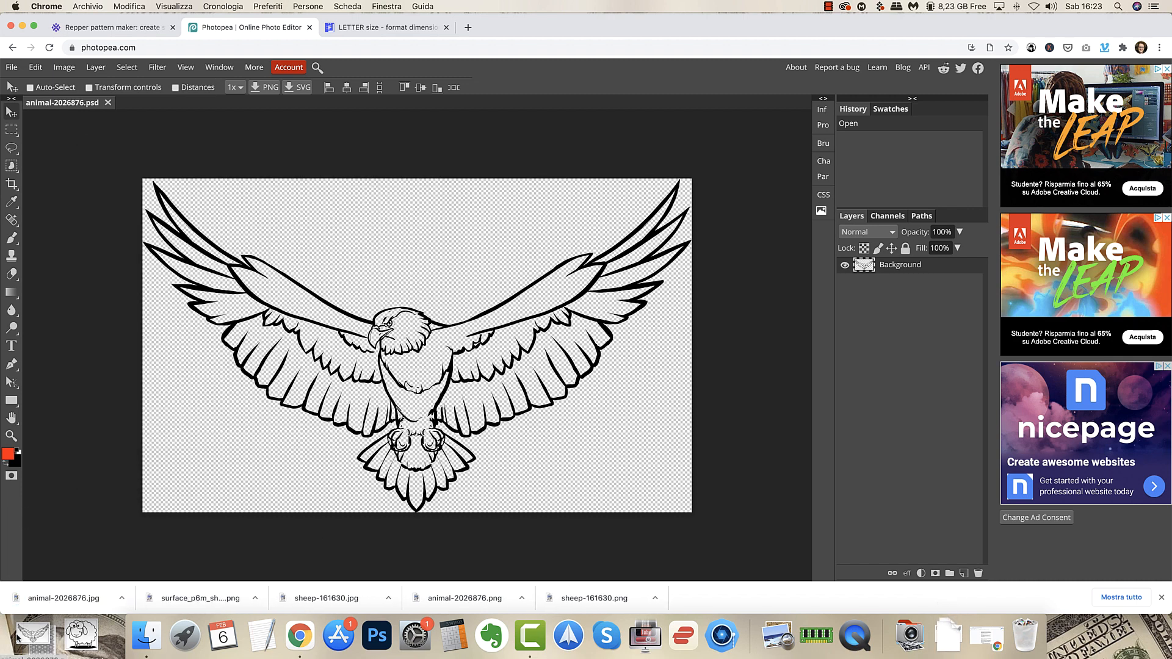
pyautogui.moveTo(234, 491)
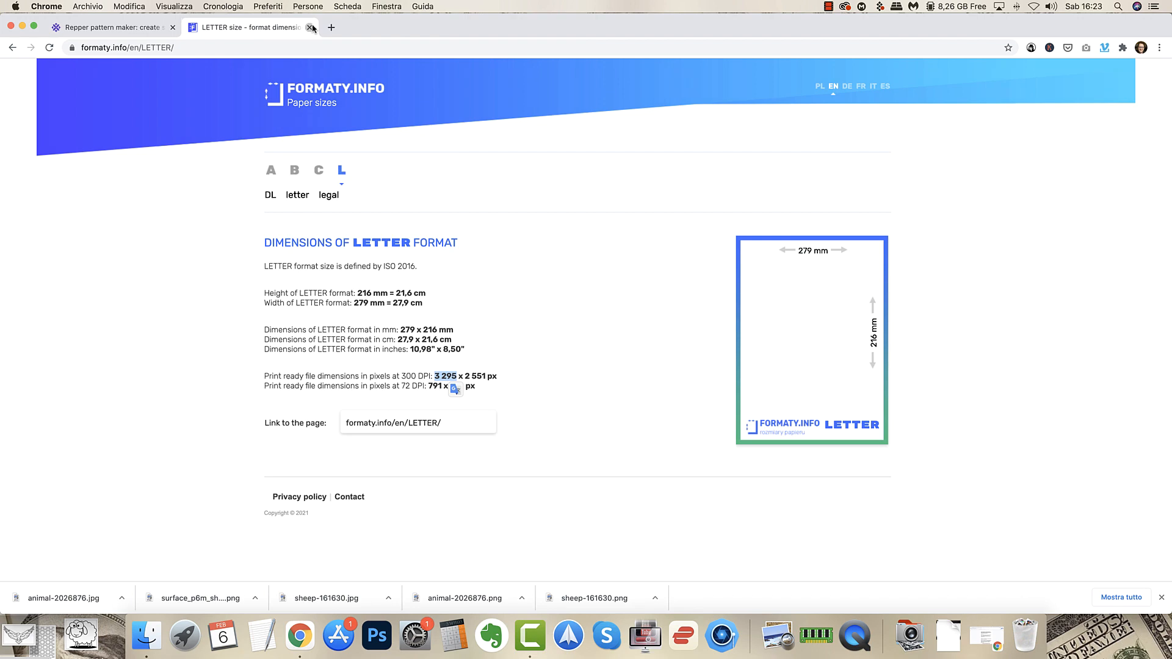
# Close the letter-size reference tab, leaving Repper showing.
pyautogui.click(309, 28)
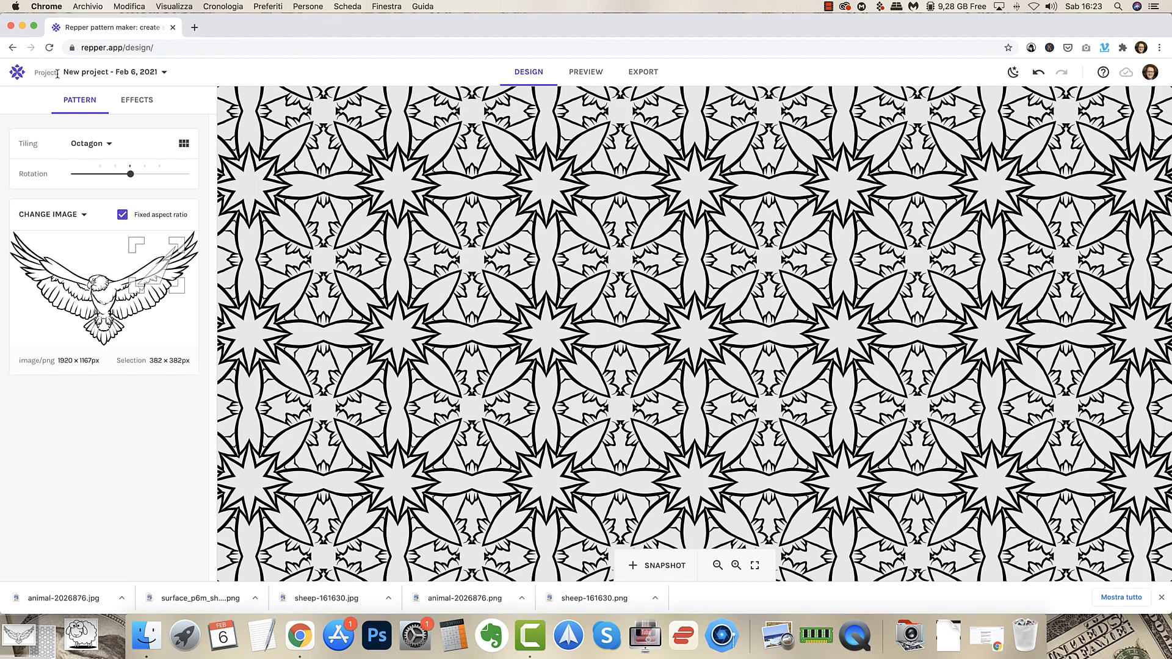
pyautogui.moveTo(124, 80)
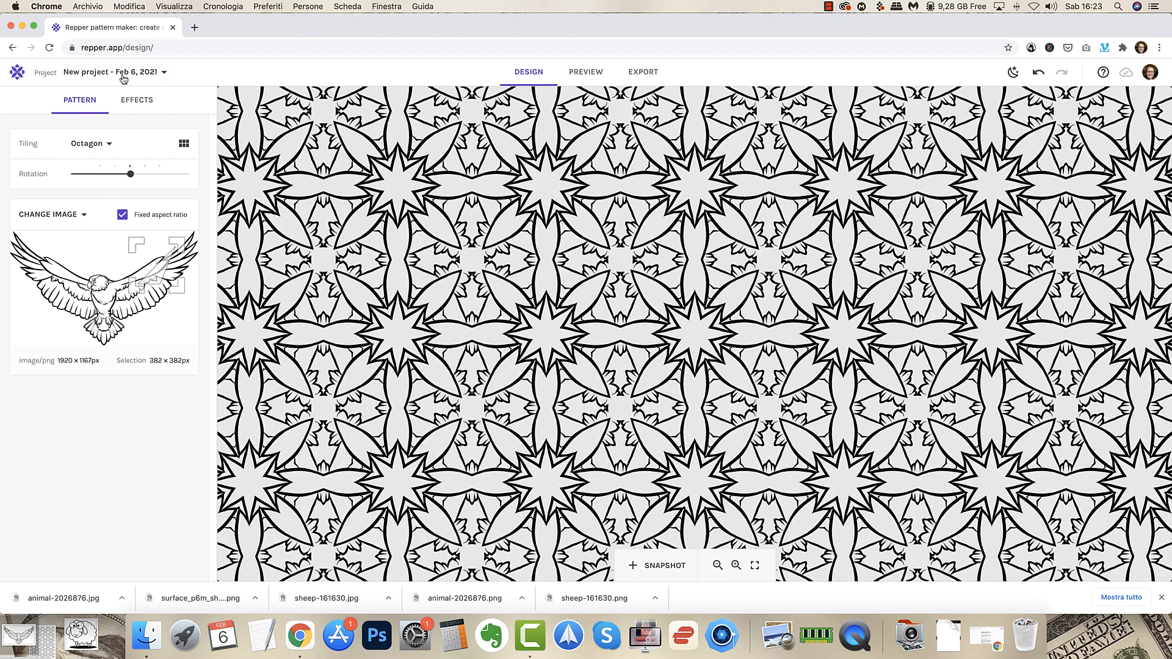
# Replace the project's source with the eagle JPG for a new Octagon pattern.
pyautogui.click(149, 72)
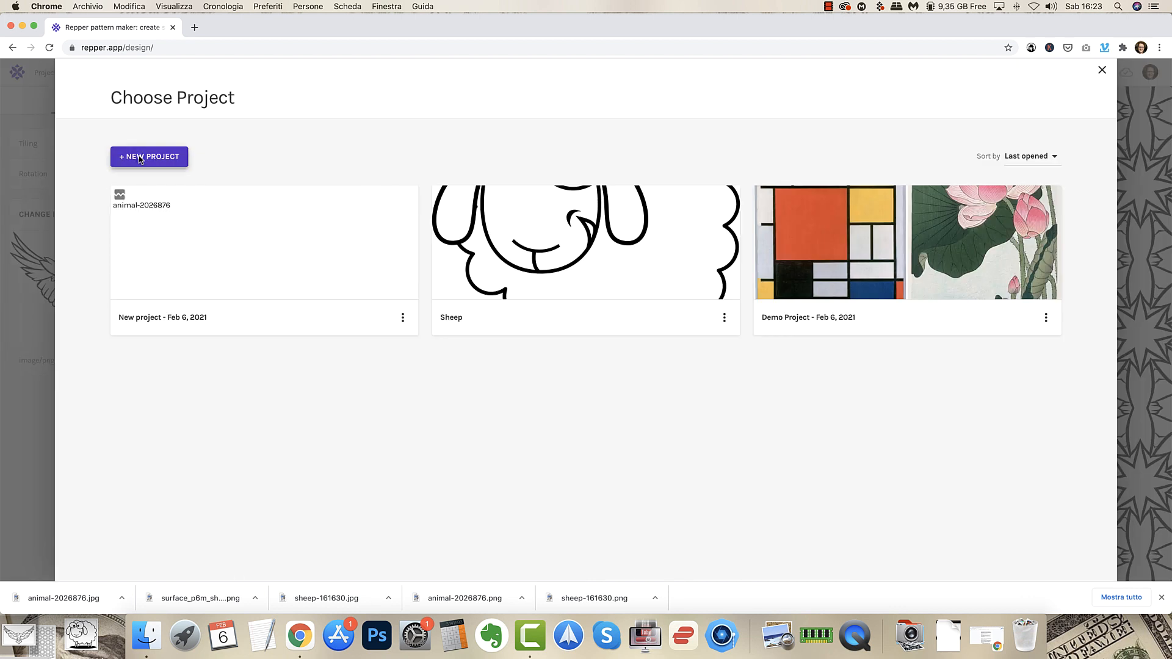
pyautogui.click(149, 156)
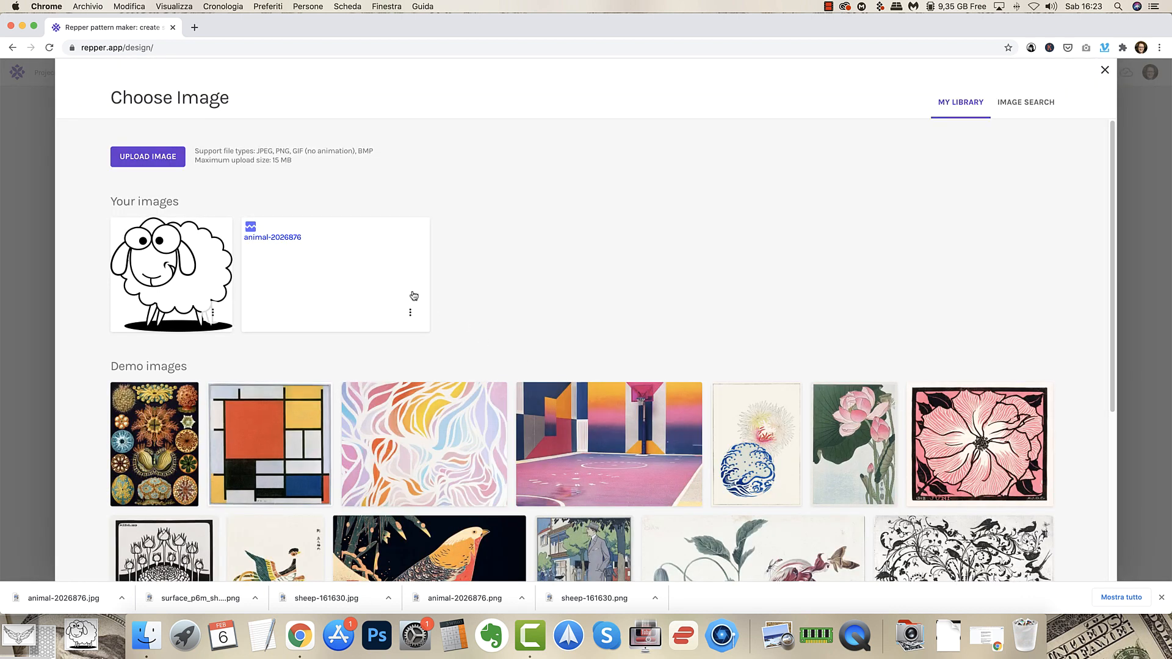
pyautogui.click(148, 157)
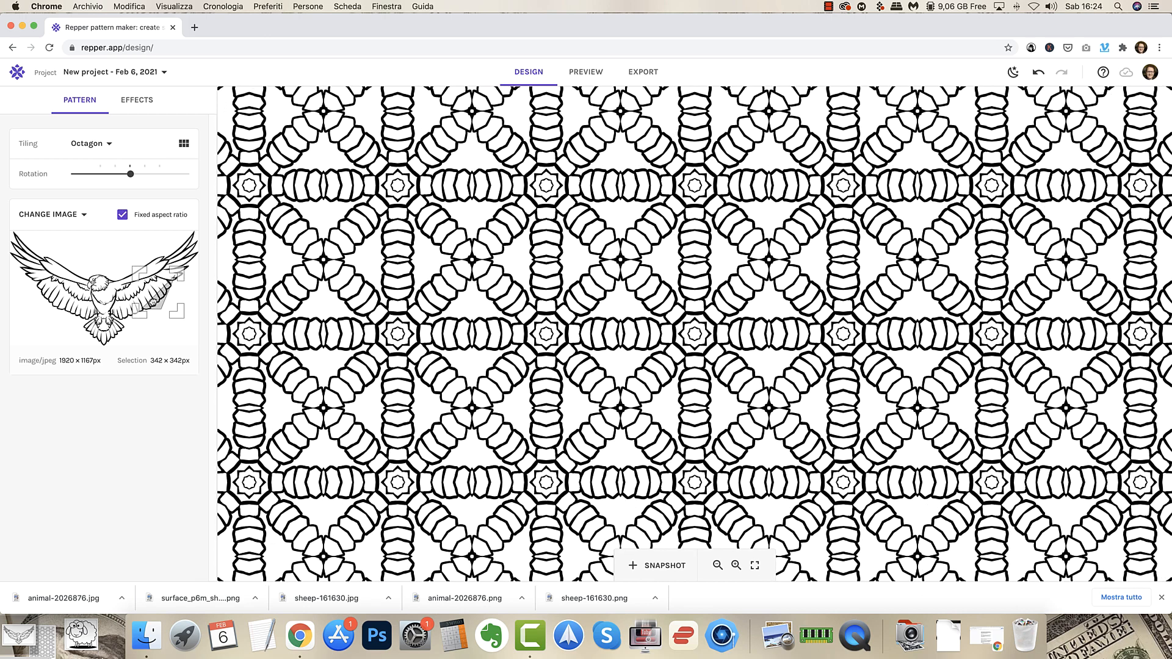
pyautogui.moveTo(1087, 39)
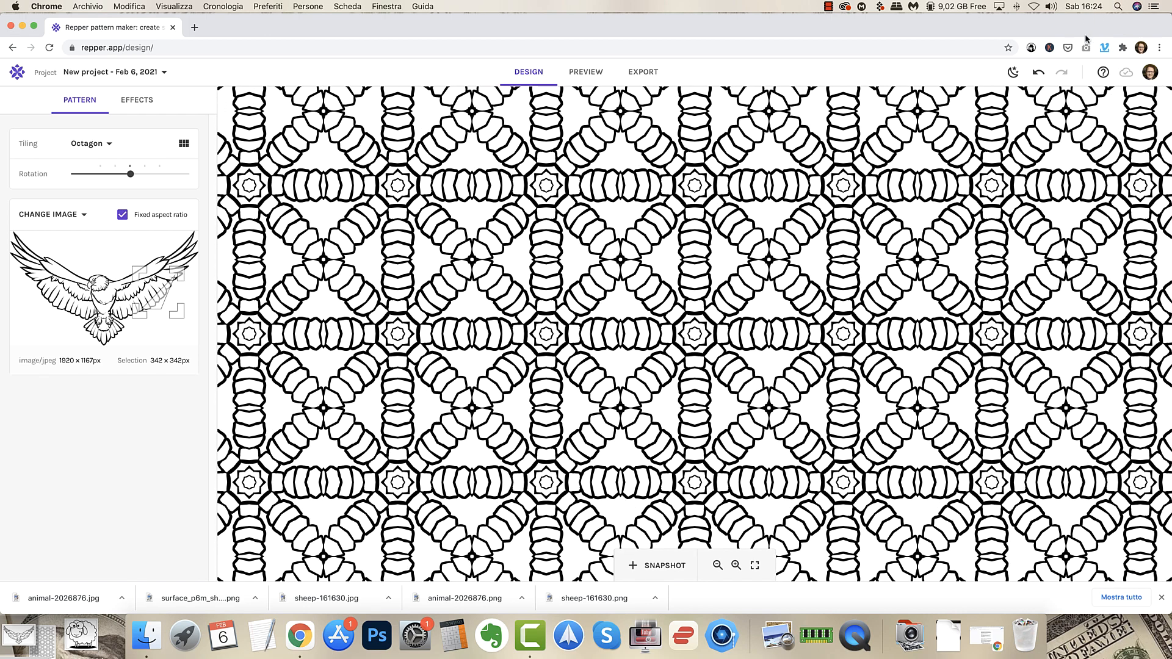
# Set the export surface to 2551 × 3255 px at 300 DPI as PNG.
pyautogui.click(642, 72)
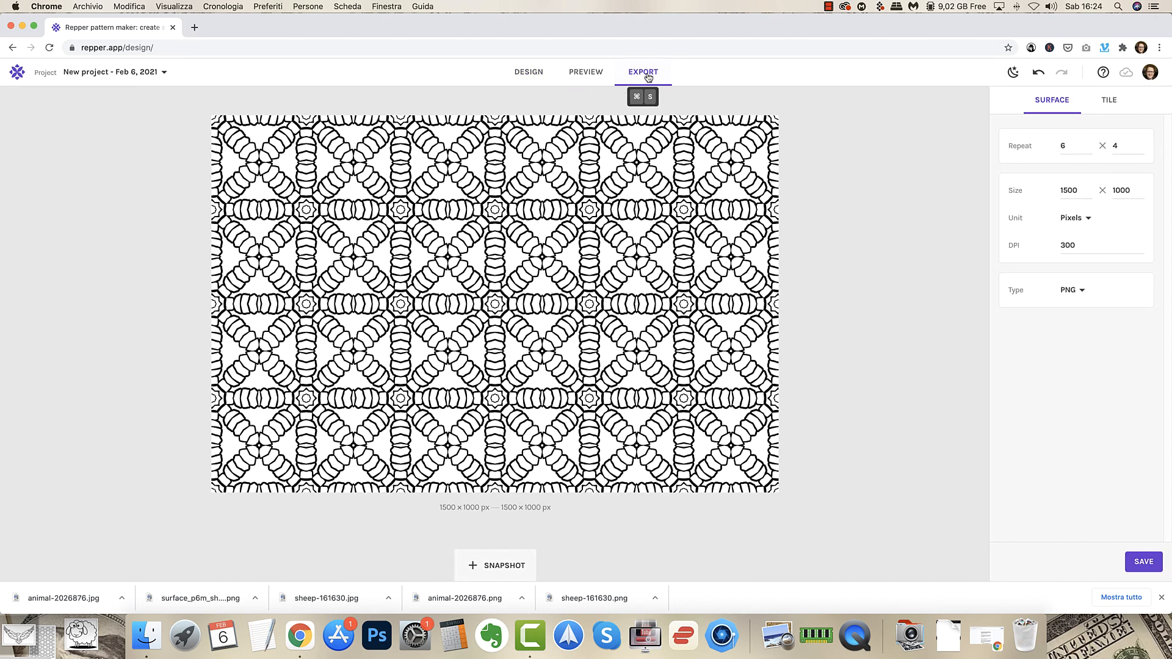
pyautogui.click(1072, 191)
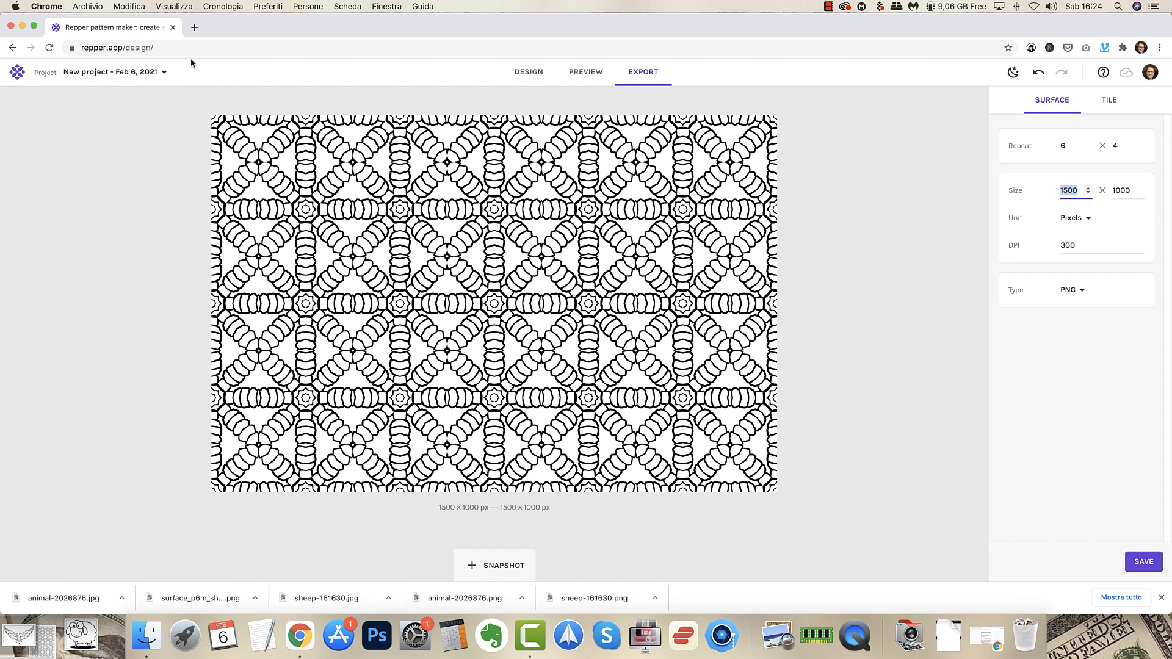
pyautogui.moveTo(963, 224)
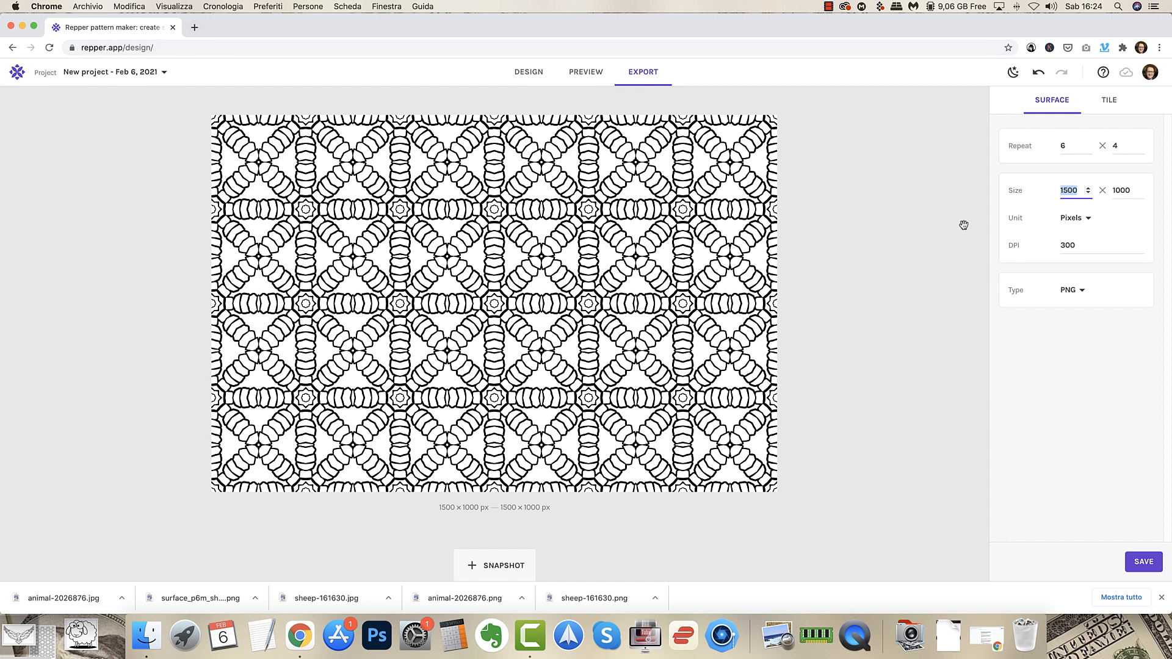
pyautogui.moveTo(939, 145)
pyautogui.write('2551')
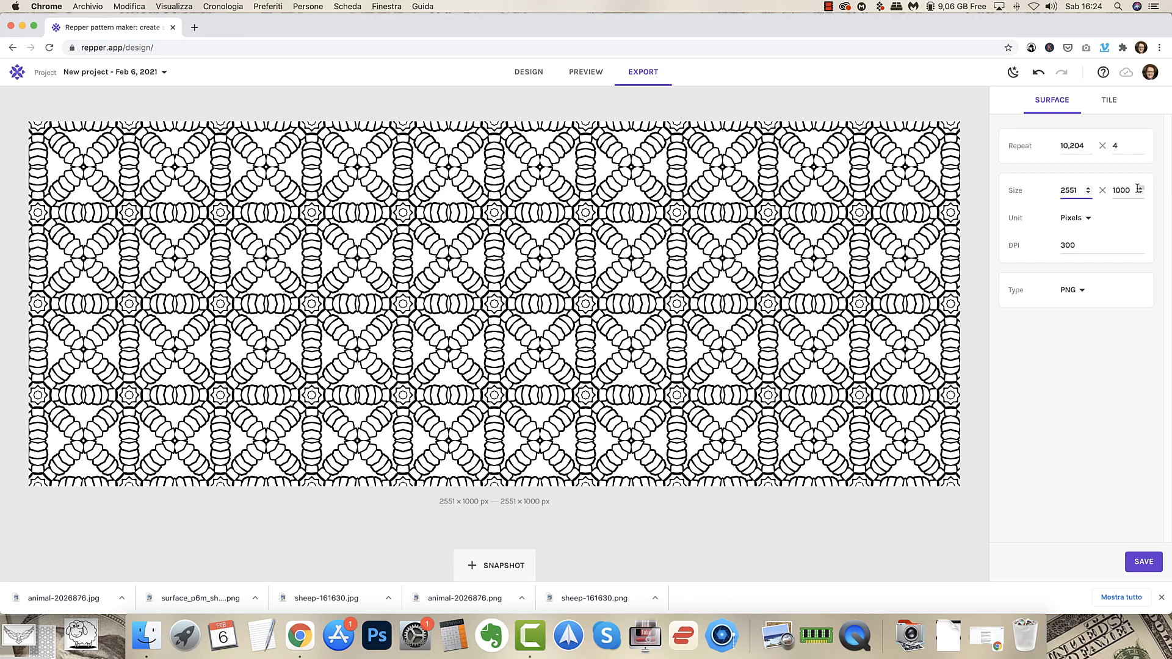
pyautogui.tripleClick(1121, 190)
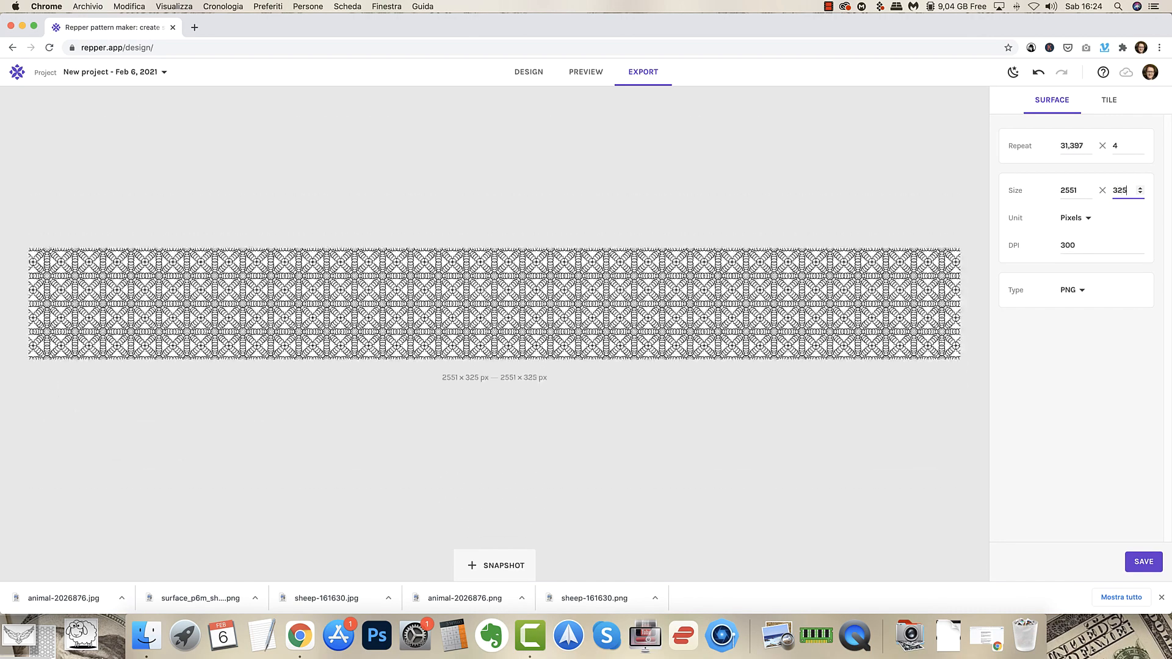
pyautogui.write('3256')
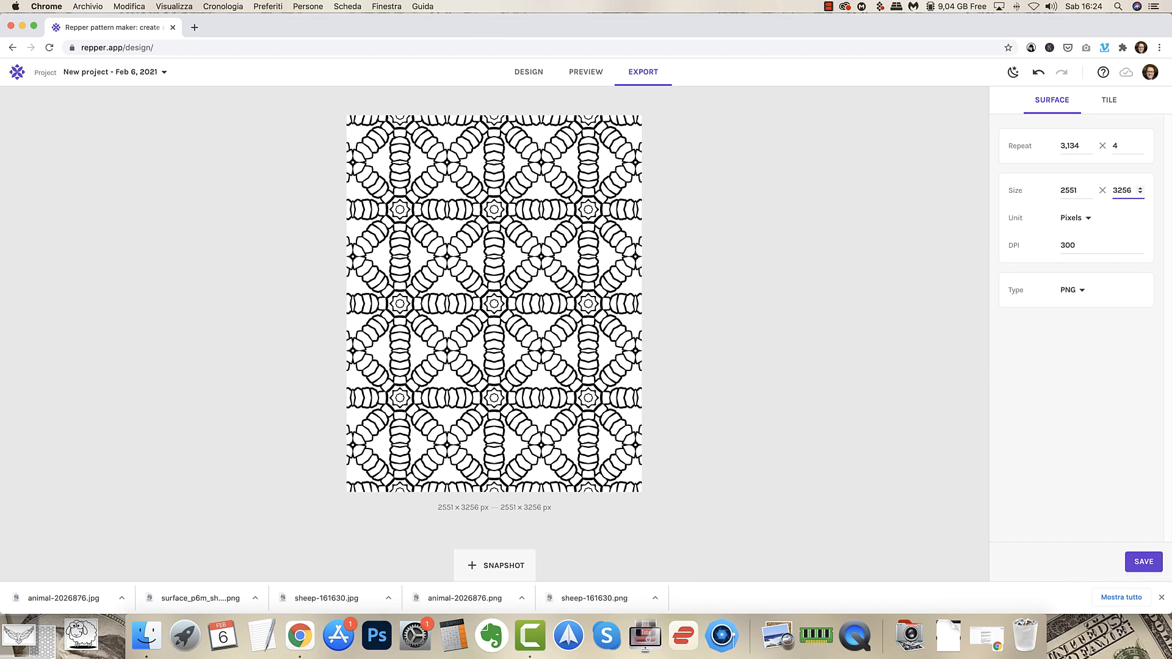
pyautogui.click(1143, 193)
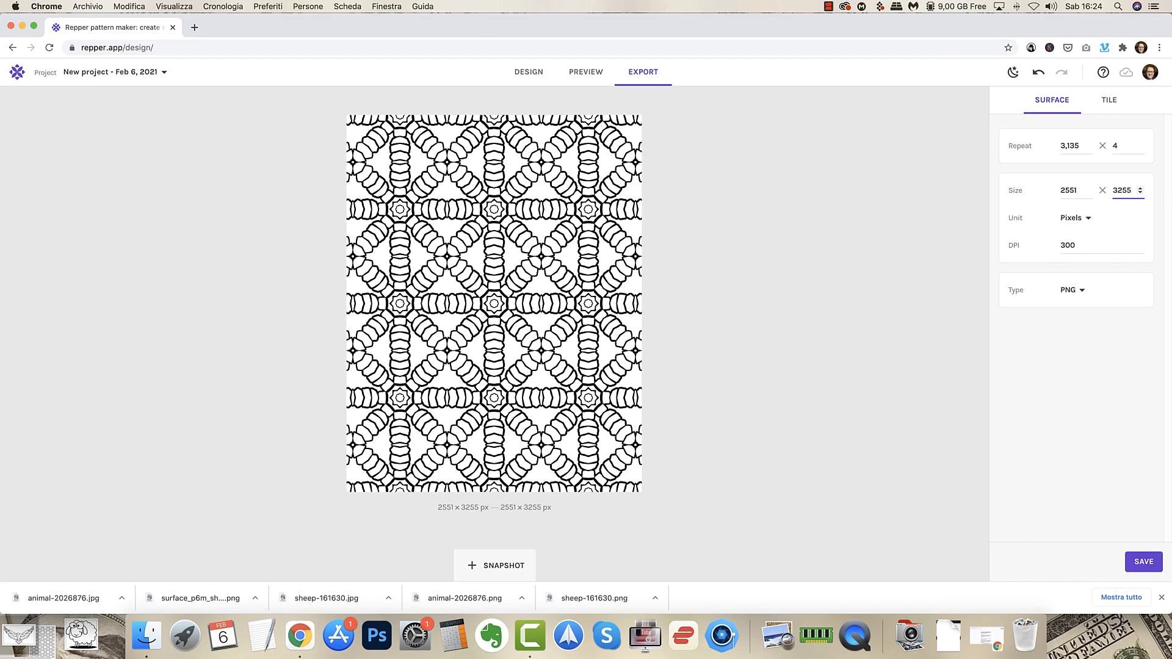
pyautogui.moveTo(357, 465)
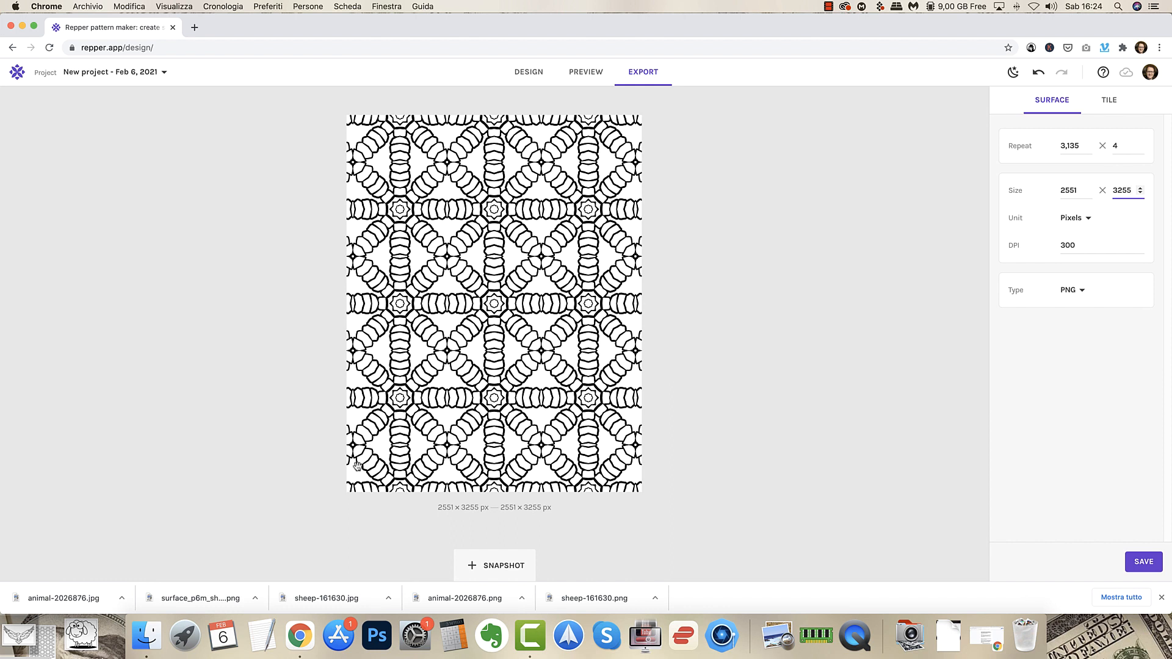
pyautogui.moveTo(600, 524)
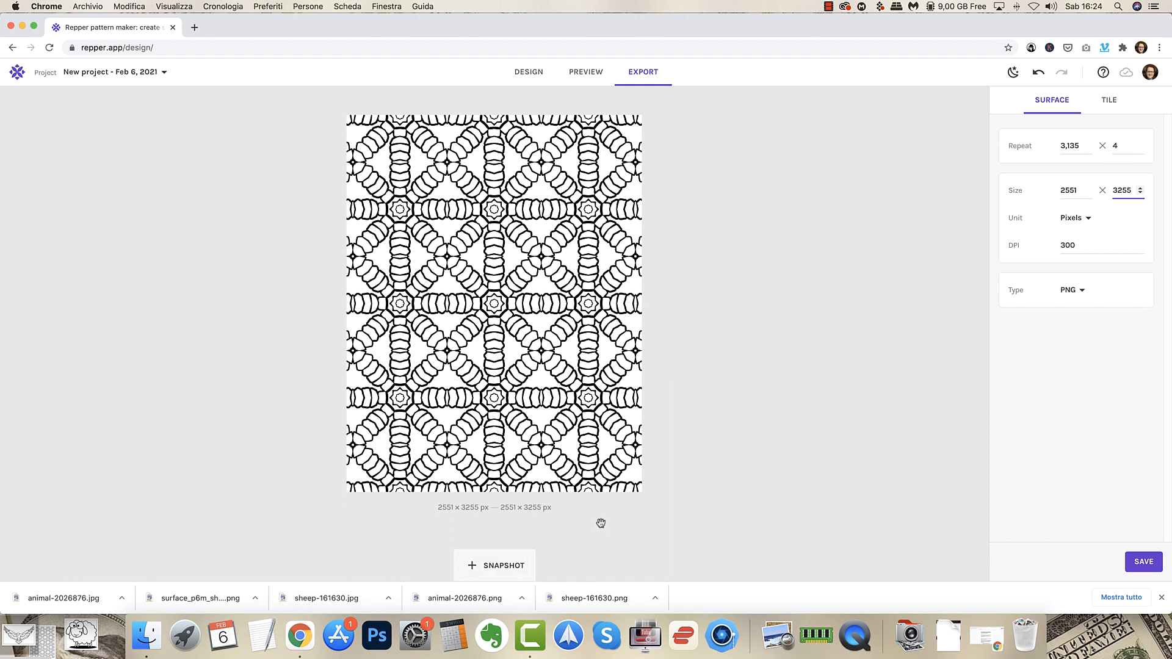
pyautogui.moveTo(432, 280)
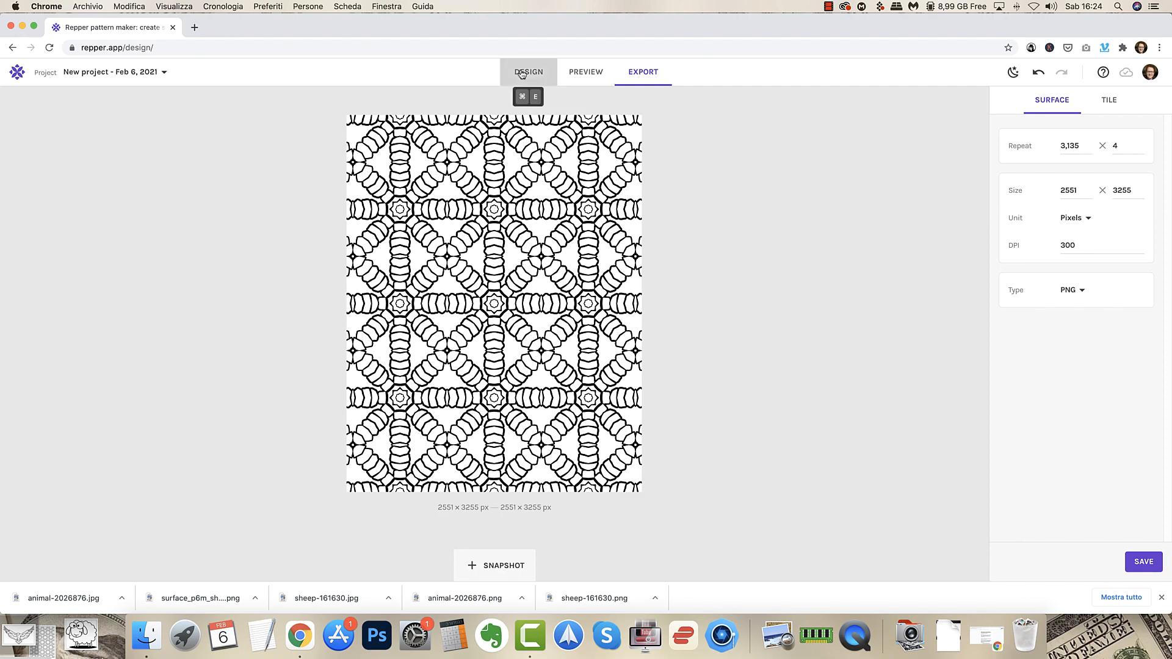
# Return to the design view of the eagle Octagon pattern.
pyautogui.click(527, 72)
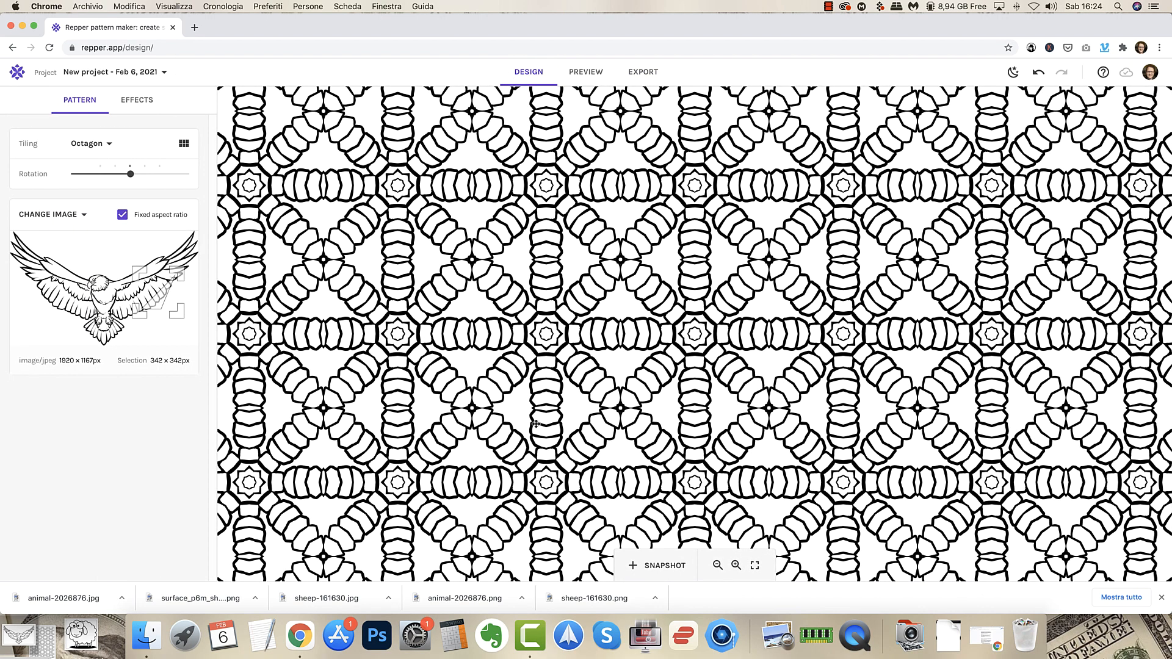
pyautogui.moveTo(495, 425)
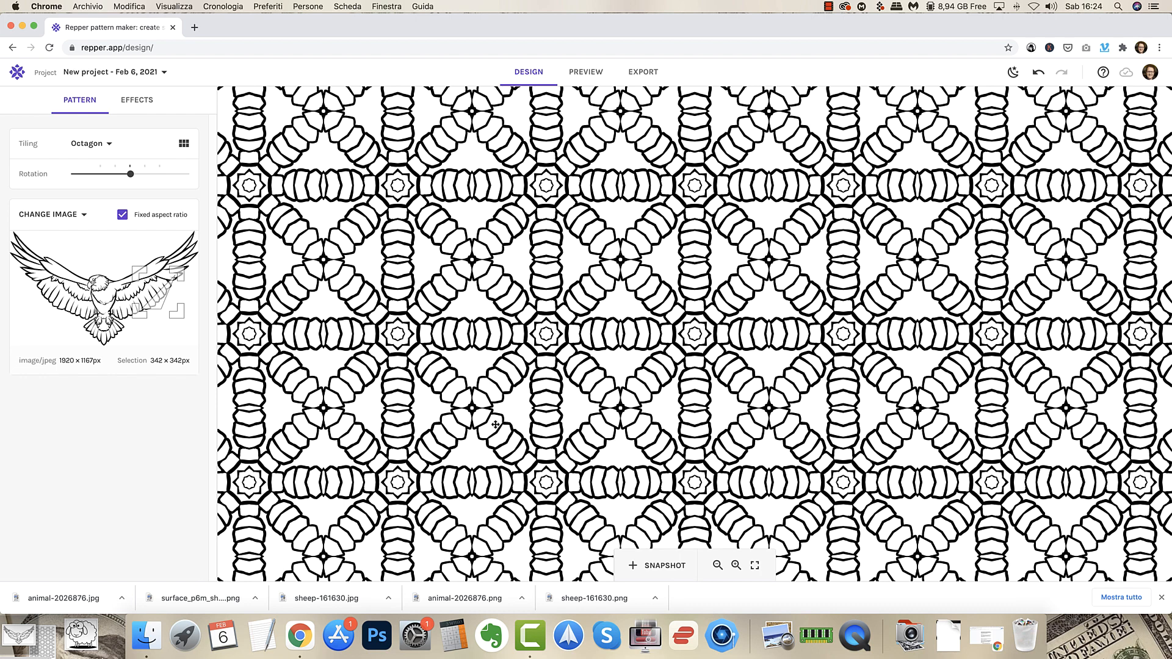
pyautogui.moveTo(663, 184)
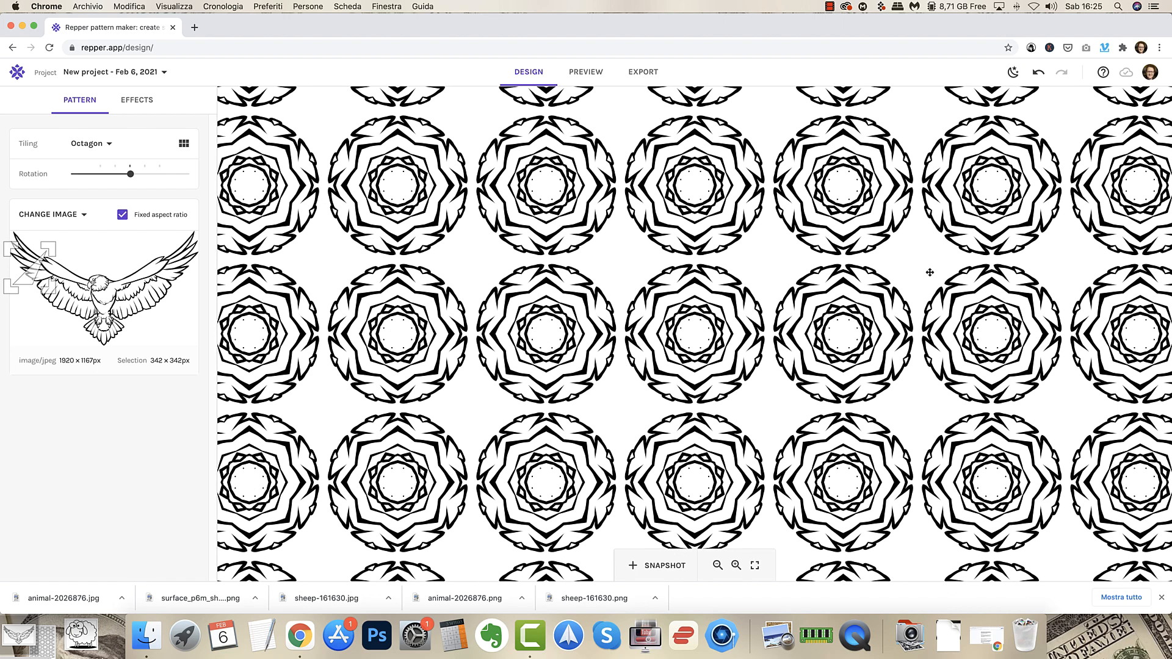
pyautogui.moveTo(651, 144)
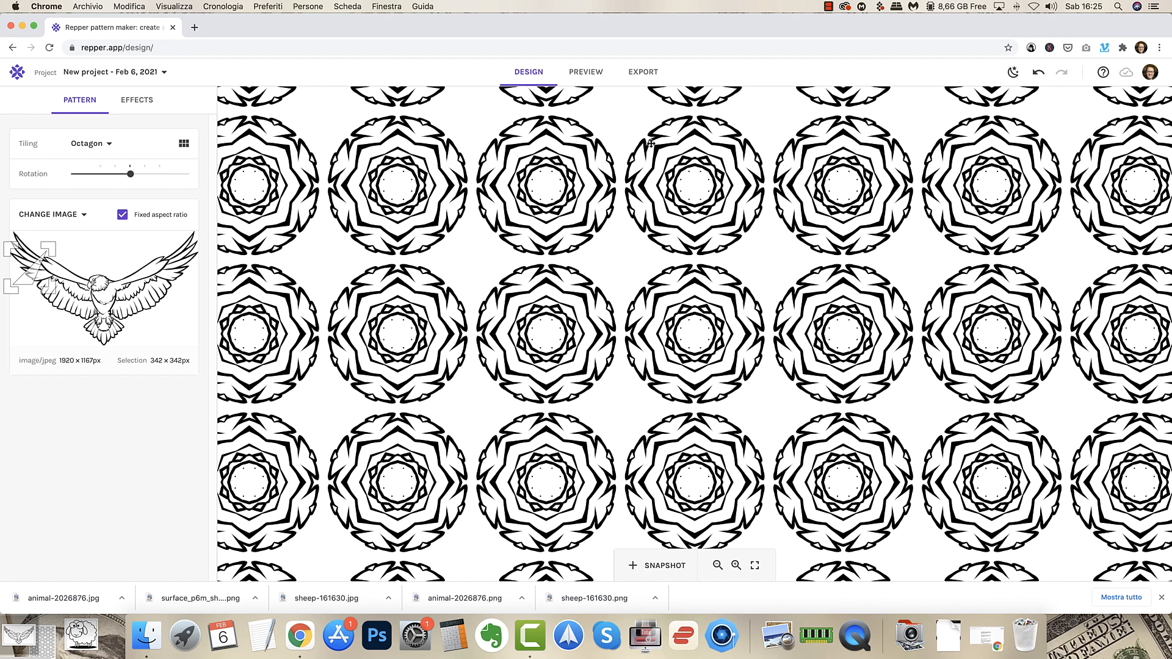
pyautogui.moveTo(192, 287)
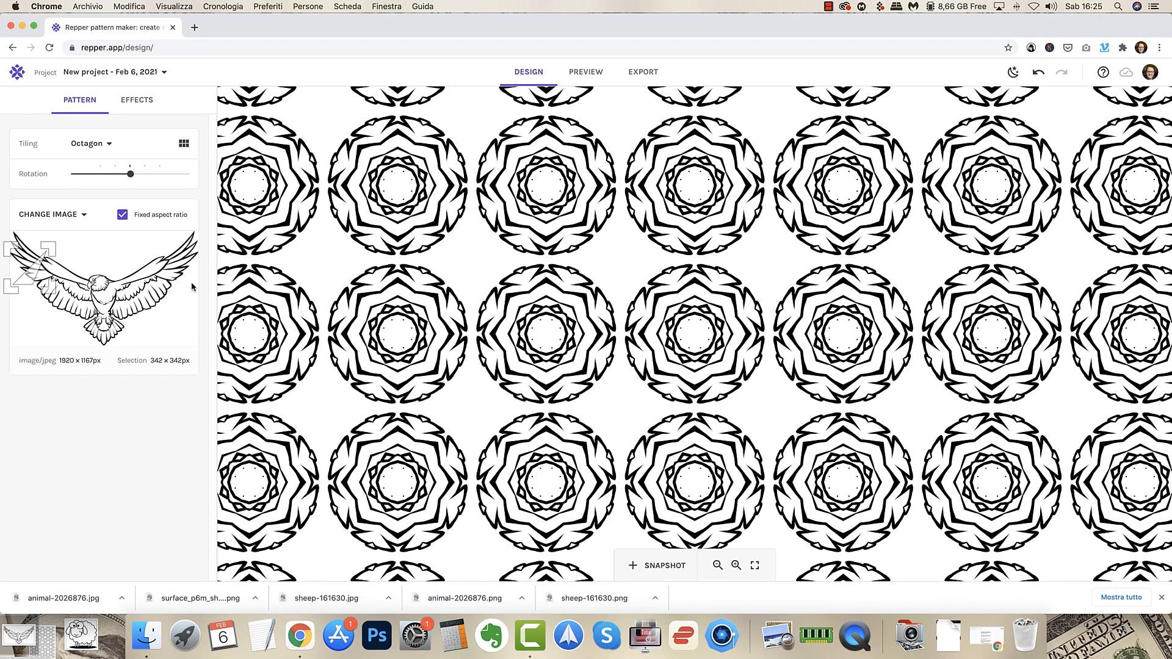
pyautogui.moveTo(615, 143)
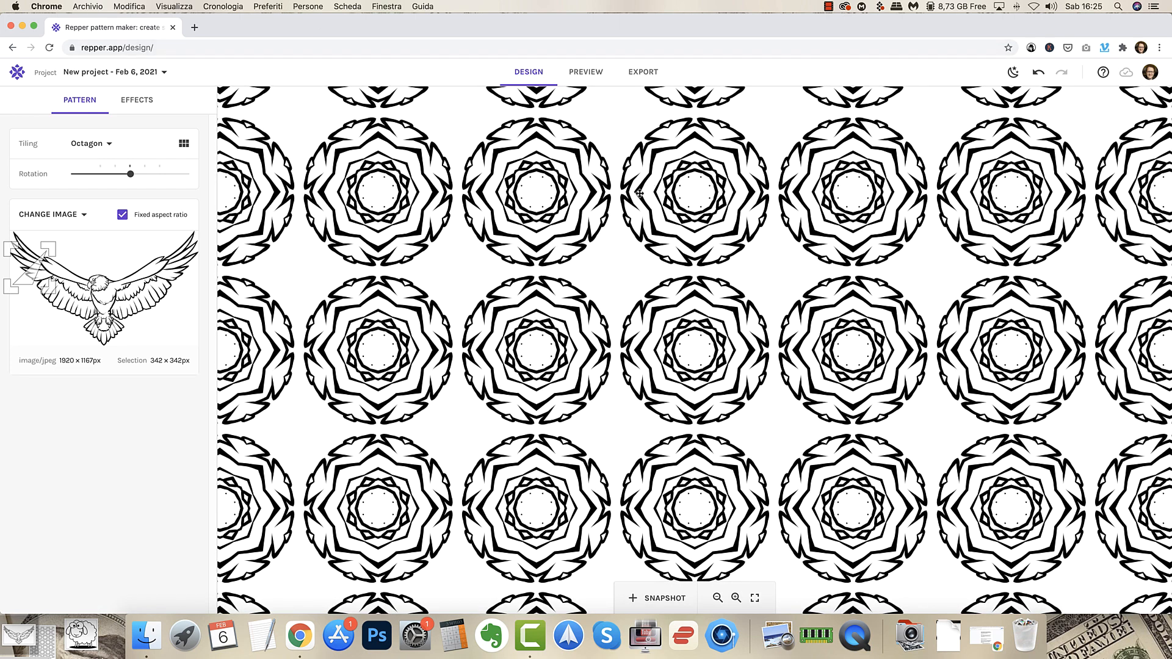
pyautogui.moveTo(549, 201)
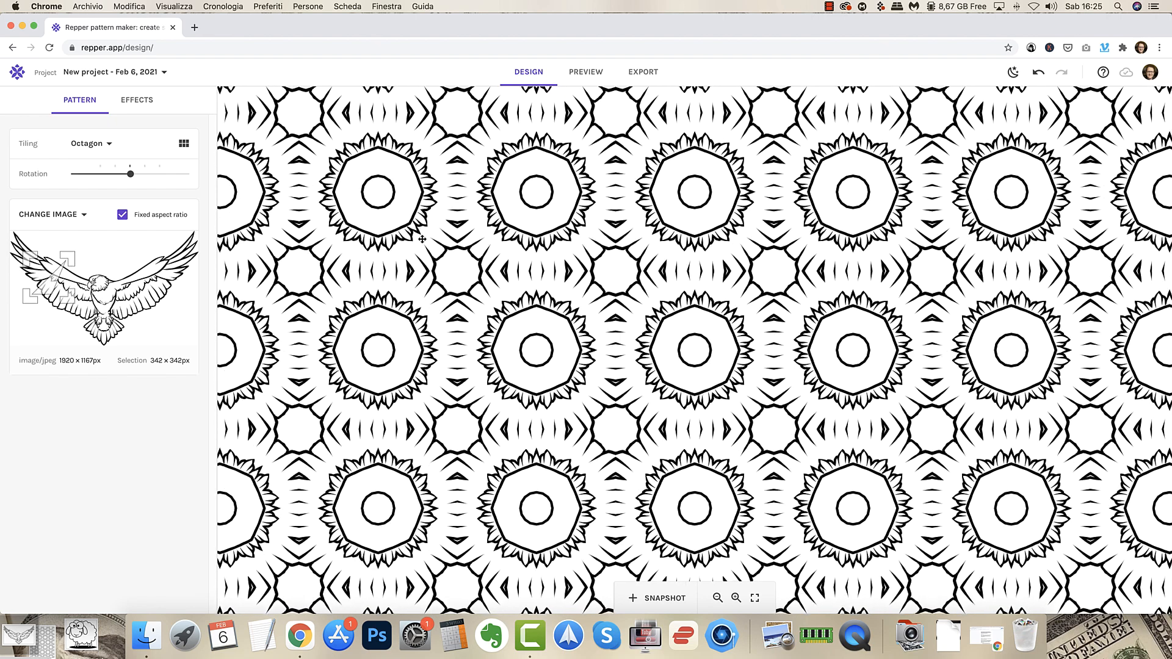
pyautogui.moveTo(188, 305)
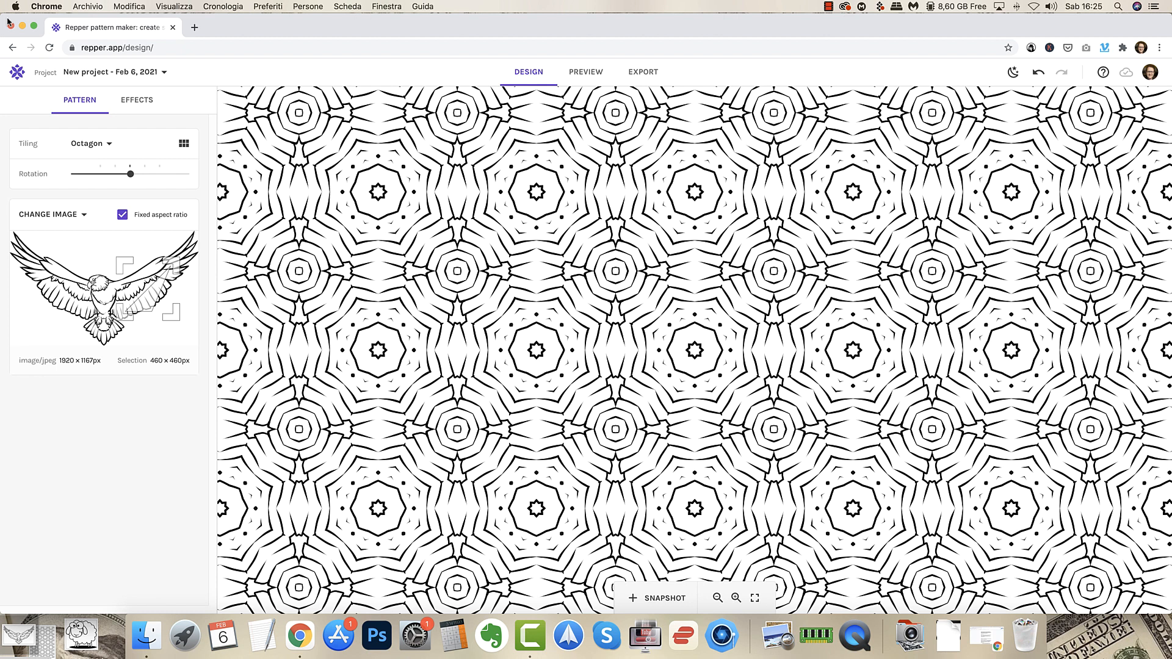
pyautogui.moveTo(664, 41)
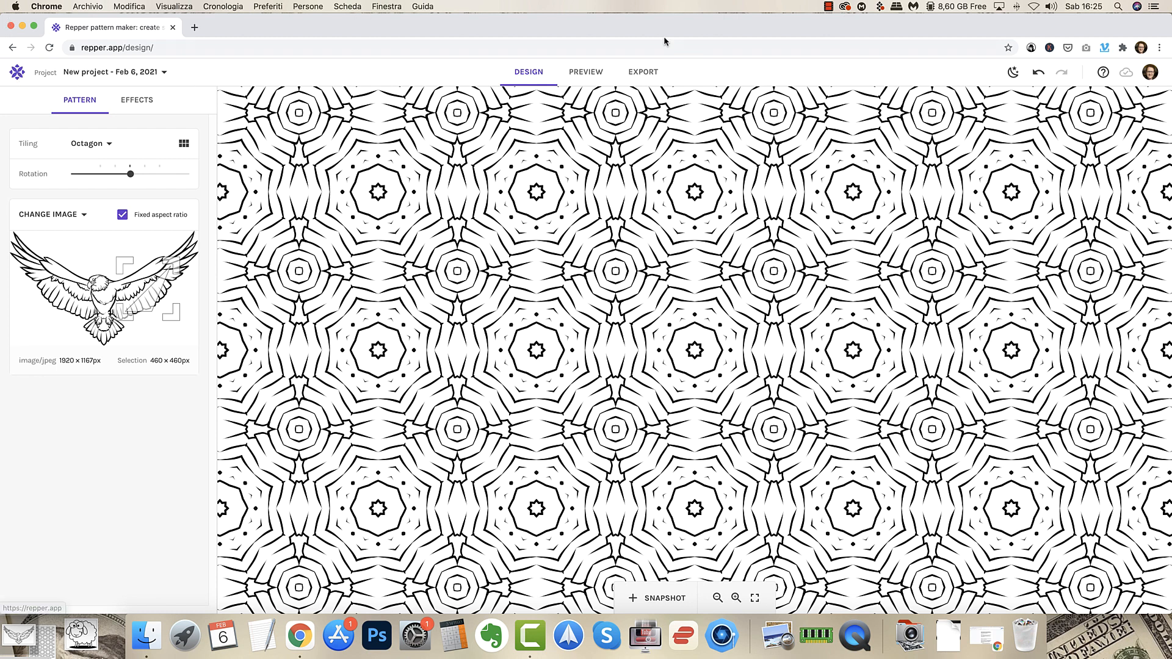
pyautogui.moveTo(461, 205)
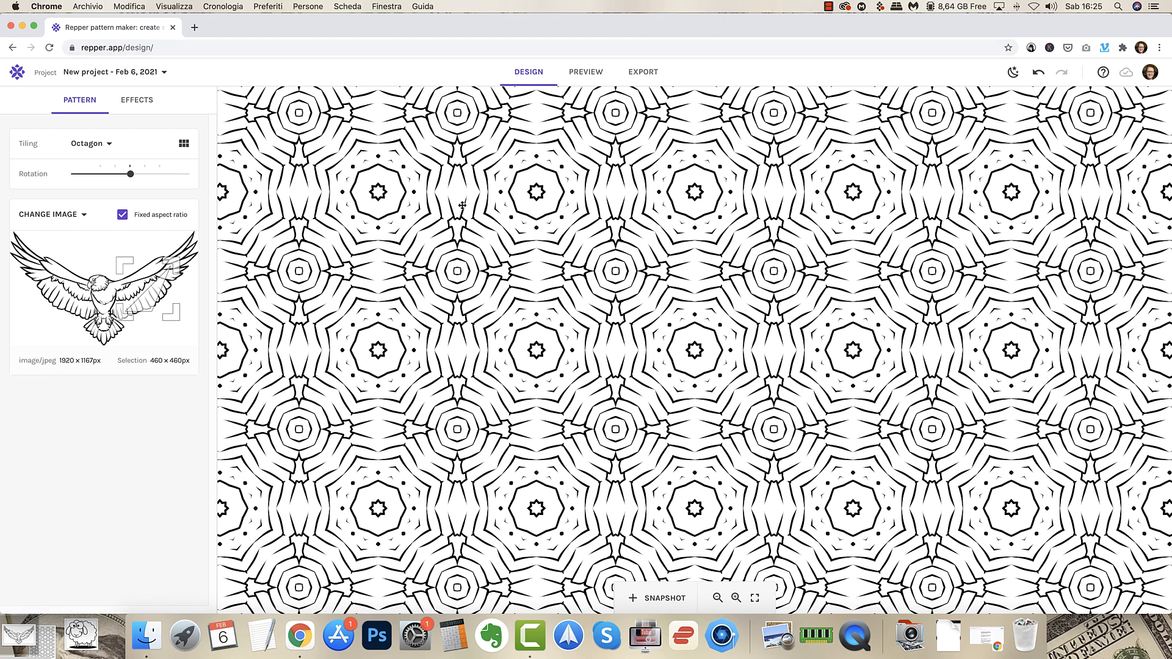
pyautogui.moveTo(331, 290)
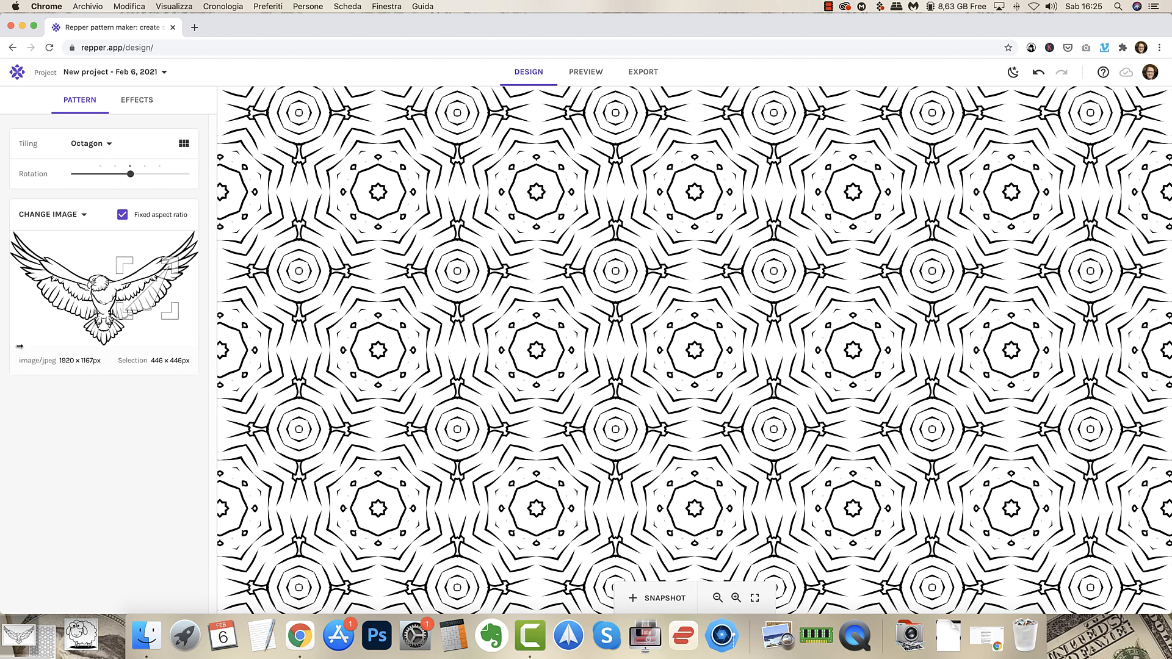
pyautogui.moveTo(165, 216)
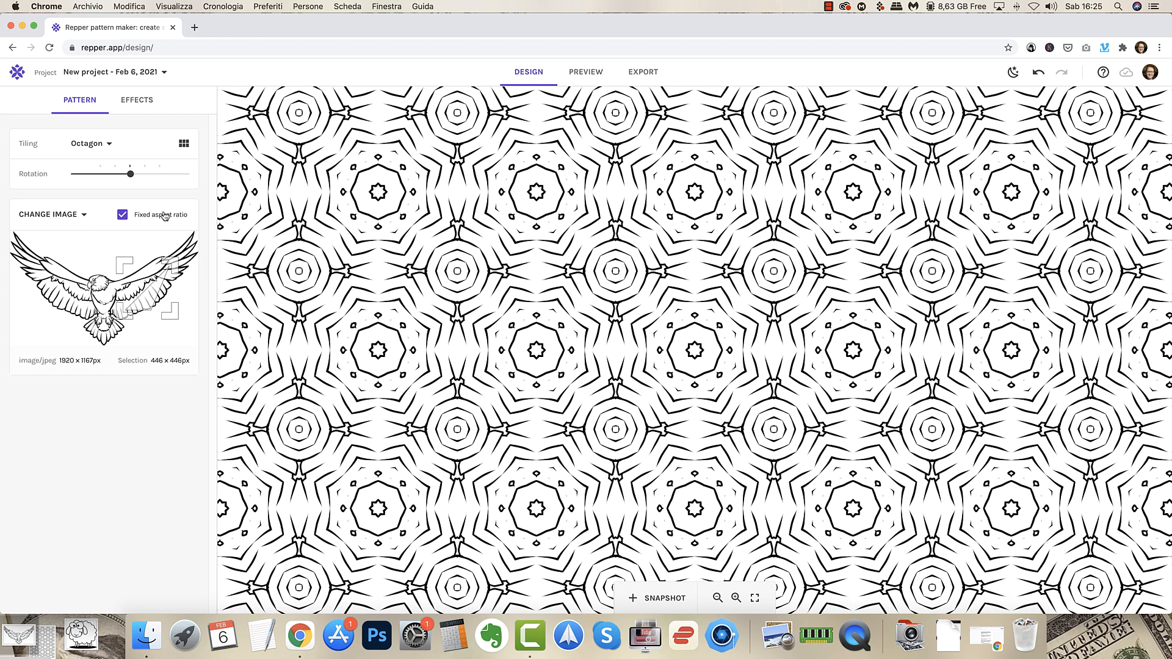